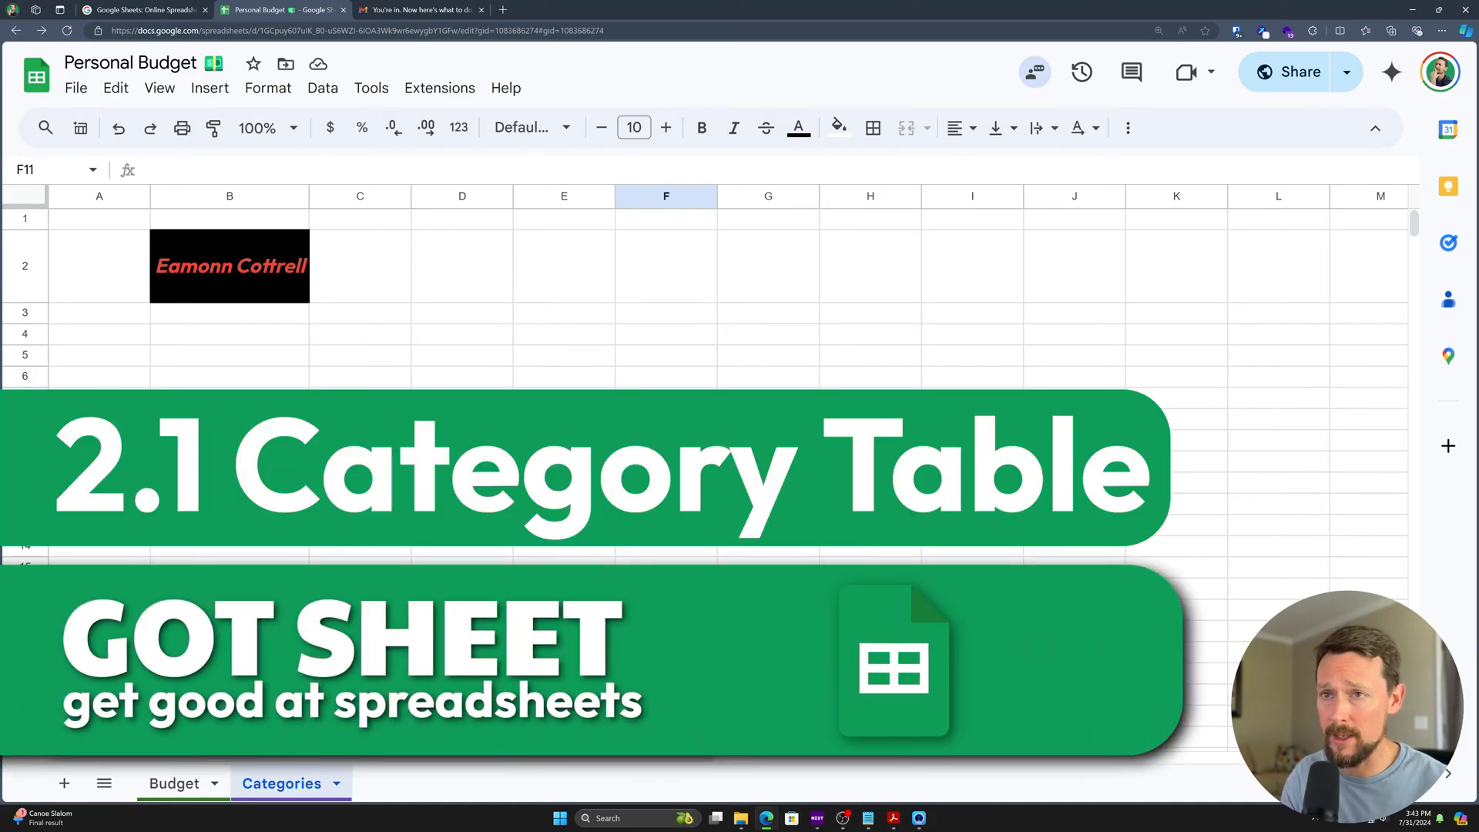
- Delete the logo image from row 2 of the Categories sheet
left_click(99, 265)
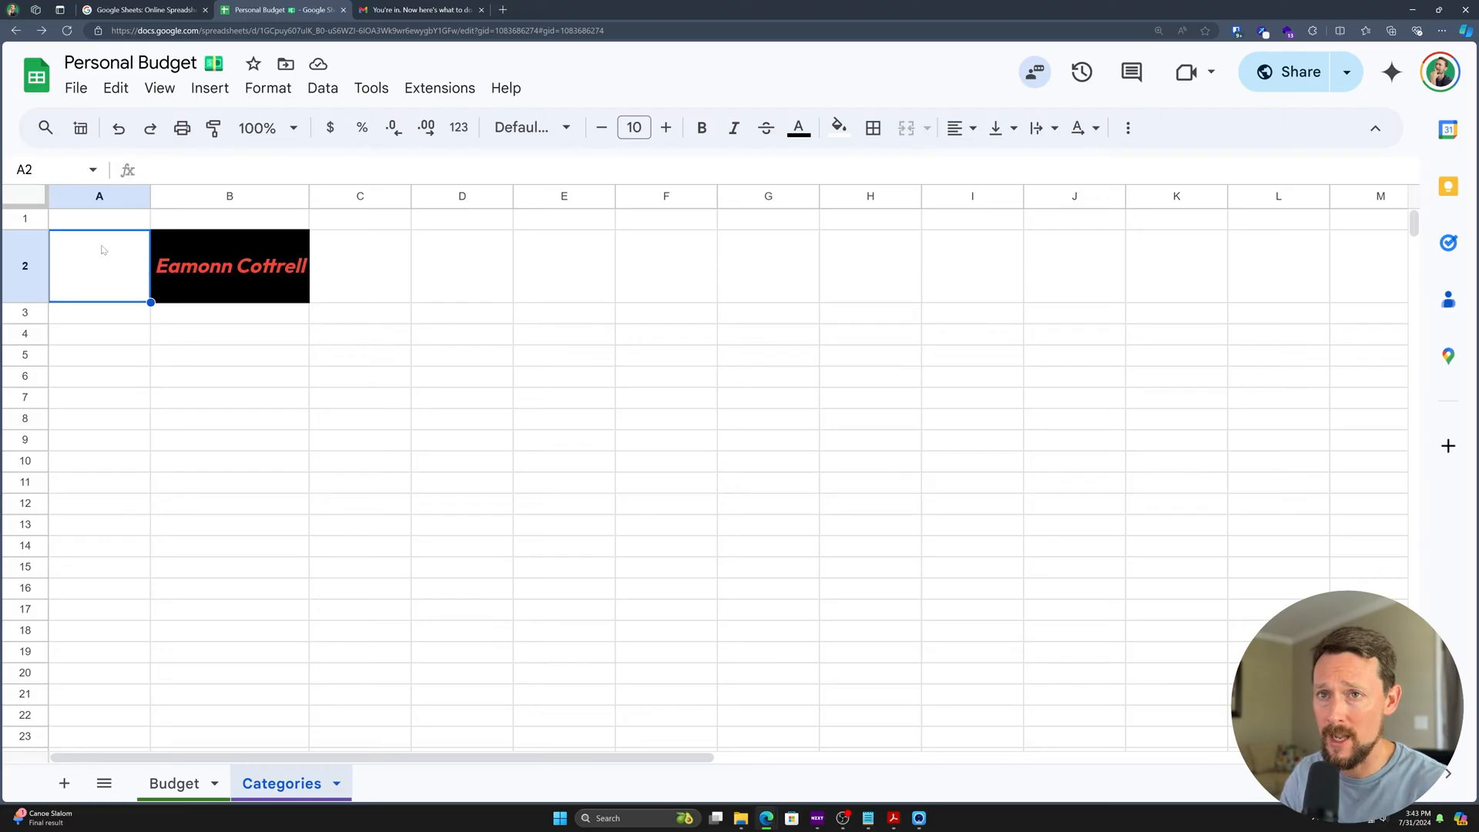
right_click(23, 265)
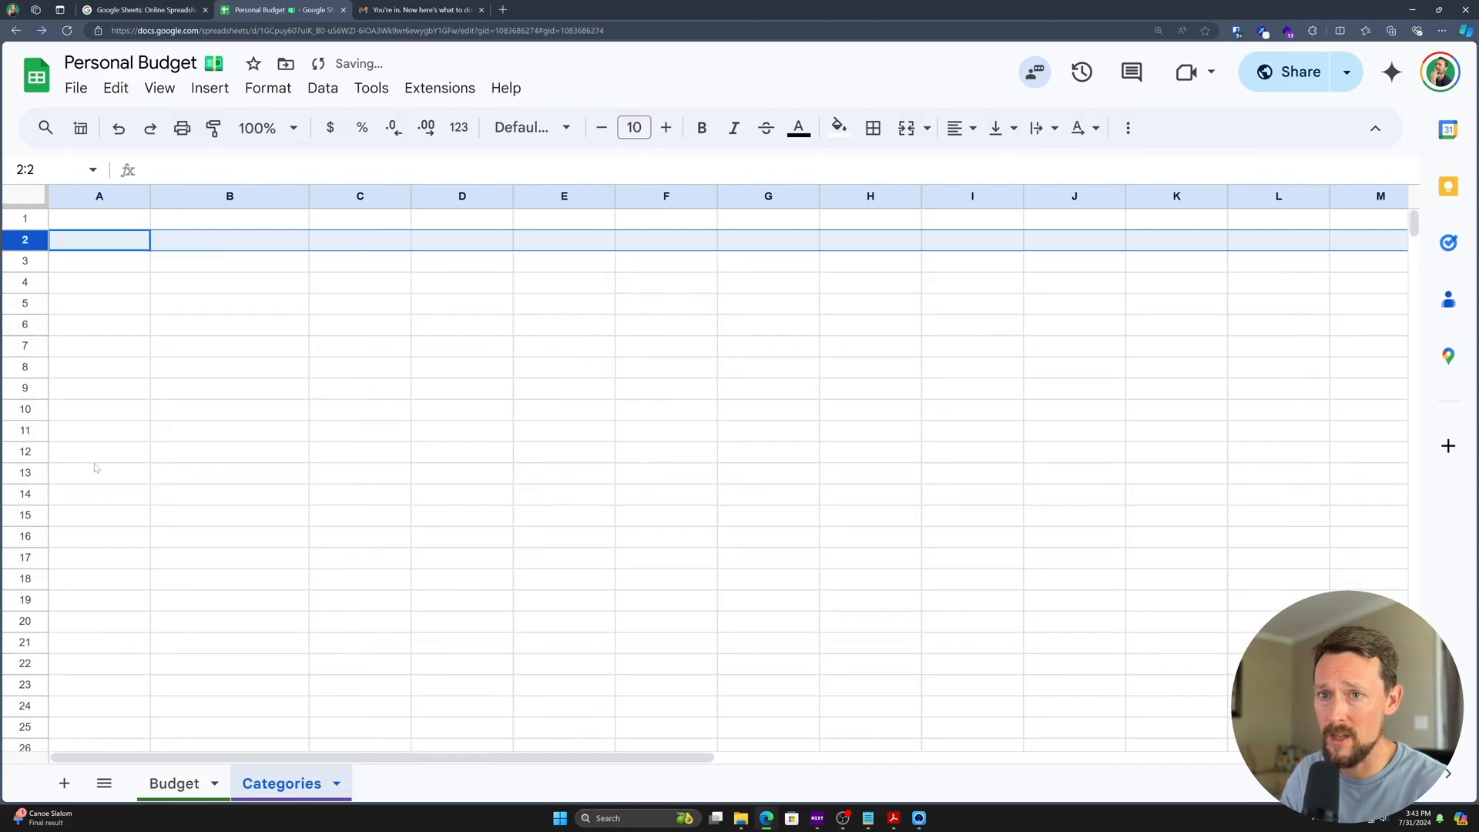
left_click(228, 386)
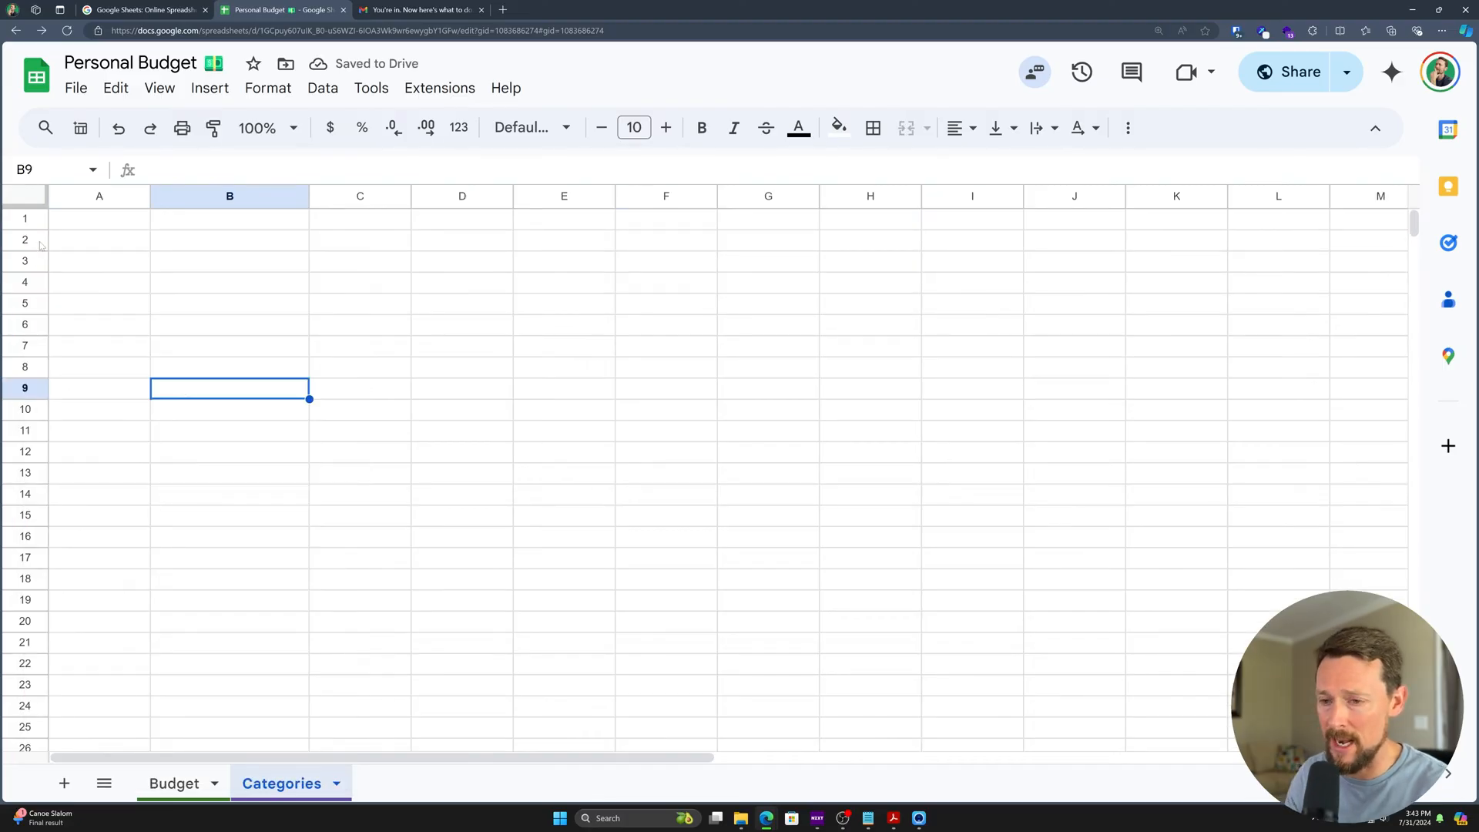
- Erase the stray test sentence from B3 on the Budget sheet and return to Categories
left_click(174, 783)
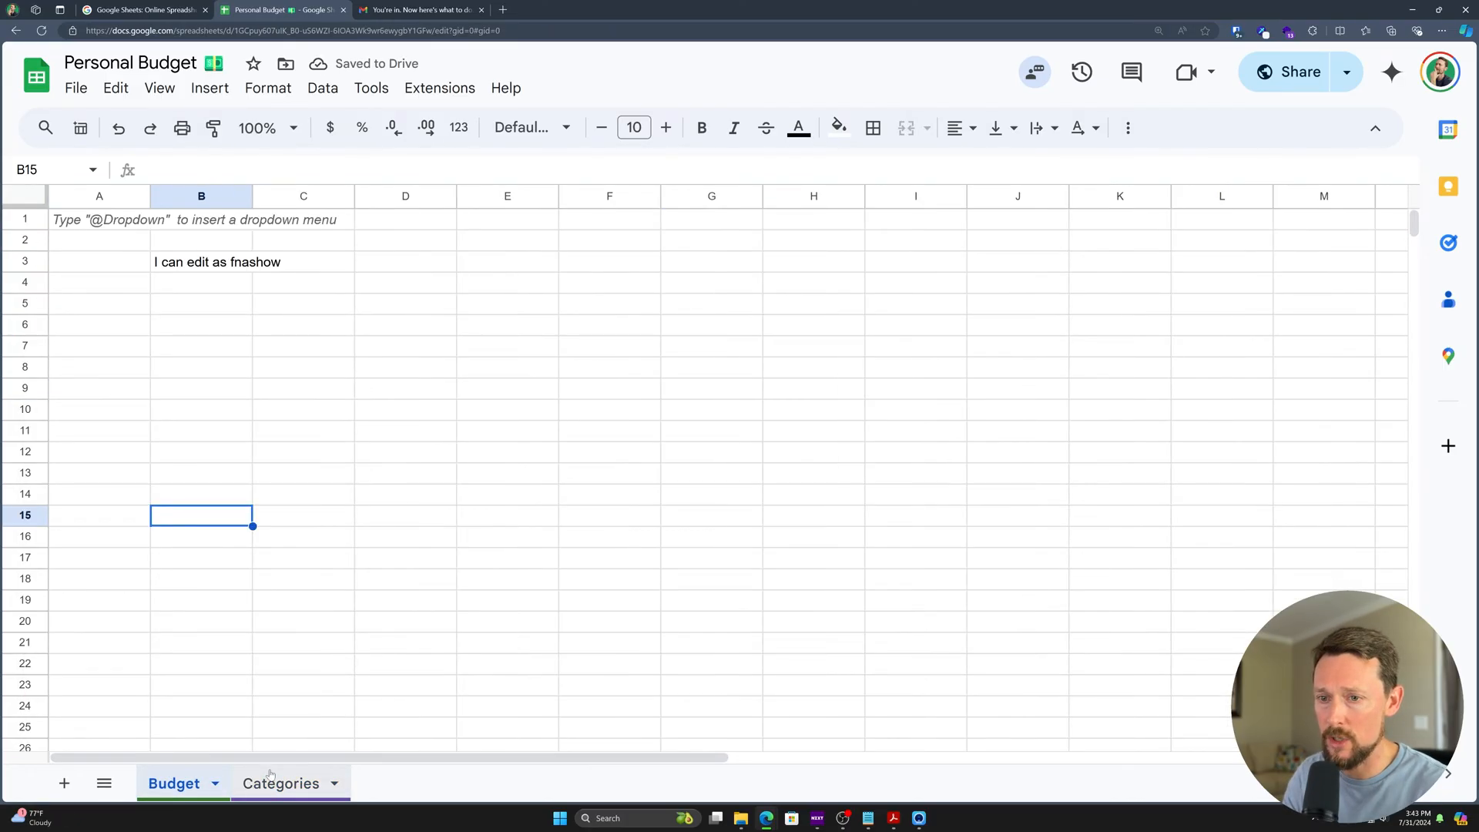
left_click(201, 262)
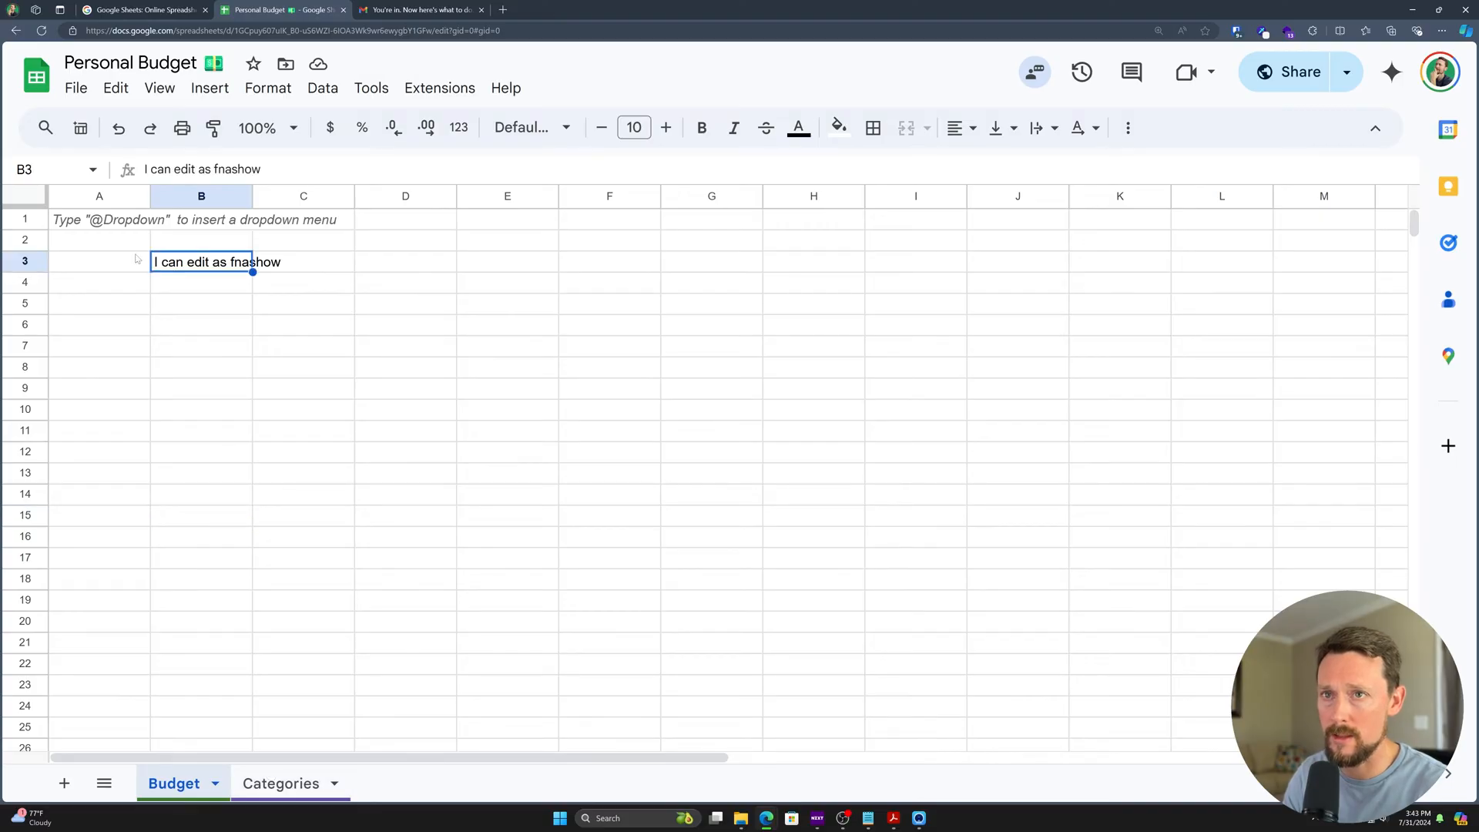
key("Delete")
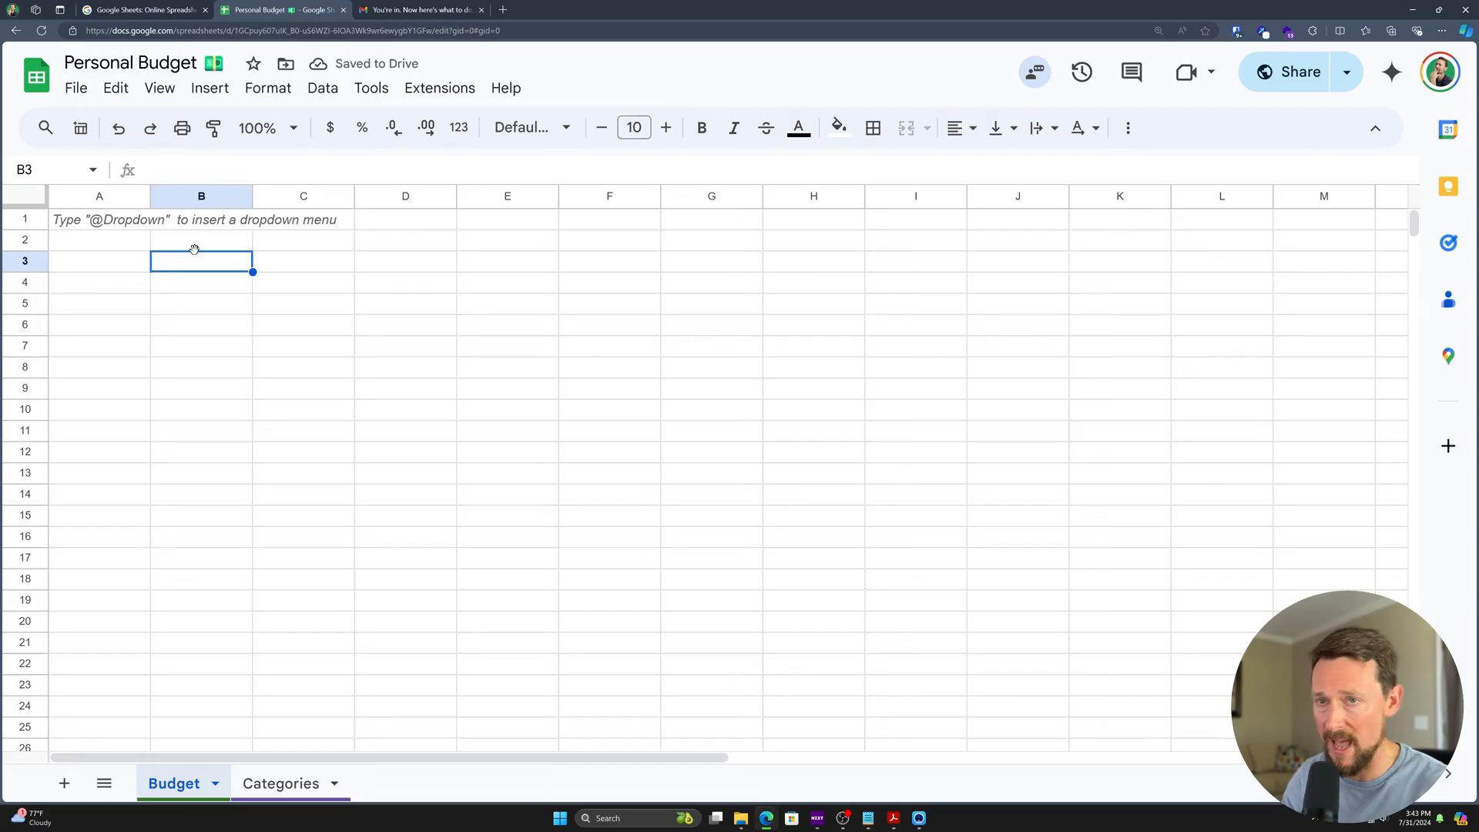
key("down")
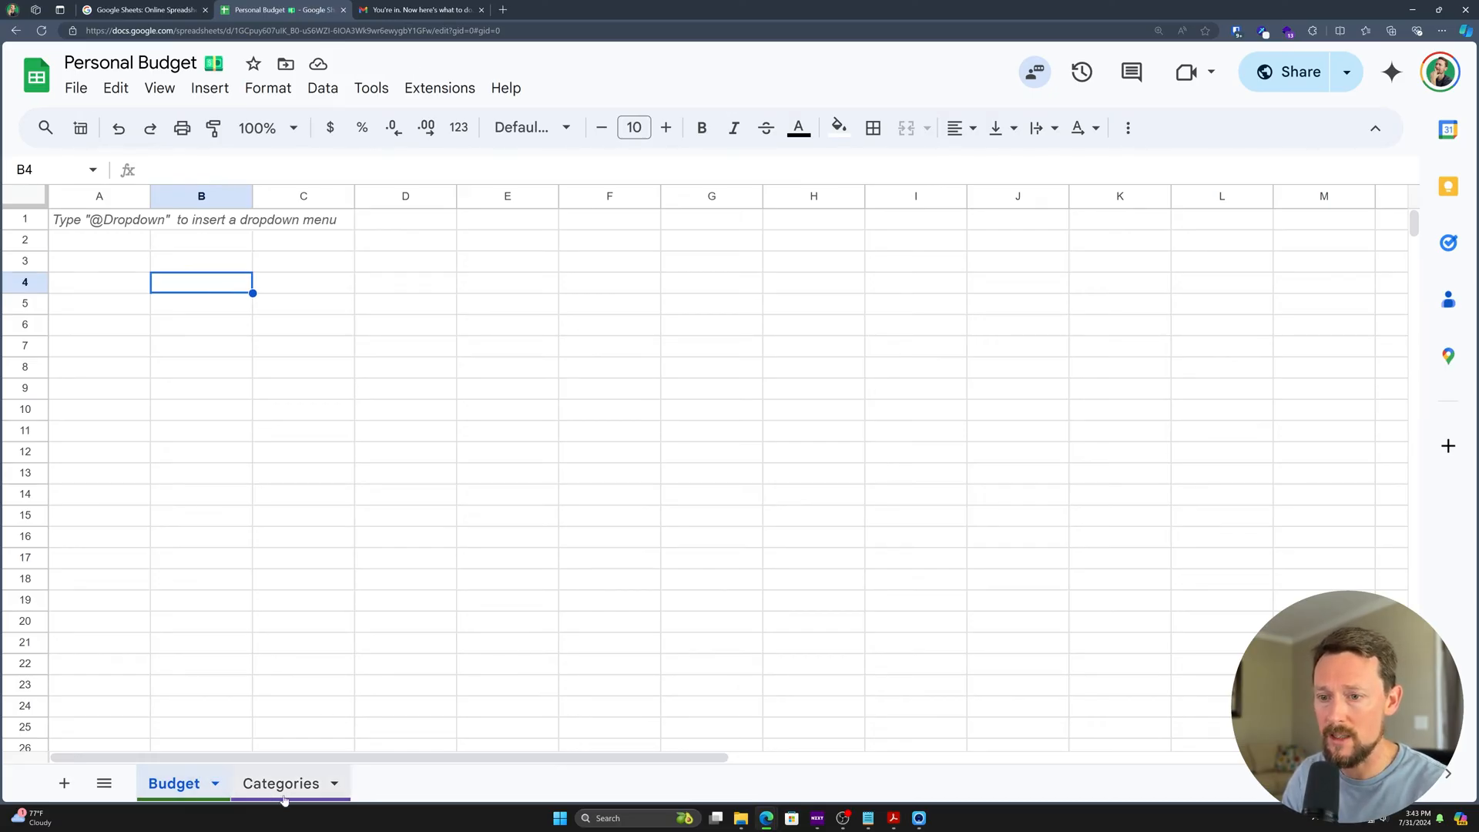
left_click(281, 783)
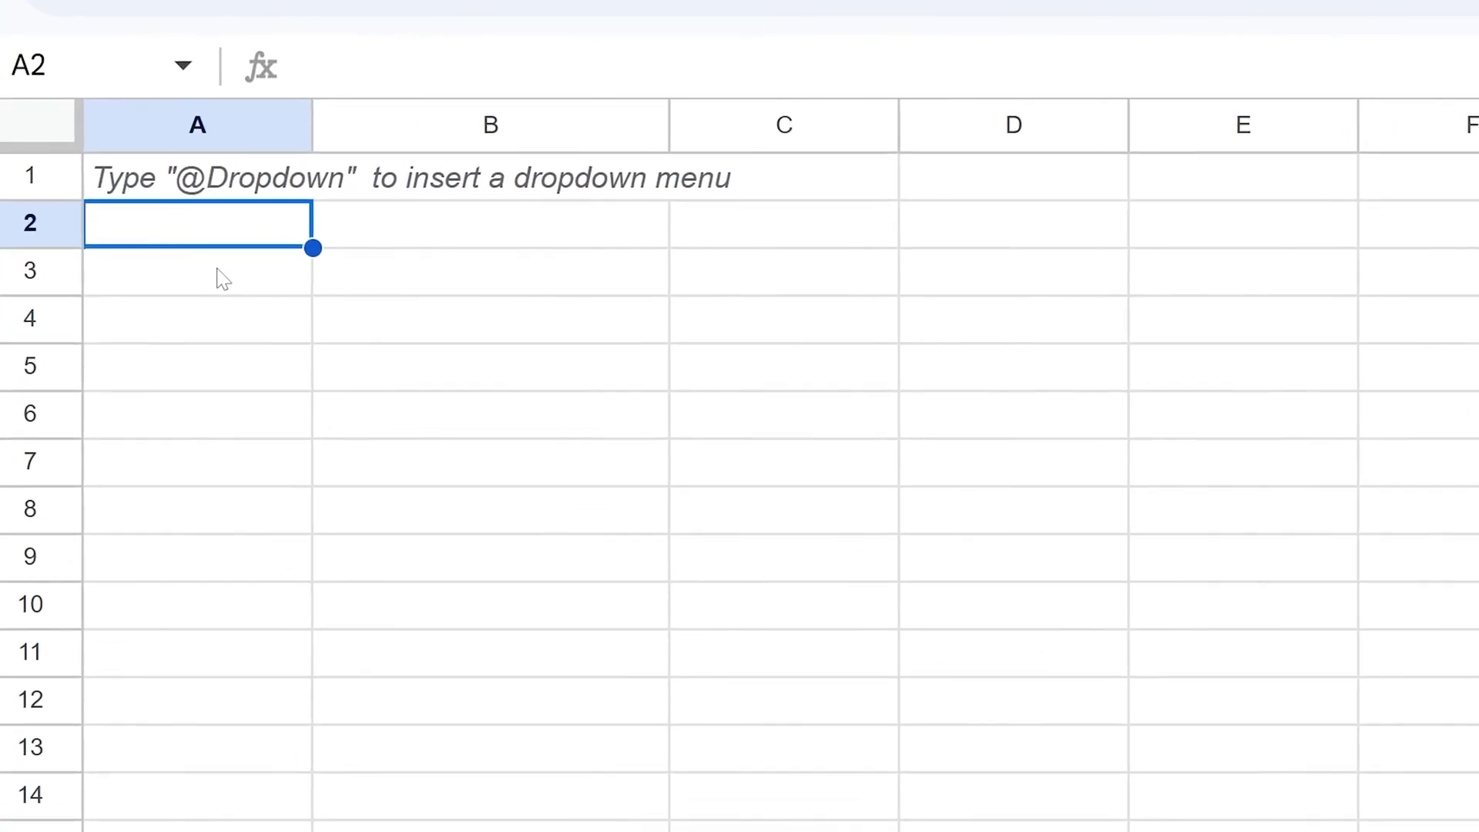
- Enter headers Income Accounts, Expense Accounts and Payment Methods in A2:C2
type("In")
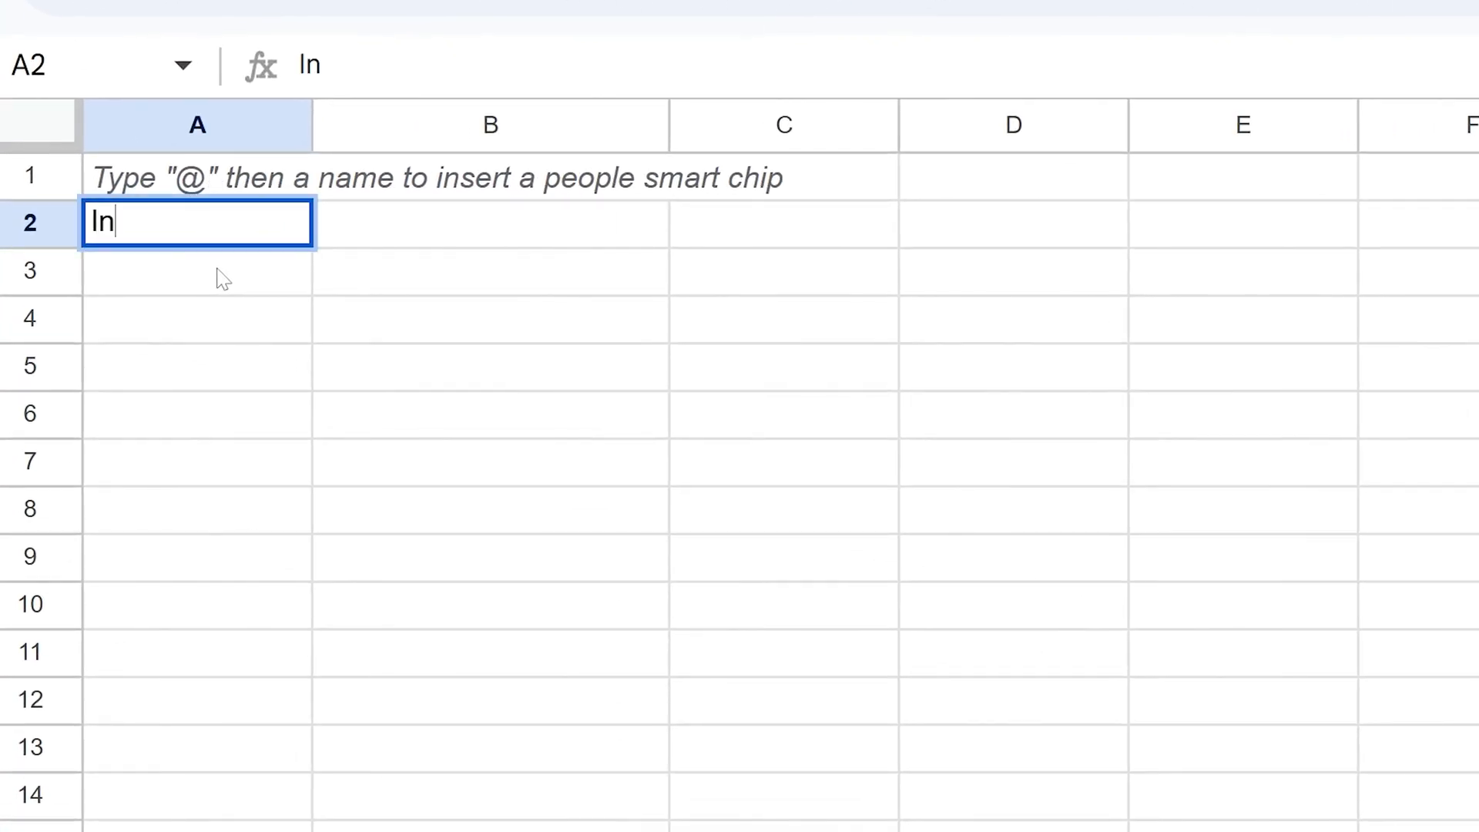
type("come Expense")
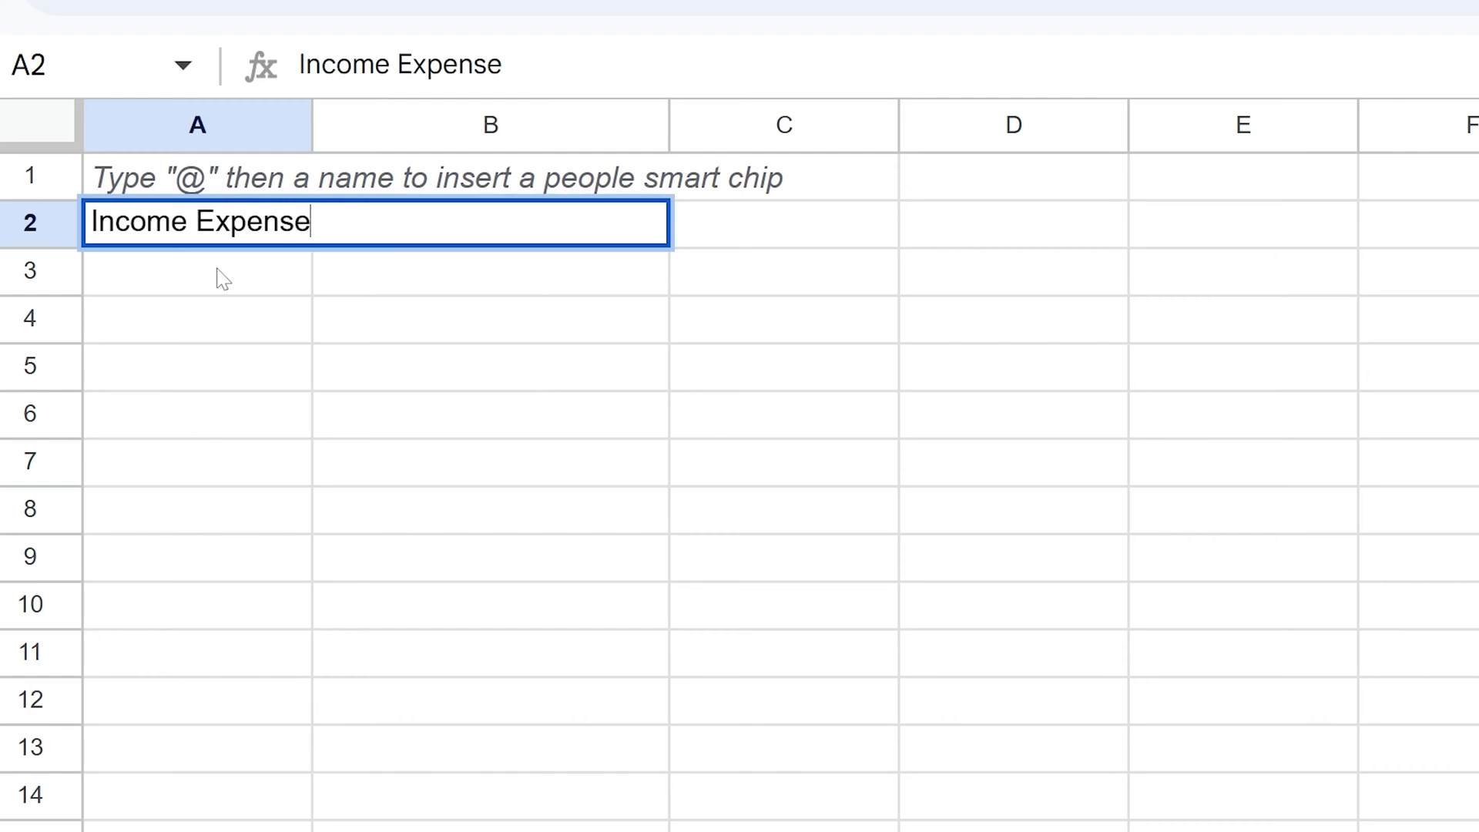
type("Account")
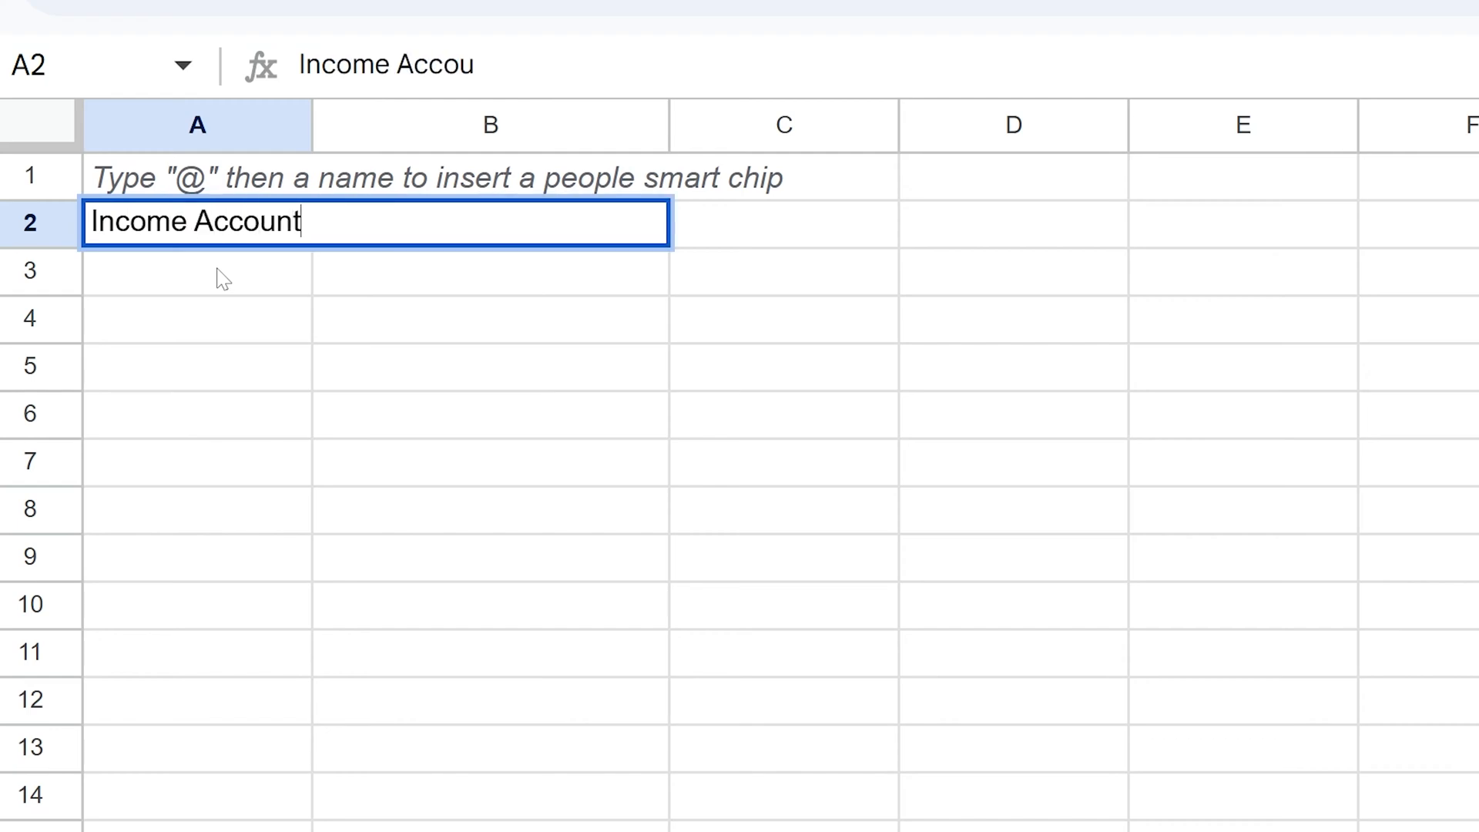
type("Expense A")
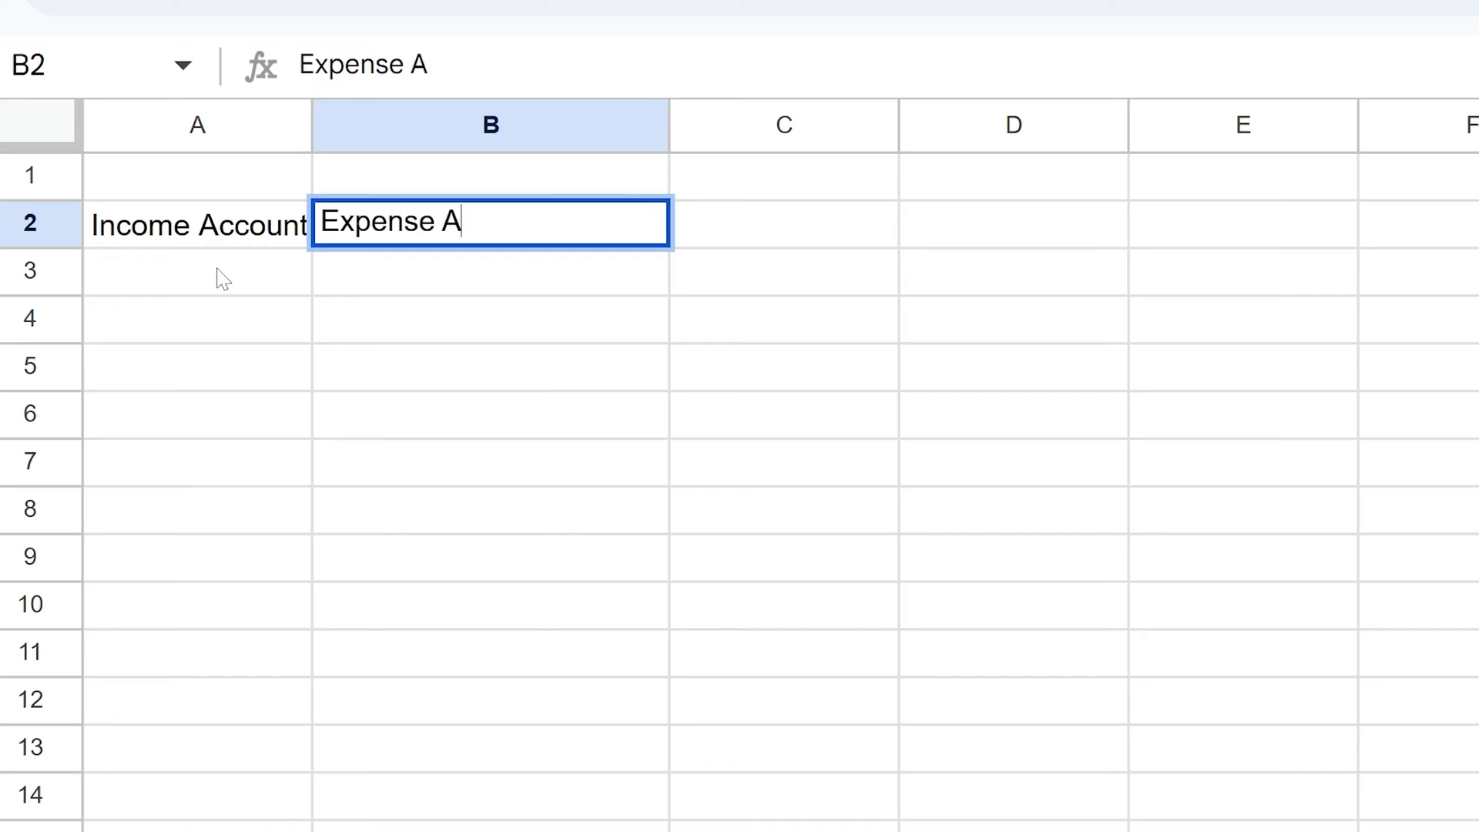
type("Paym")
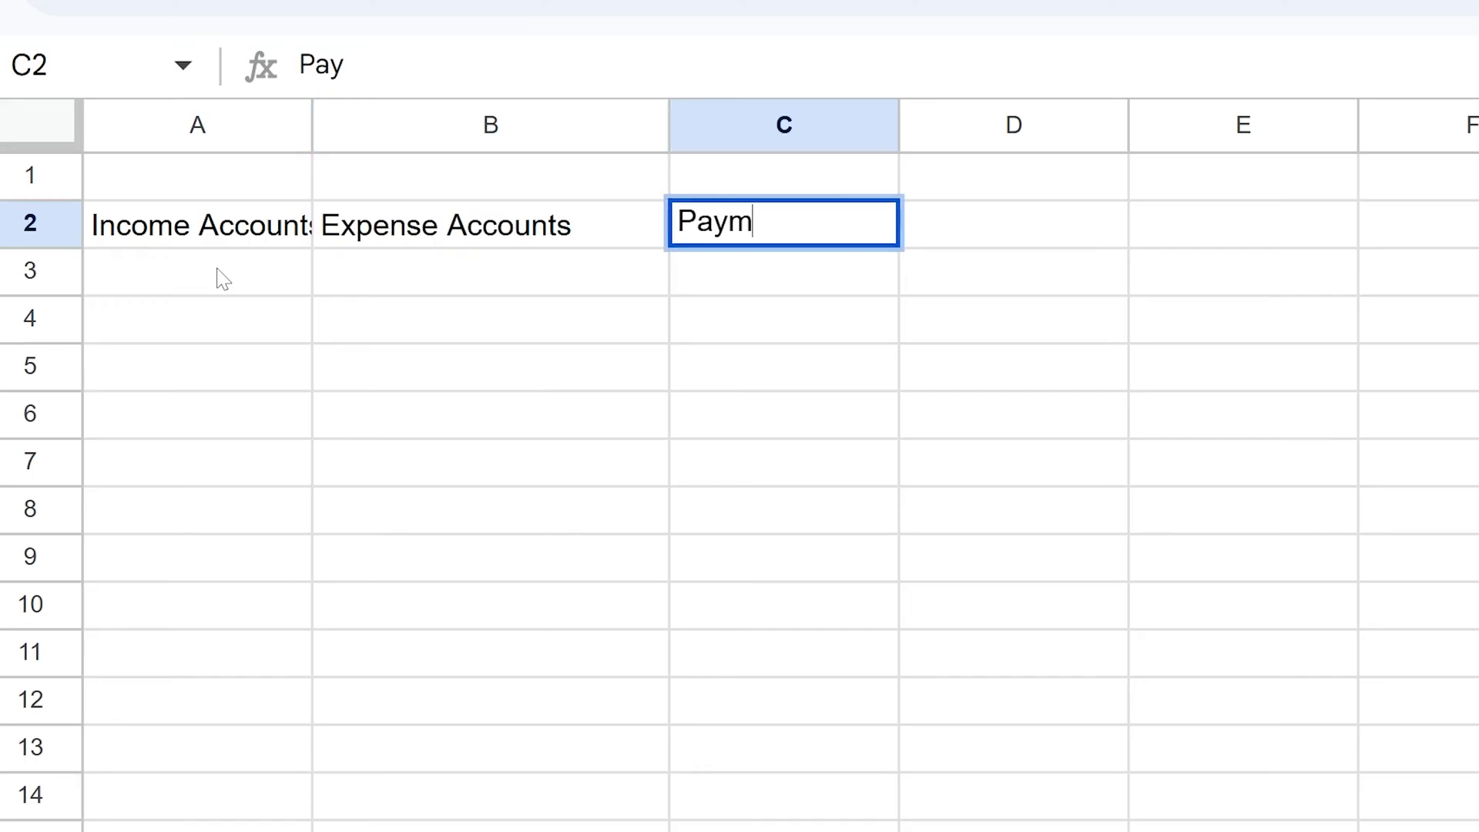
key("enter")
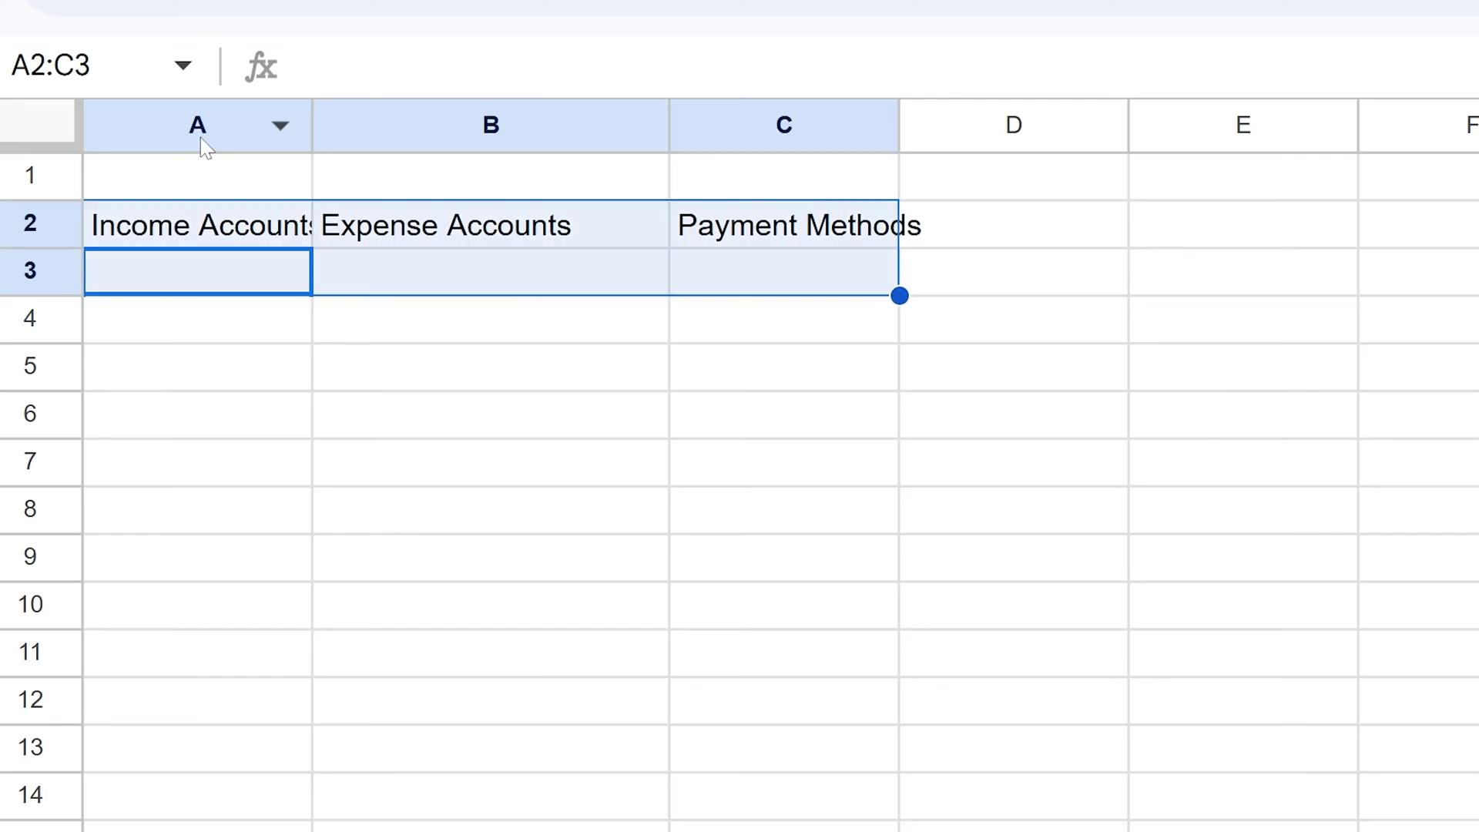
- Set the whole sheet in Outfit font and select the header row for bolding
key("ctrl+a")
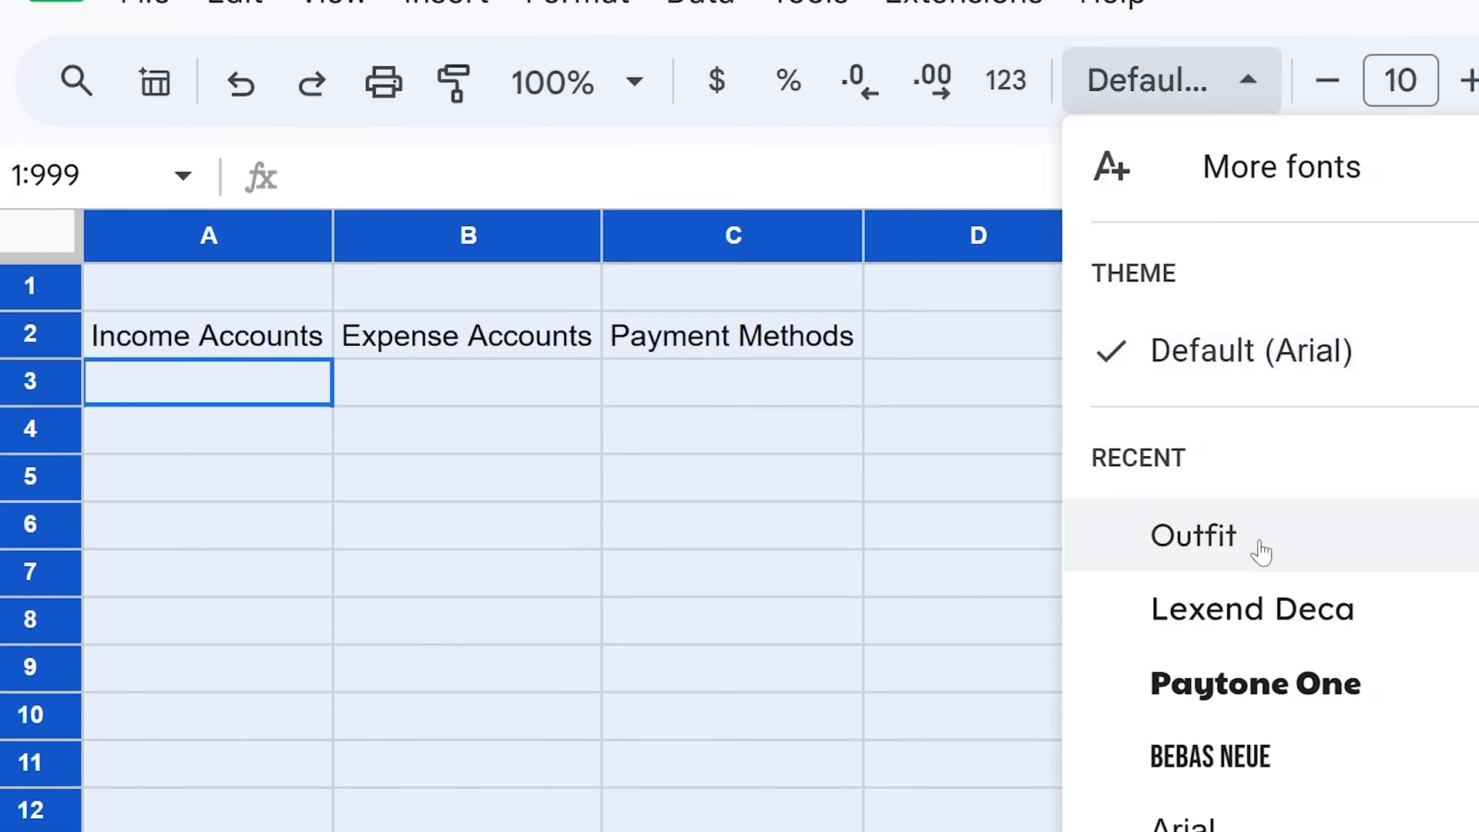
left_click(1193, 535)
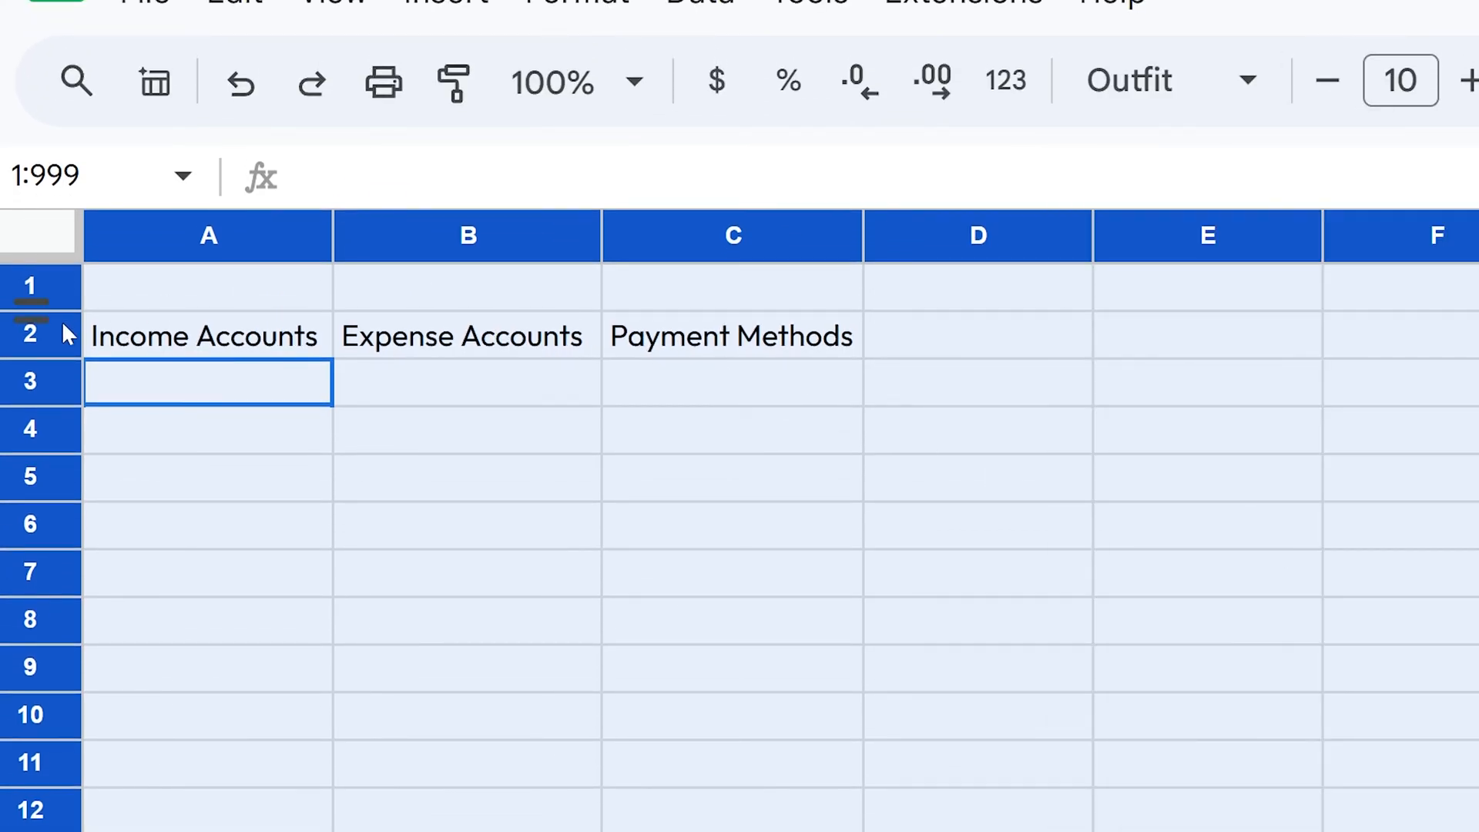
left_click(40, 335)
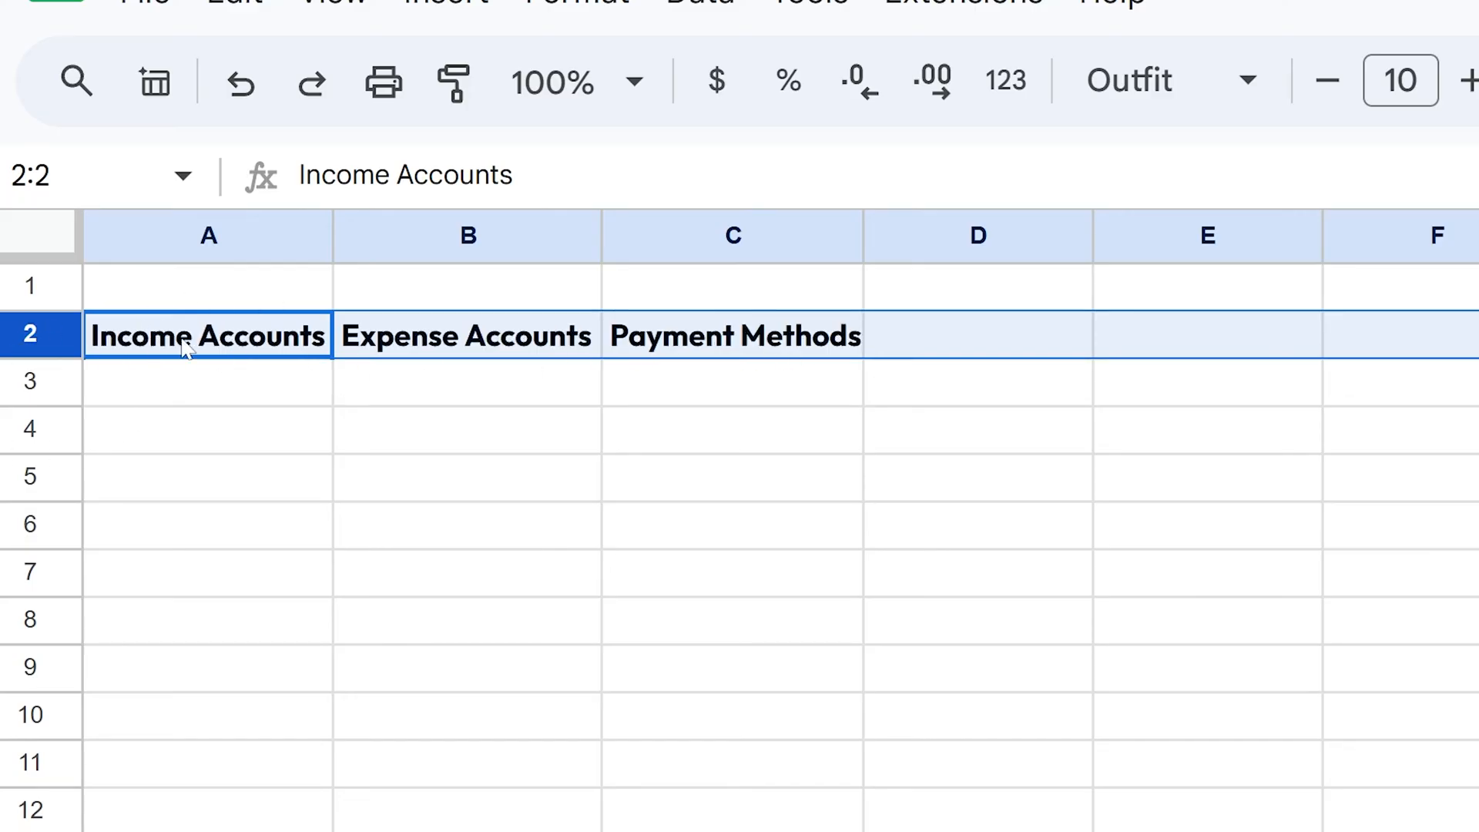
mouse_move(186, 354)
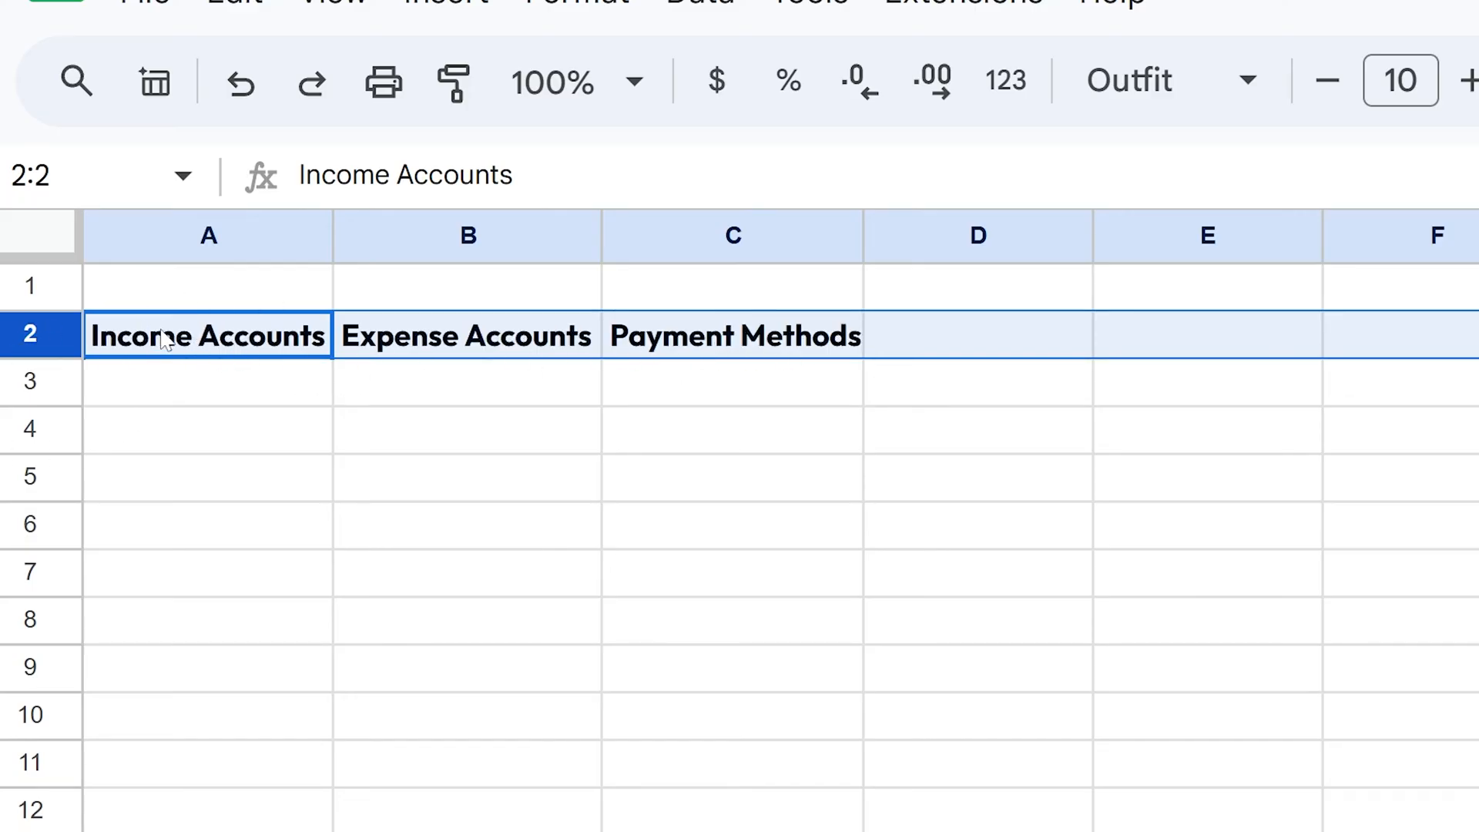
- Bold the headers and paste the income and expense account lists under them
key("ctrl+b")
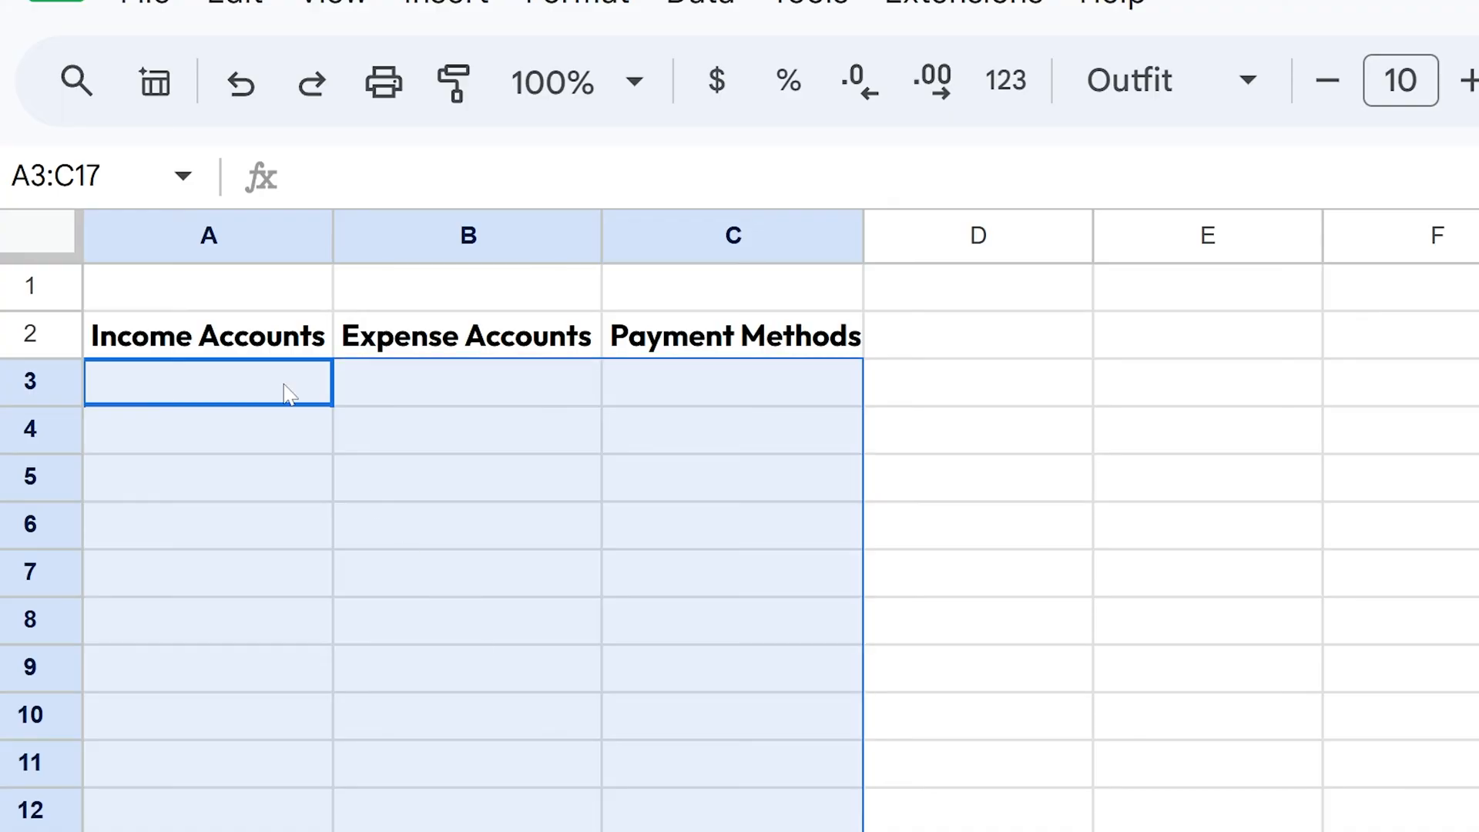
left_click(208, 380)
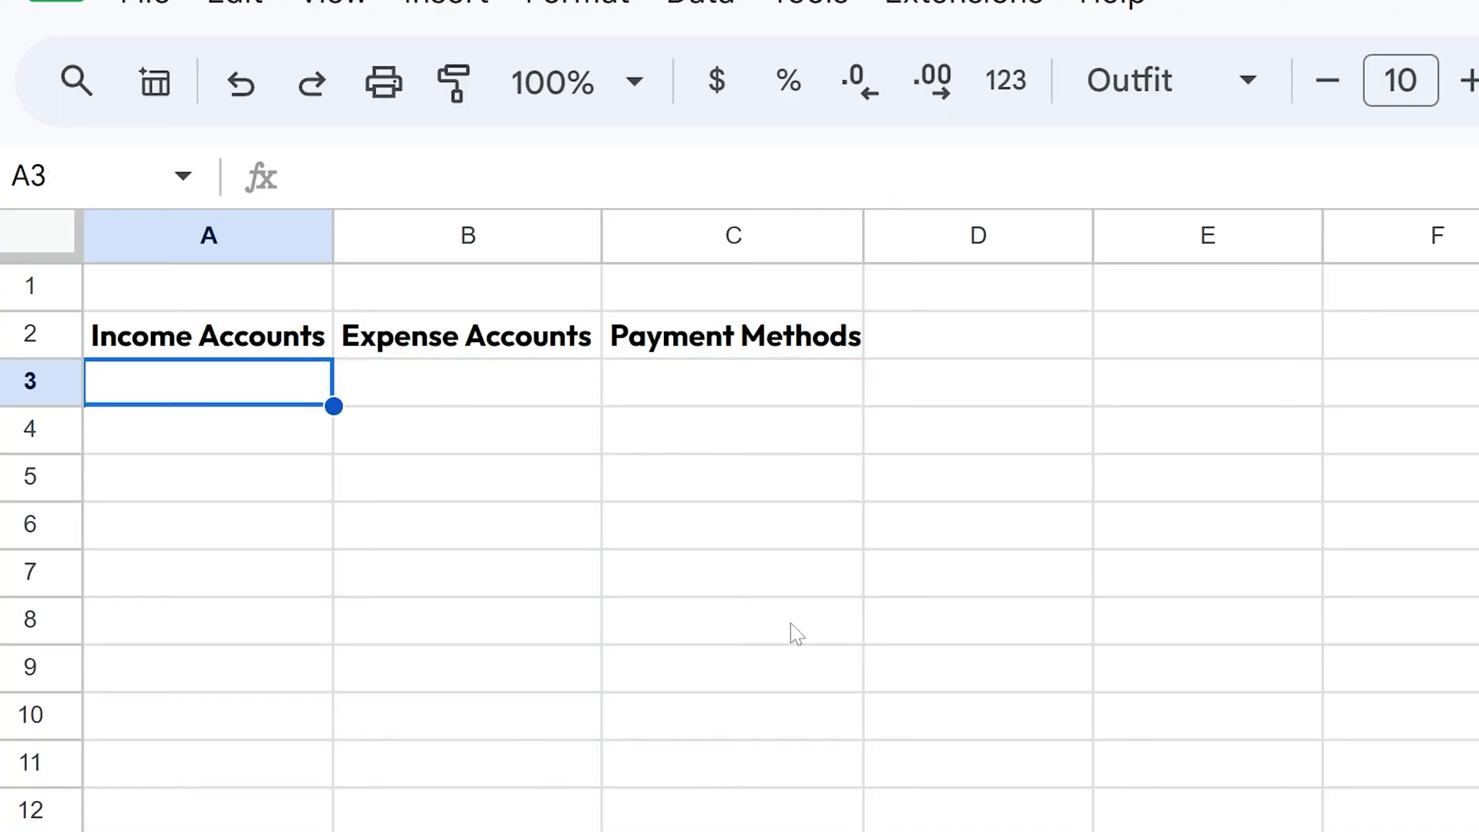
mouse_move(770, 590)
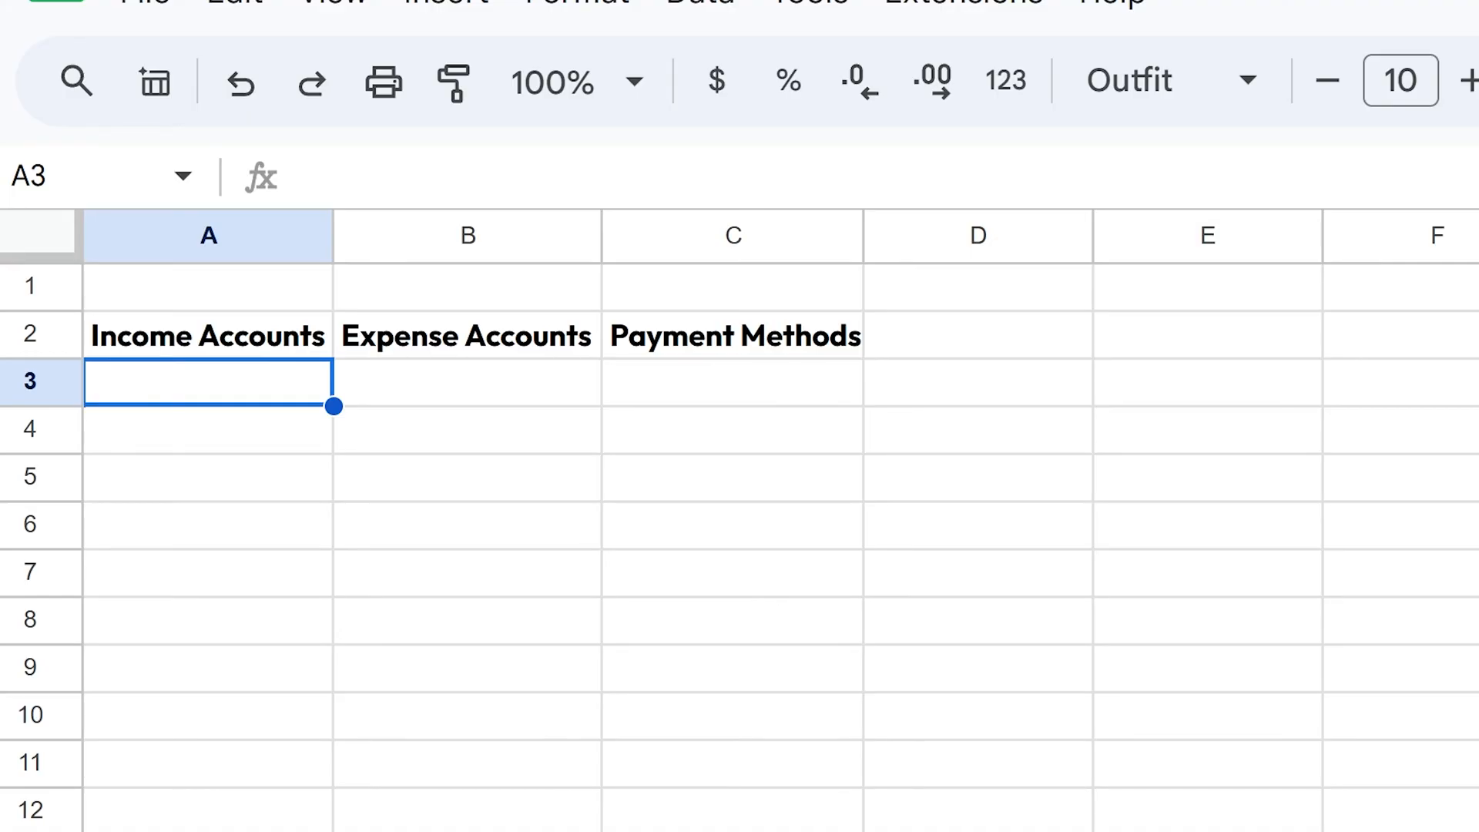
mouse_move(210, 493)
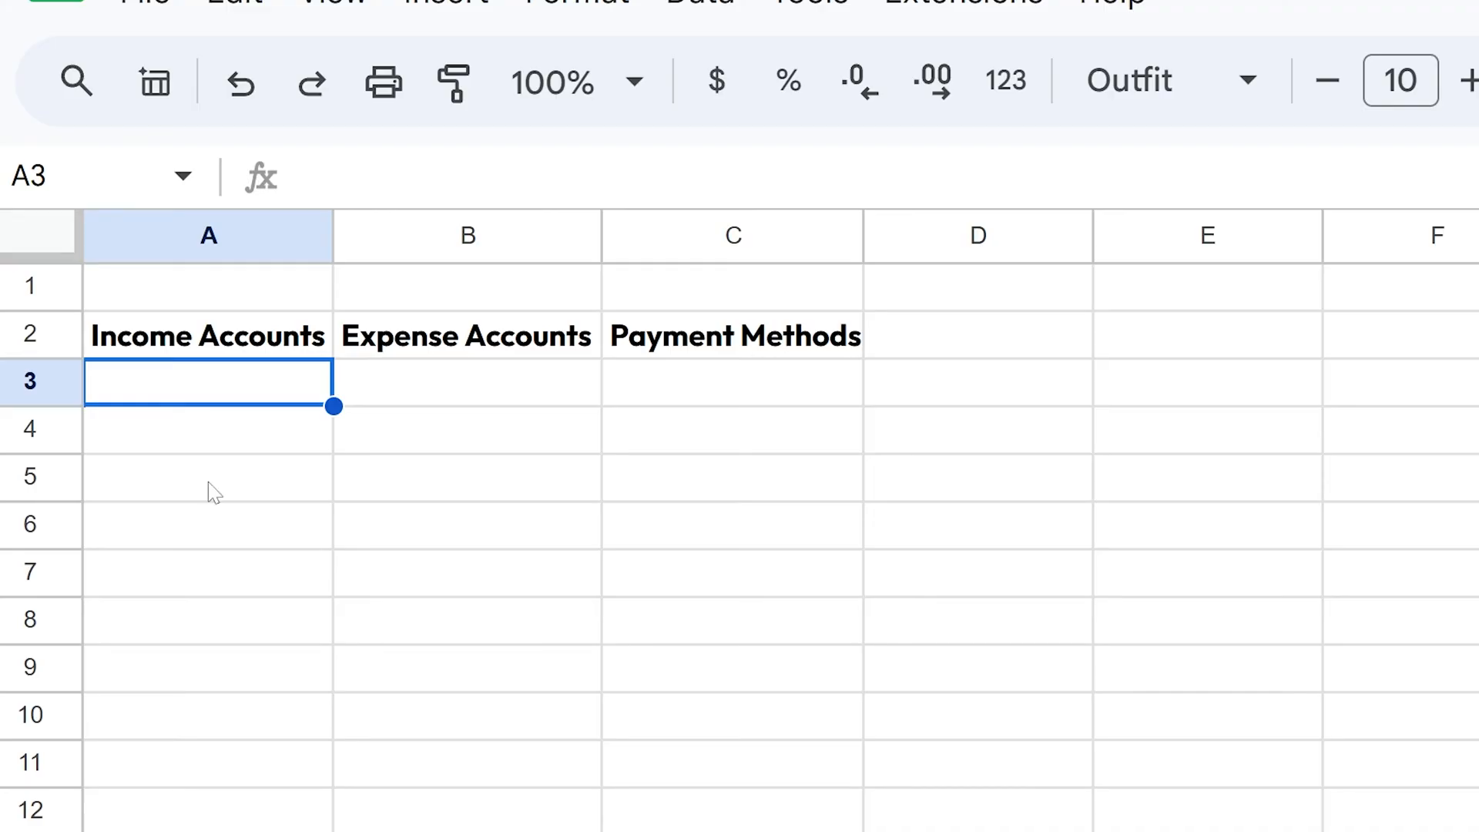
key("ctrl+v")
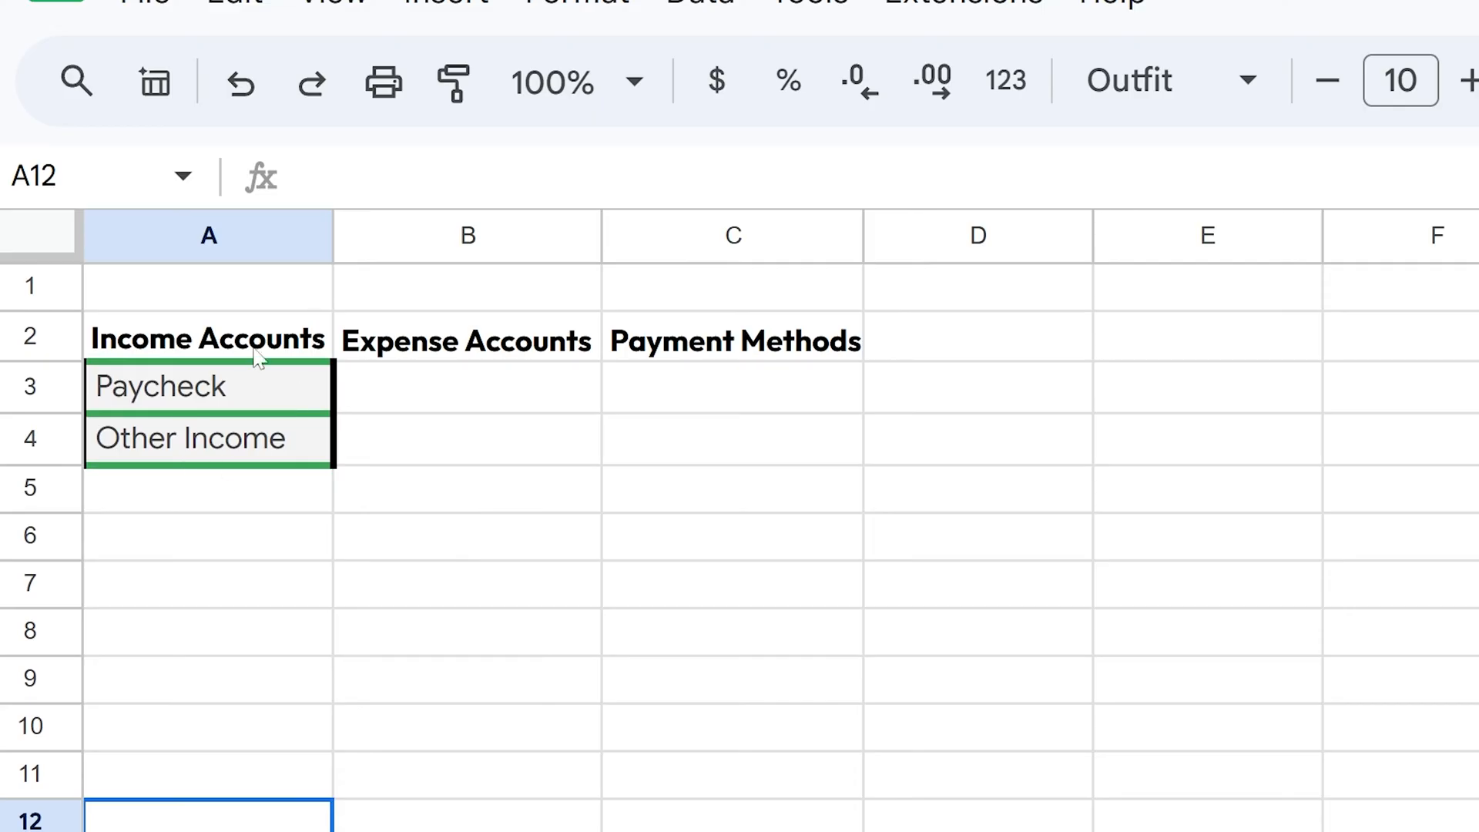
mouse_move(251, 487)
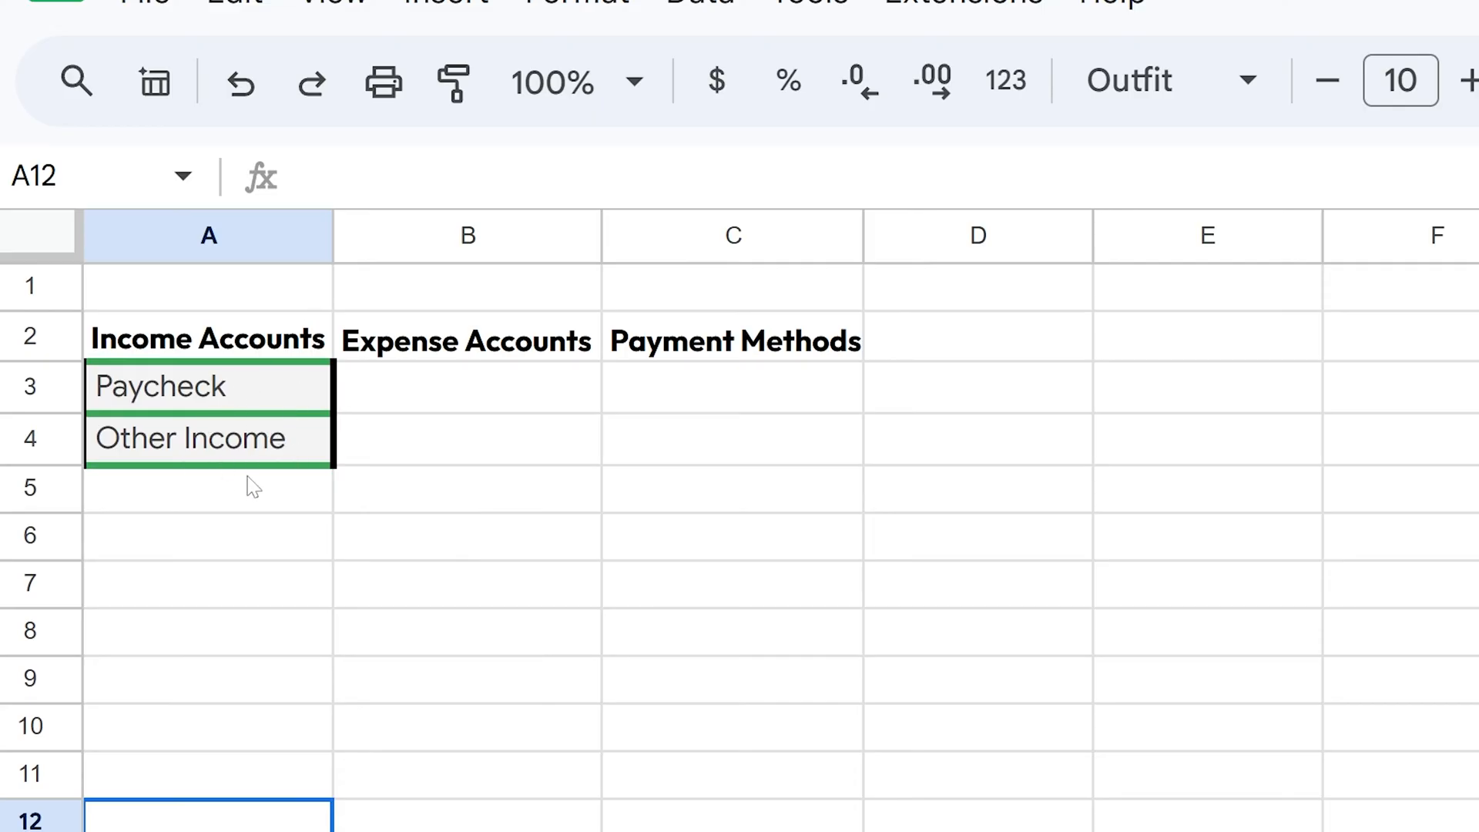
mouse_move(281, 425)
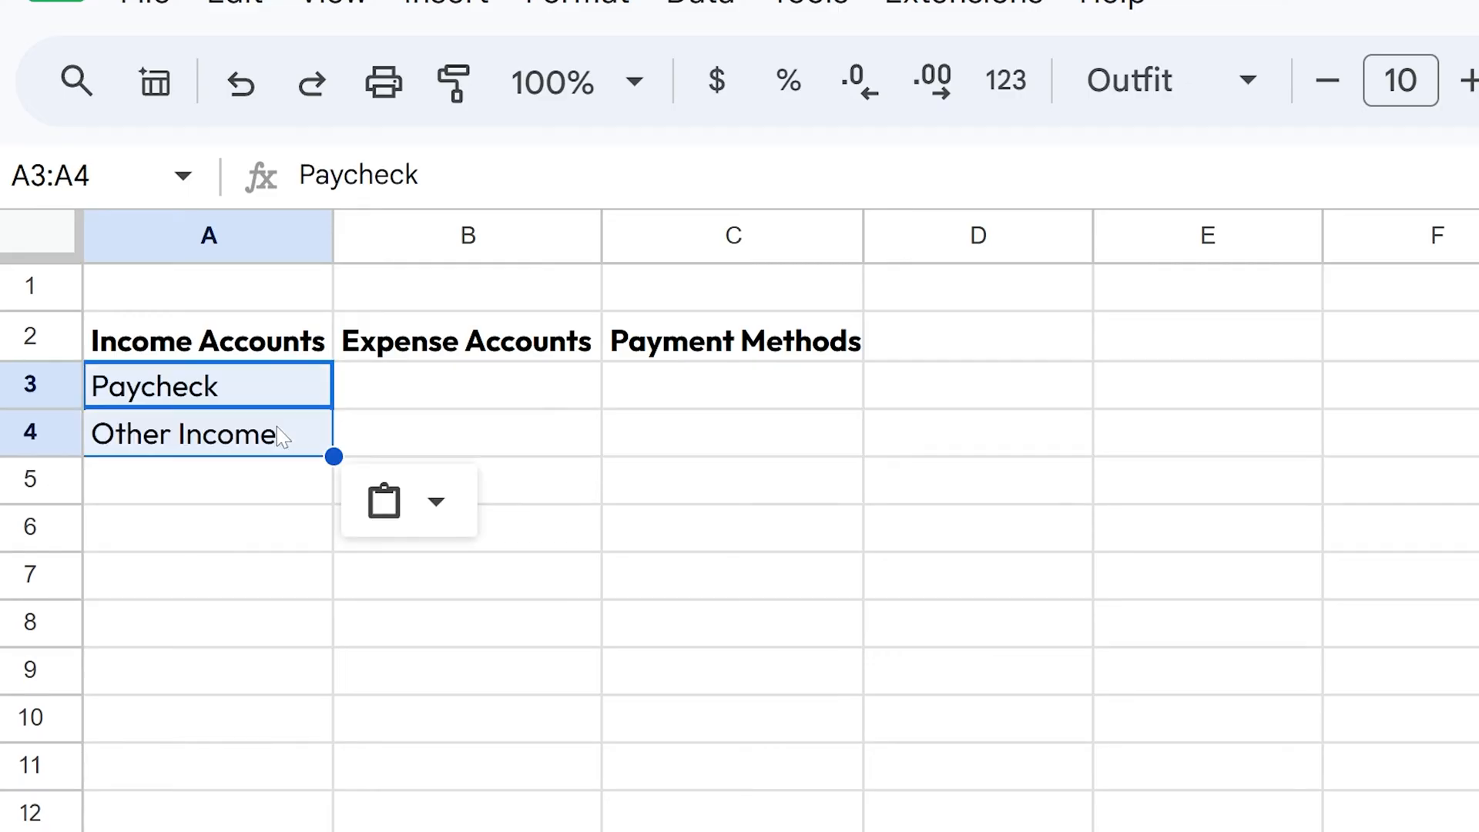
key("ctrl+v")
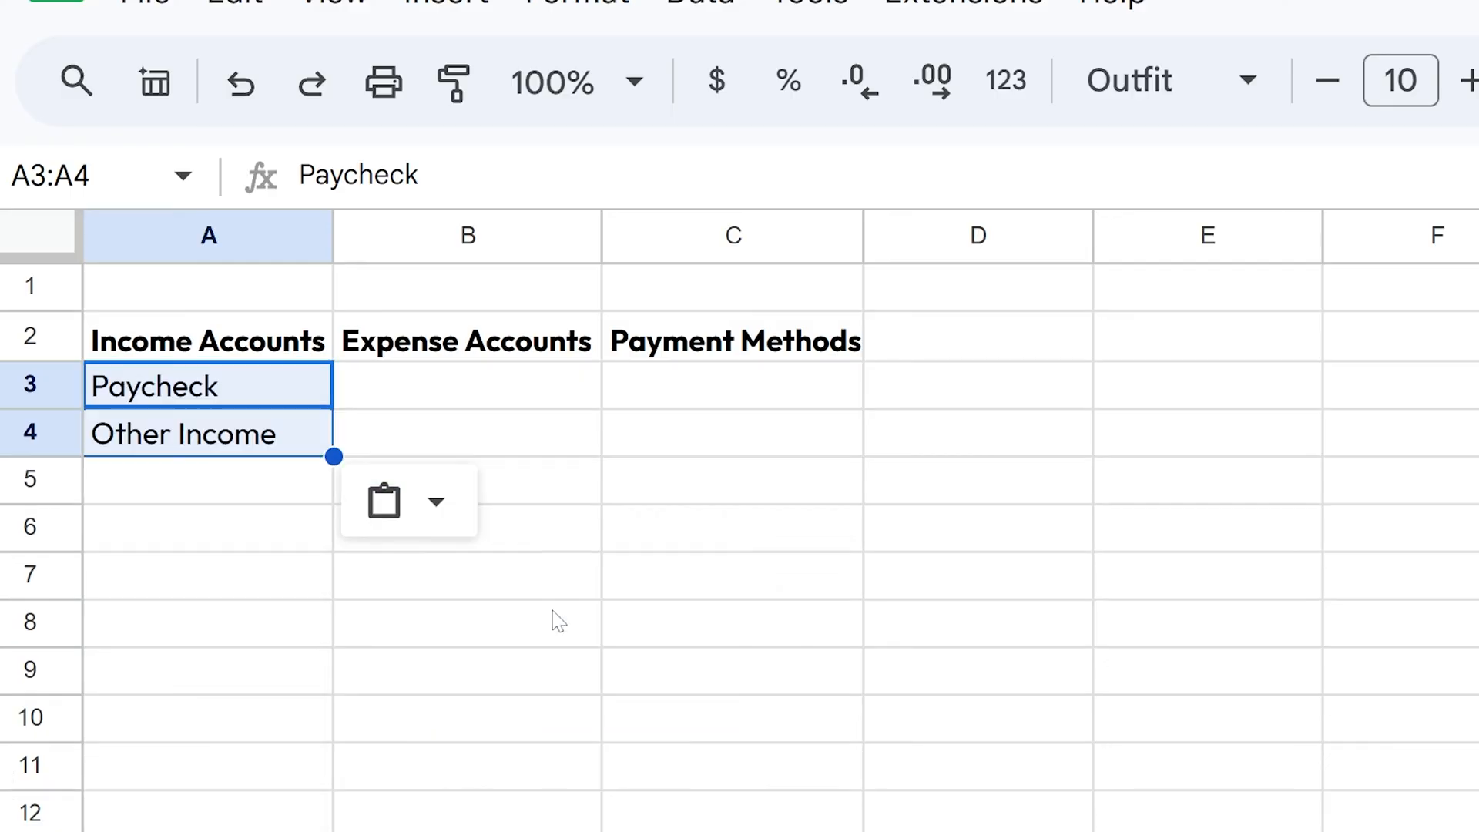
- Keep the pasted lists as values only and select the whole block of category lists
left_click(384, 499)
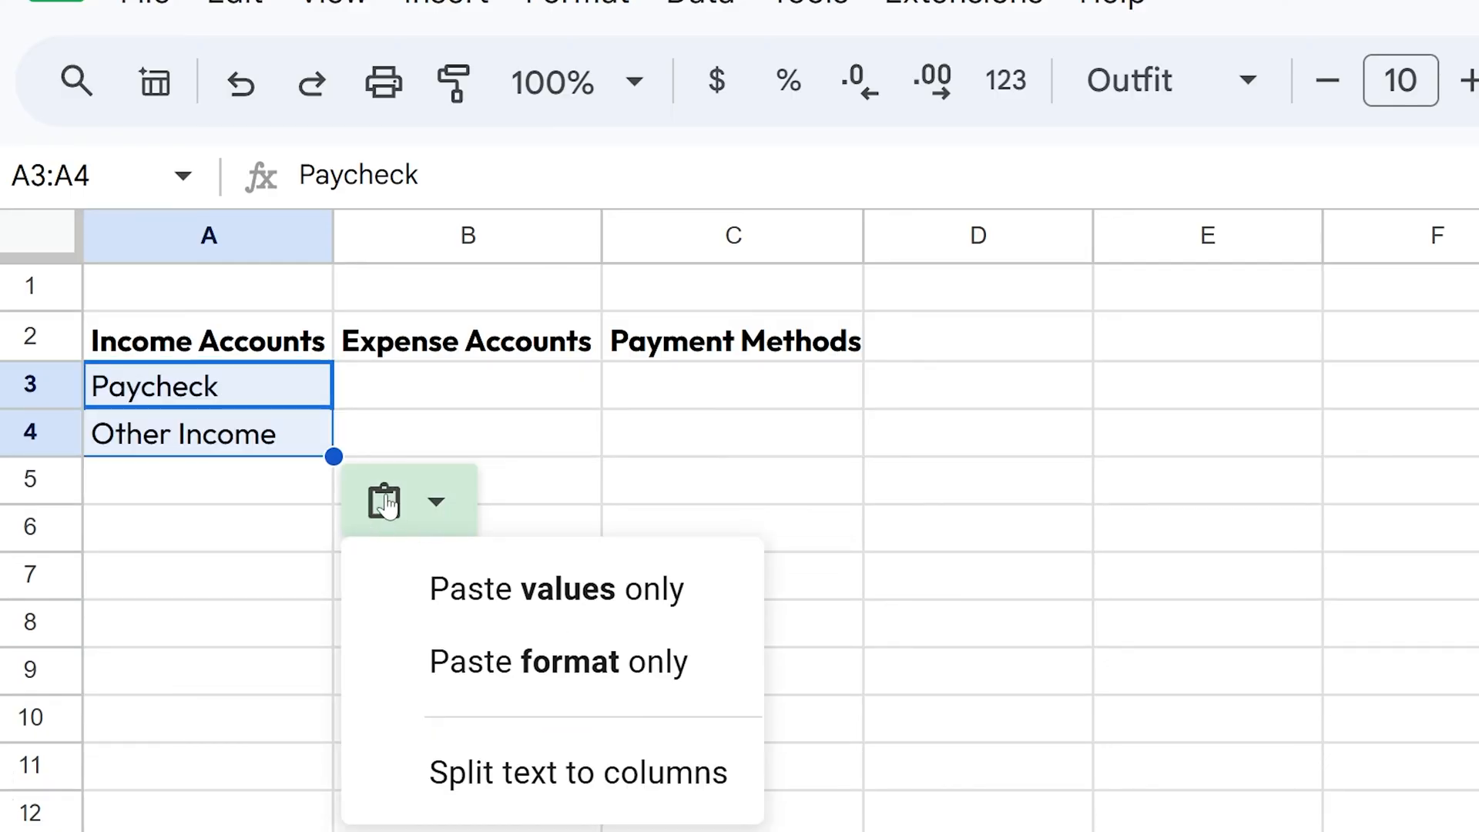
left_click(208, 433)
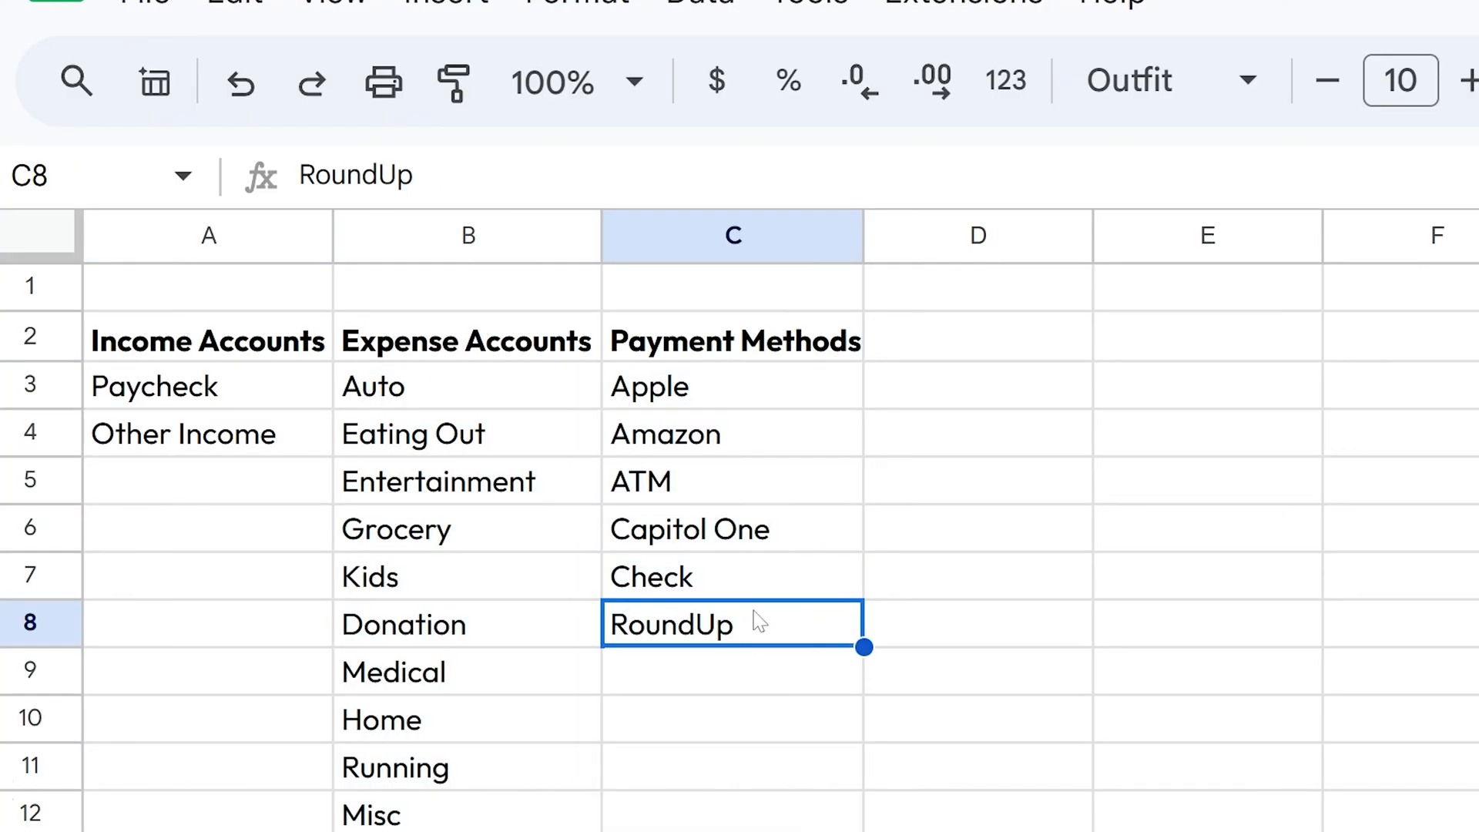
mouse_move(439, 718)
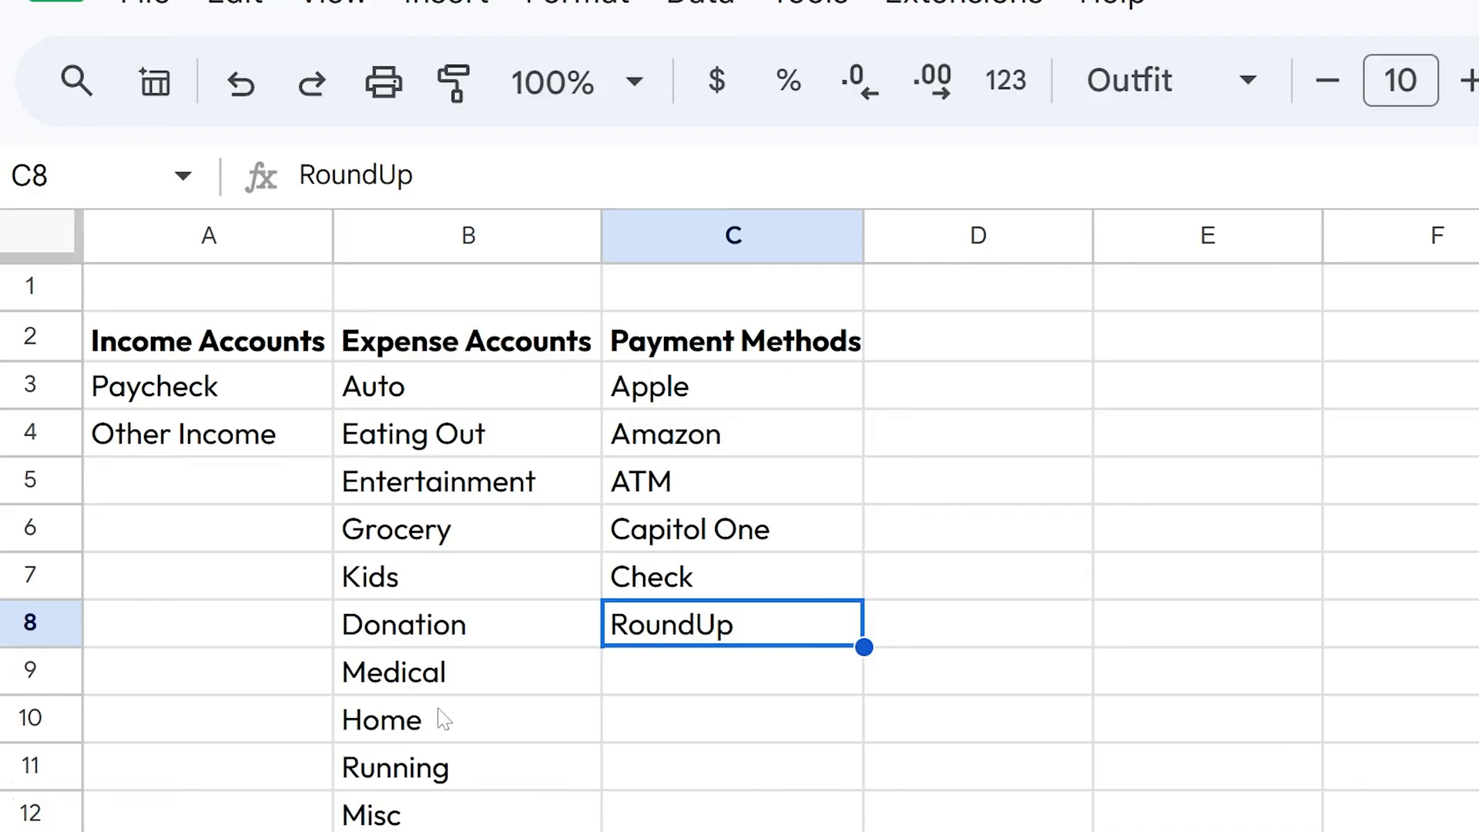
left_click(465, 433)
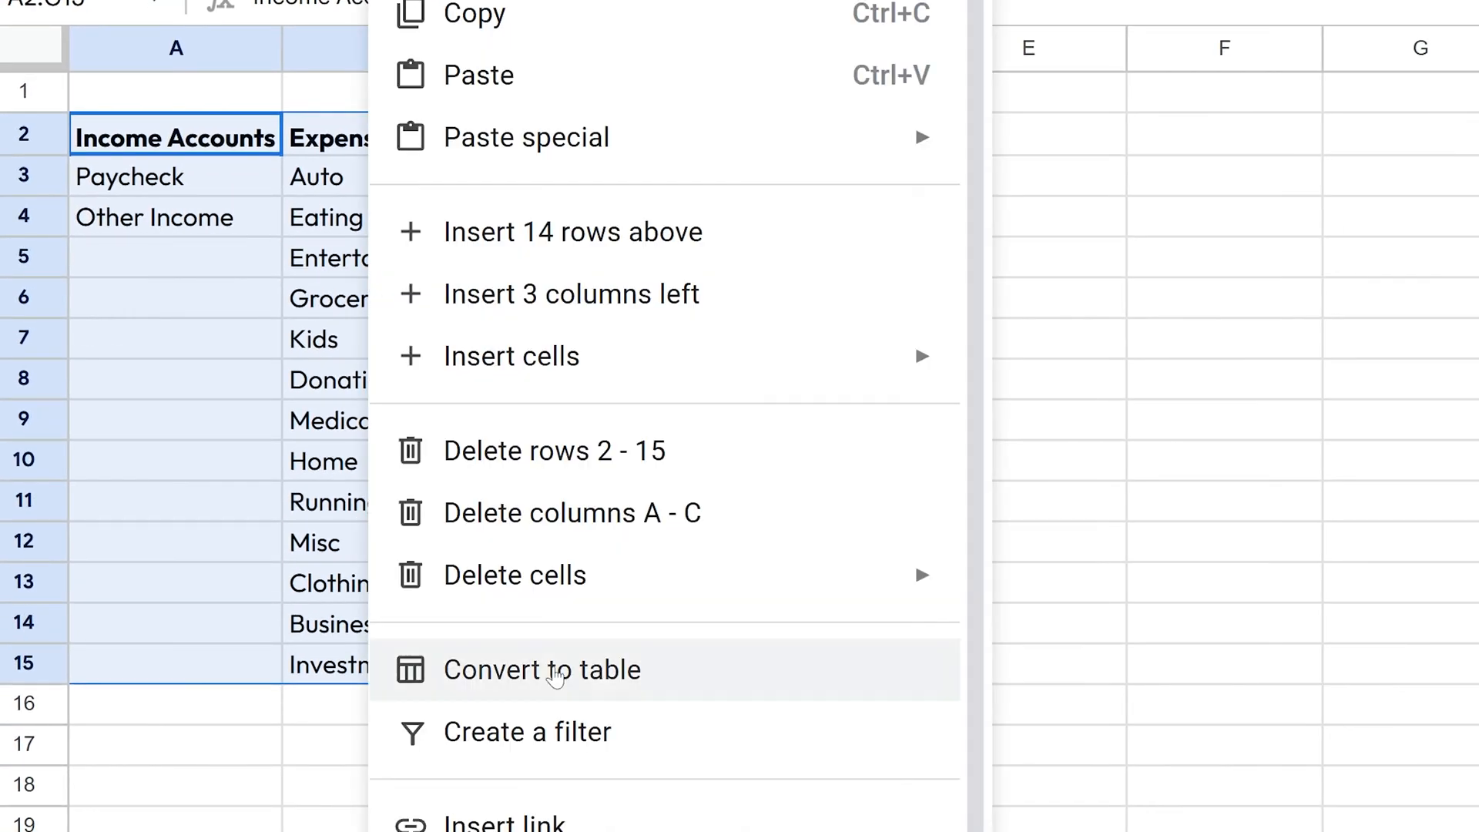
- Convert the lists to a table named Categories with a red colour scheme
left_click(541, 670)
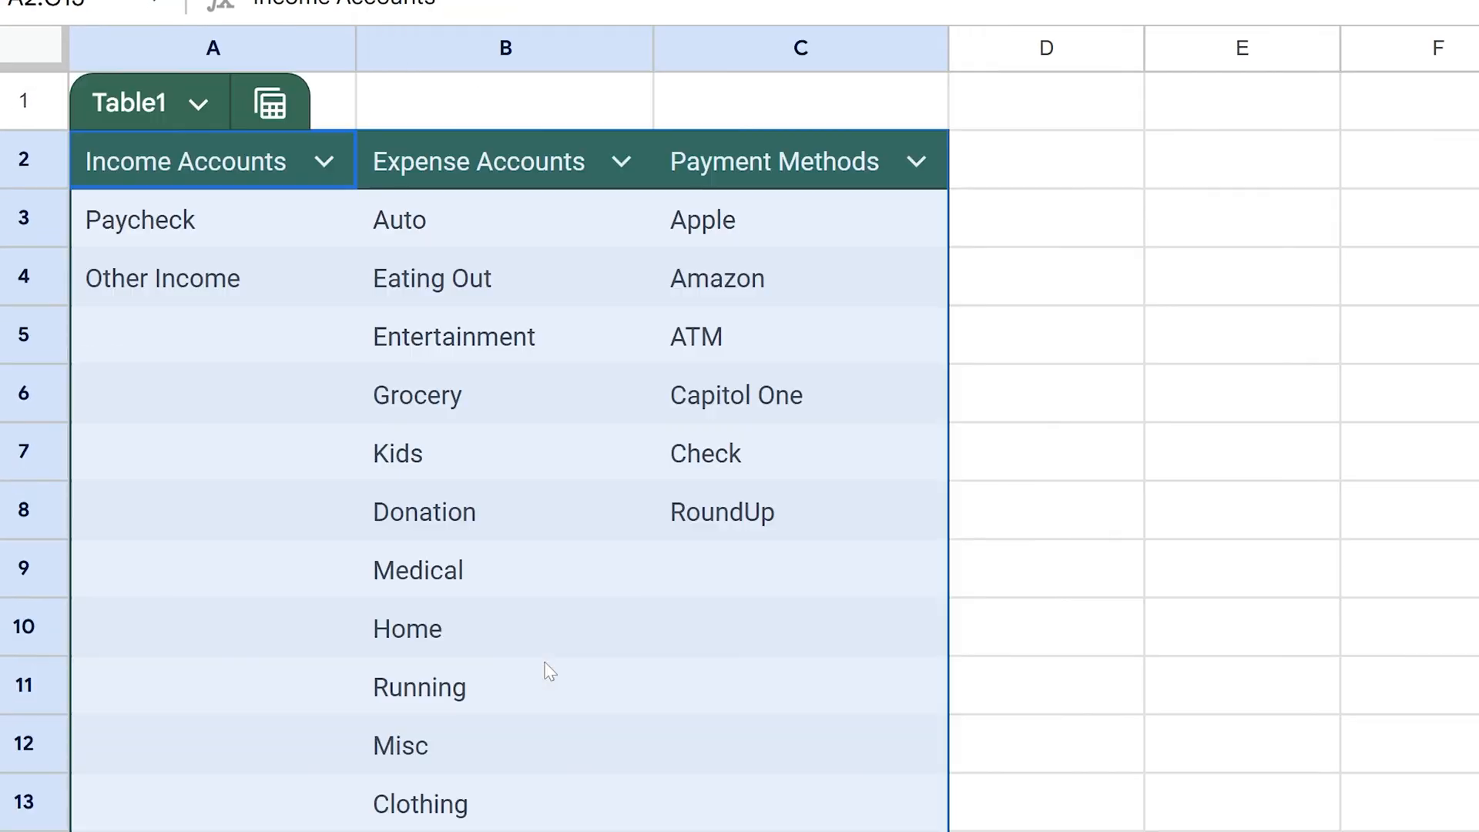
mouse_move(293, 334)
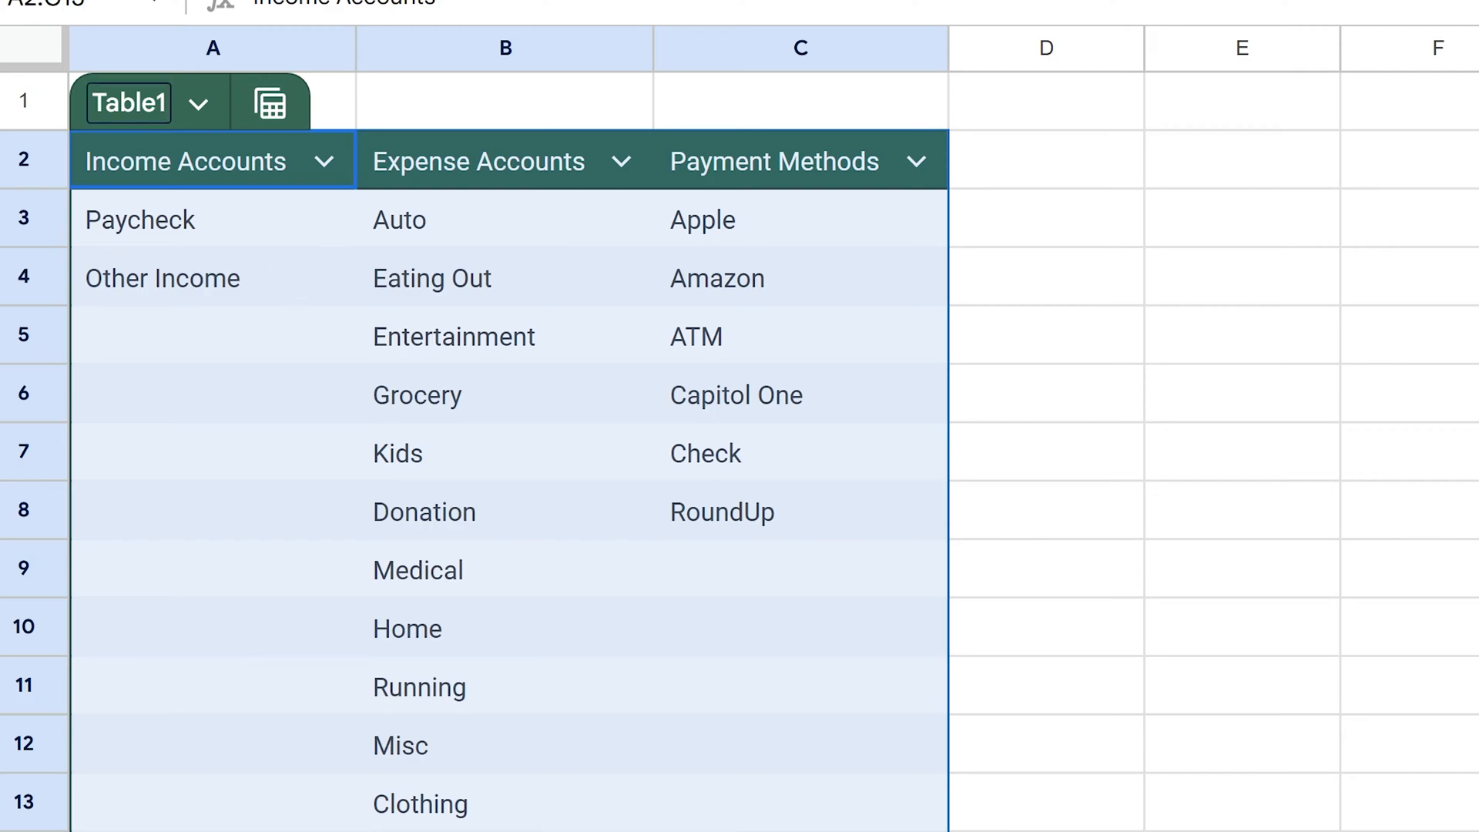
double_click(130, 103)
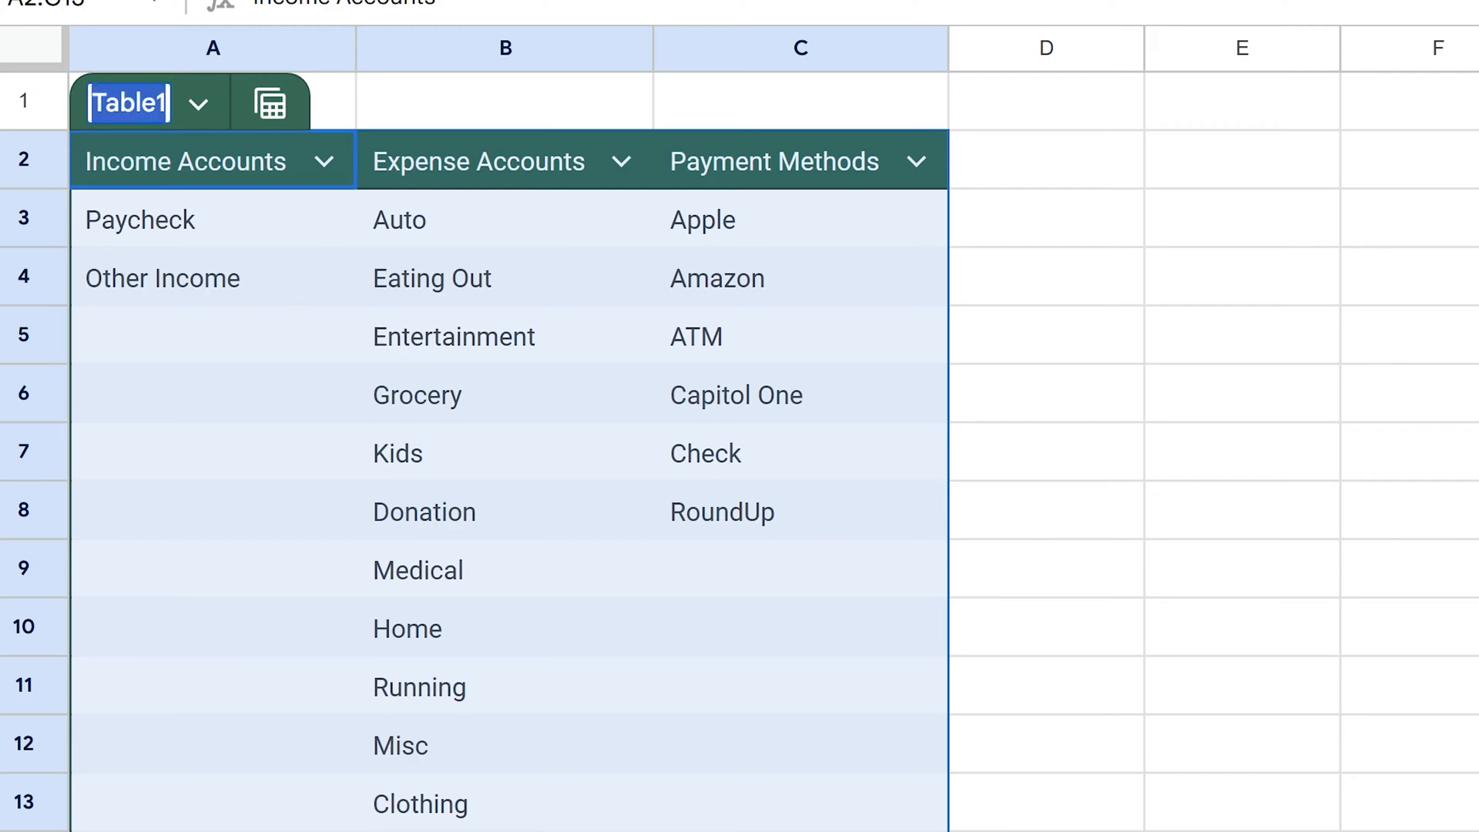
type("Categories")
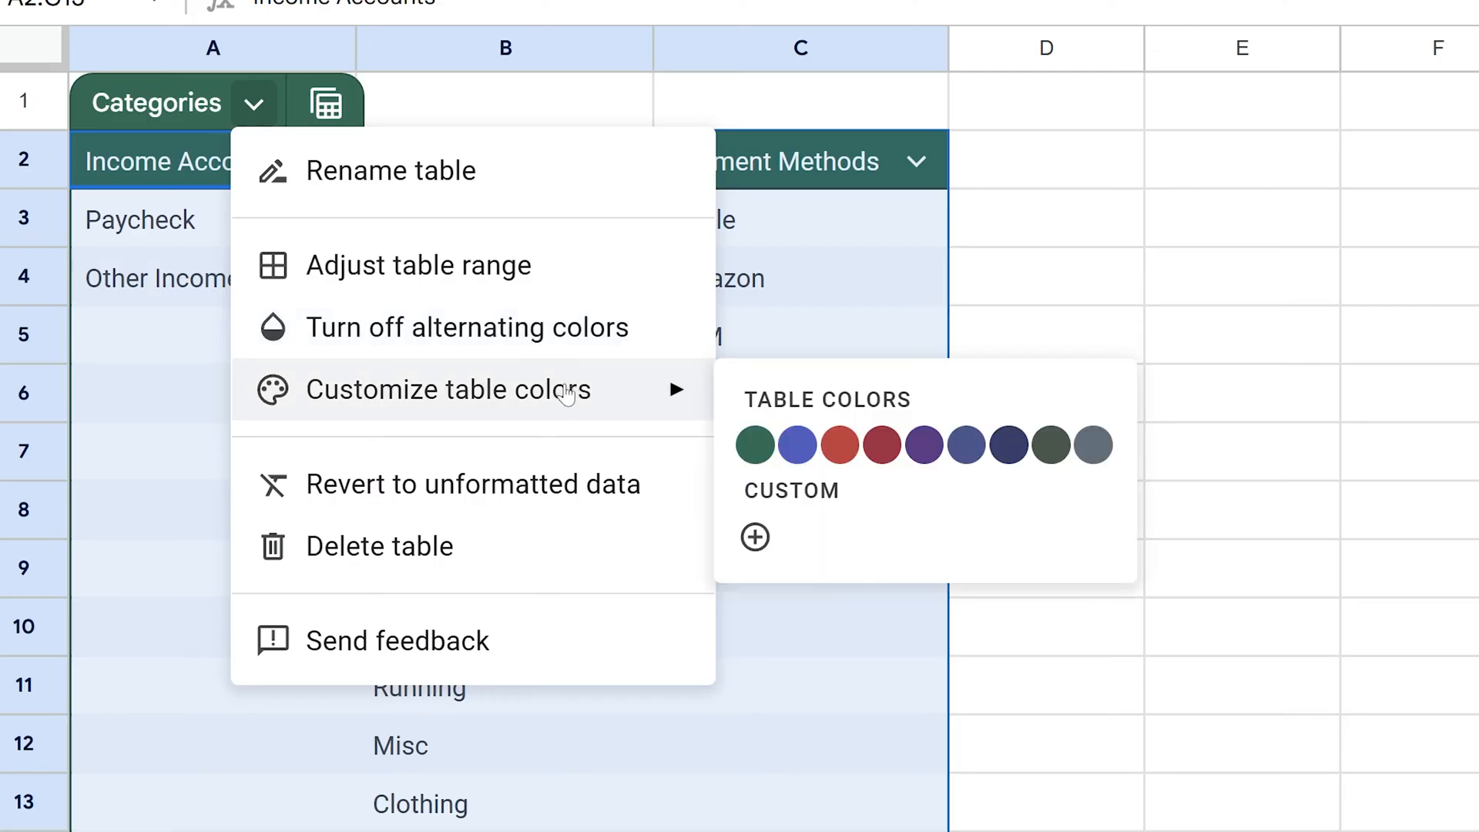
left_click(880, 443)
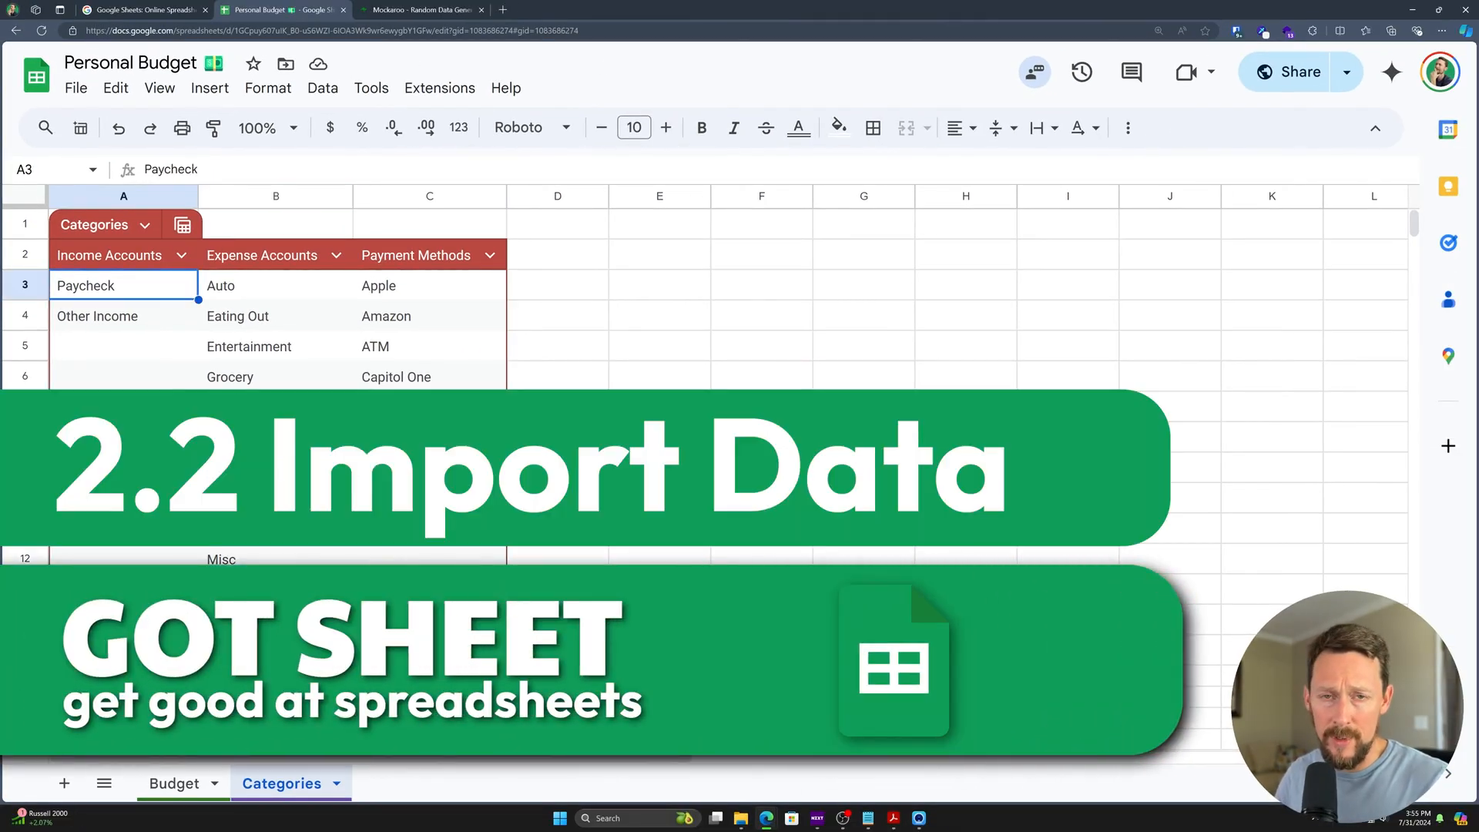
- Apply the Outfit font to all Budget sheet cells and freeze the header row
left_click(174, 783)
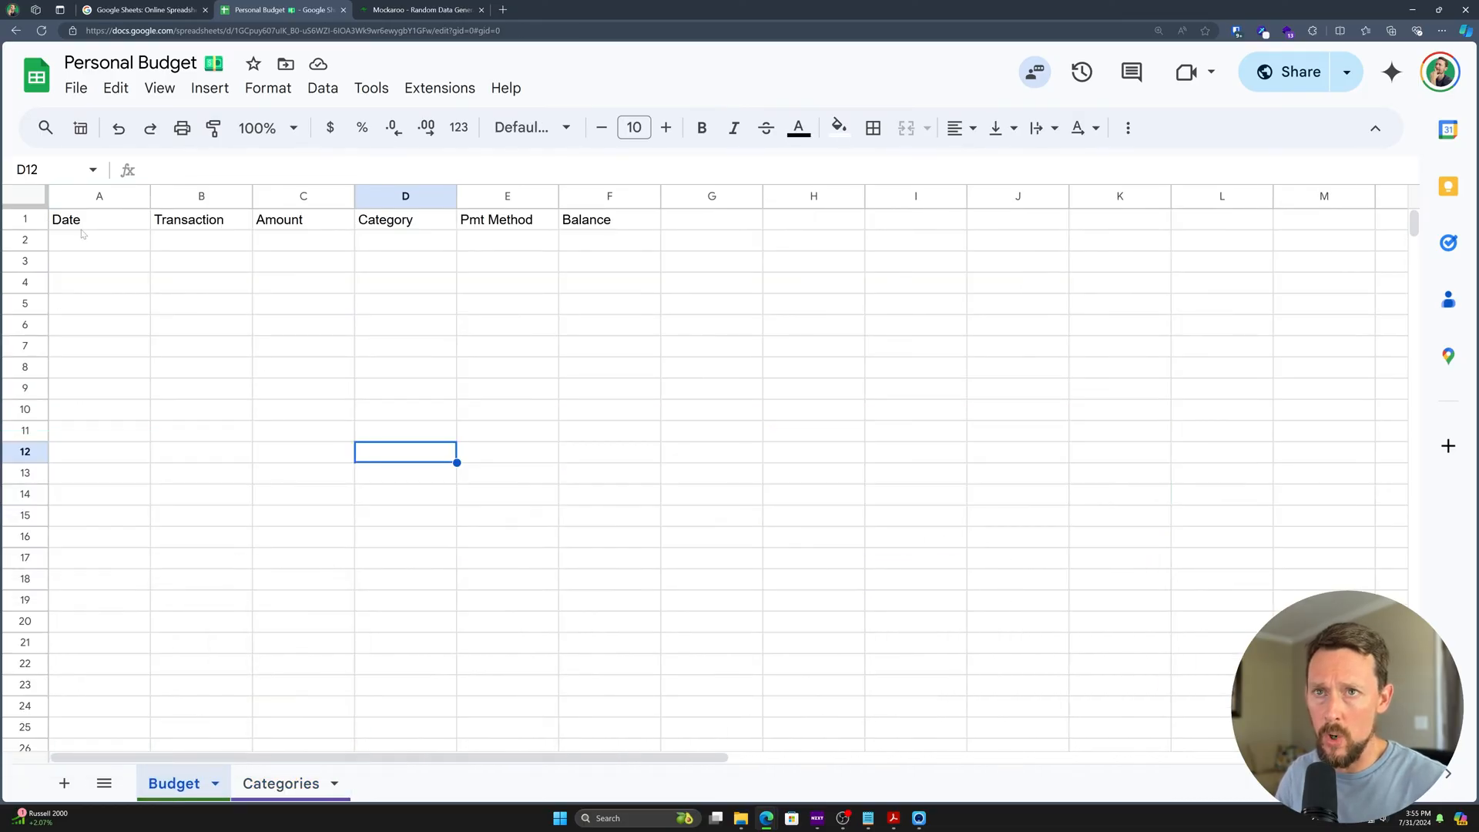
left_click(527, 128)
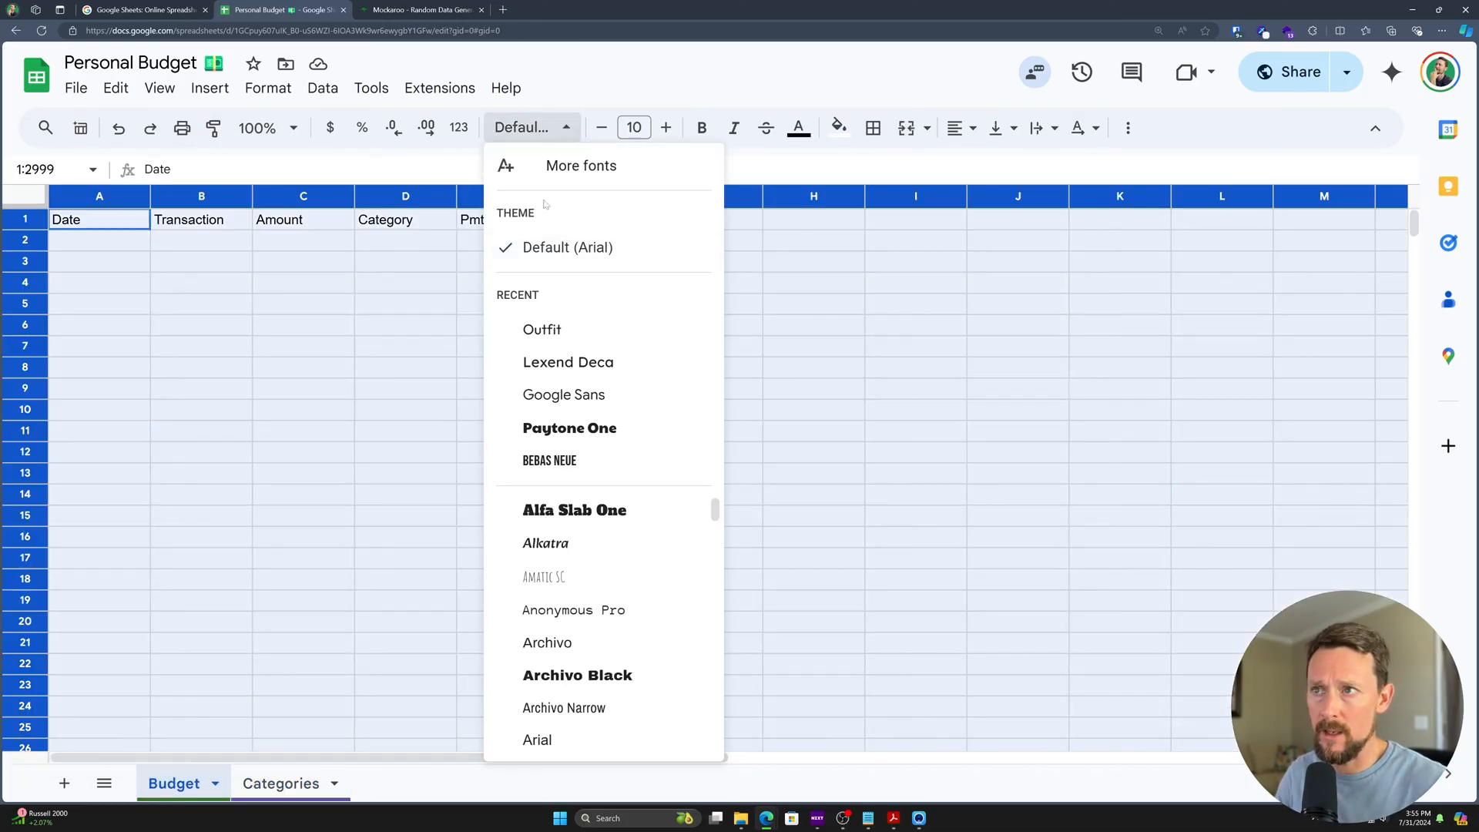
left_click(541, 330)
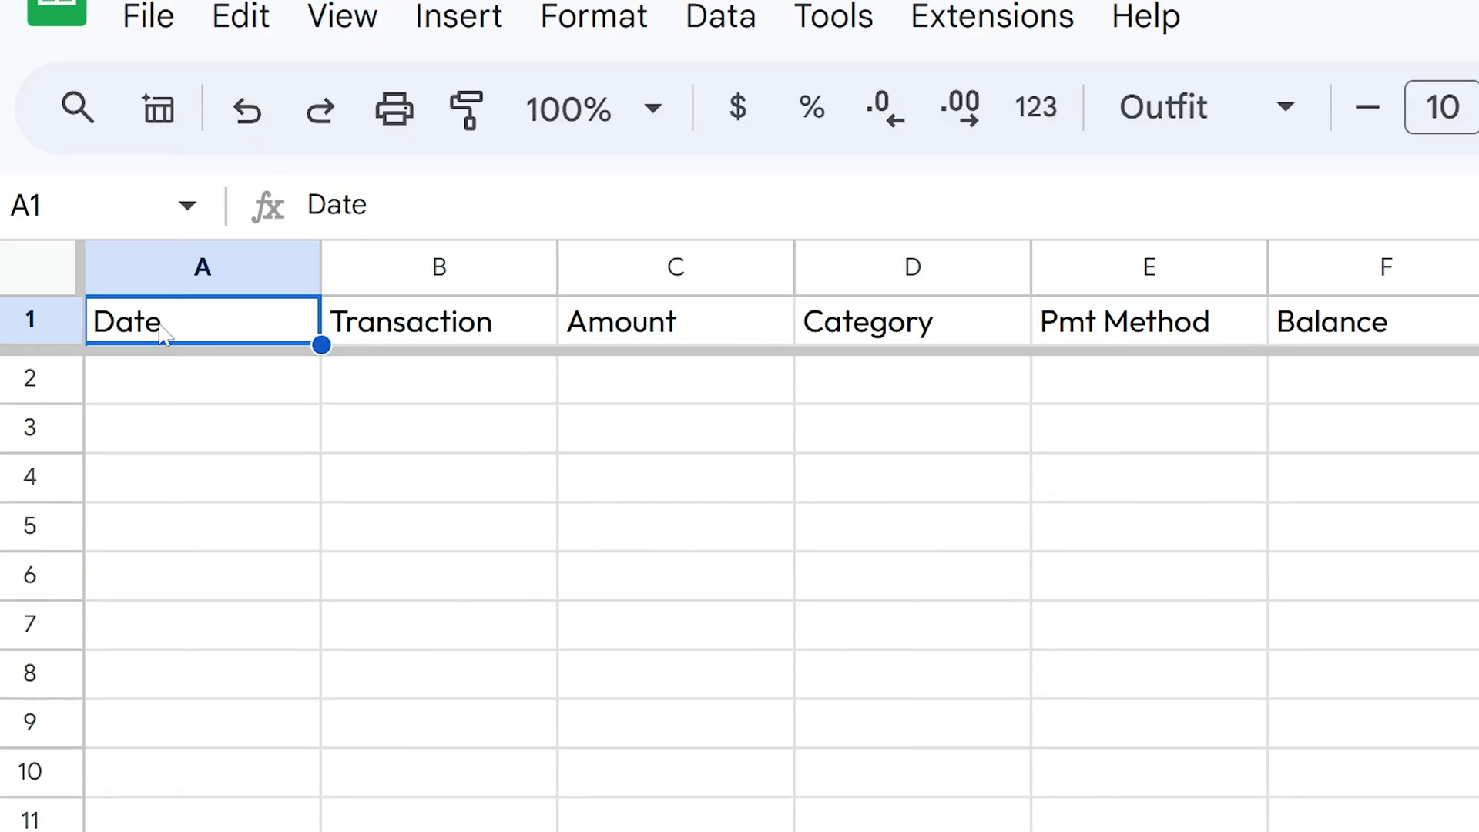
left_click_drag(202, 320, 1385, 321)
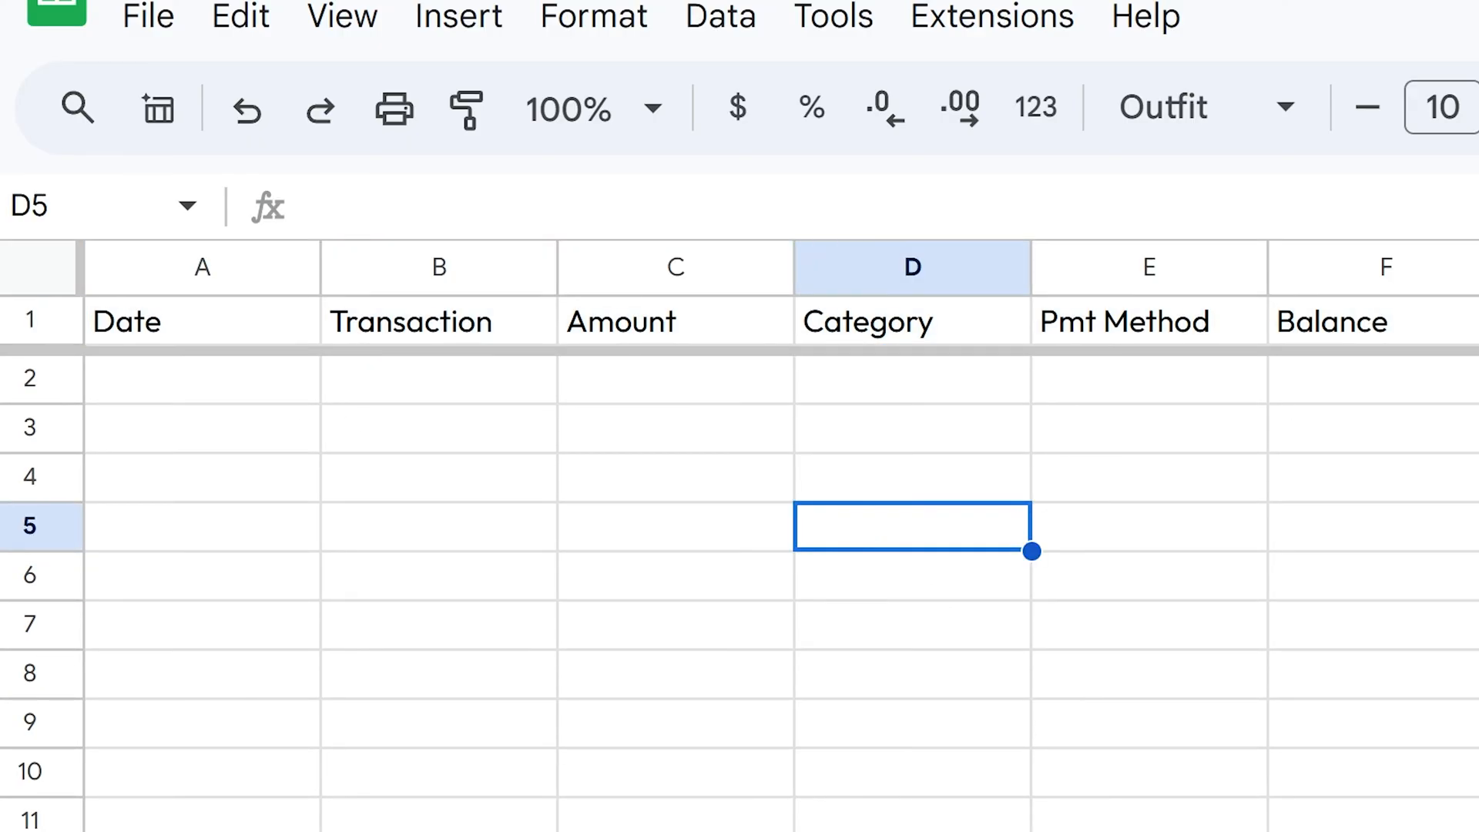
mouse_move(755, 321)
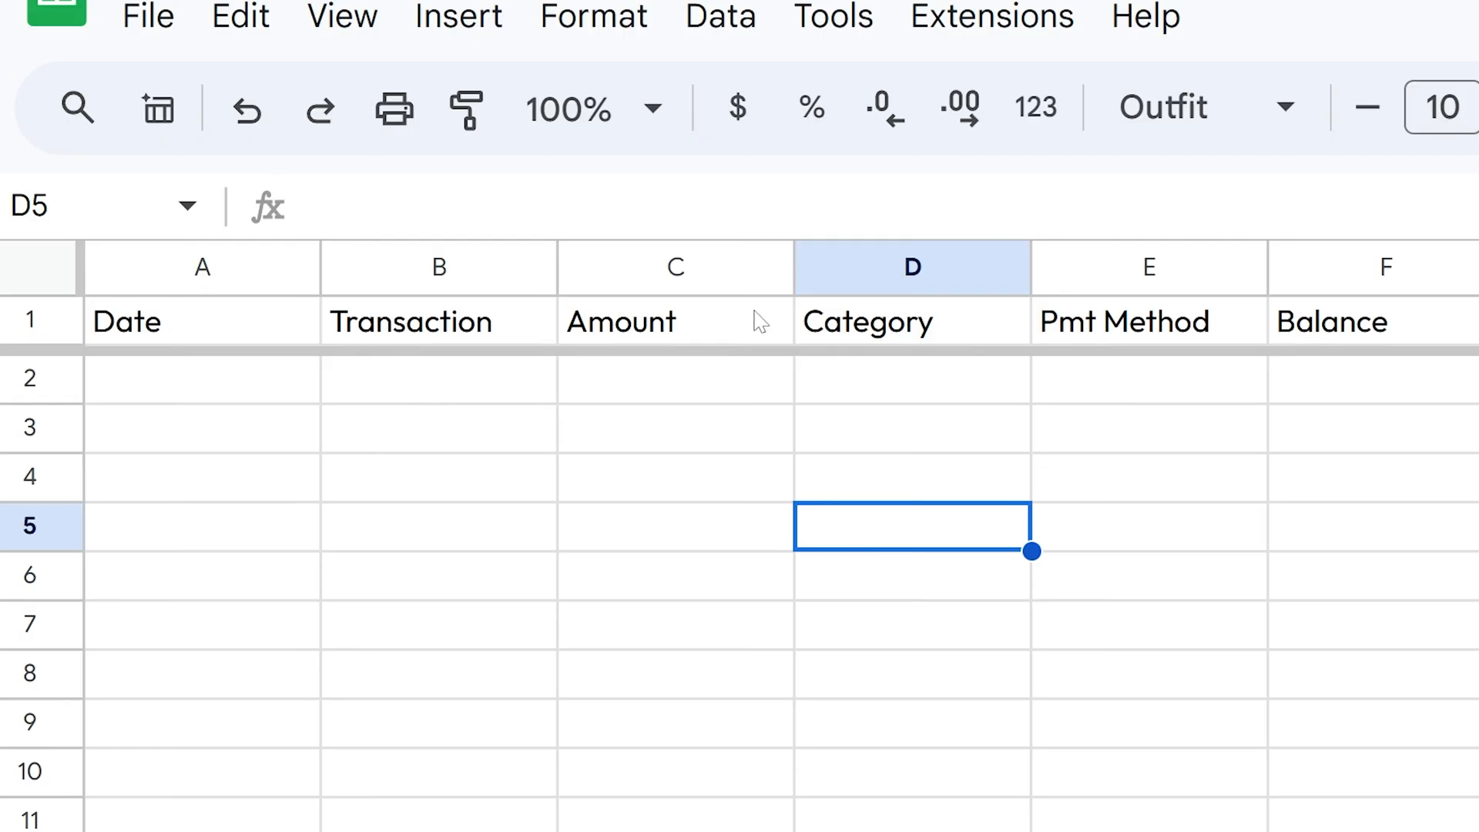
mouse_move(792, 266)
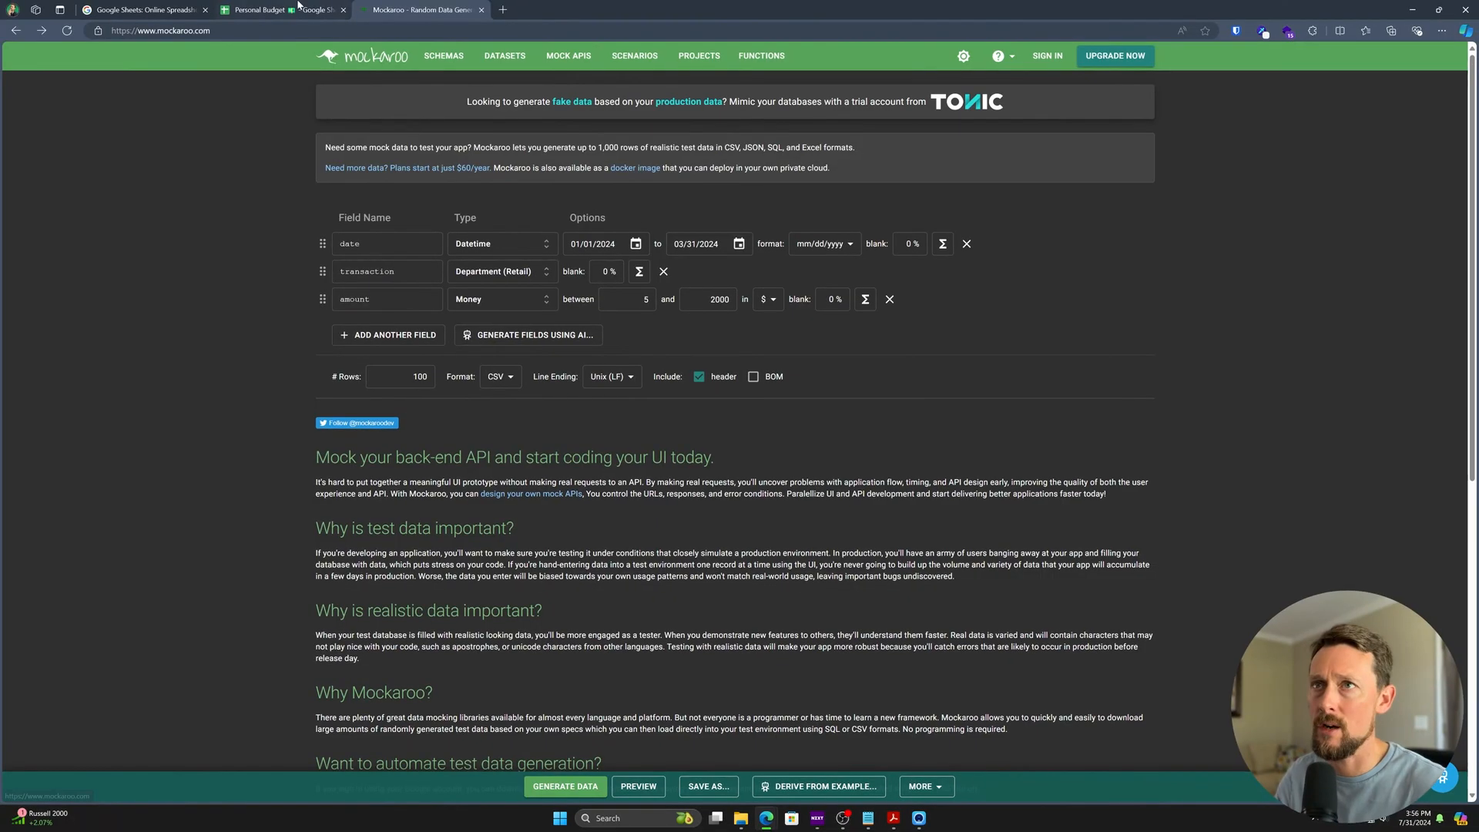
- Generate and download 100 rows of date, transaction and amount mock data as CSV from Mockaroo
left_click(275, 9)
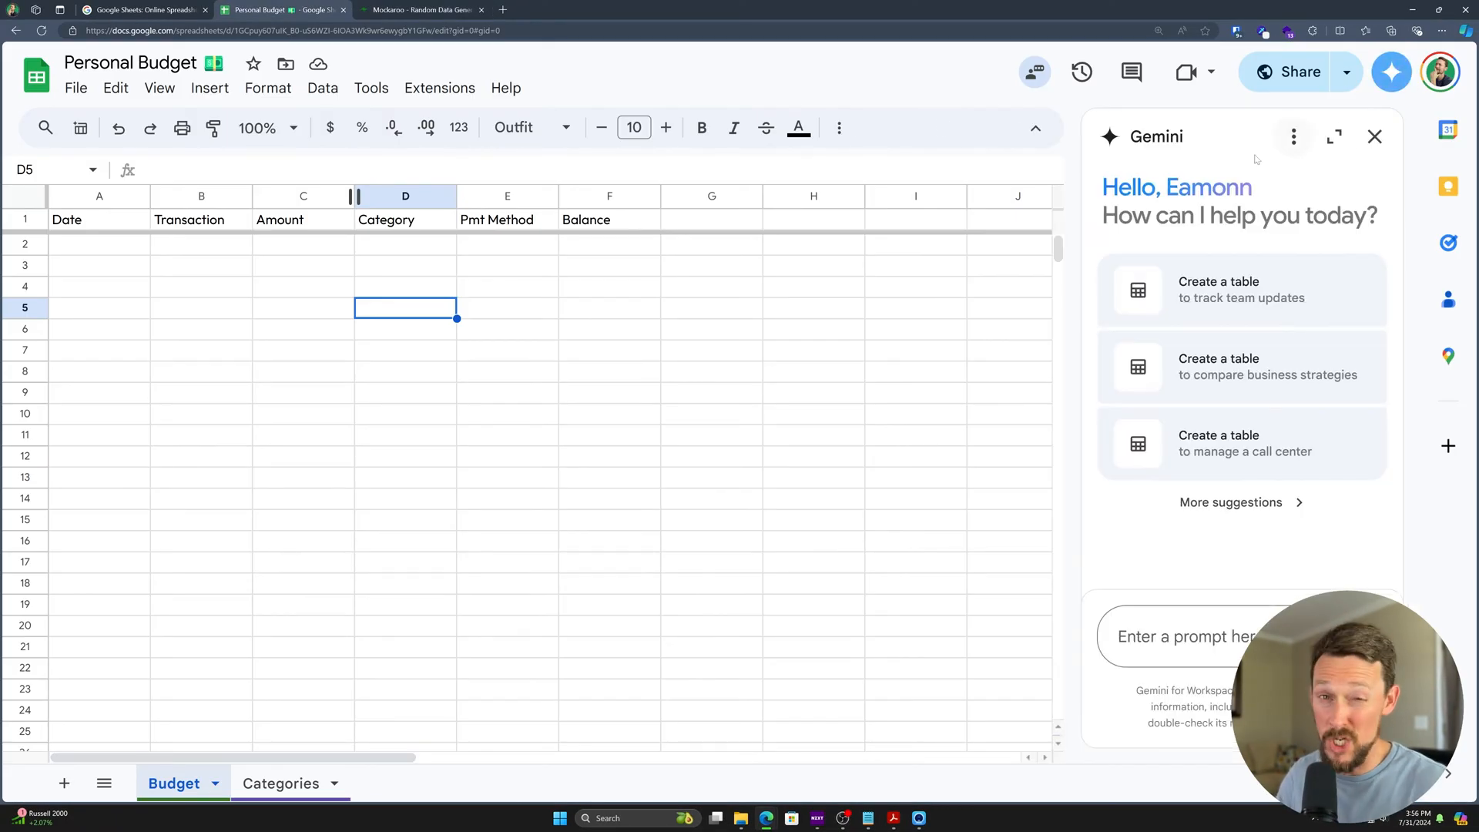
mouse_move(1374, 137)
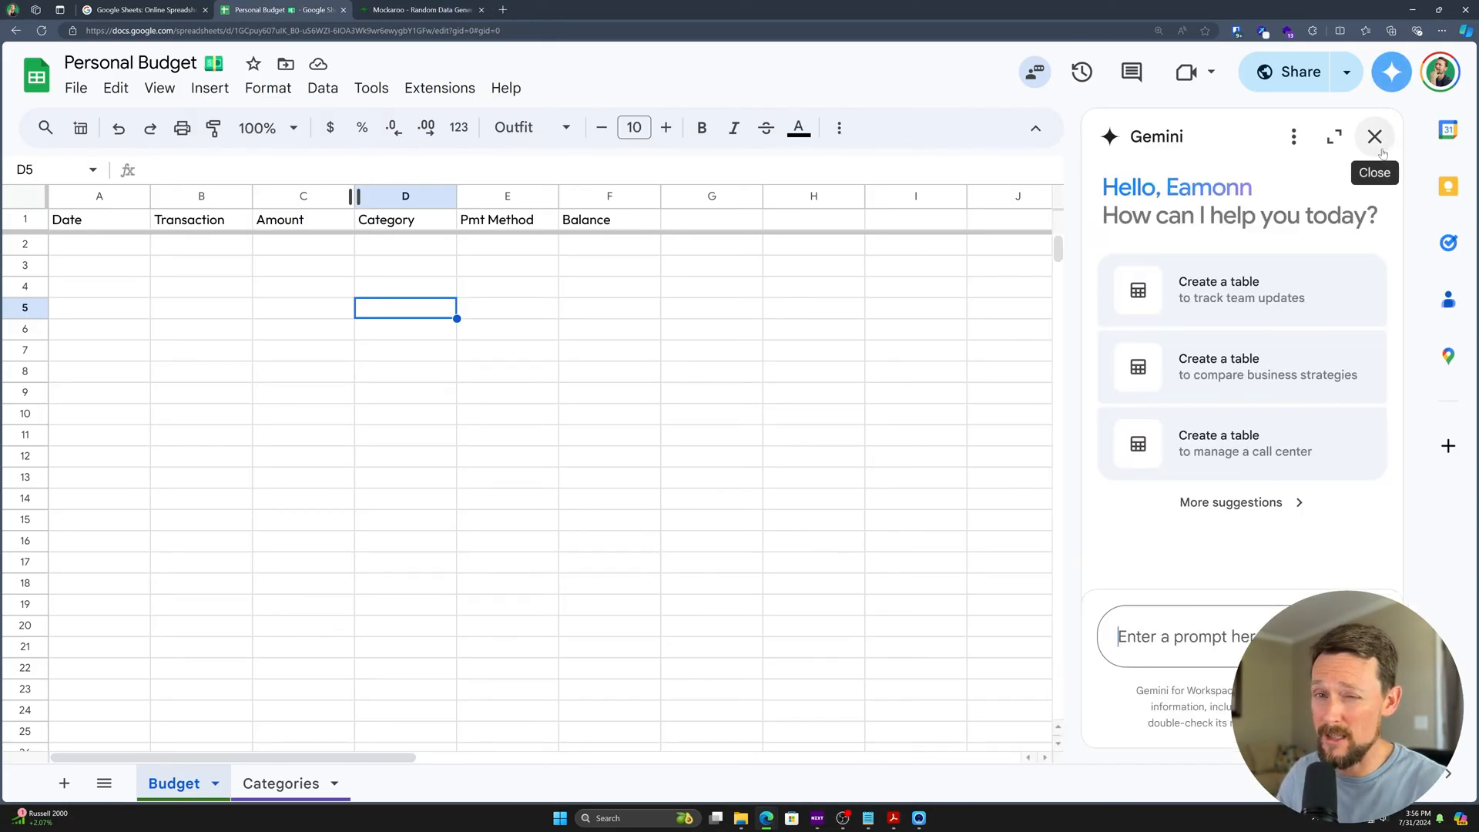
left_click(421, 9)
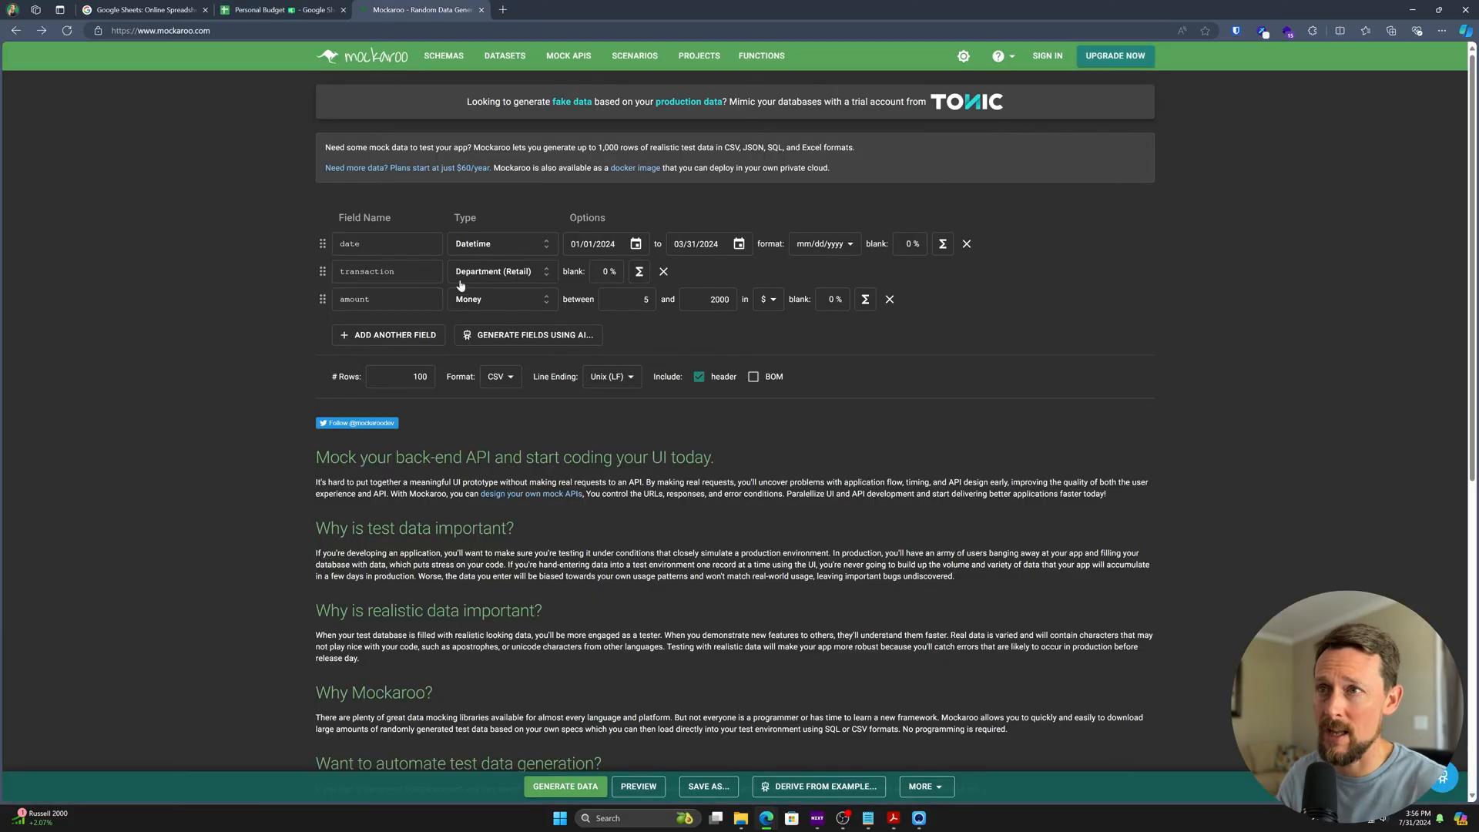
key("ctrl+plus")
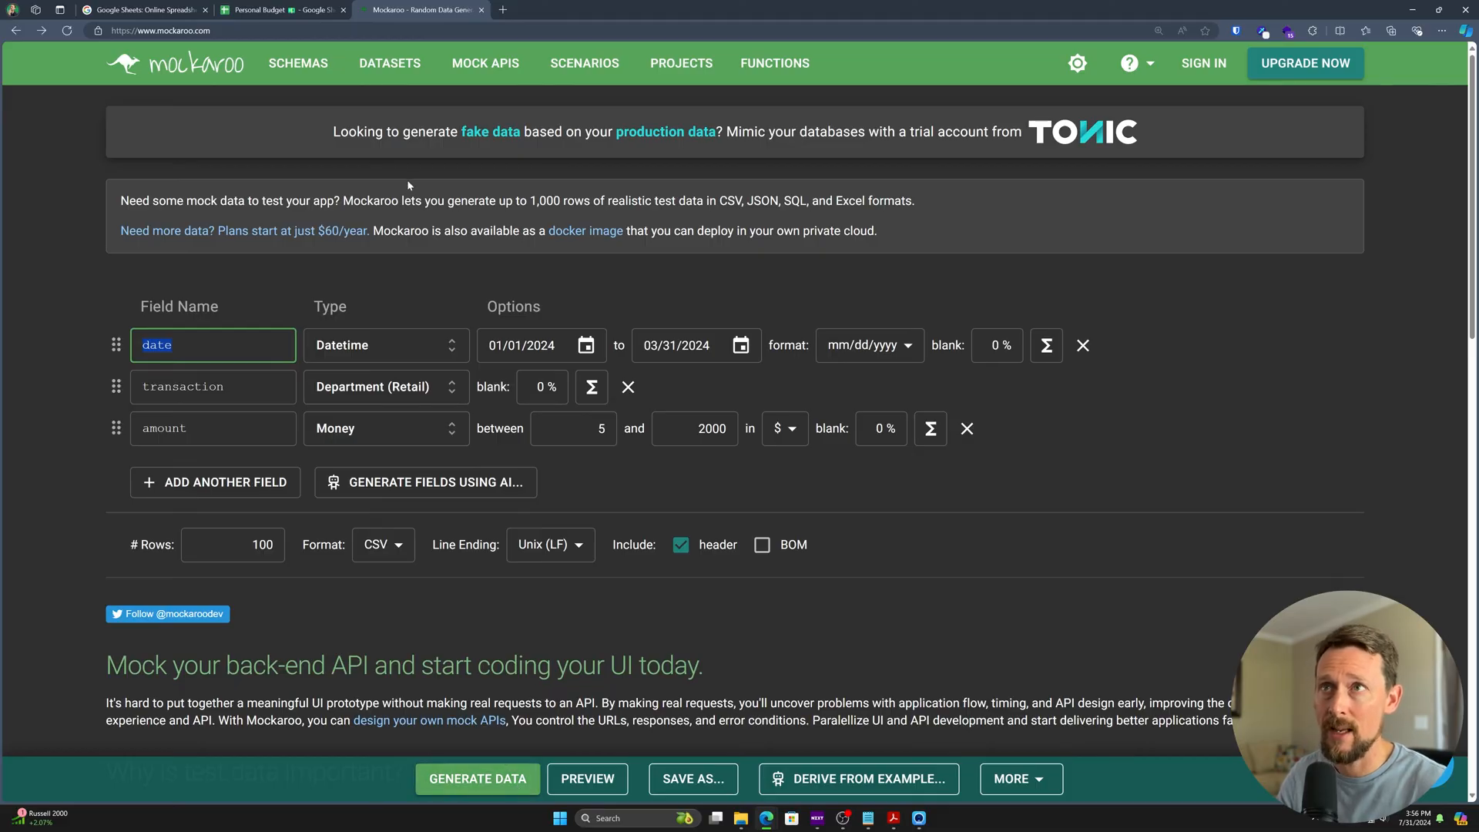
left_click(478, 778)
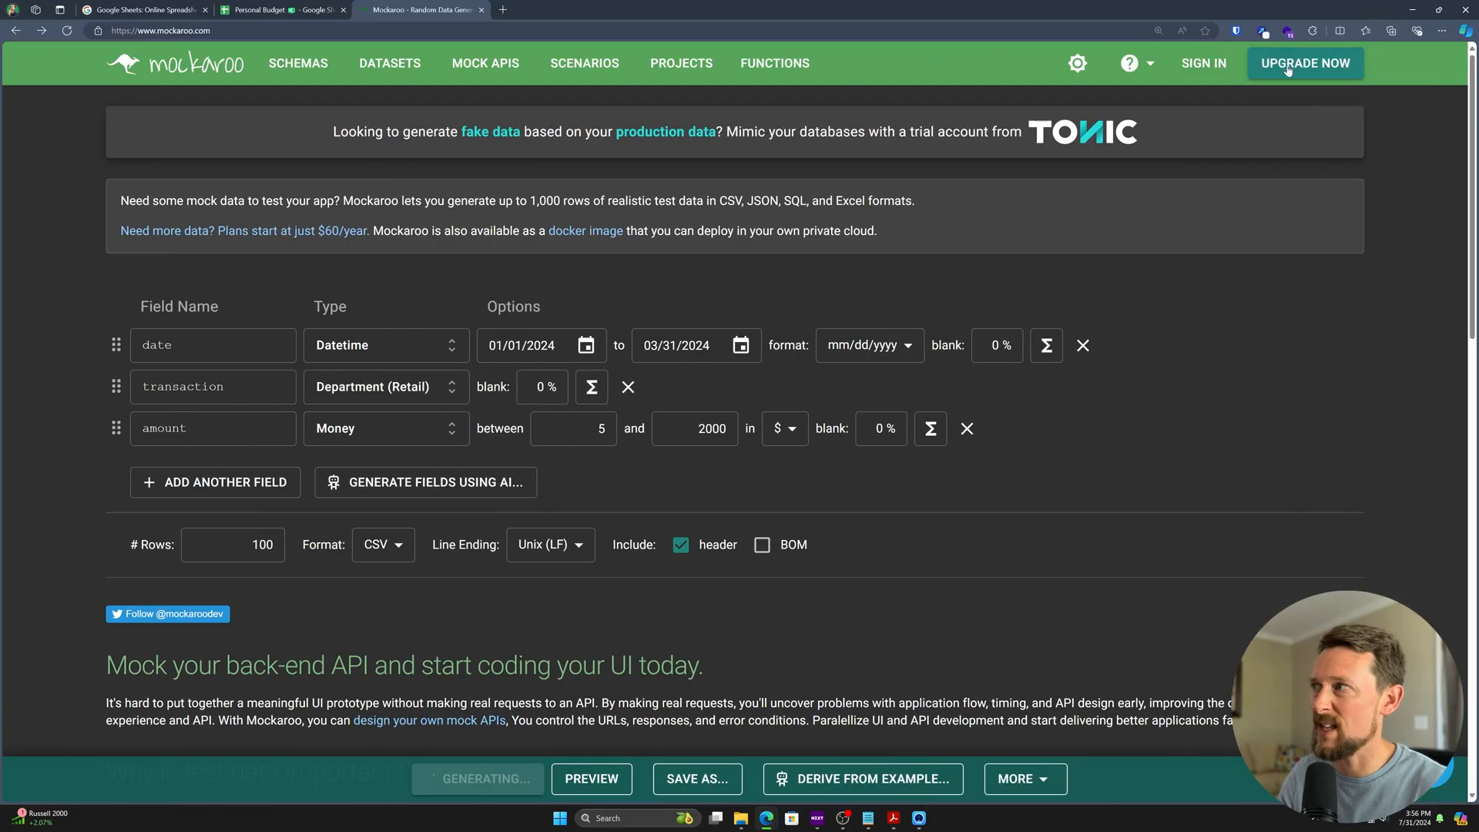
left_click(279, 9)
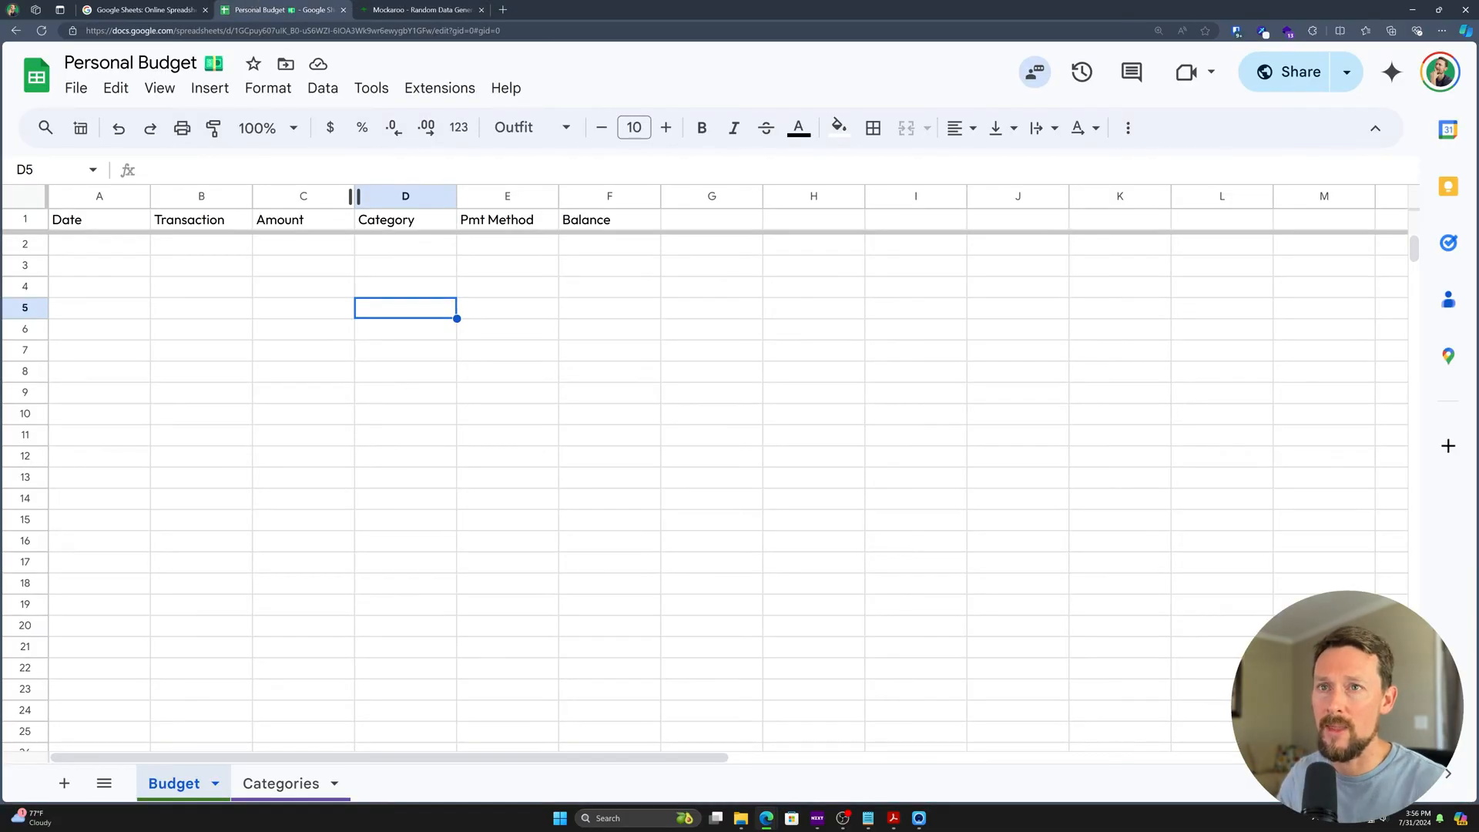
- Start a file import from A2 and choose MOCK_DATA.csv uploaded from the computer
left_click(99, 244)
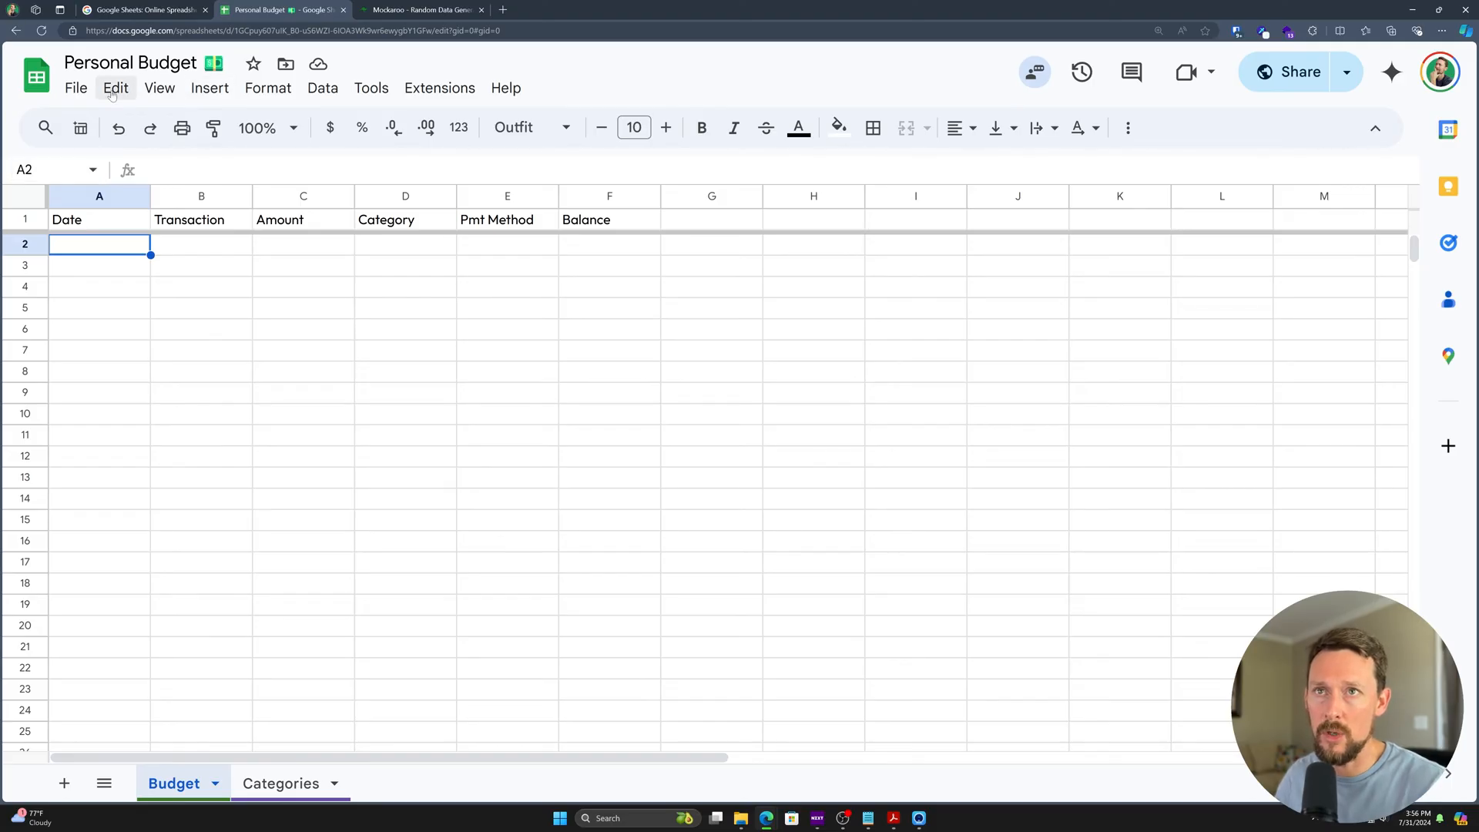
left_click(76, 88)
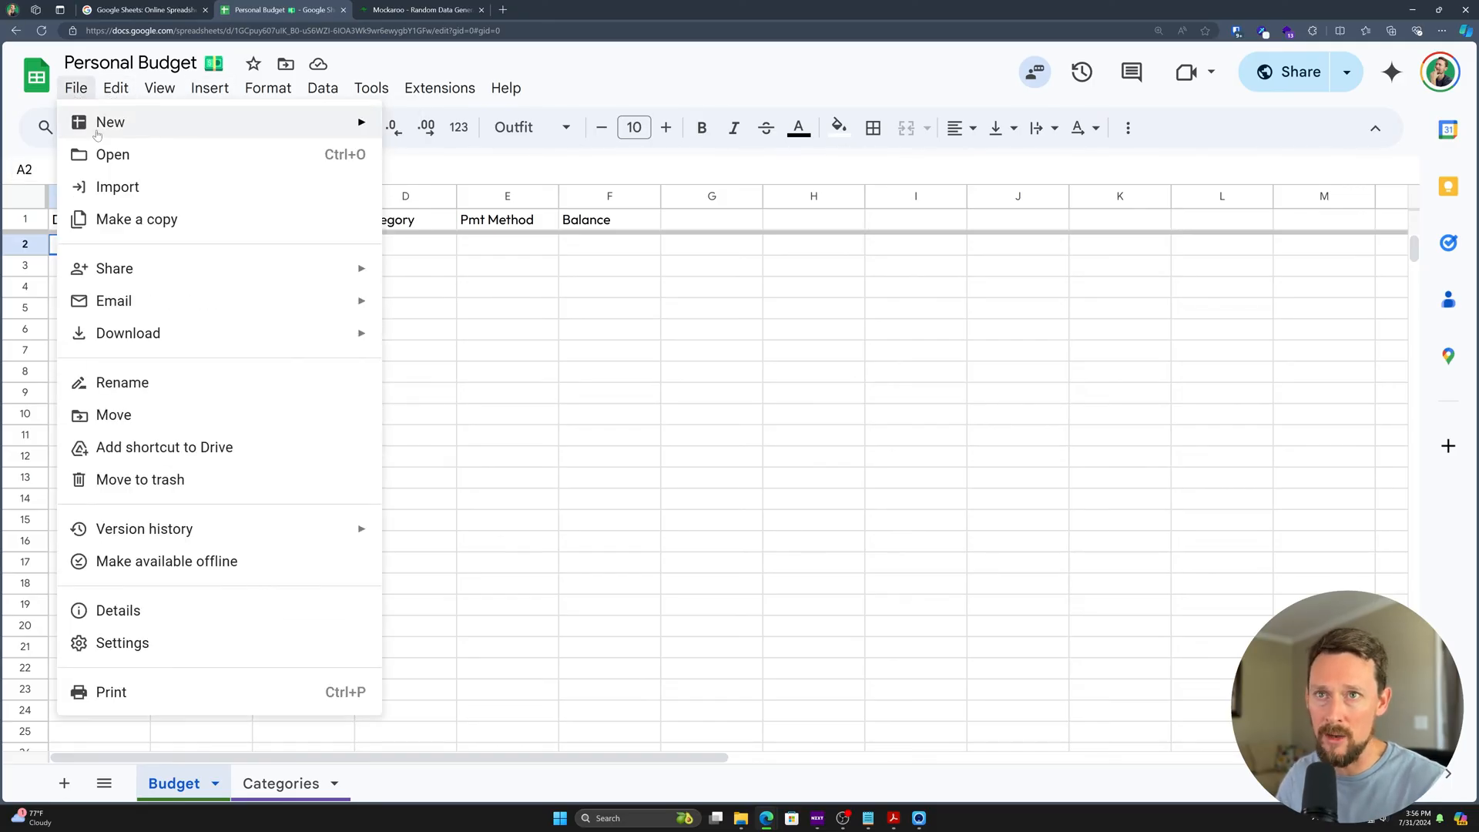
left_click(117, 187)
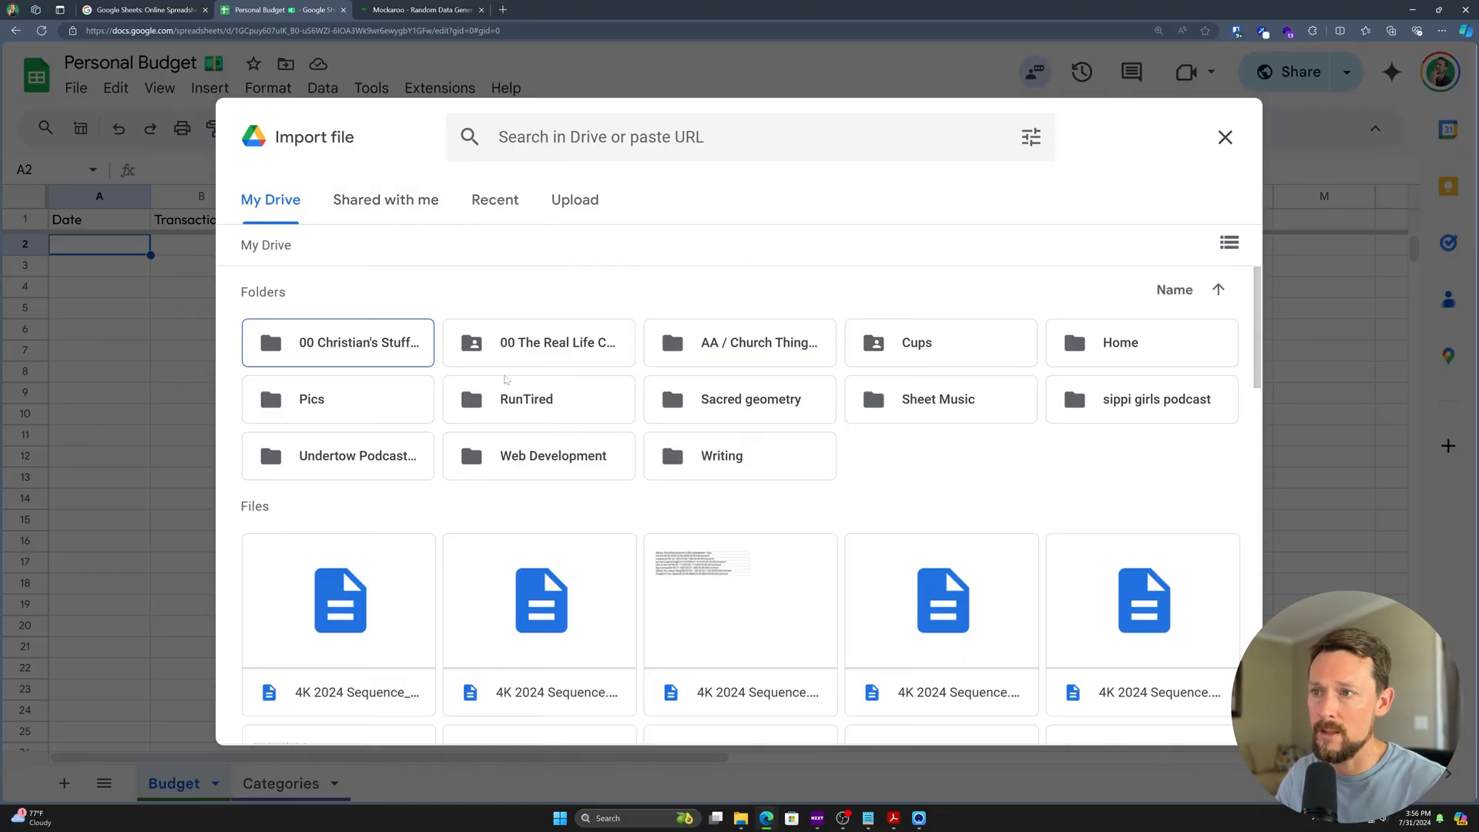
left_click(573, 199)
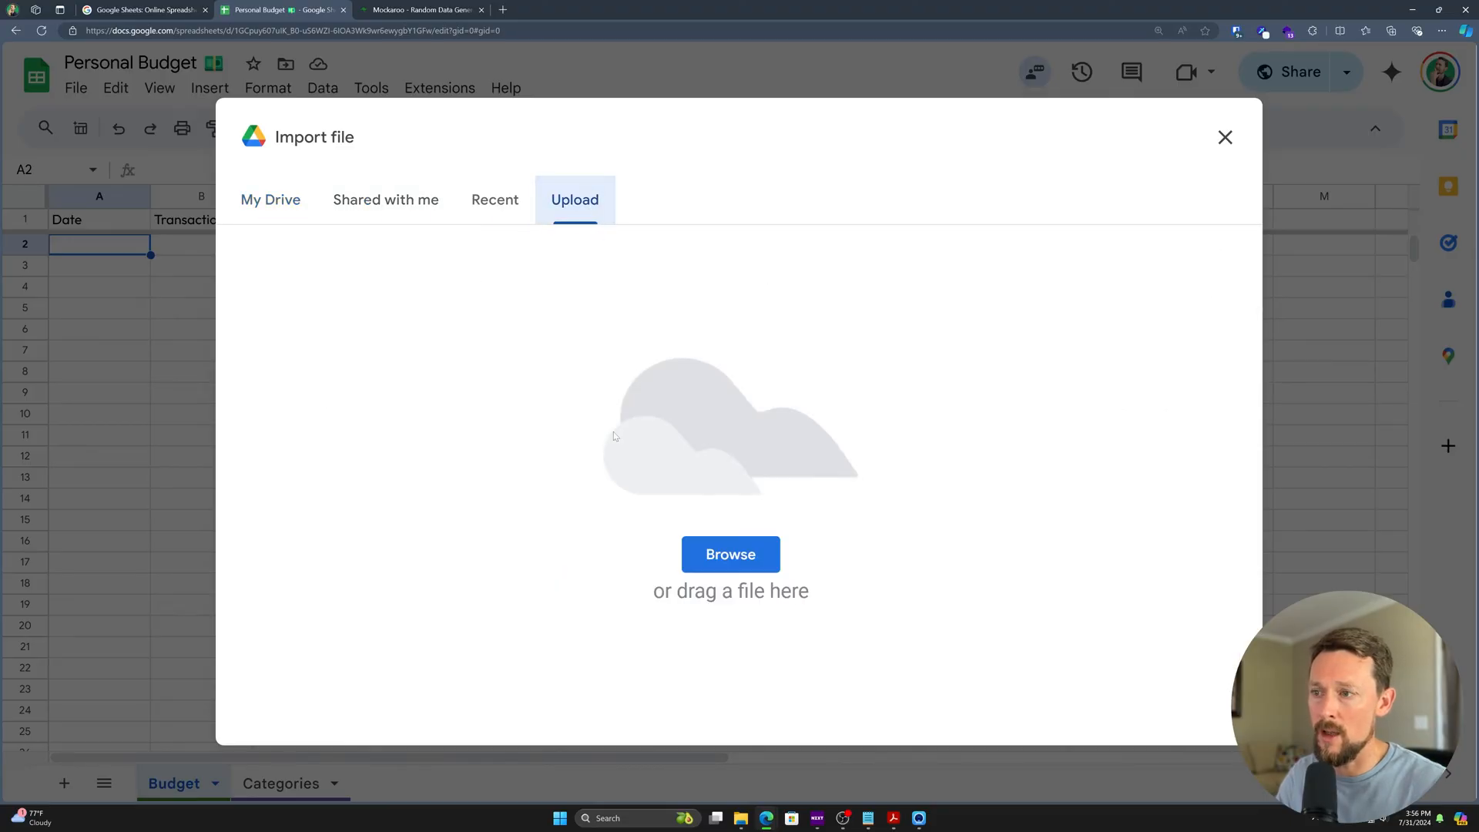
left_click(730, 553)
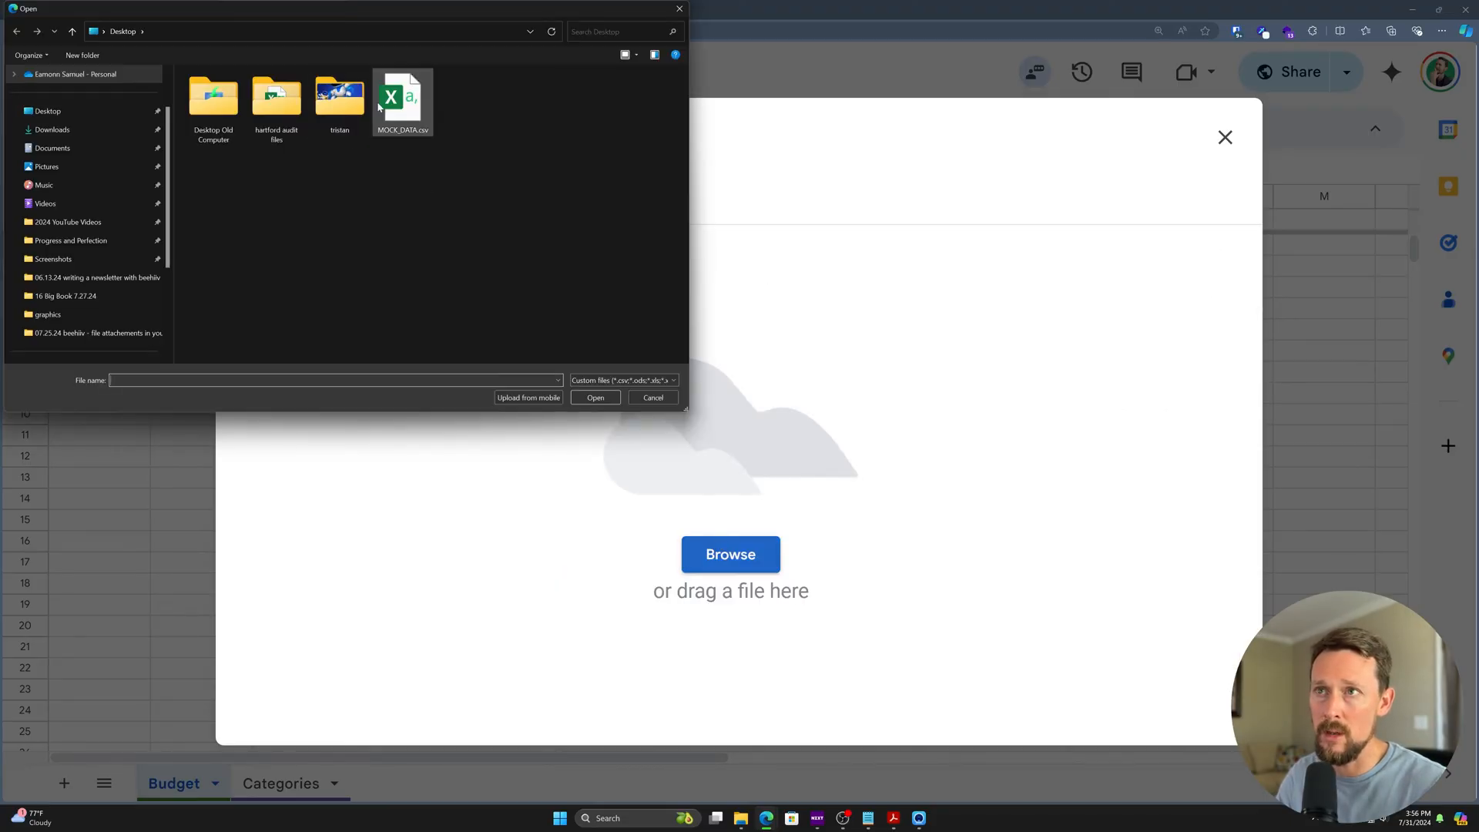
left_click(595, 397)
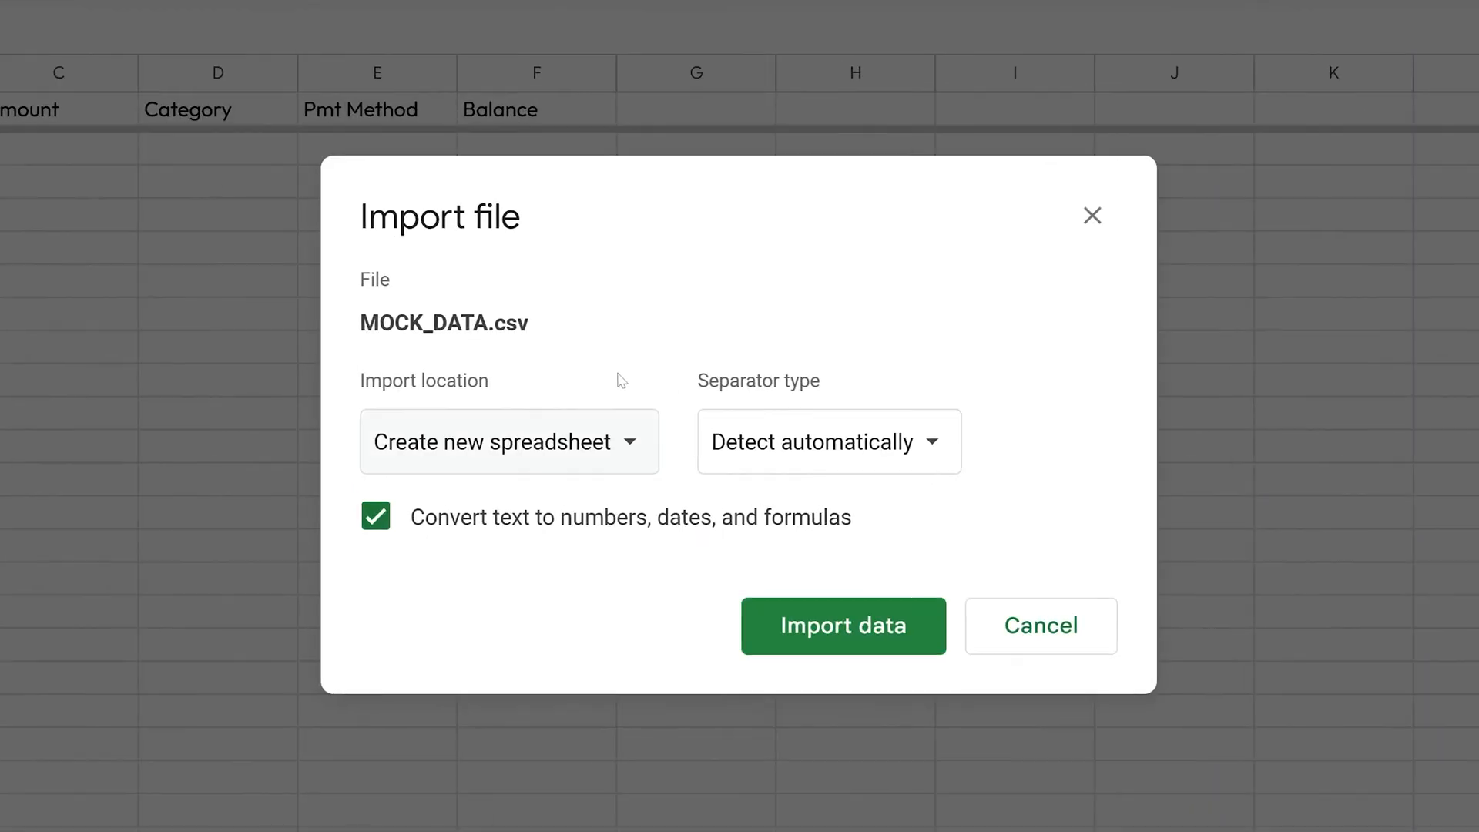
- Import the CSV rows appended to the current Budget sheet
left_click(507, 442)
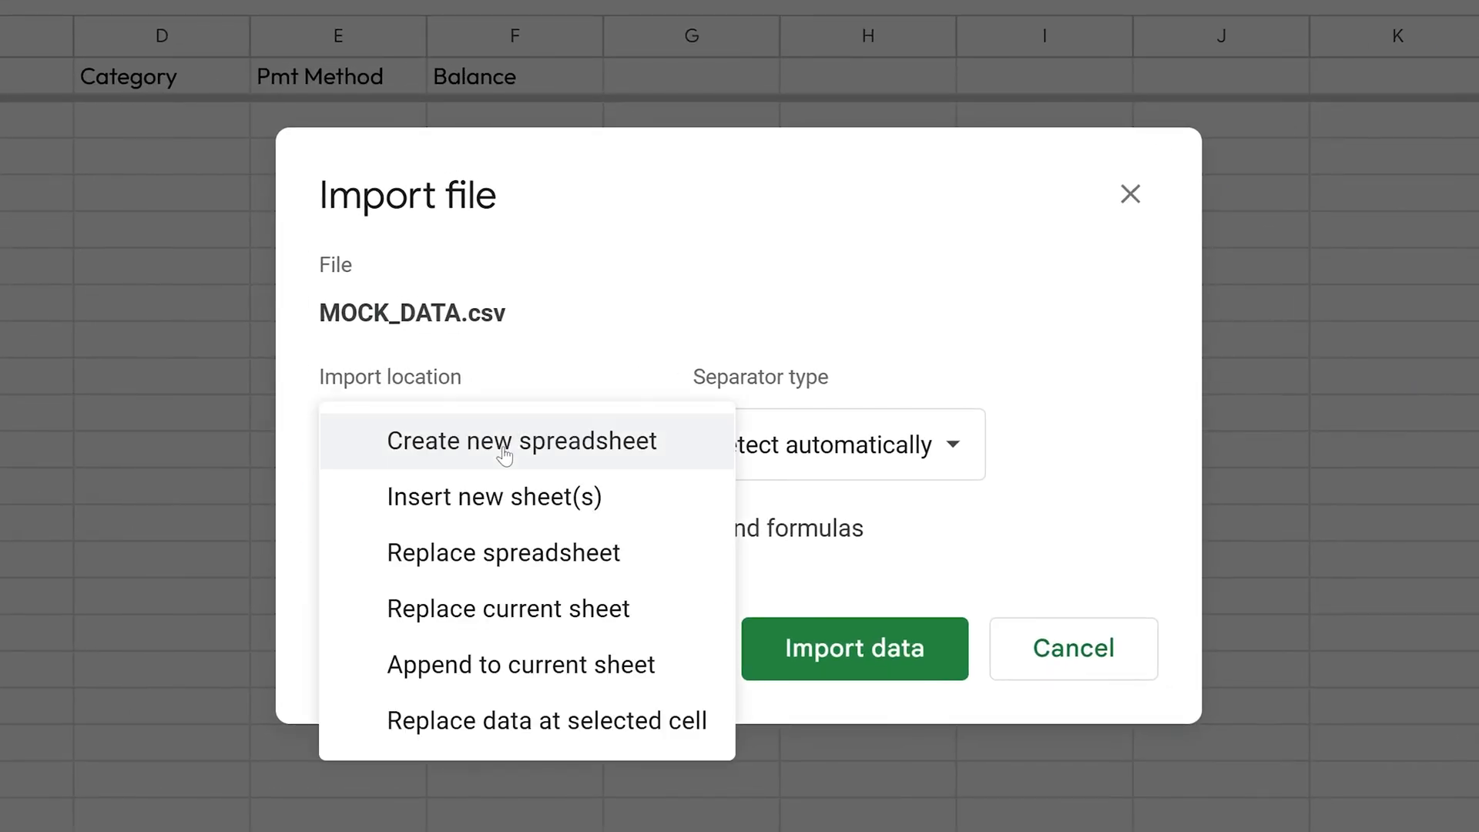
mouse_move(502, 553)
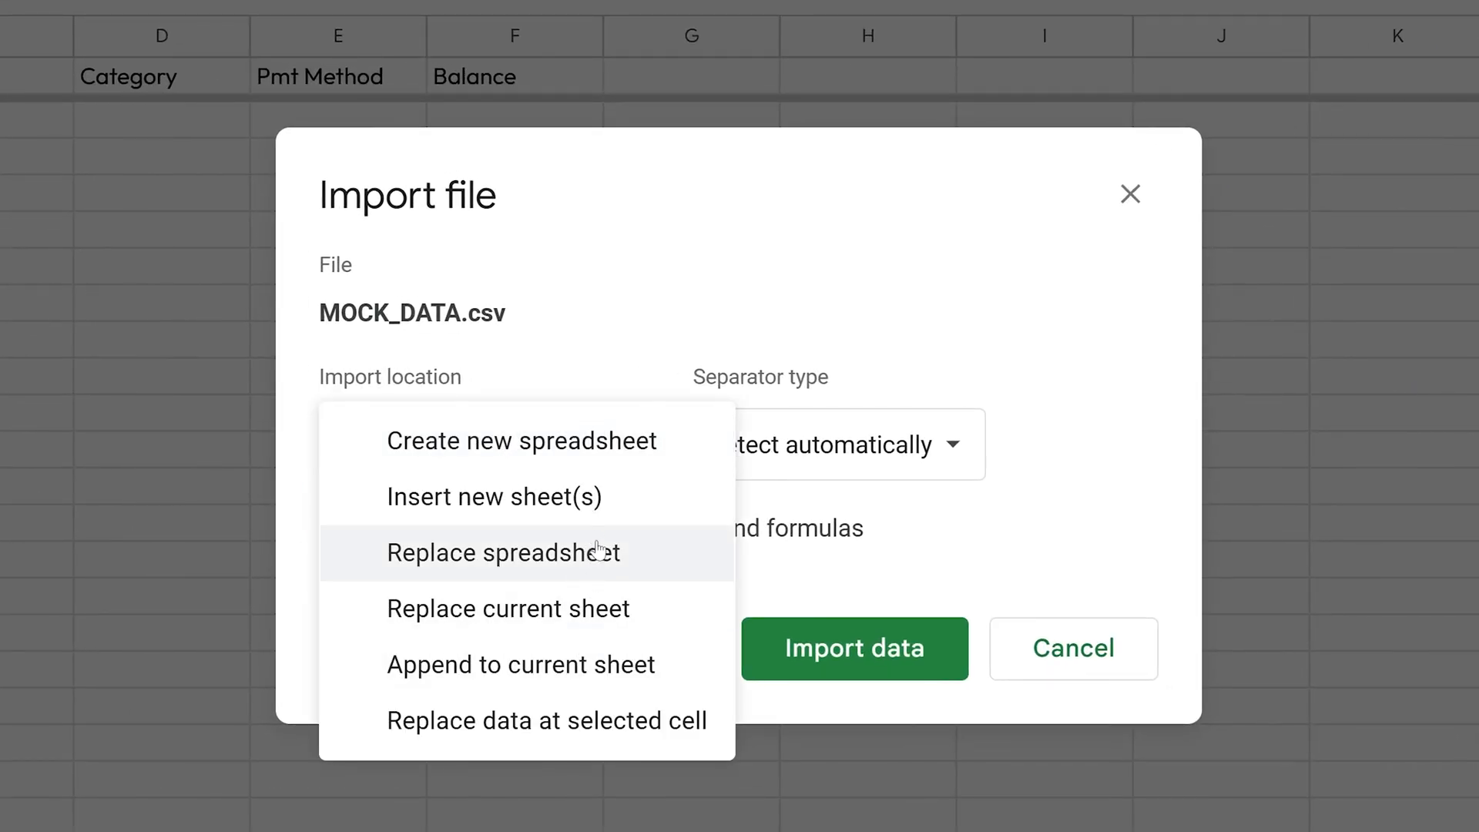
left_click(520, 664)
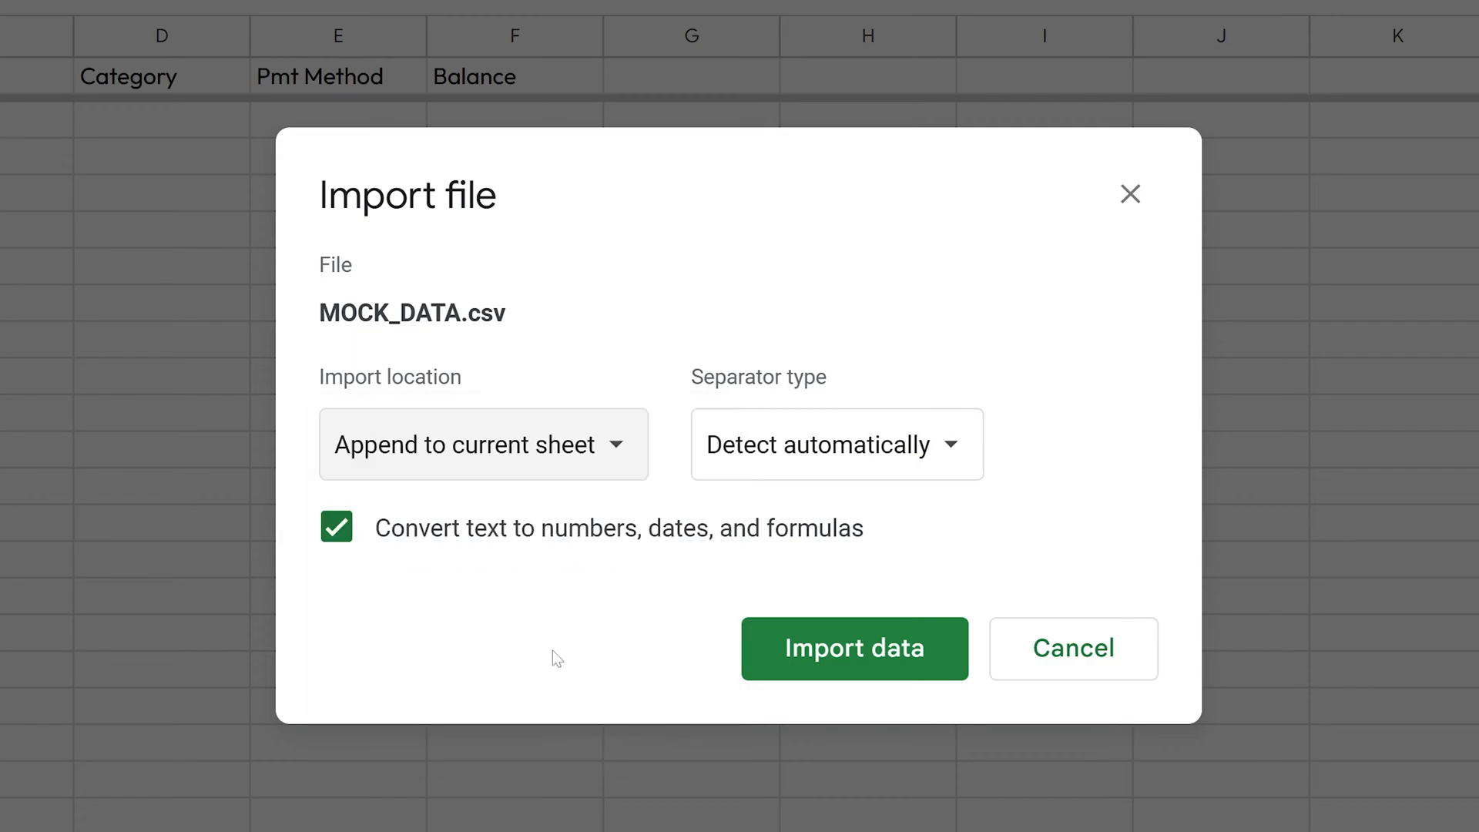
mouse_move(872, 657)
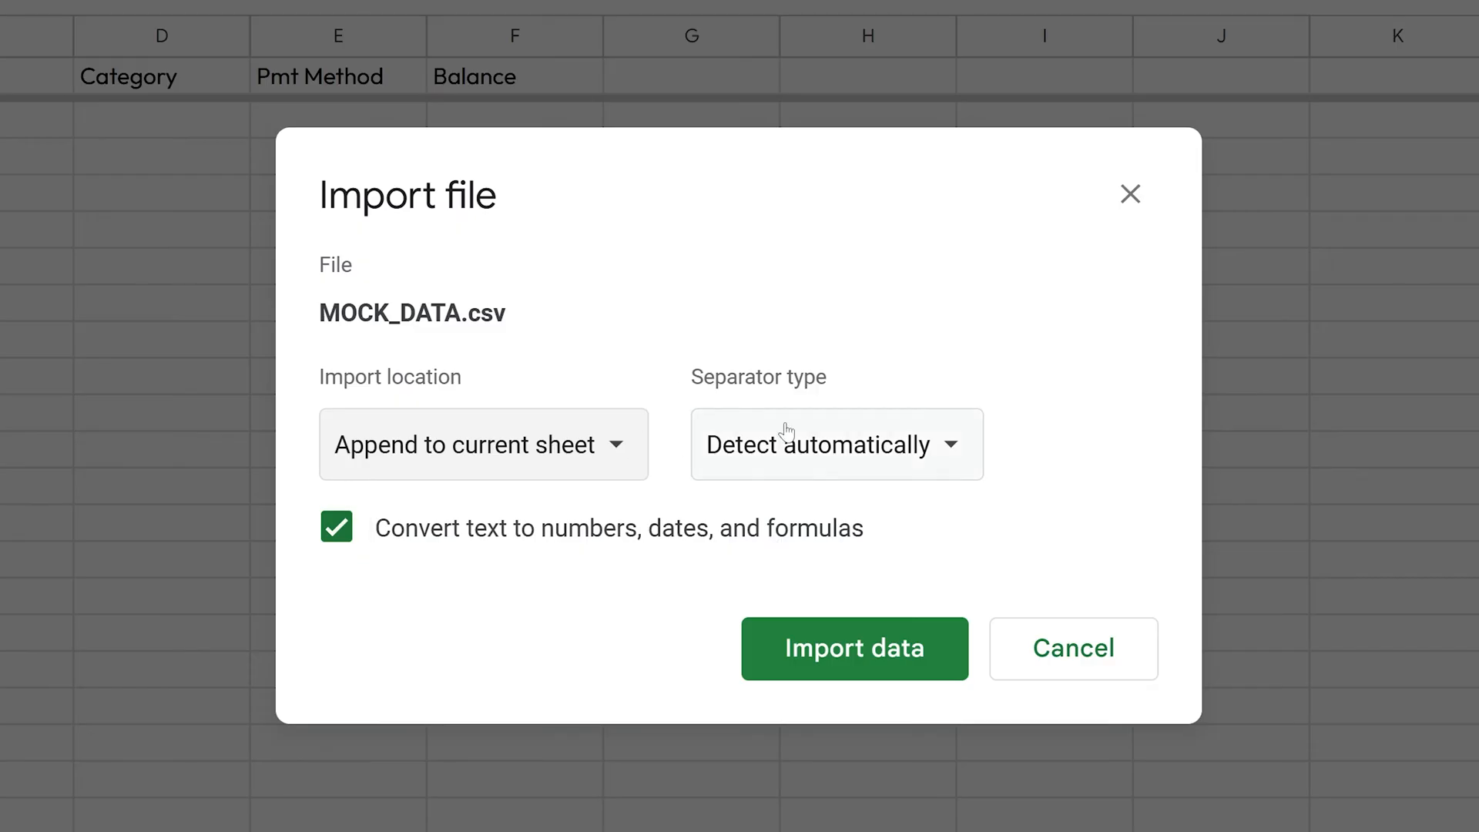
left_click(852, 648)
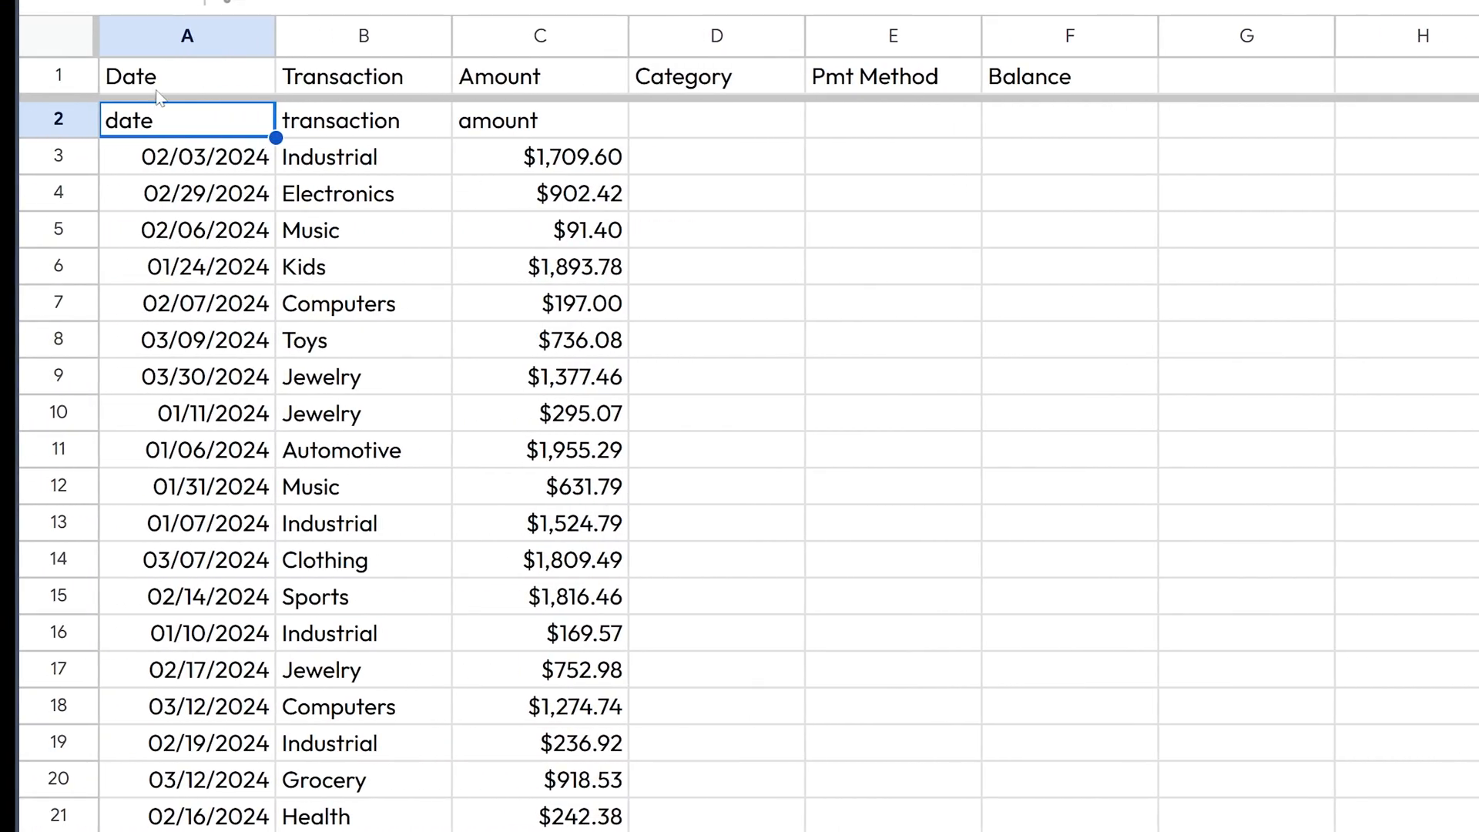
- Delete the duplicate lowercase header row 2 and scroll through the imported data
left_click(57, 120)
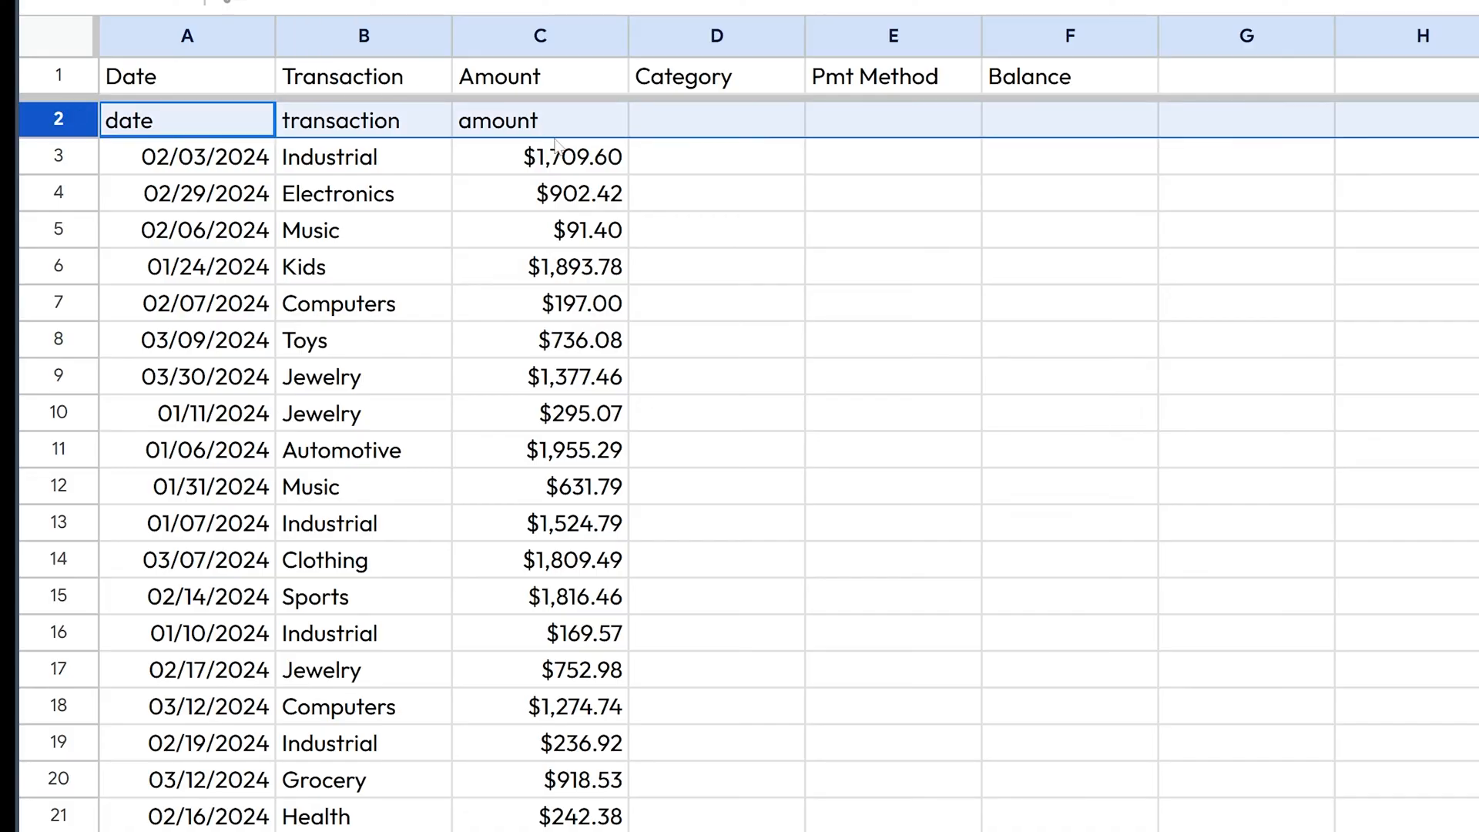
right_click(57, 120)
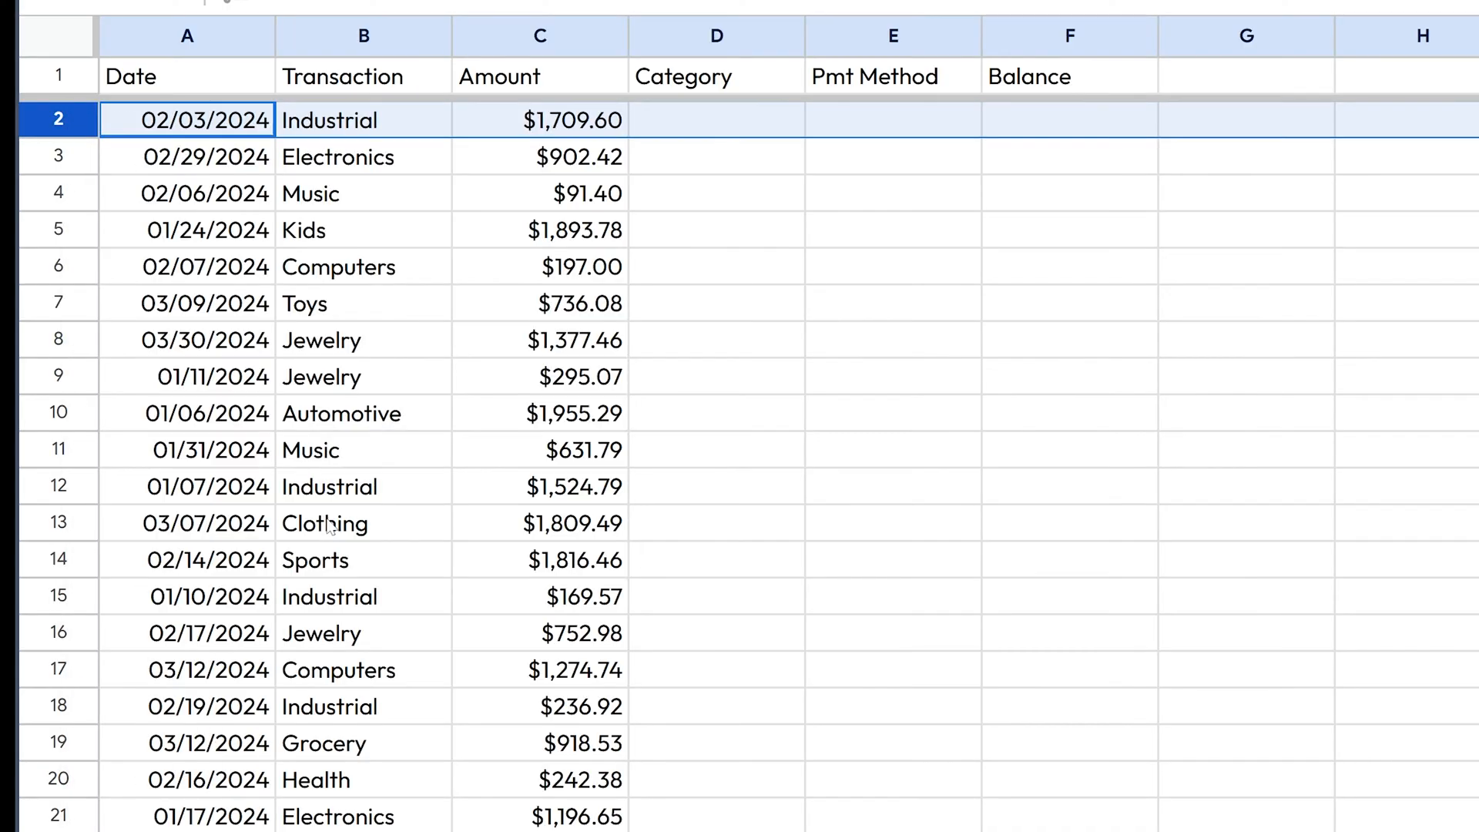
scroll("down", 3)
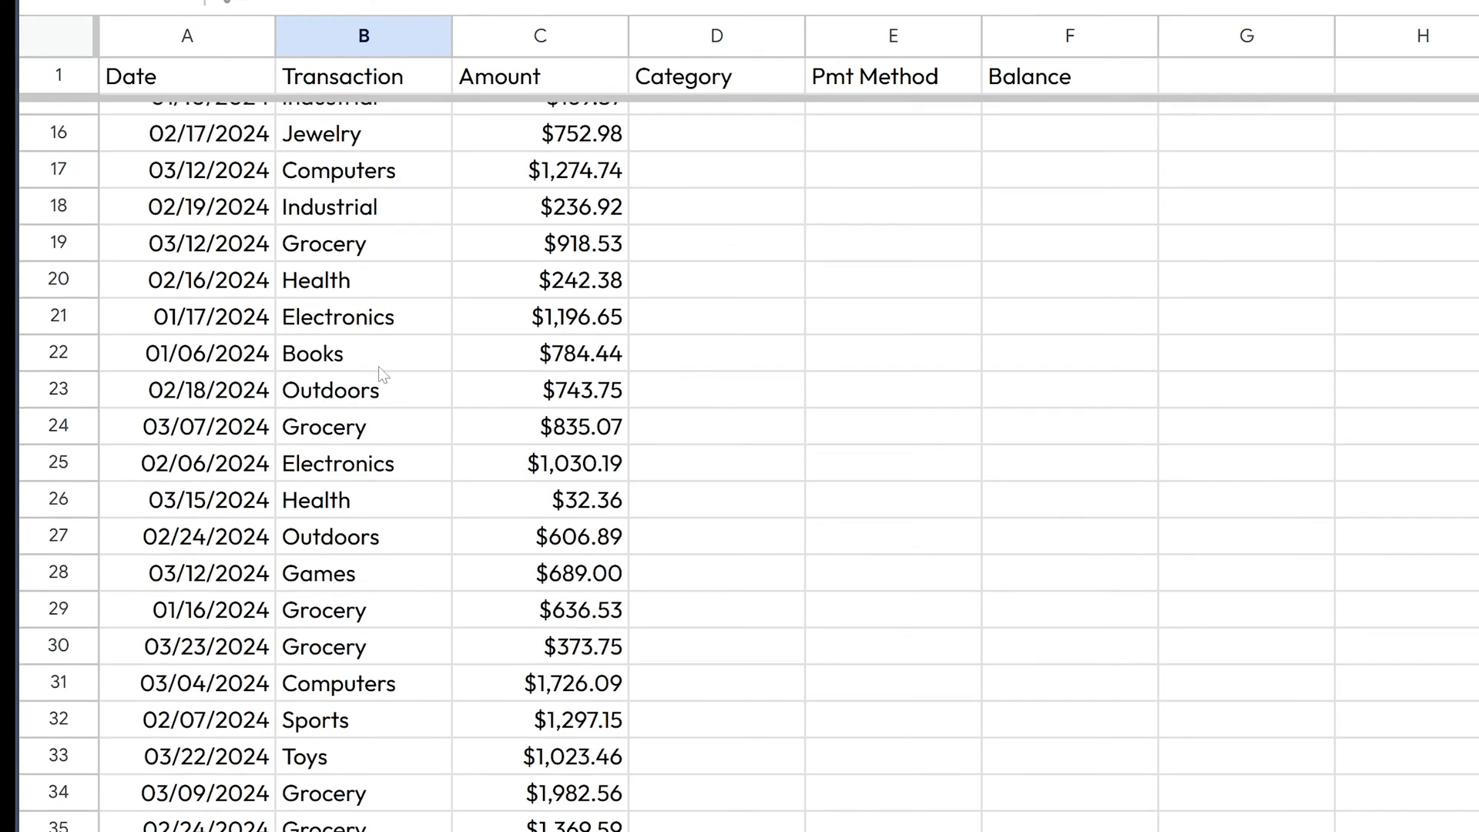
scroll("down", 3)
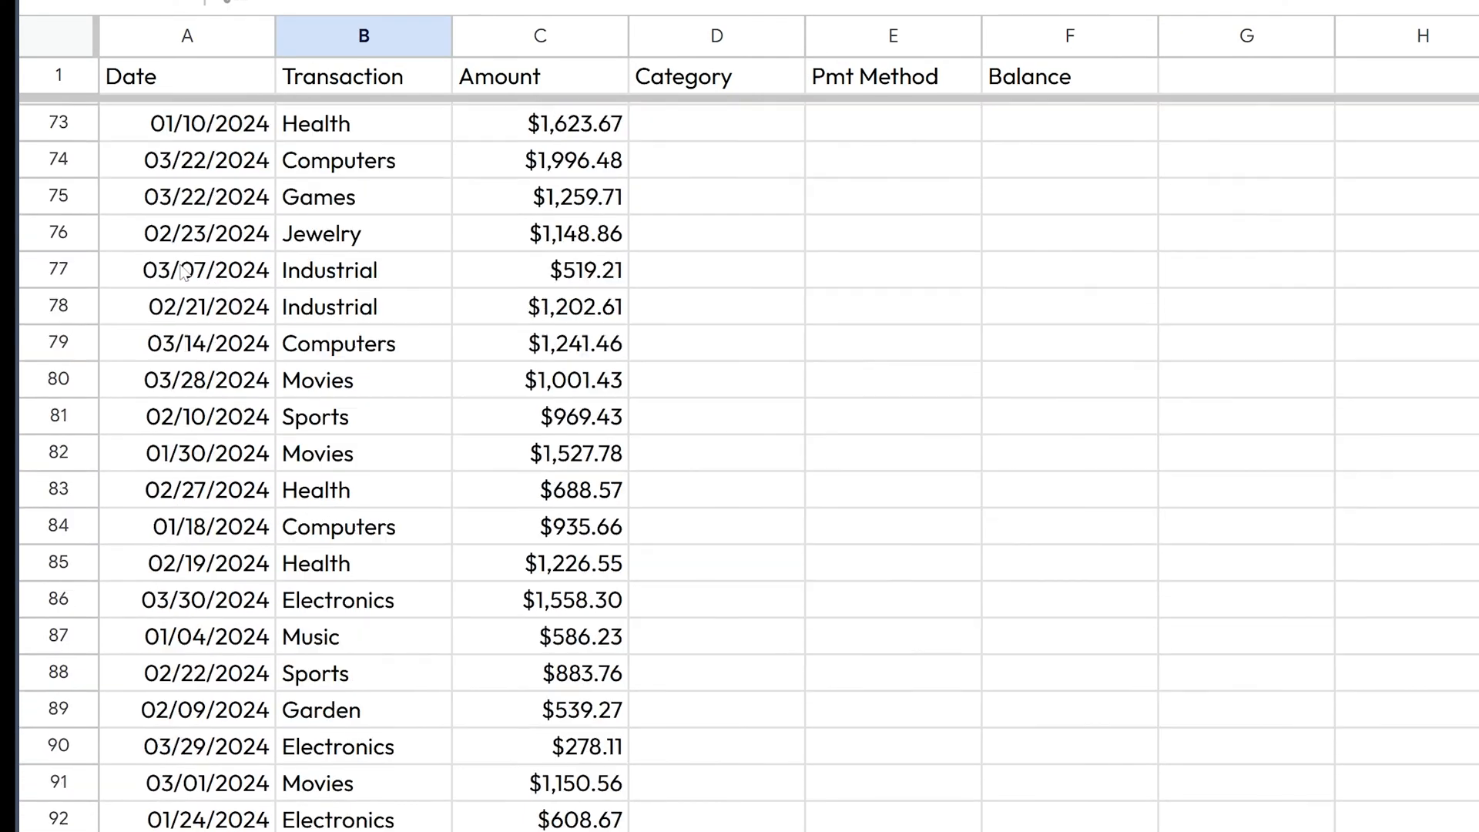
scroll("up", 3)
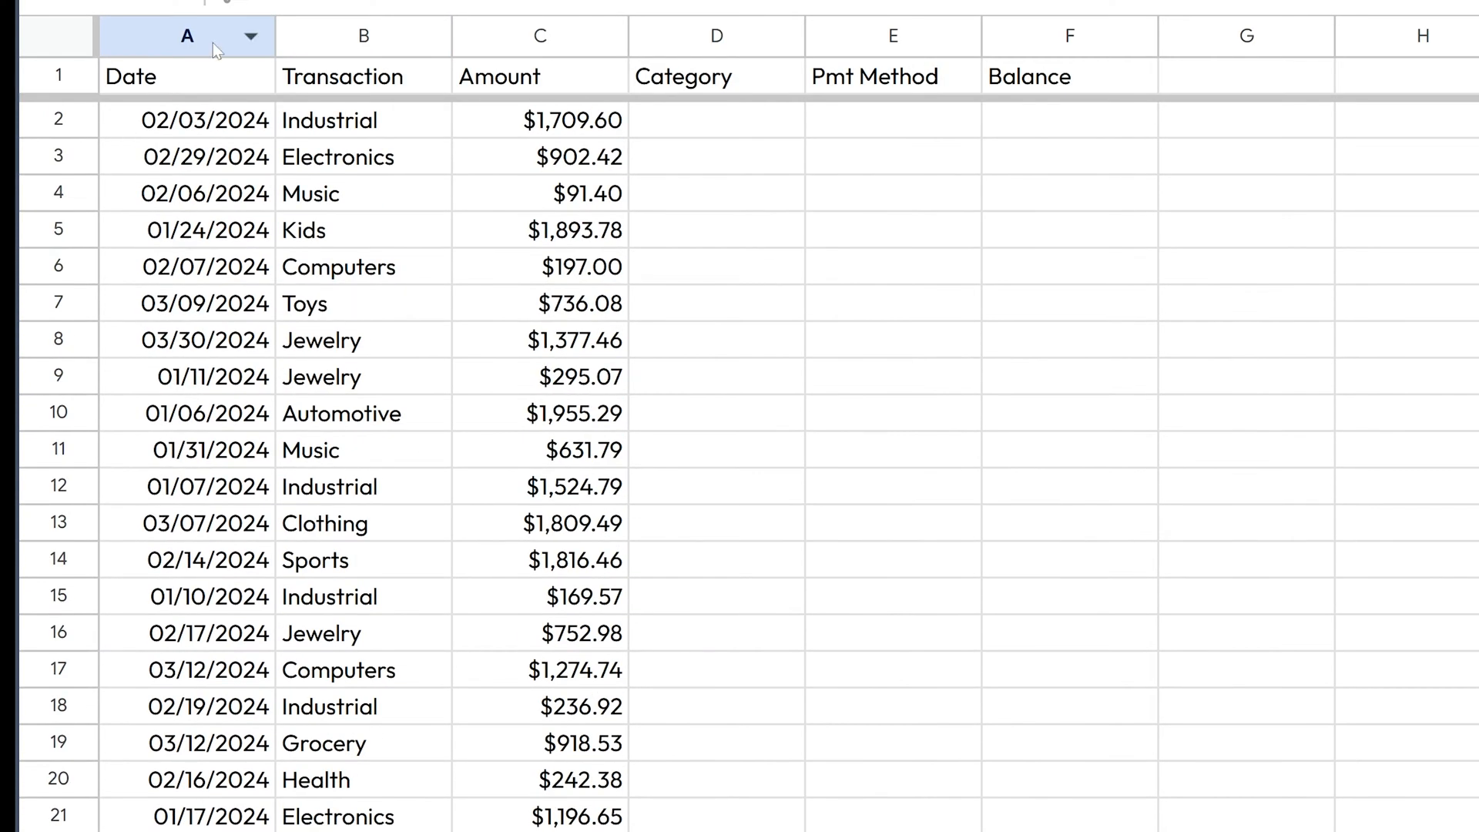
- Sort the whole sheet by the Date column, earliest first, and check the order
right_click(187, 36)
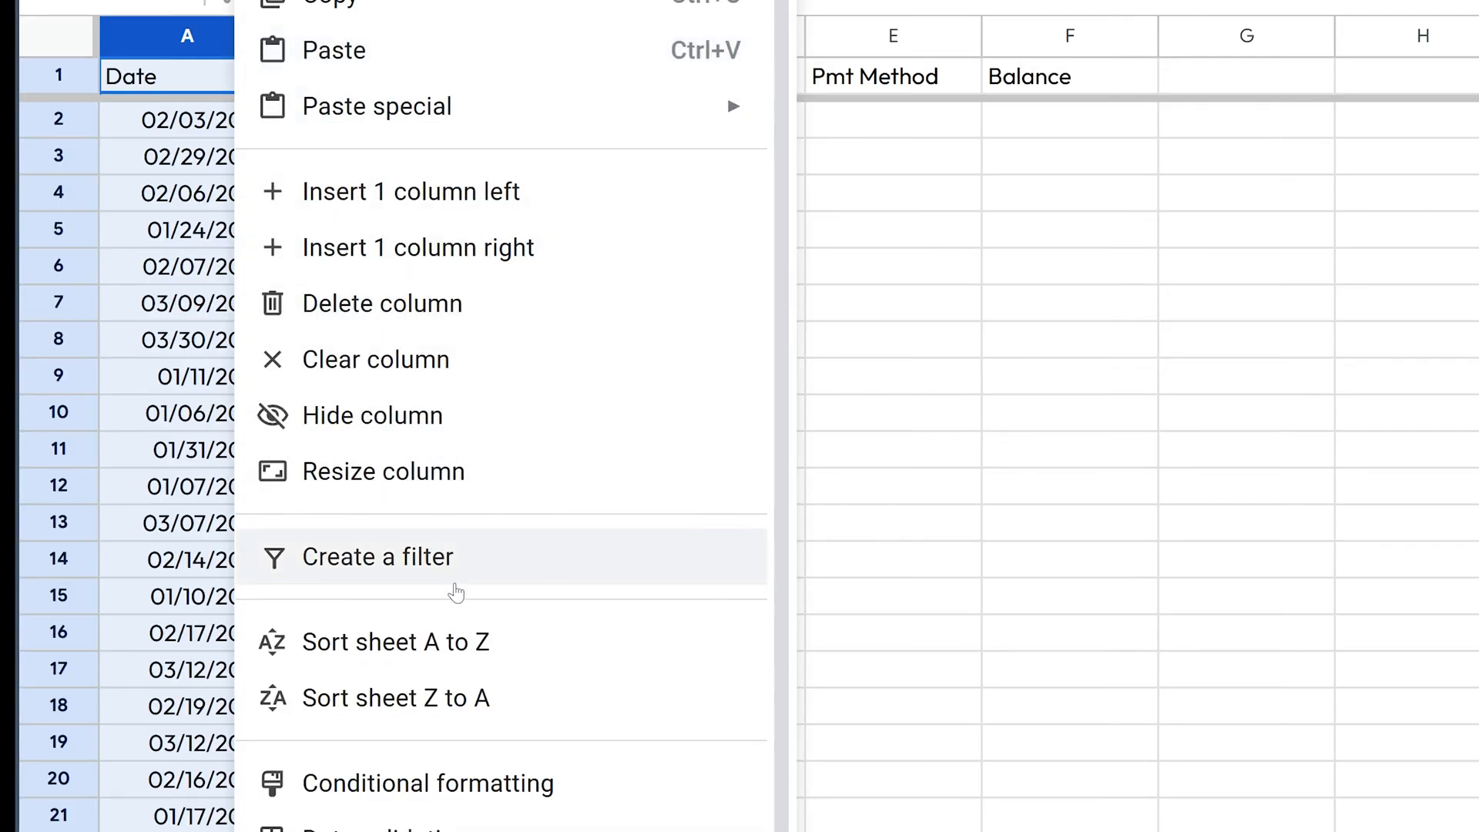
mouse_move(476, 641)
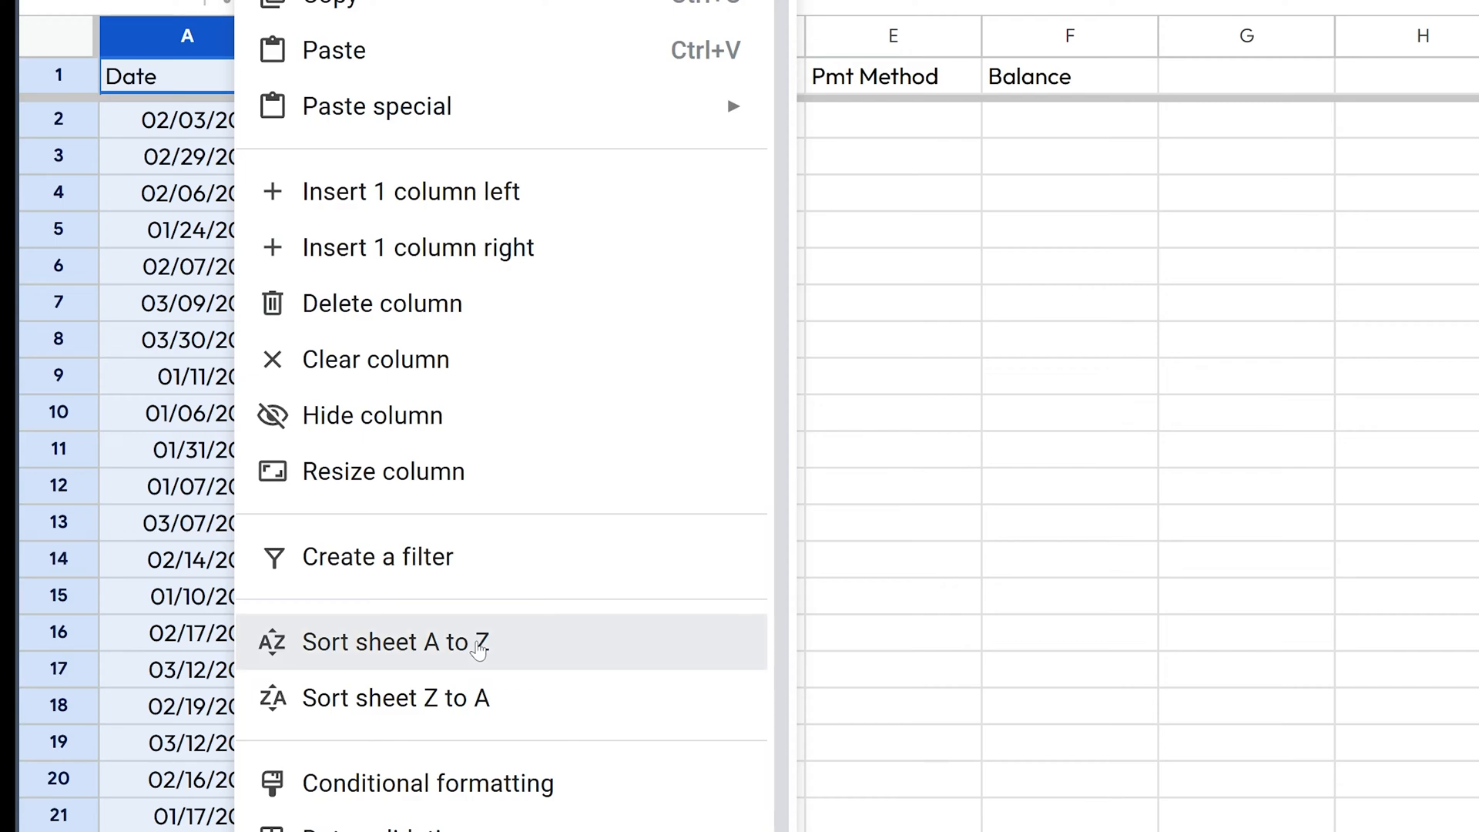
left_click(387, 641)
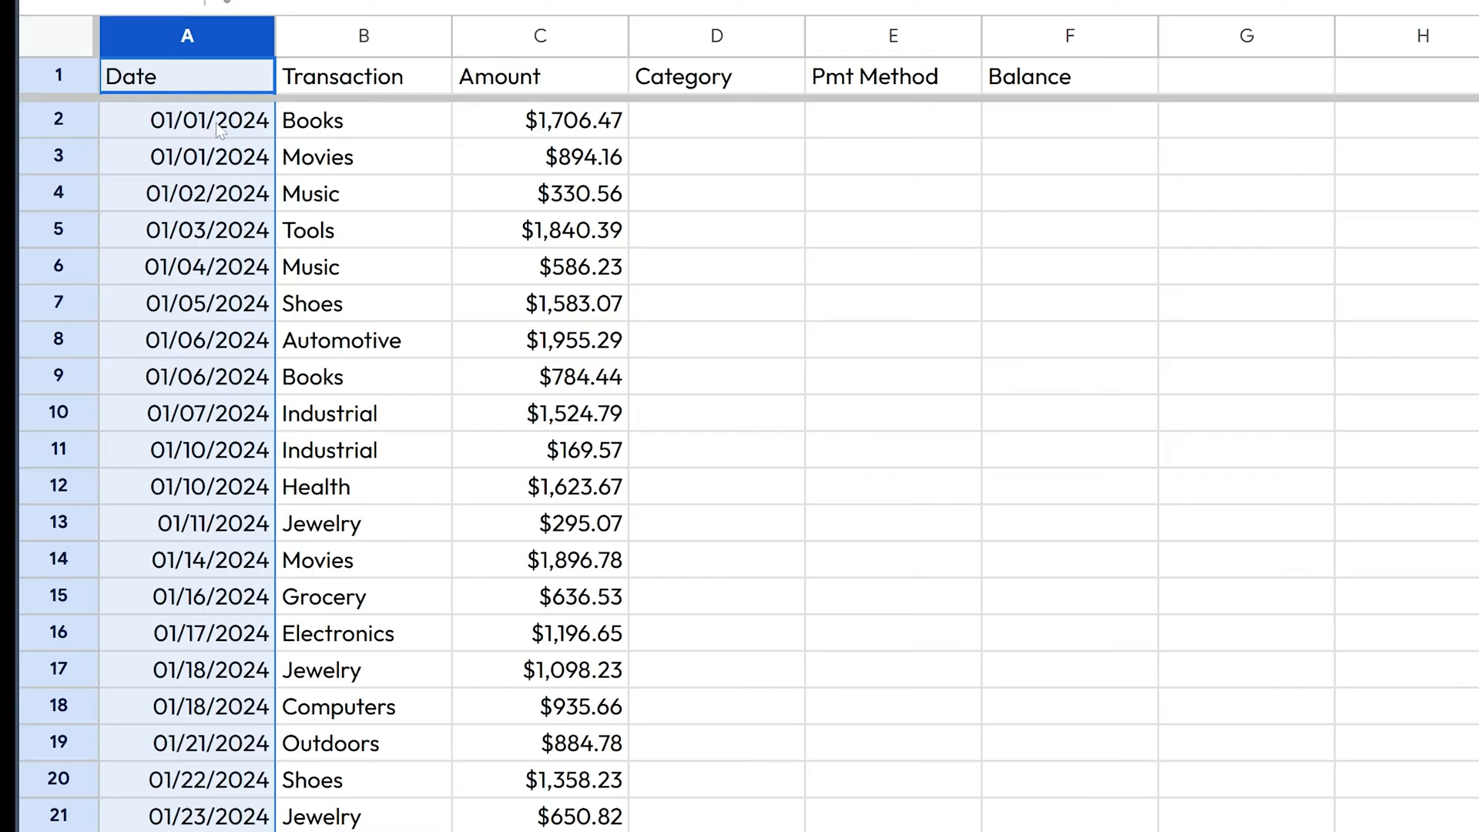
scroll("down", 3)
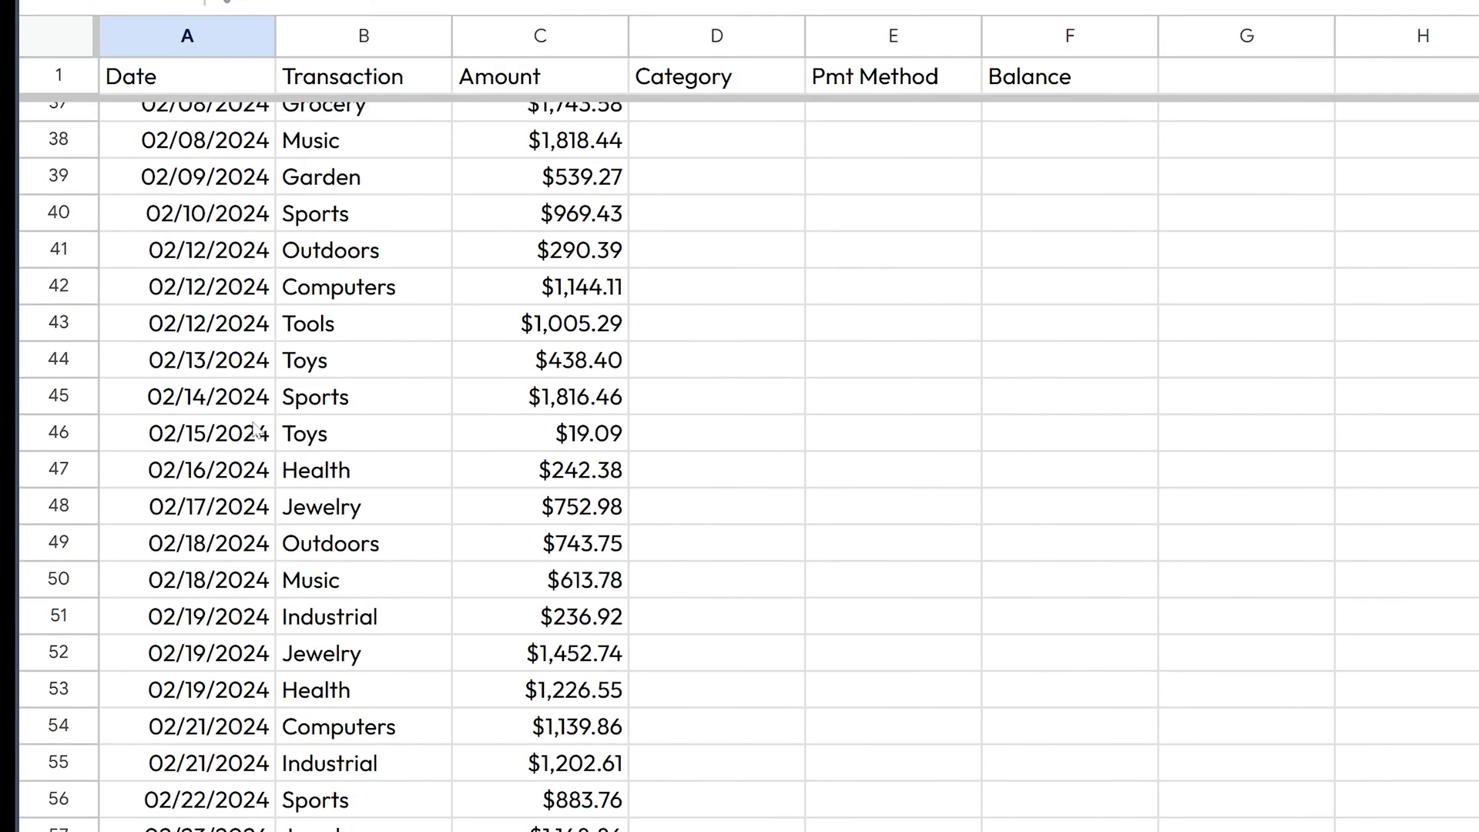
scroll("down", 3)
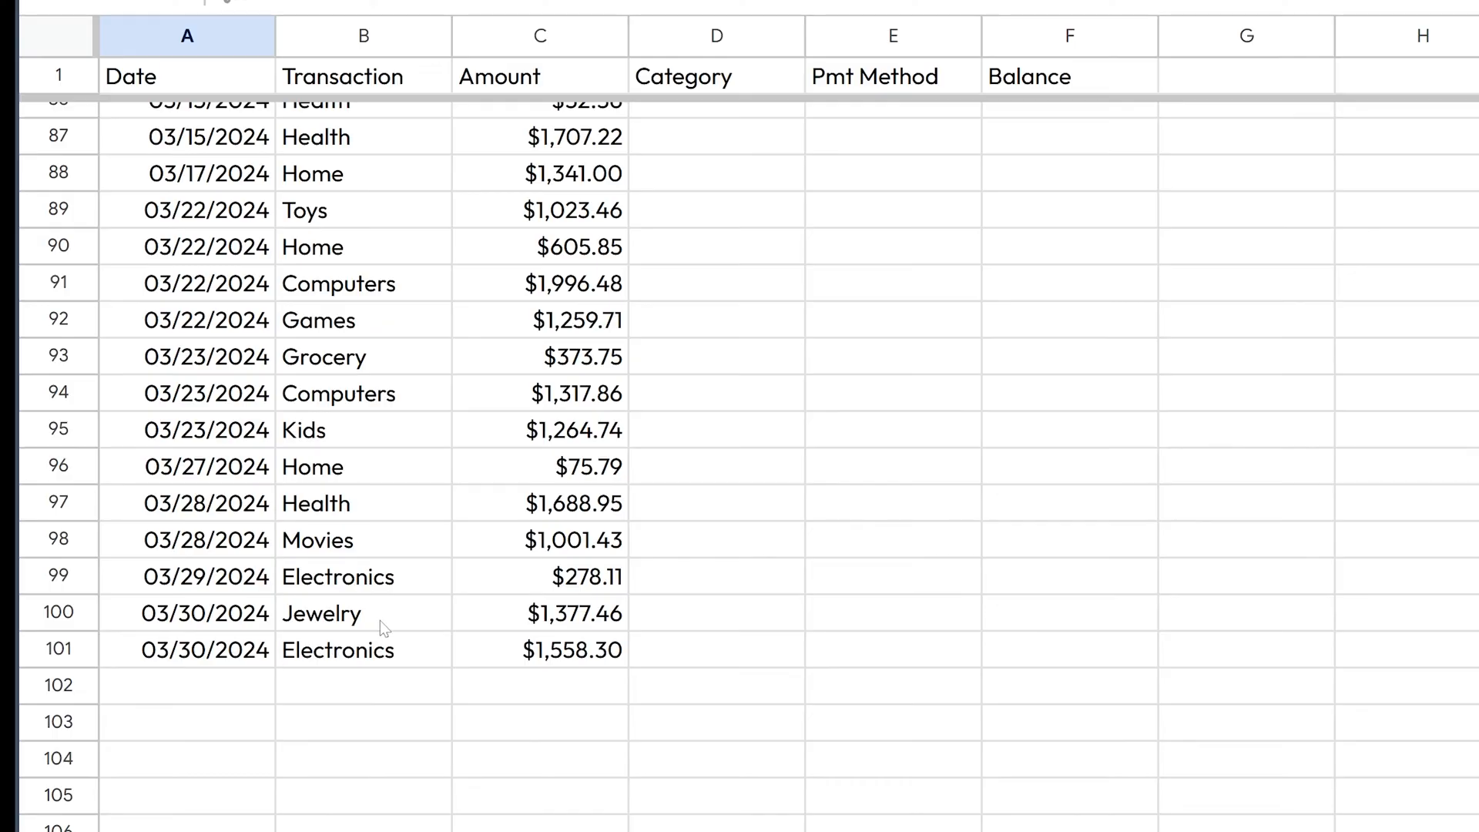
left_click(539, 229)
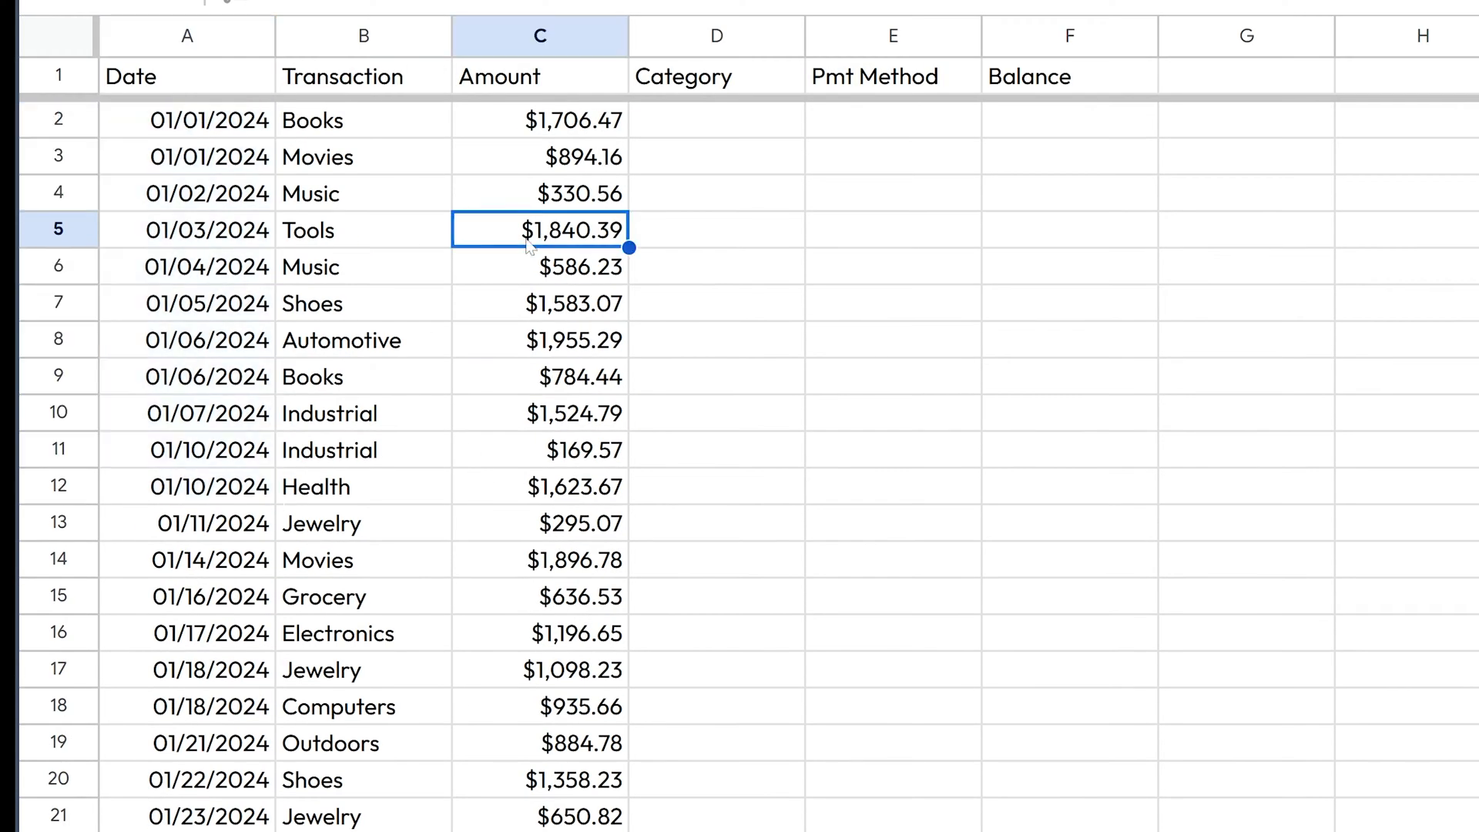
mouse_move(504, 157)
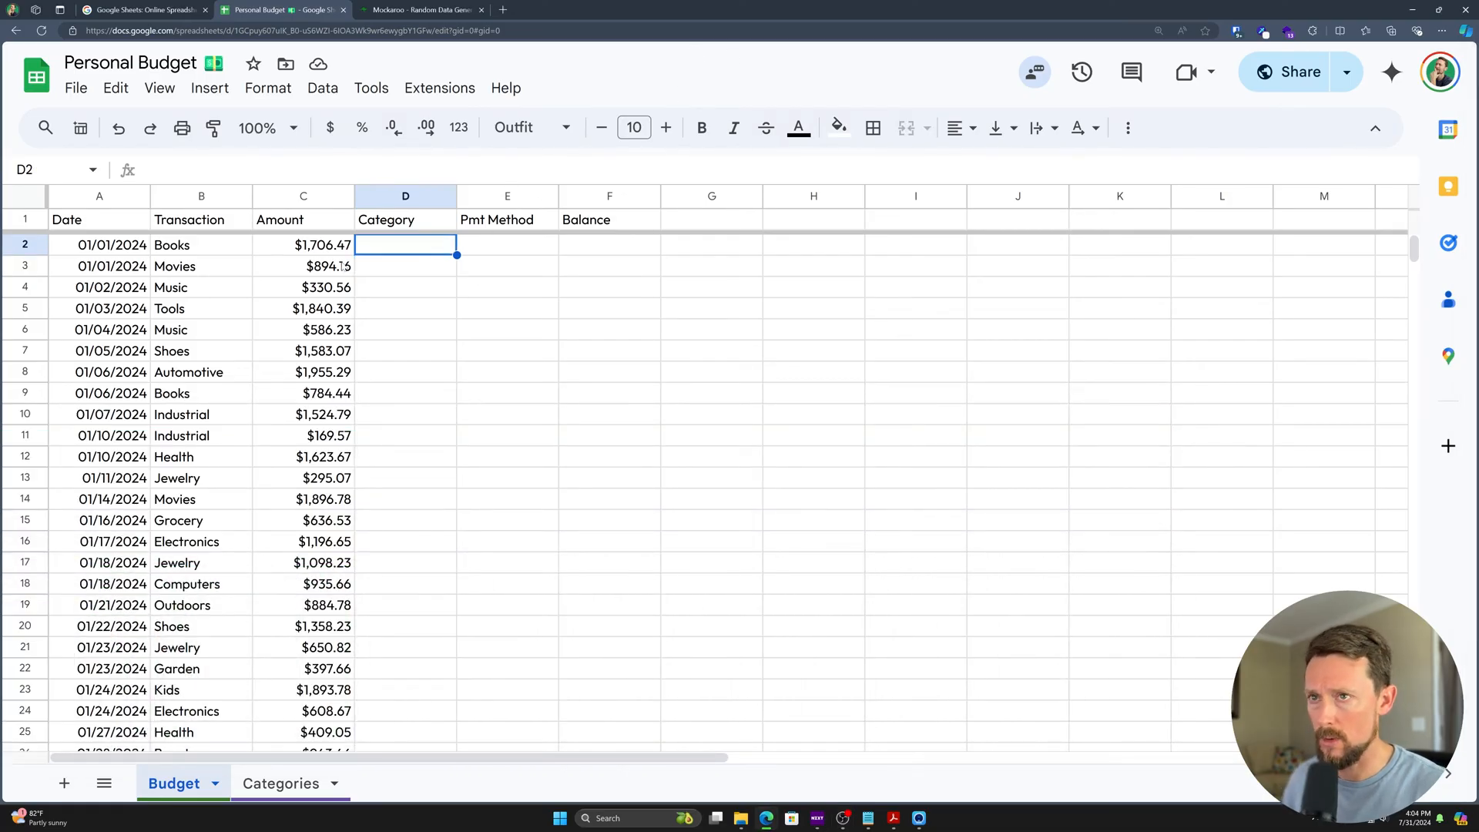
- Enter demo formulas: a SUM of 5 and 5, and a SUM over amounts C3:C5
type("=")
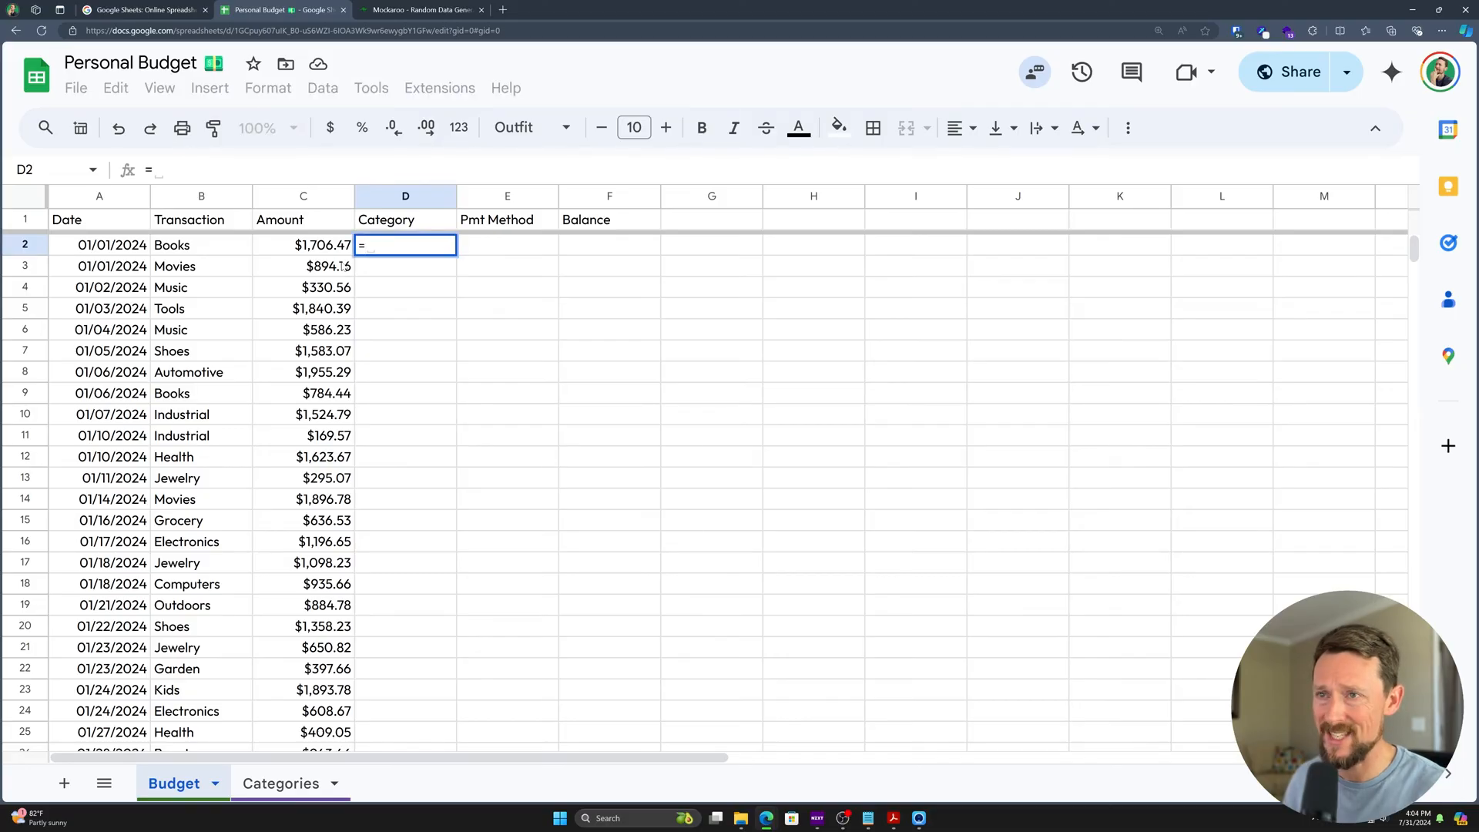
type("sum")
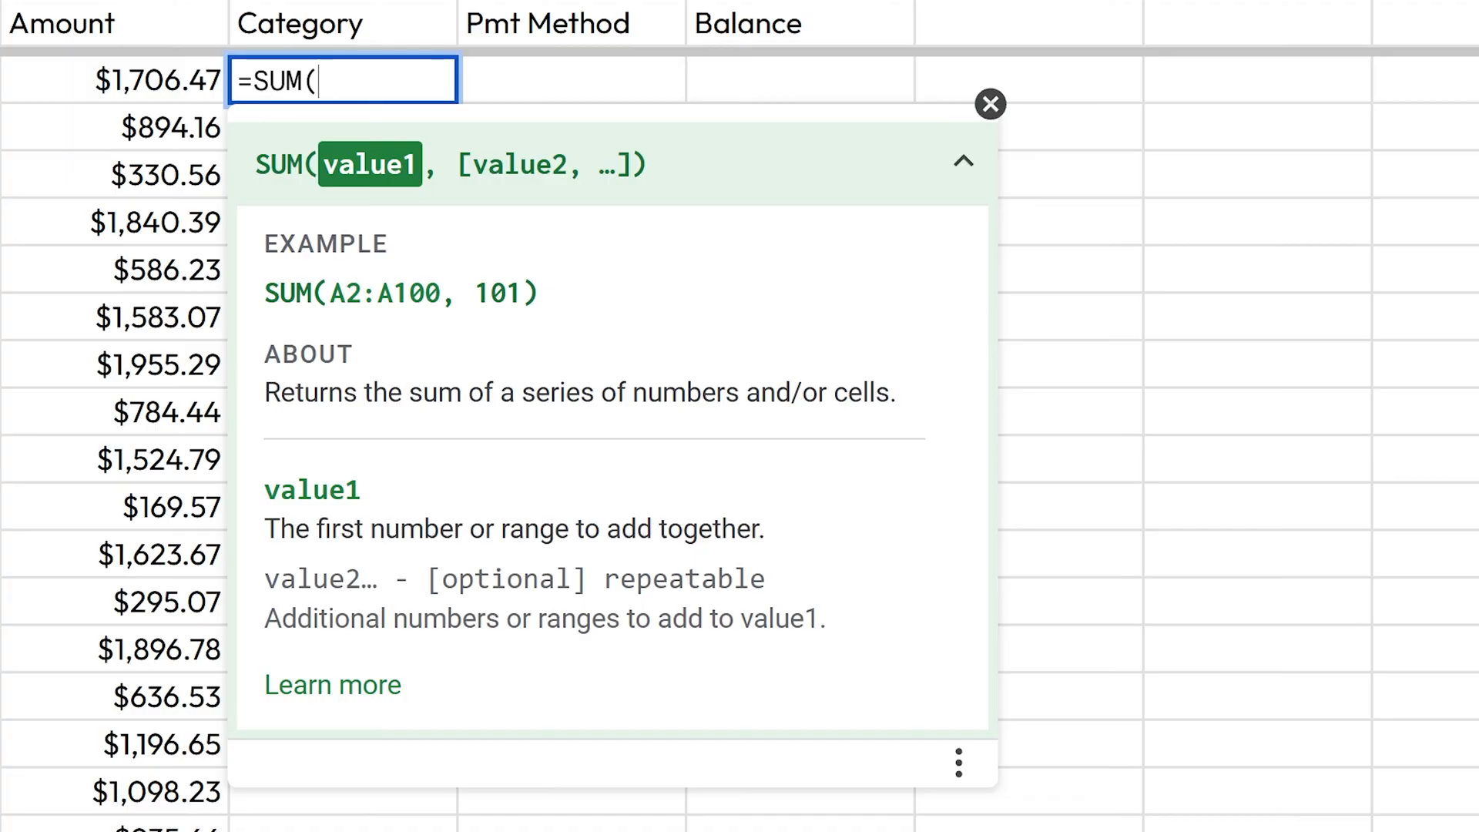
type("5")
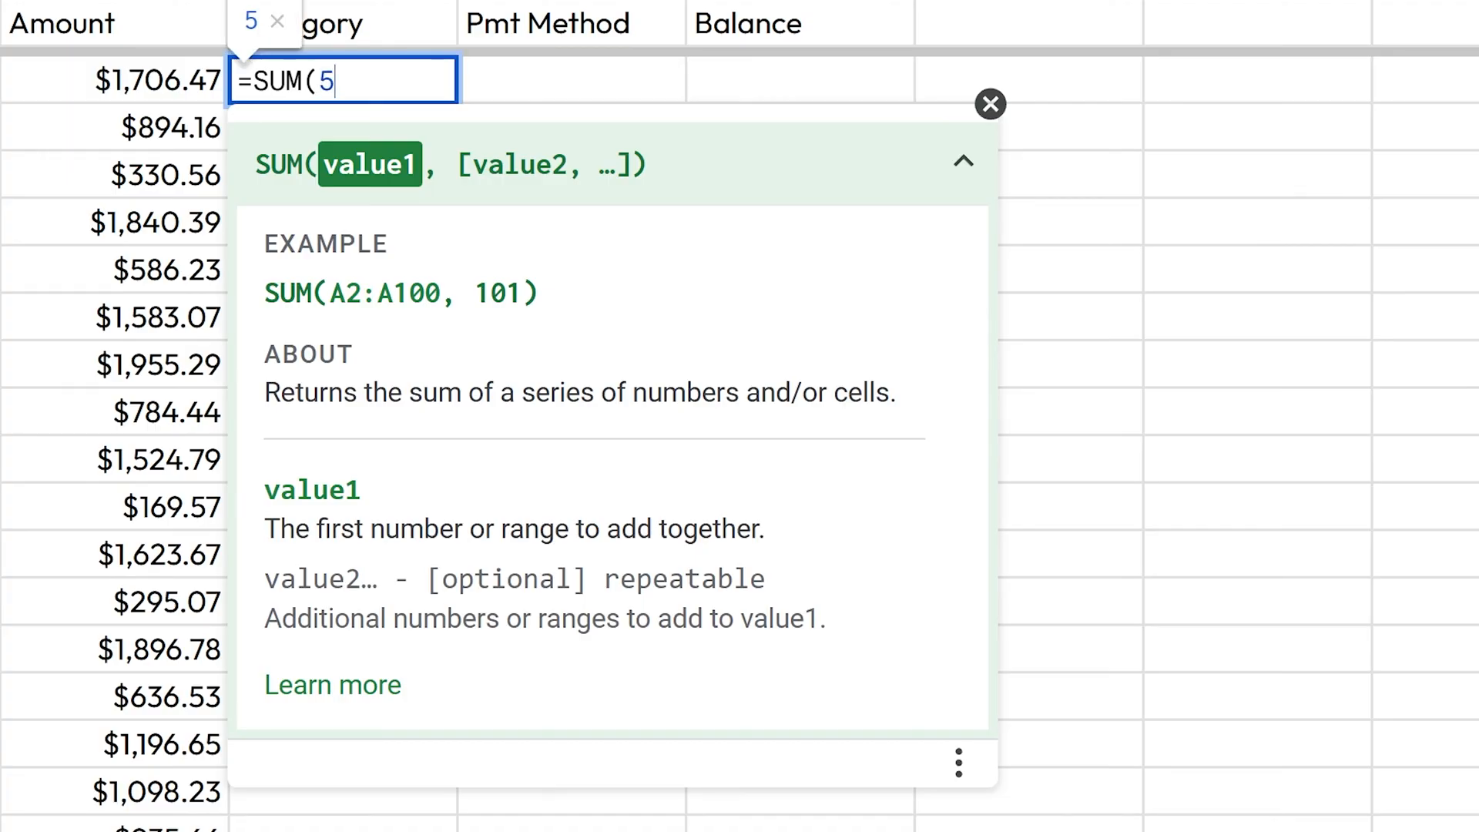
type(",5)")
left_click(342, 128)
type("=")
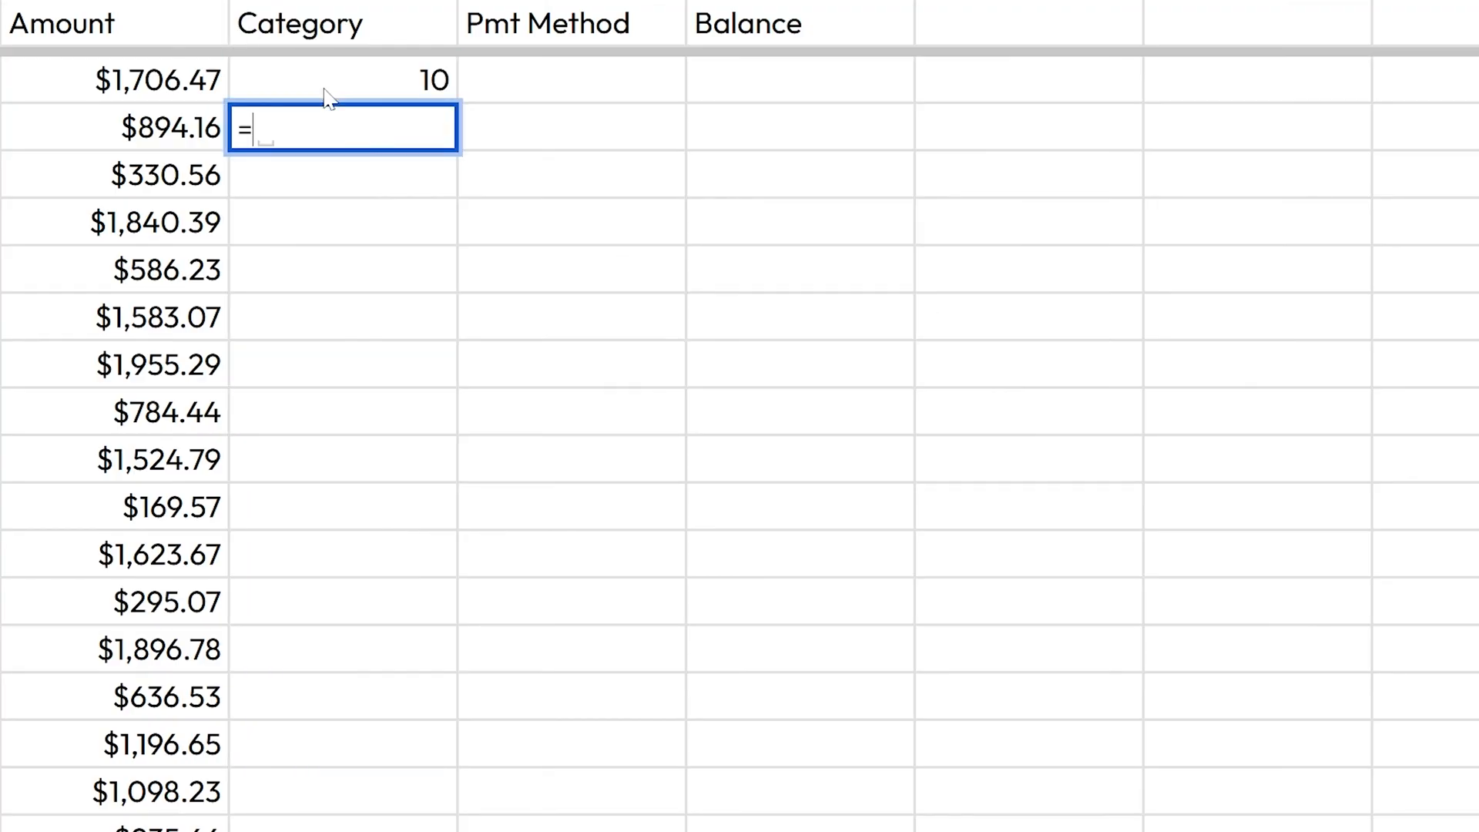
type("SUM(")
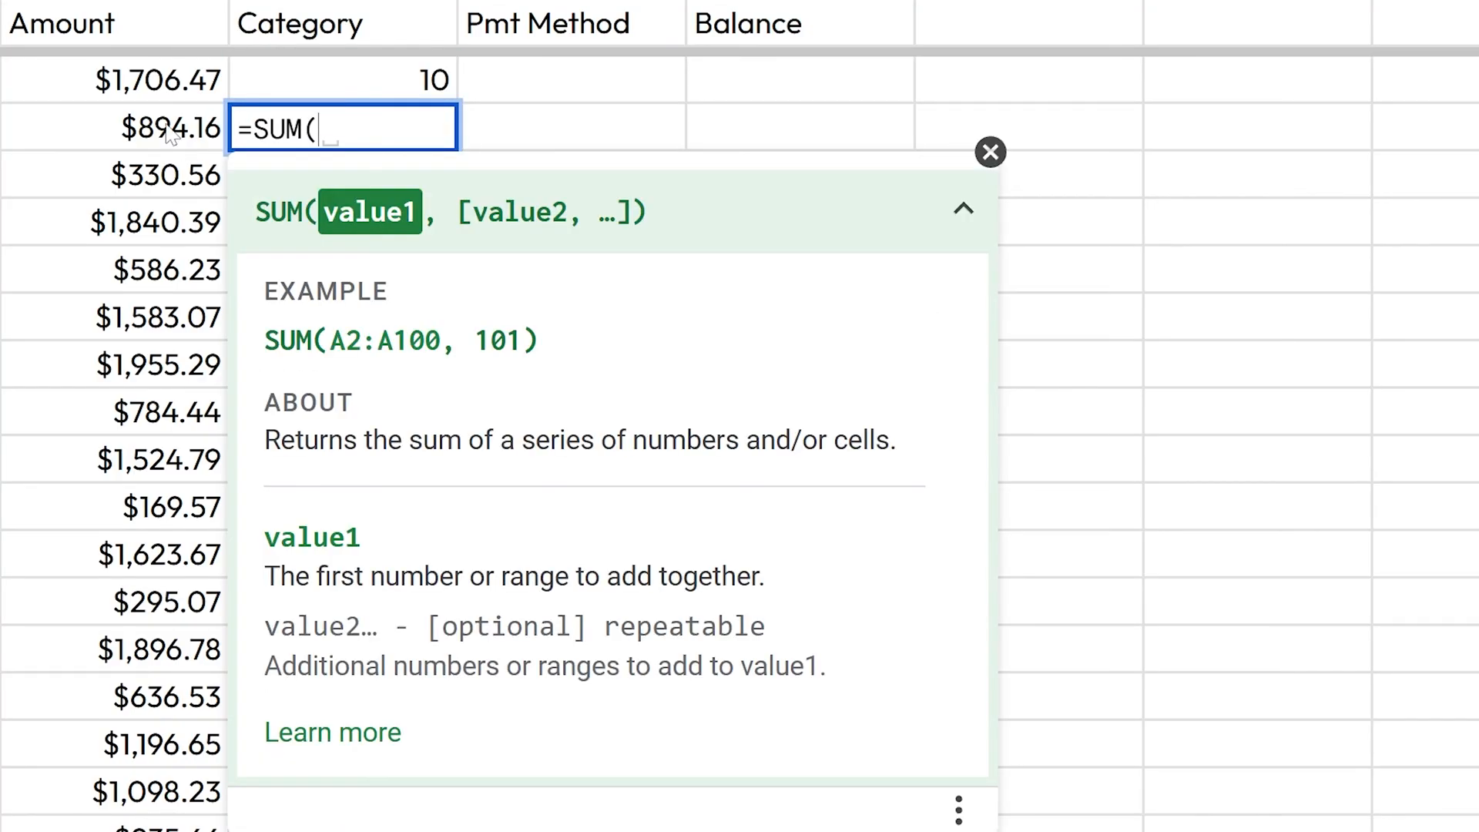
left_click_drag(113, 127, 113, 222)
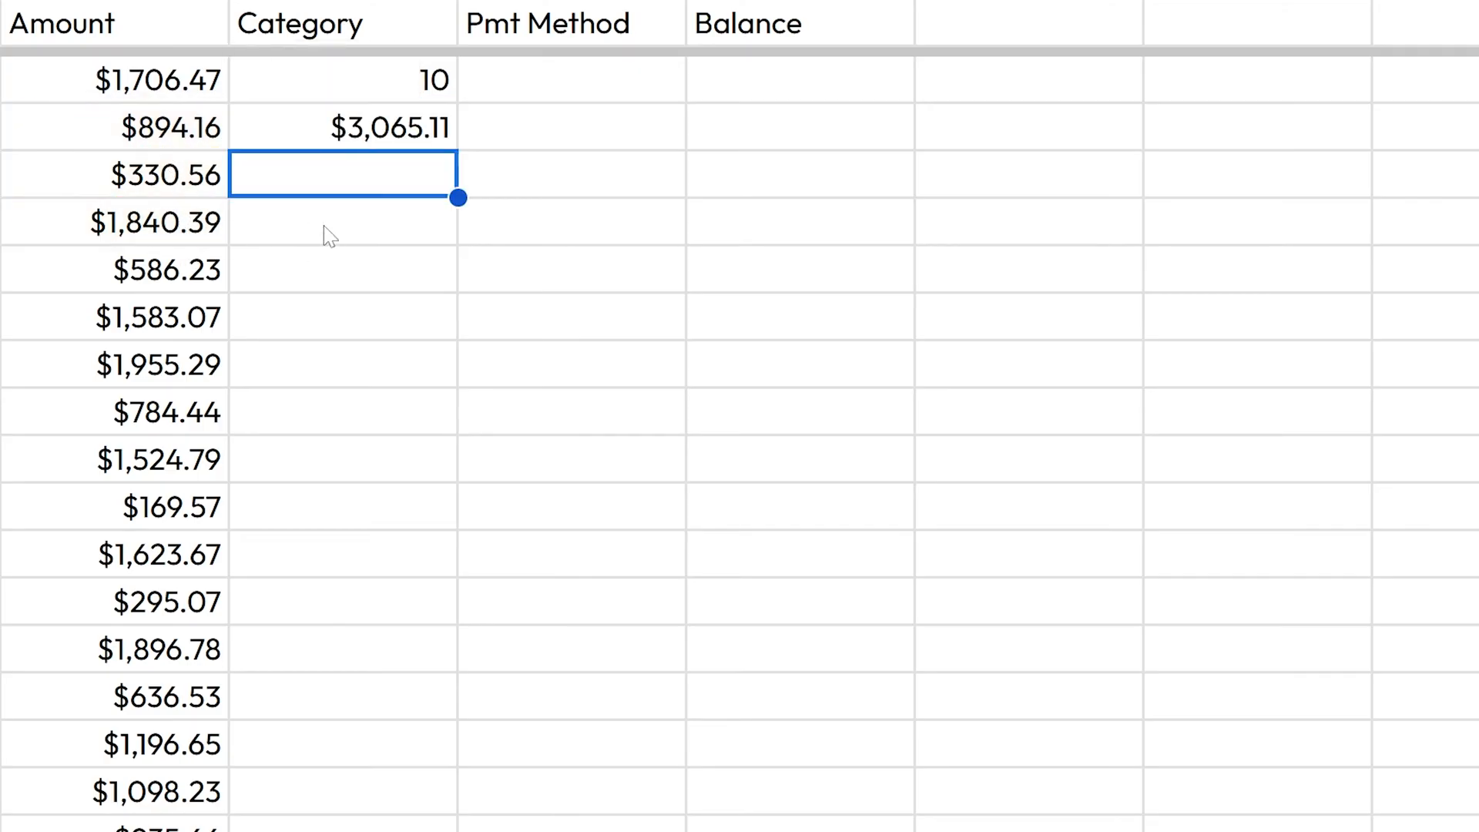
left_click(113, 174)
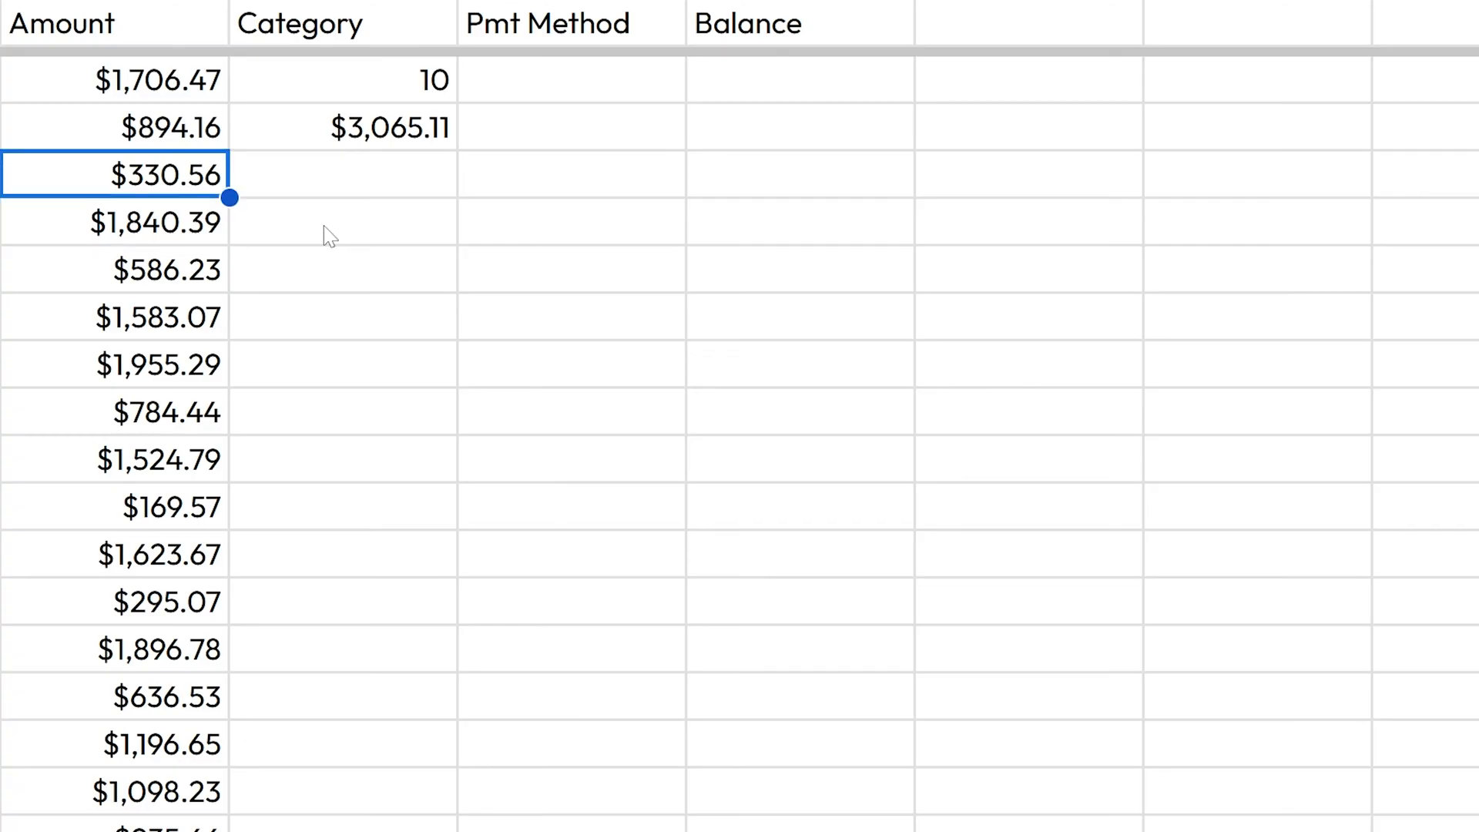
- Add a =5+5 formula showing 10 and confirm the SUM giving $3,065.11
type("=")
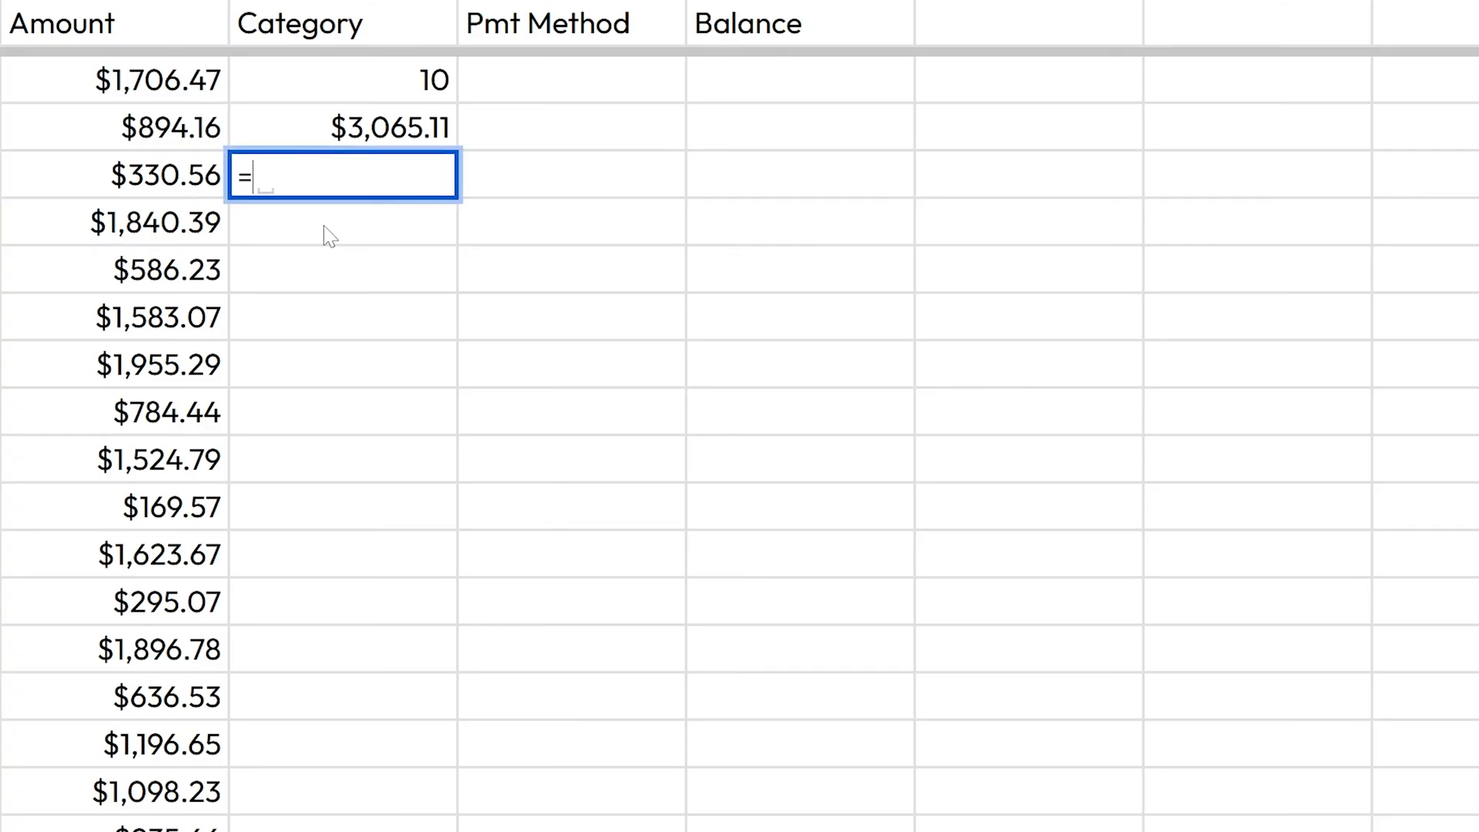
type("5+5")
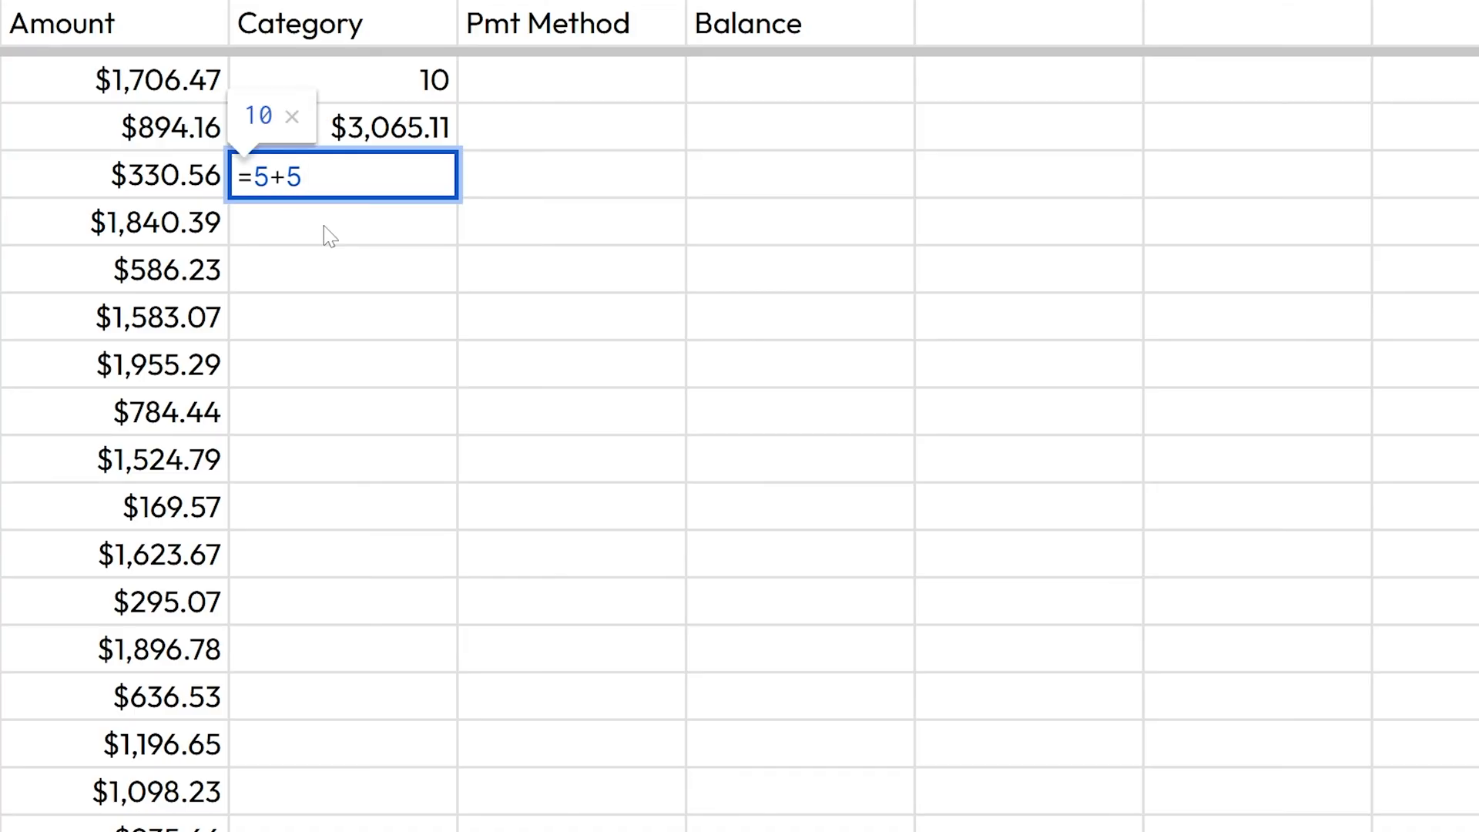
key("enter")
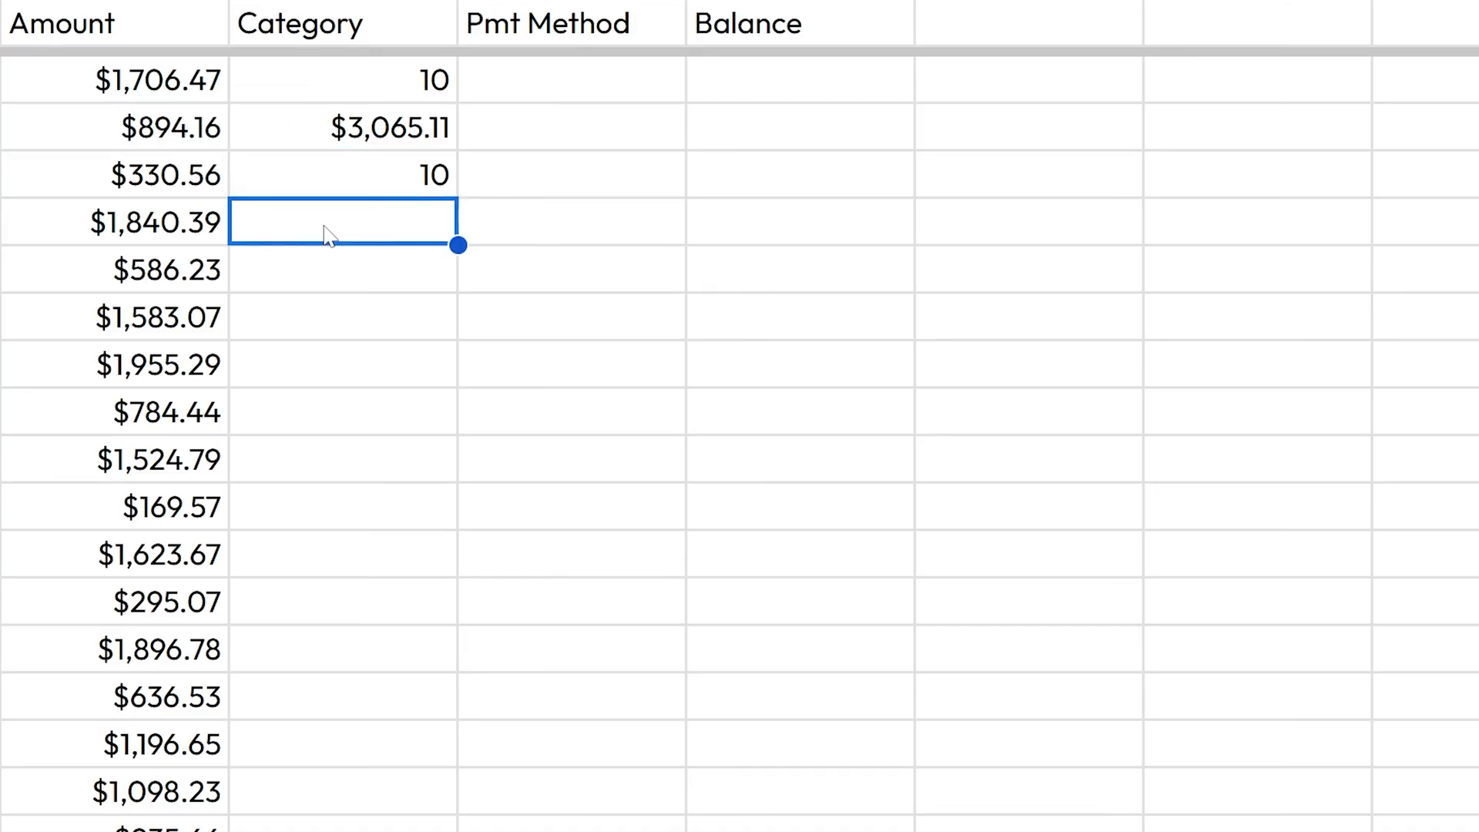
type("=SUM(C3:C5")
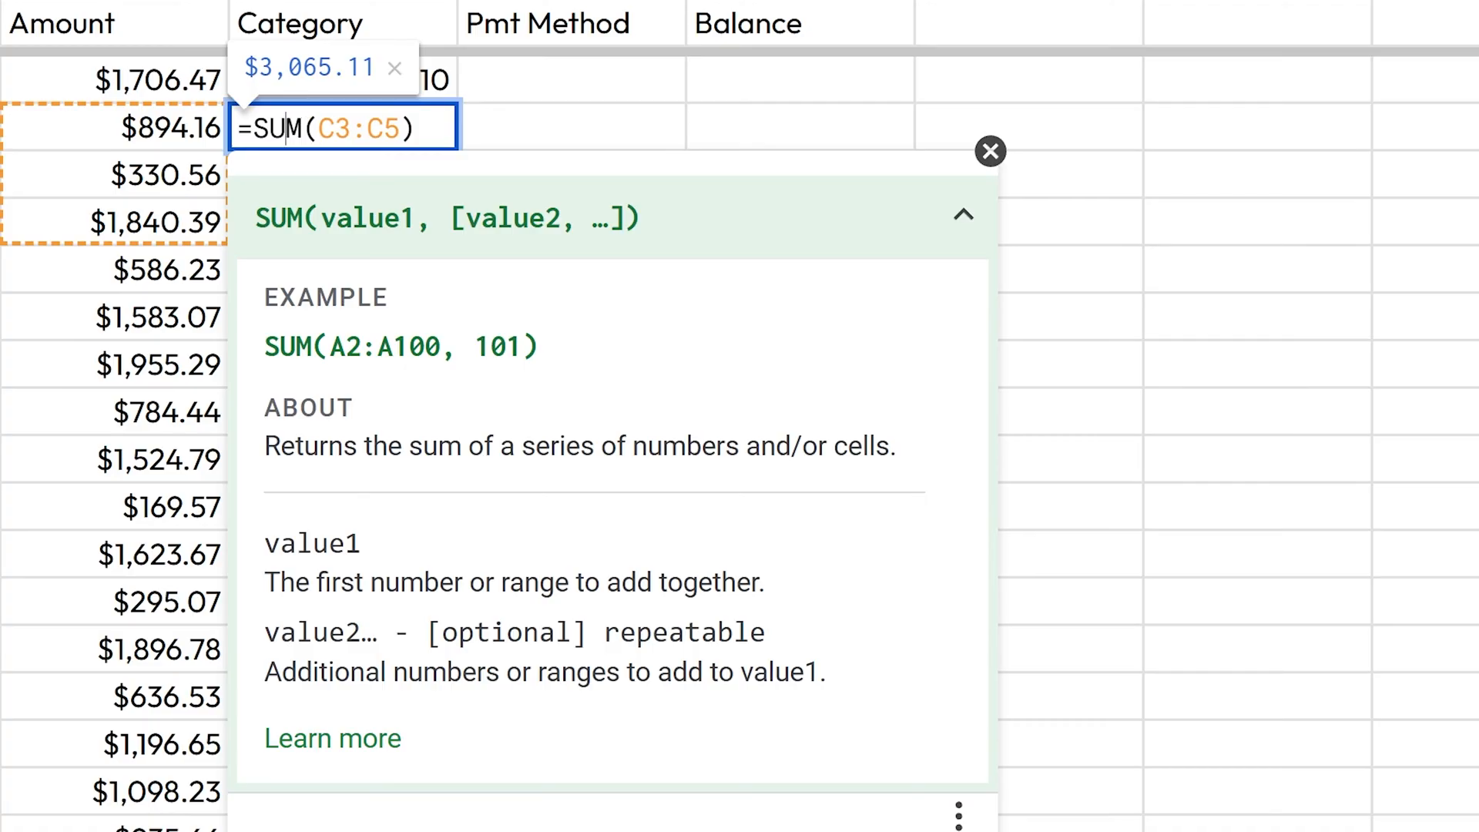
left_click(963, 216)
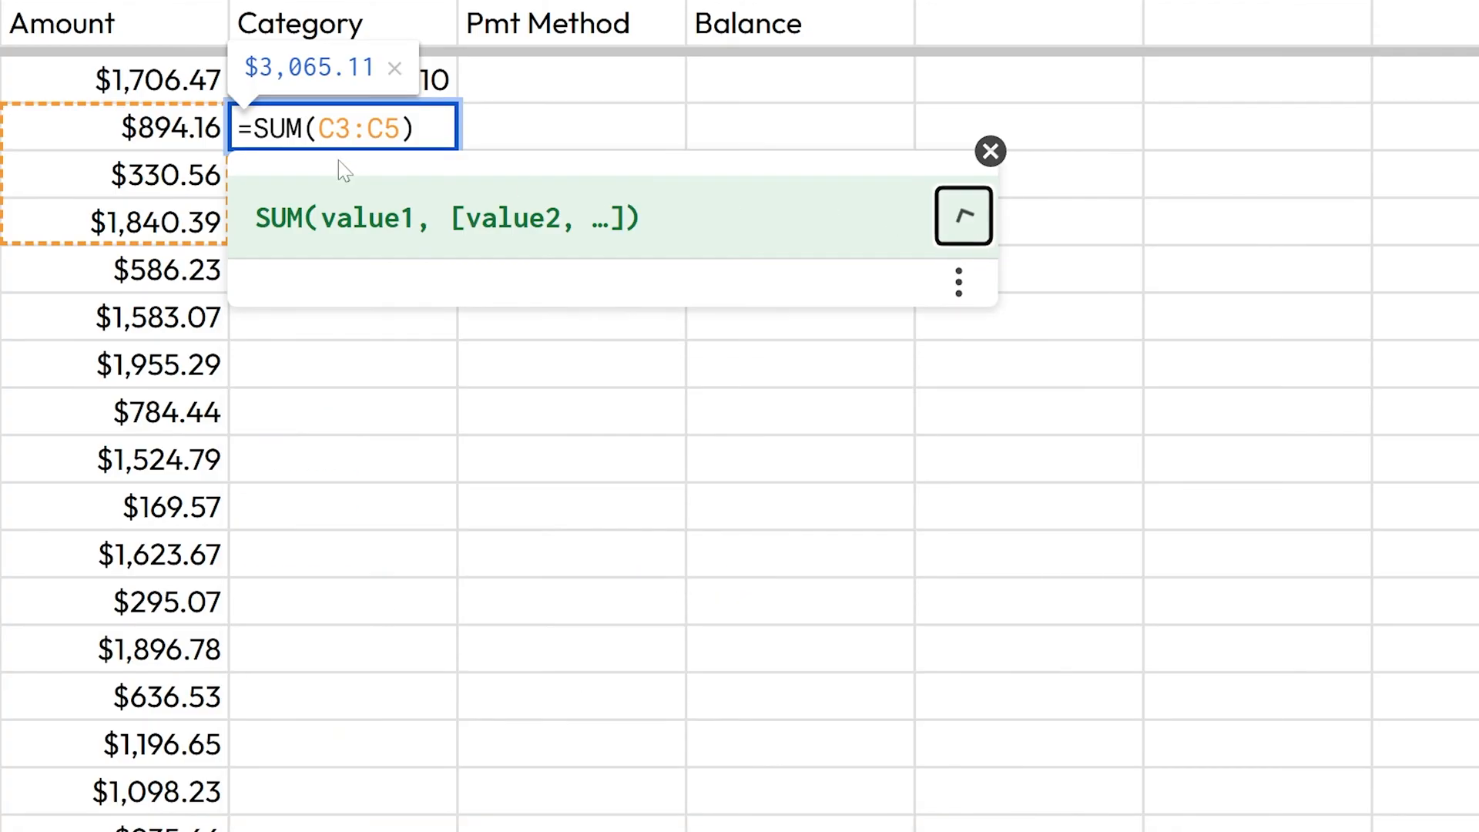
left_click(963, 216)
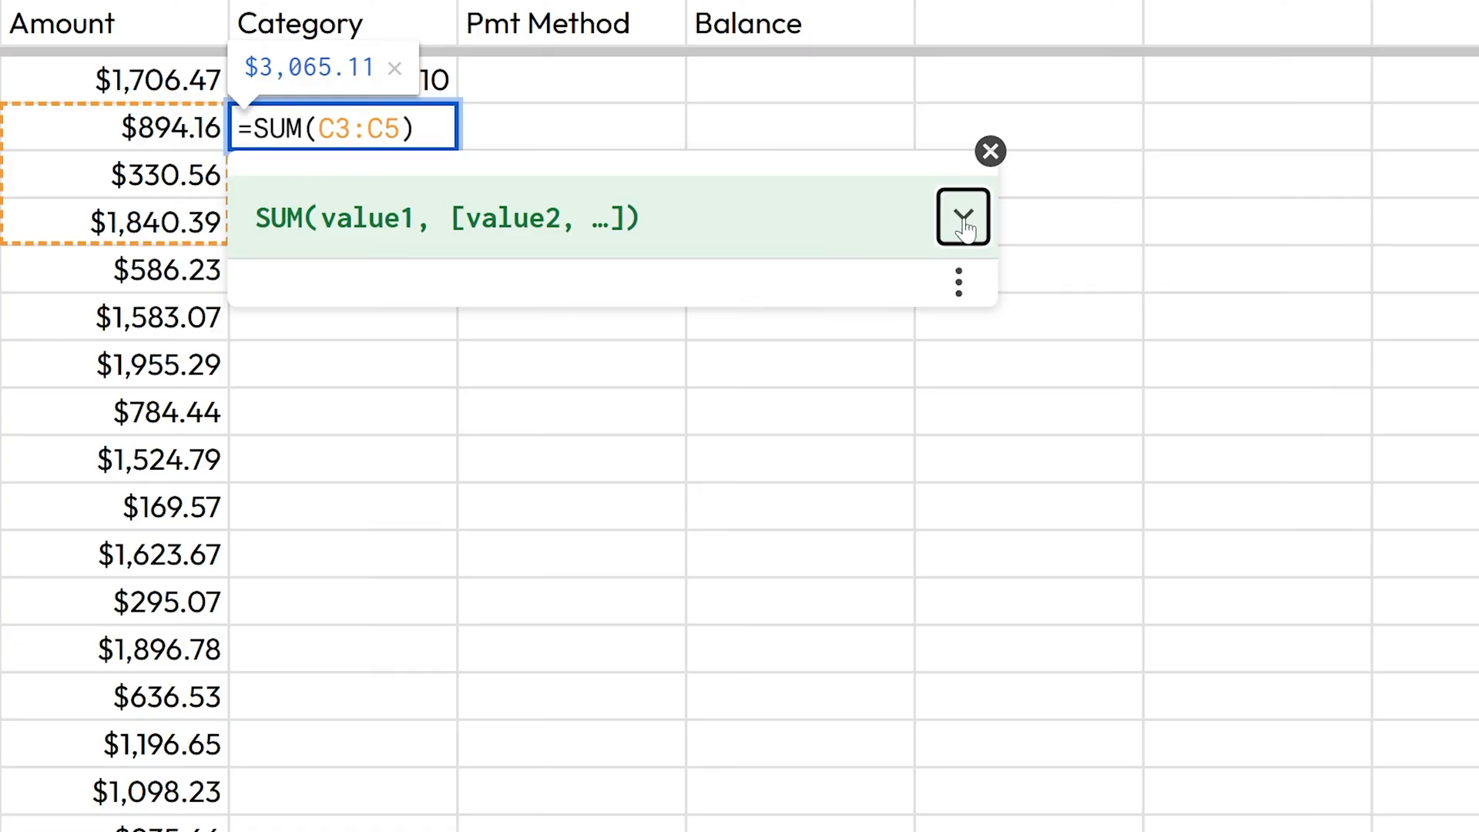
left_click(962, 217)
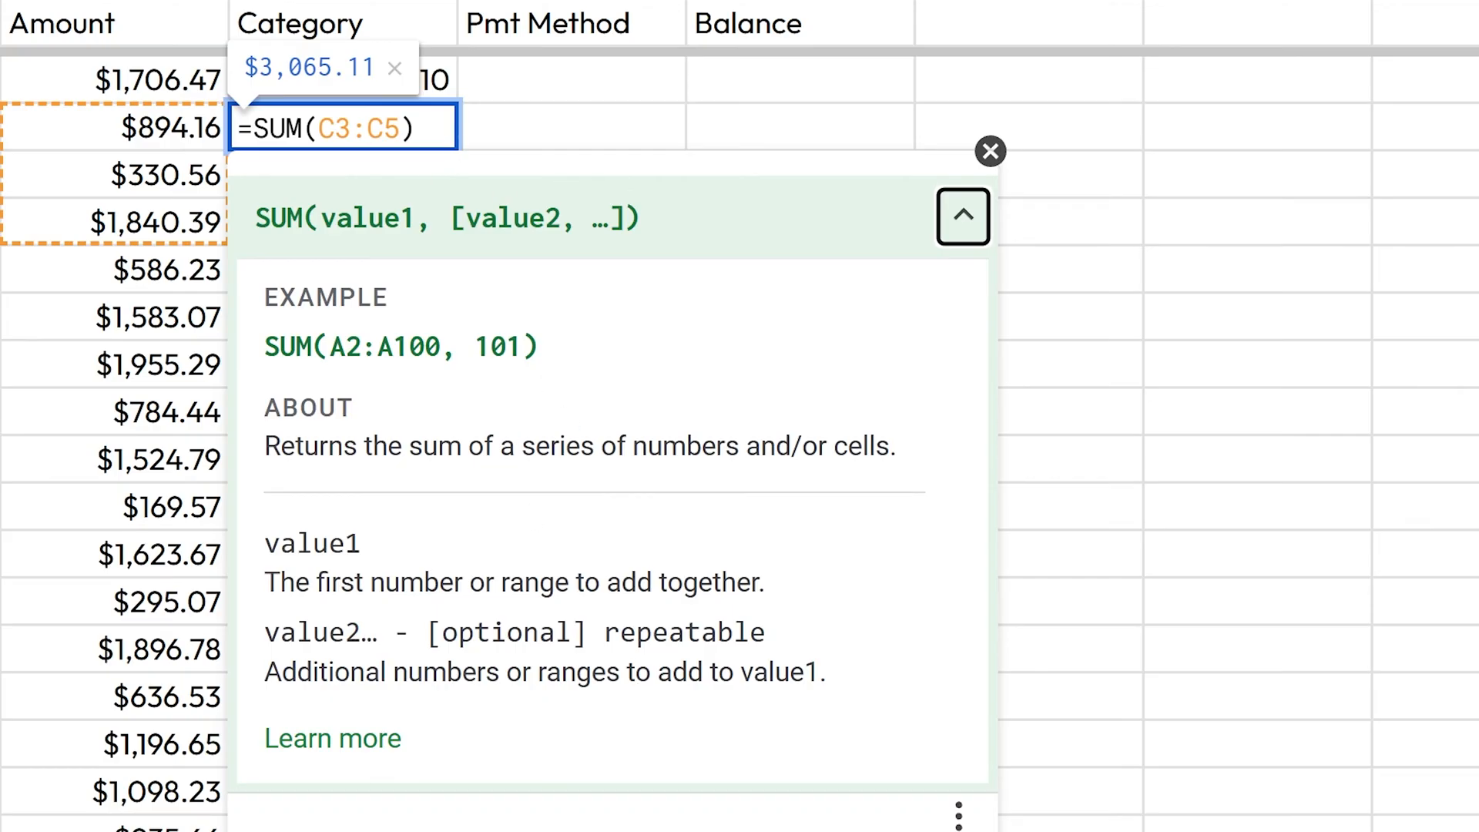
key("Enter")
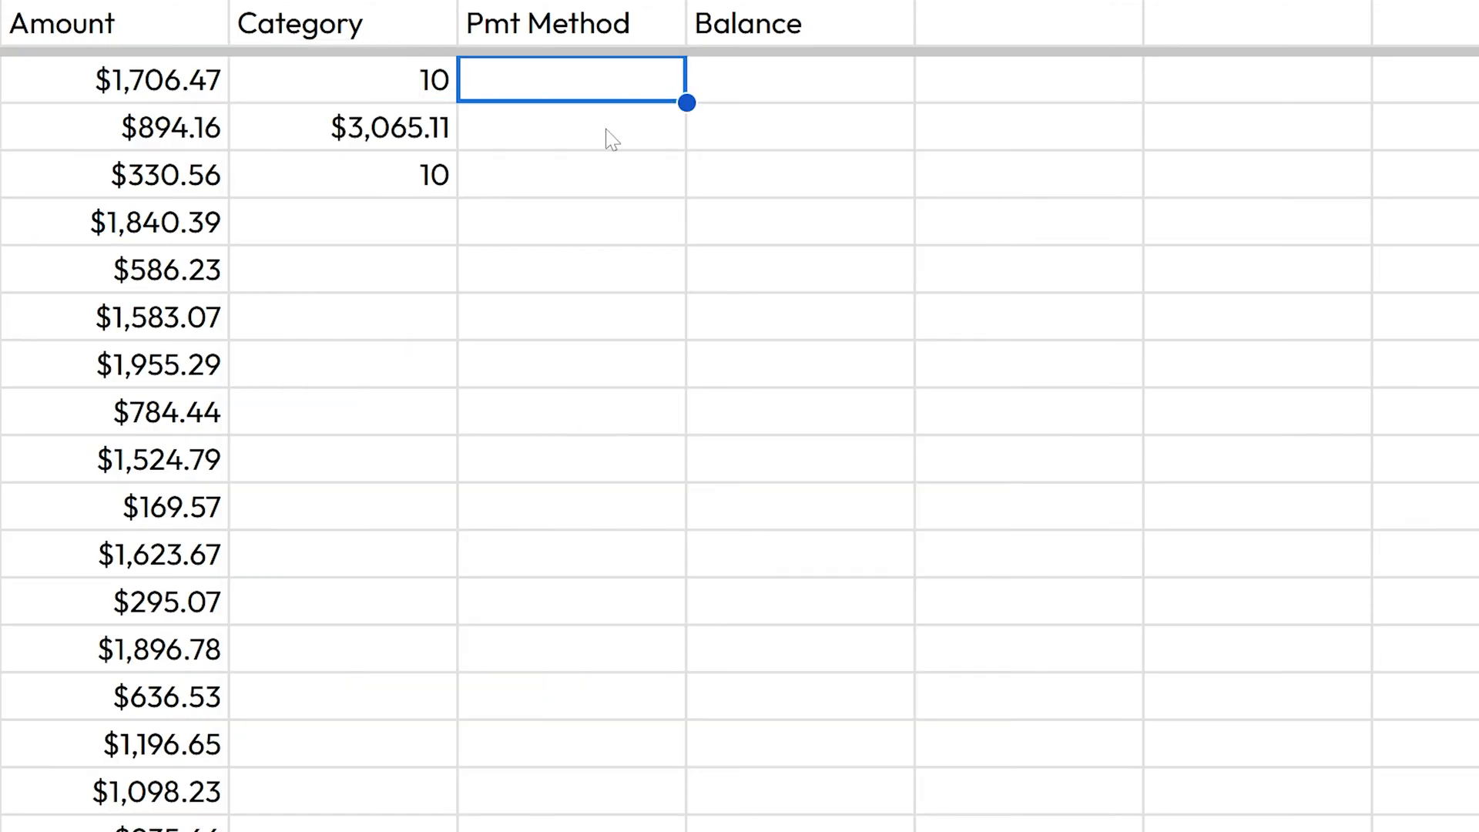
type("=xlook")
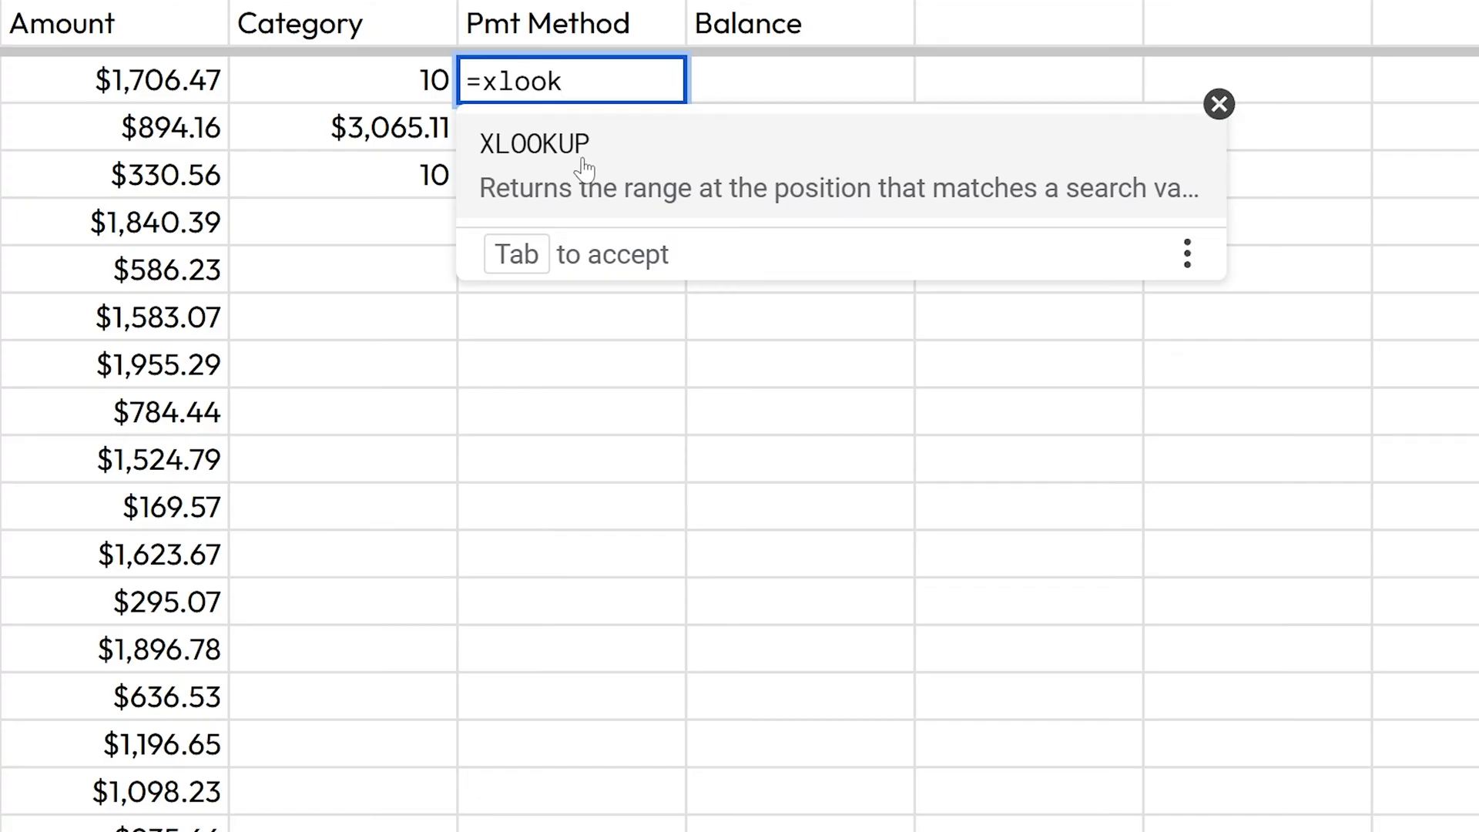
key("Tab")
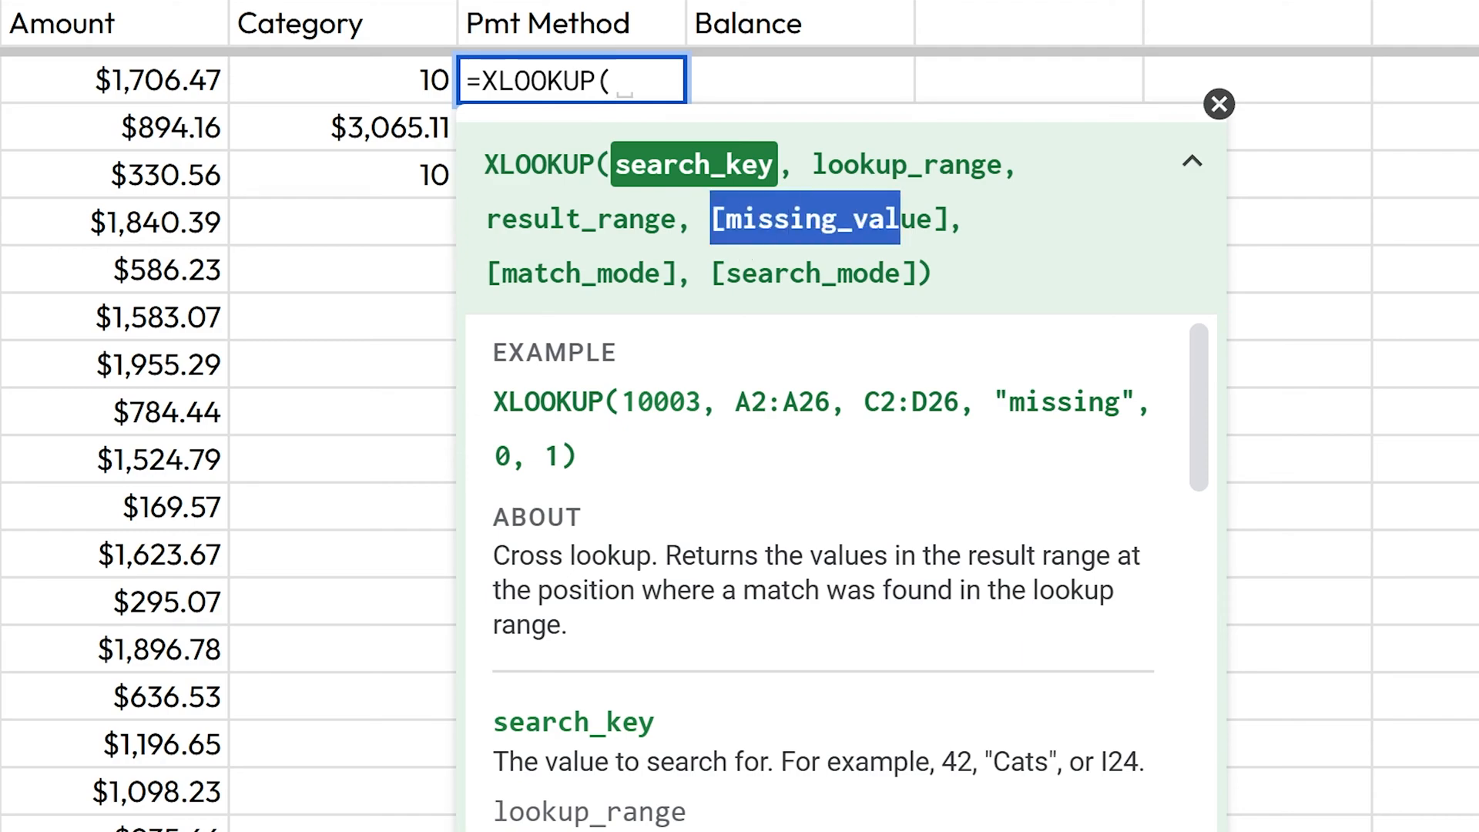
left_click(1191, 161)
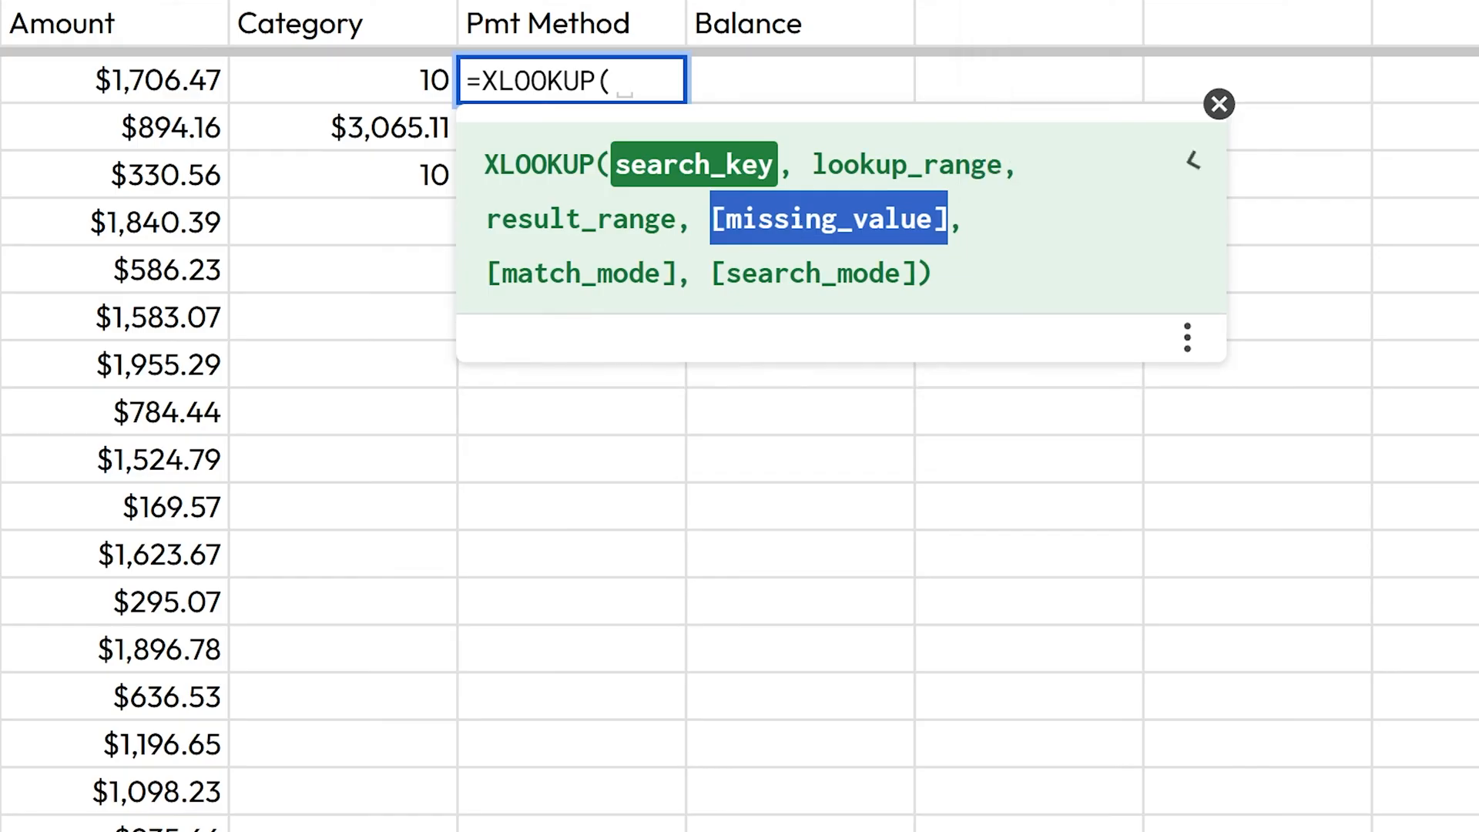
left_click(1191, 160)
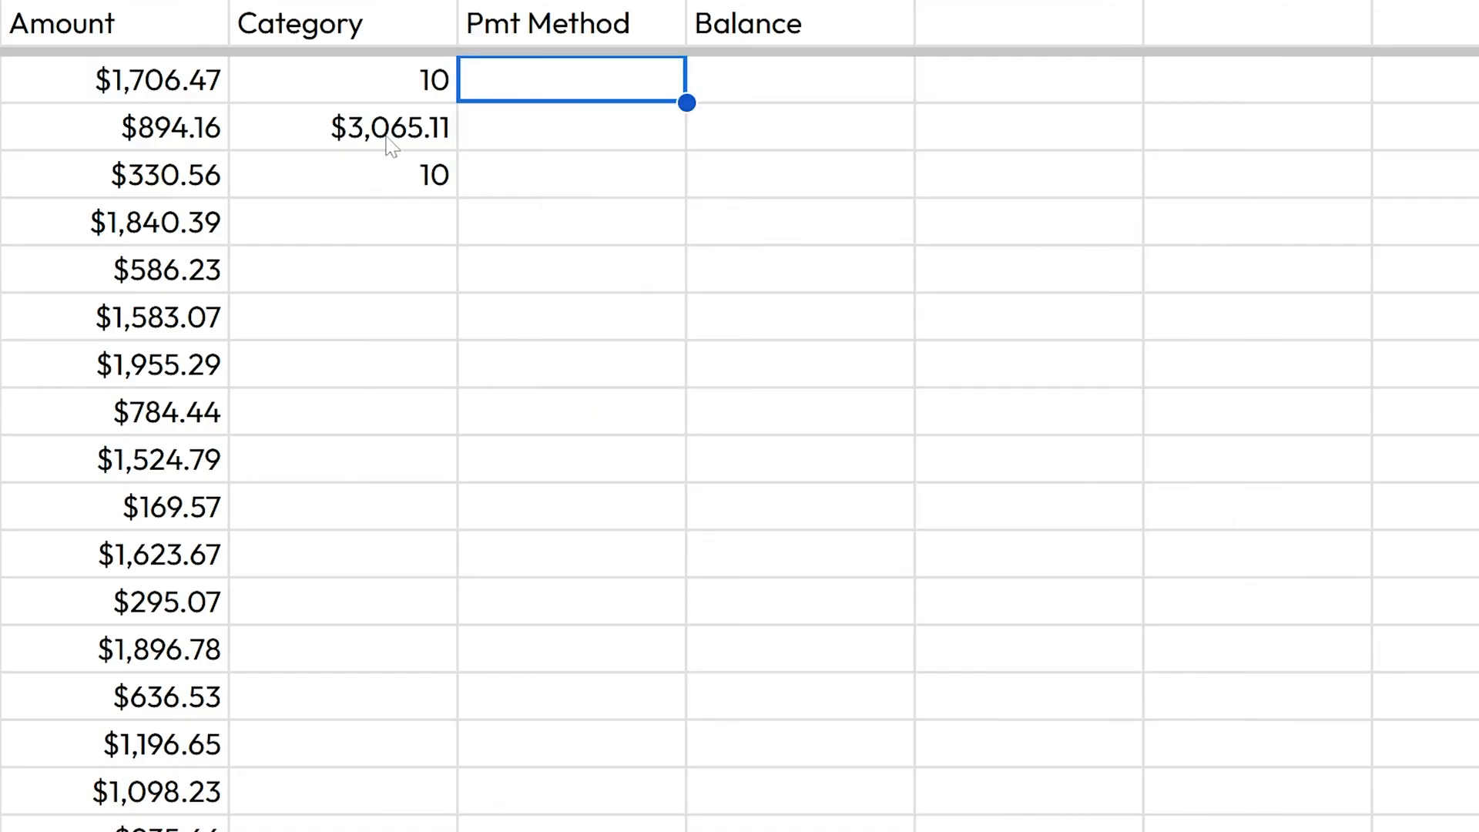
- Rewrite D3 as =SUM(C2,C5,C7,C10,C15,C19,C23,C25,C21), totalling $11,129.68
left_click(387, 128)
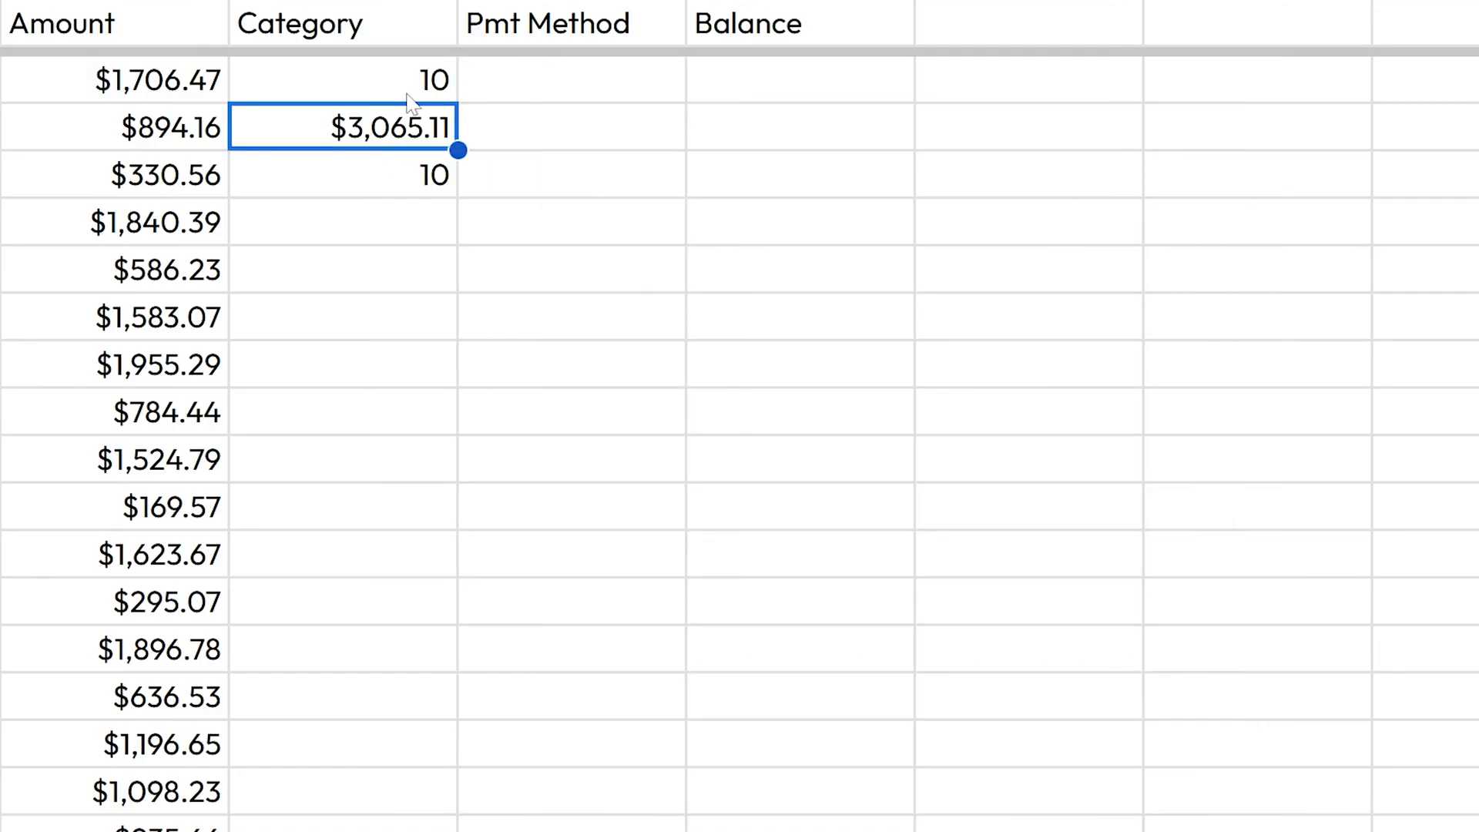
type("=SUM(")
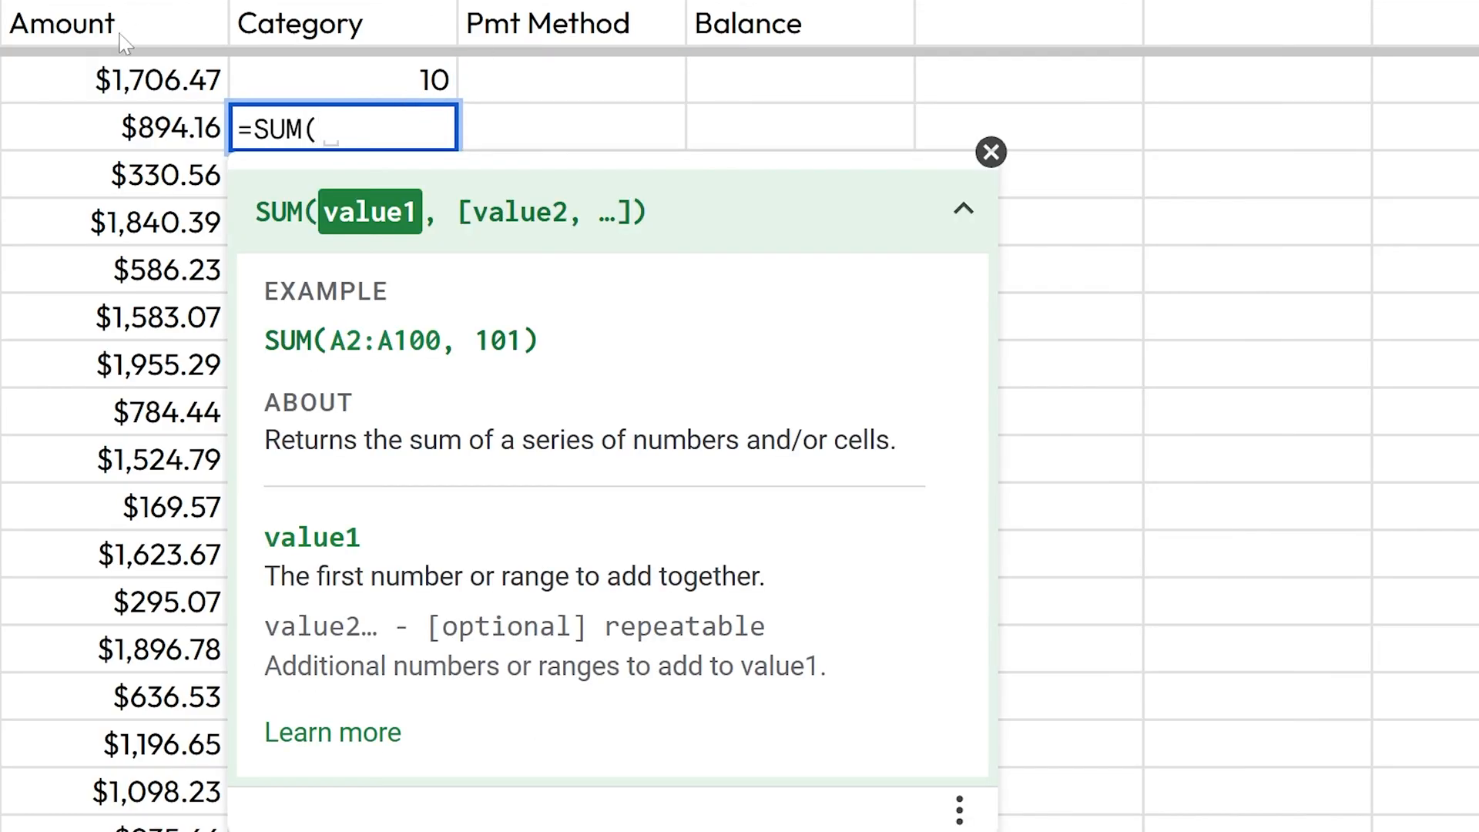
left_click(156, 128)
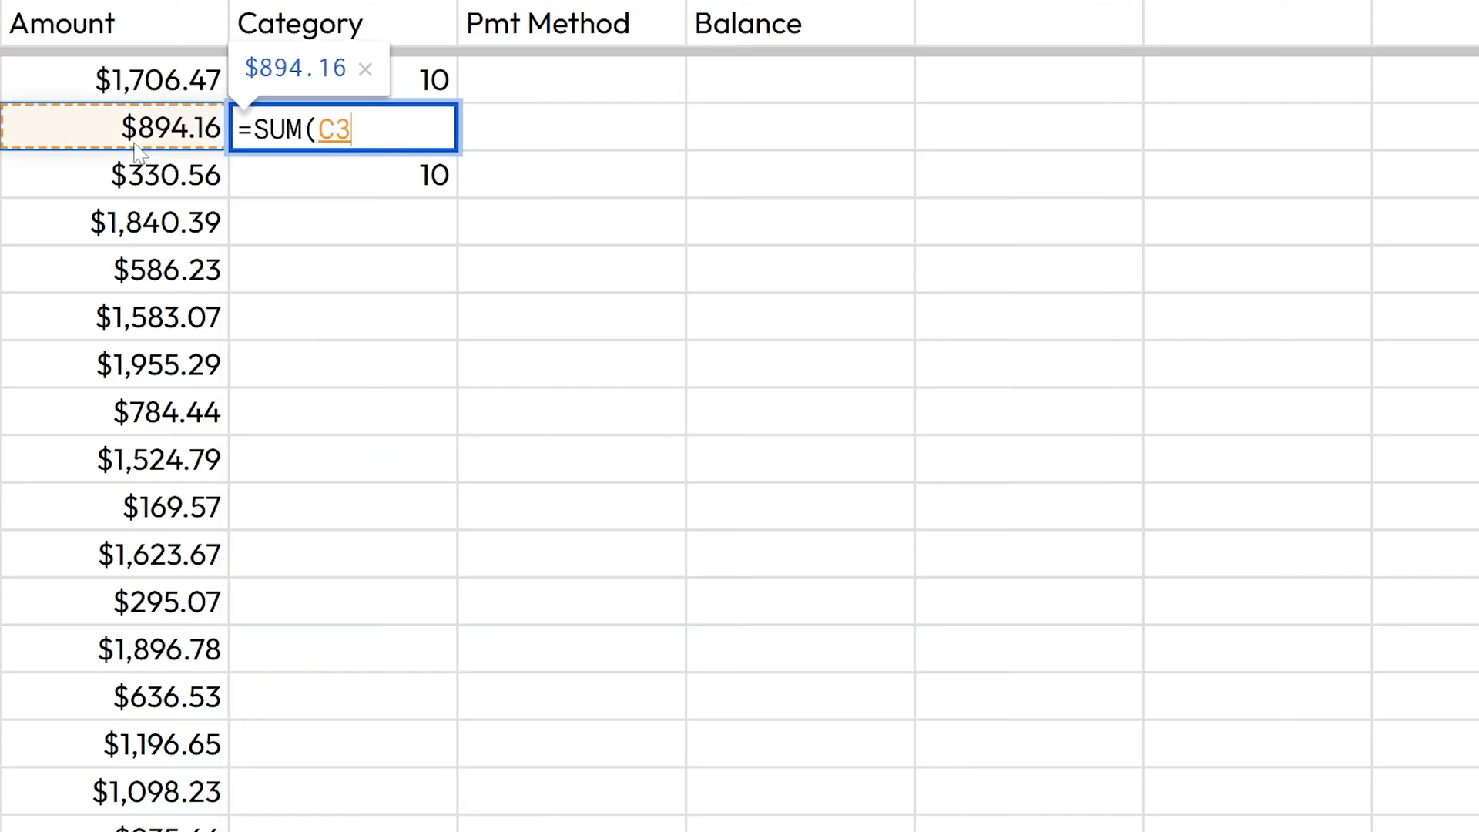
mouse_move(377, 204)
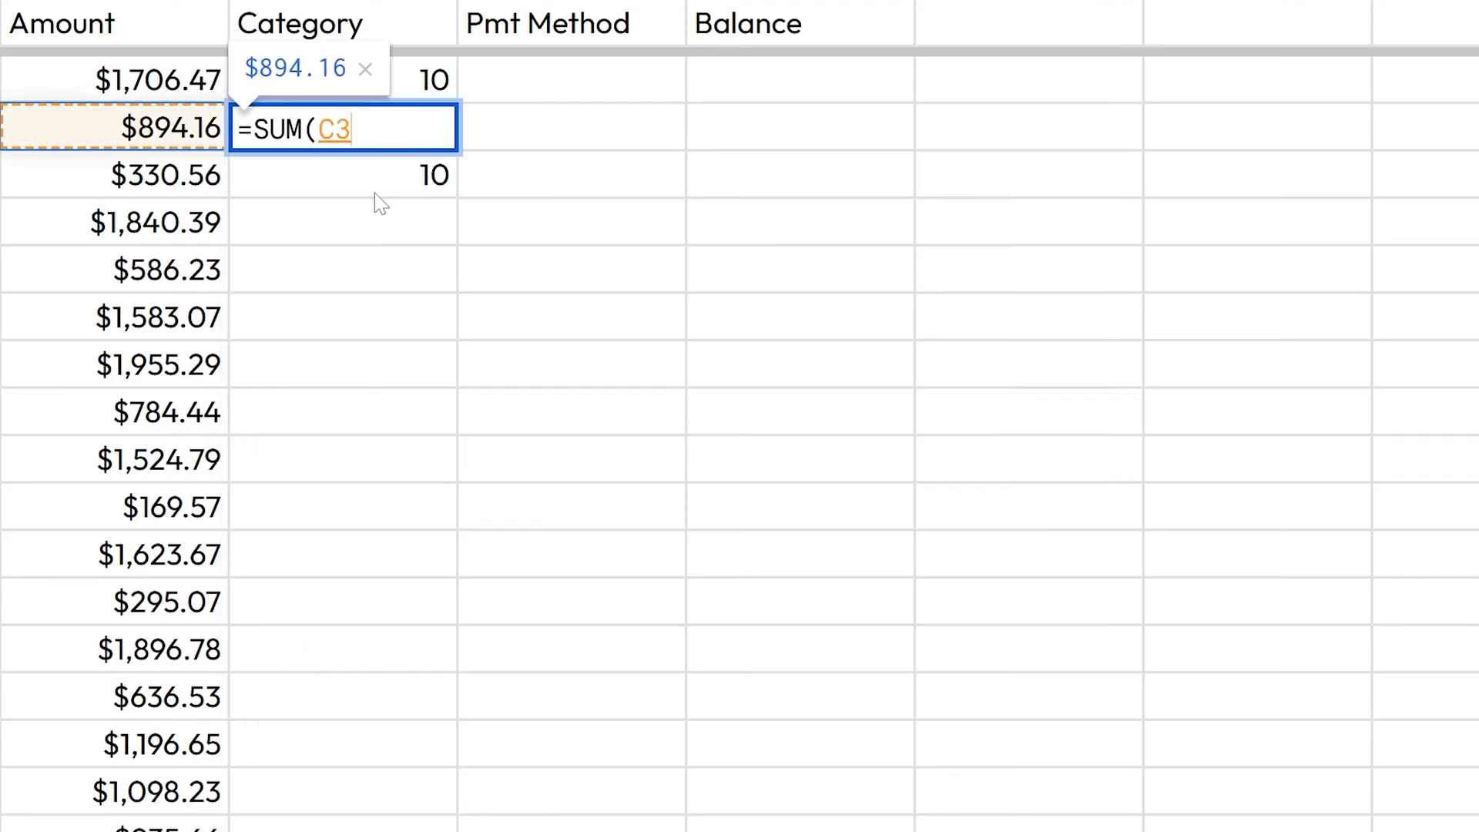
type(",")
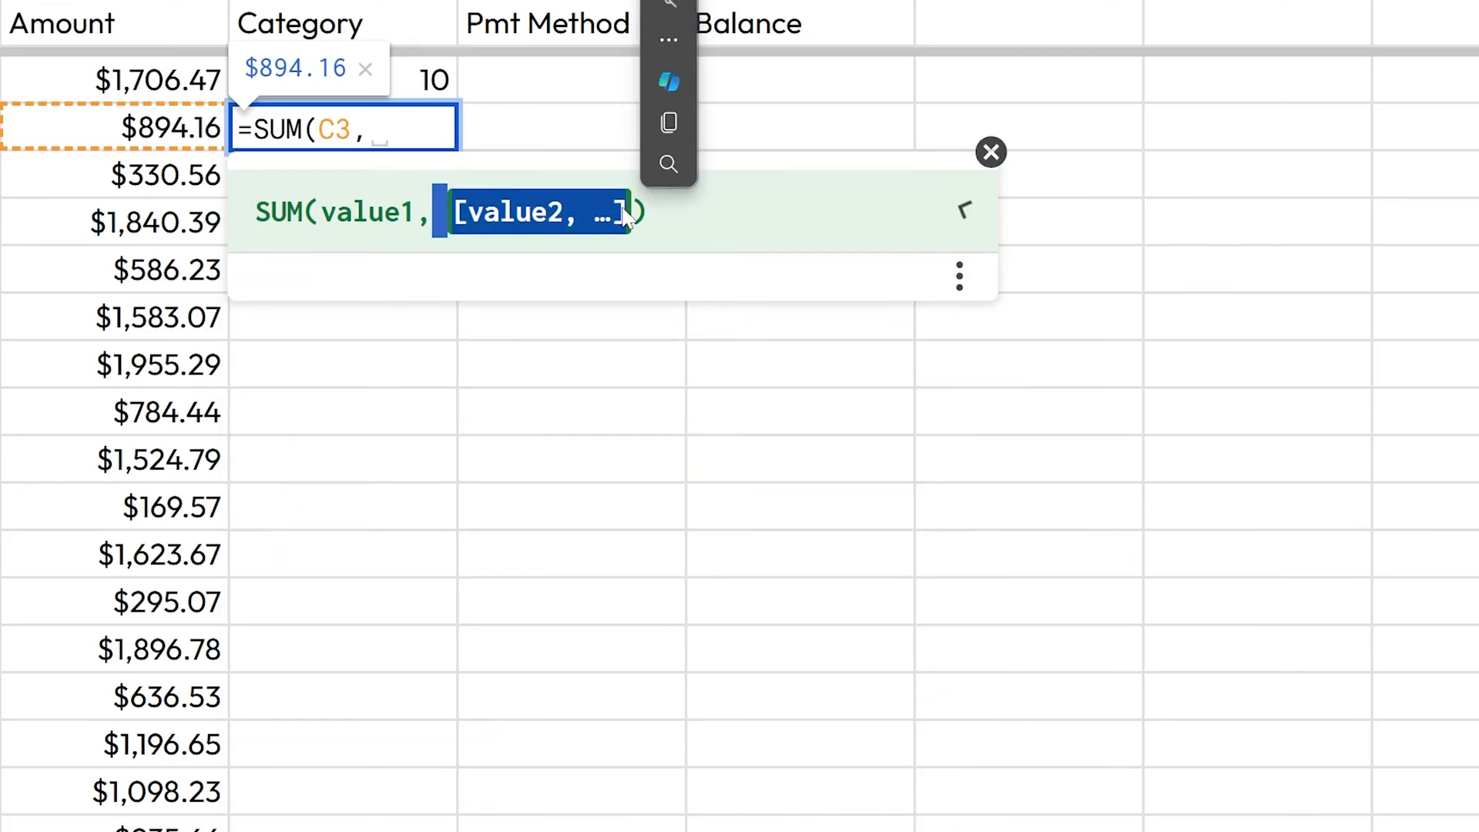
left_click(963, 209)
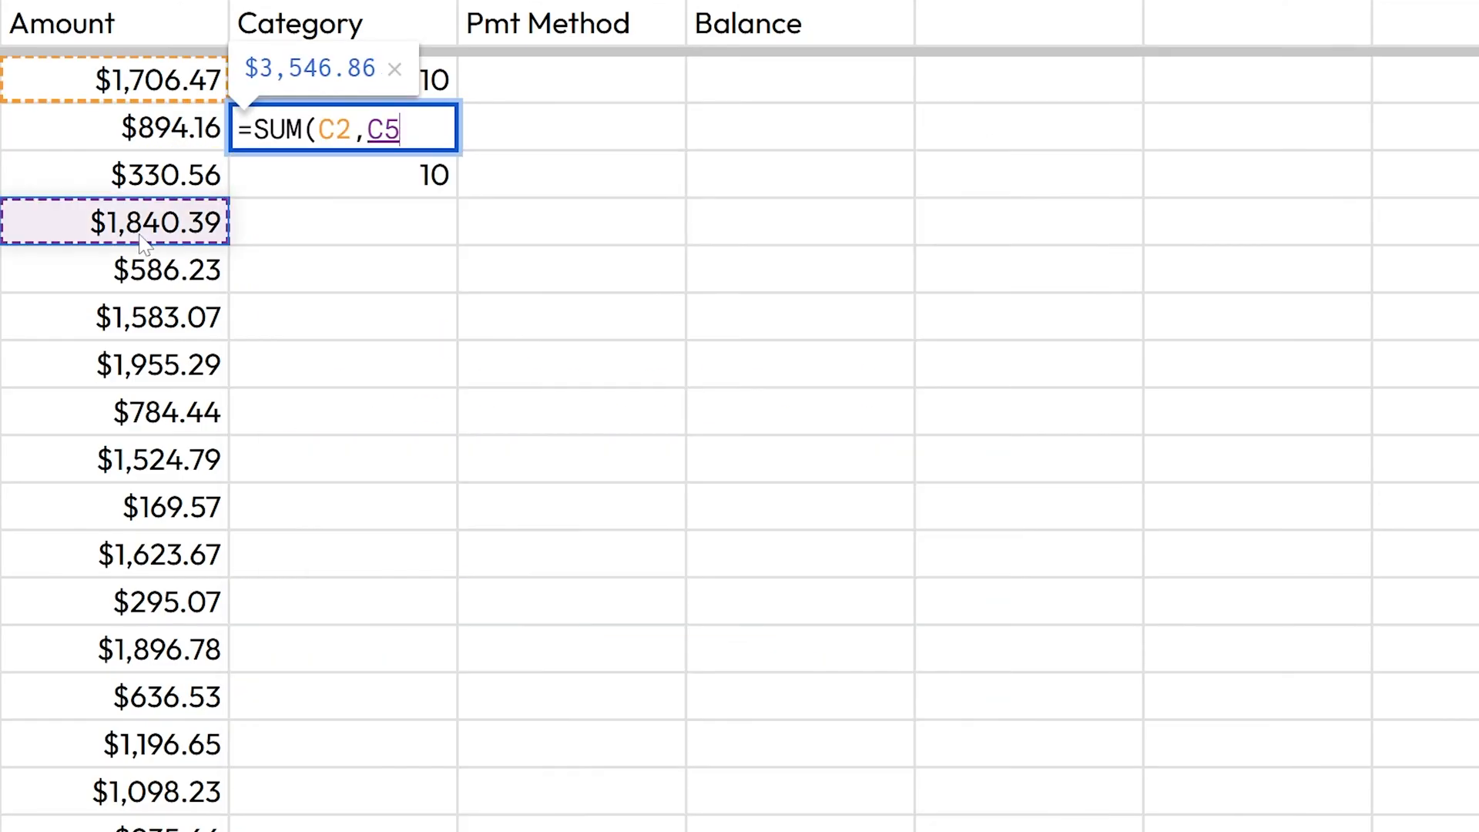
type(",")
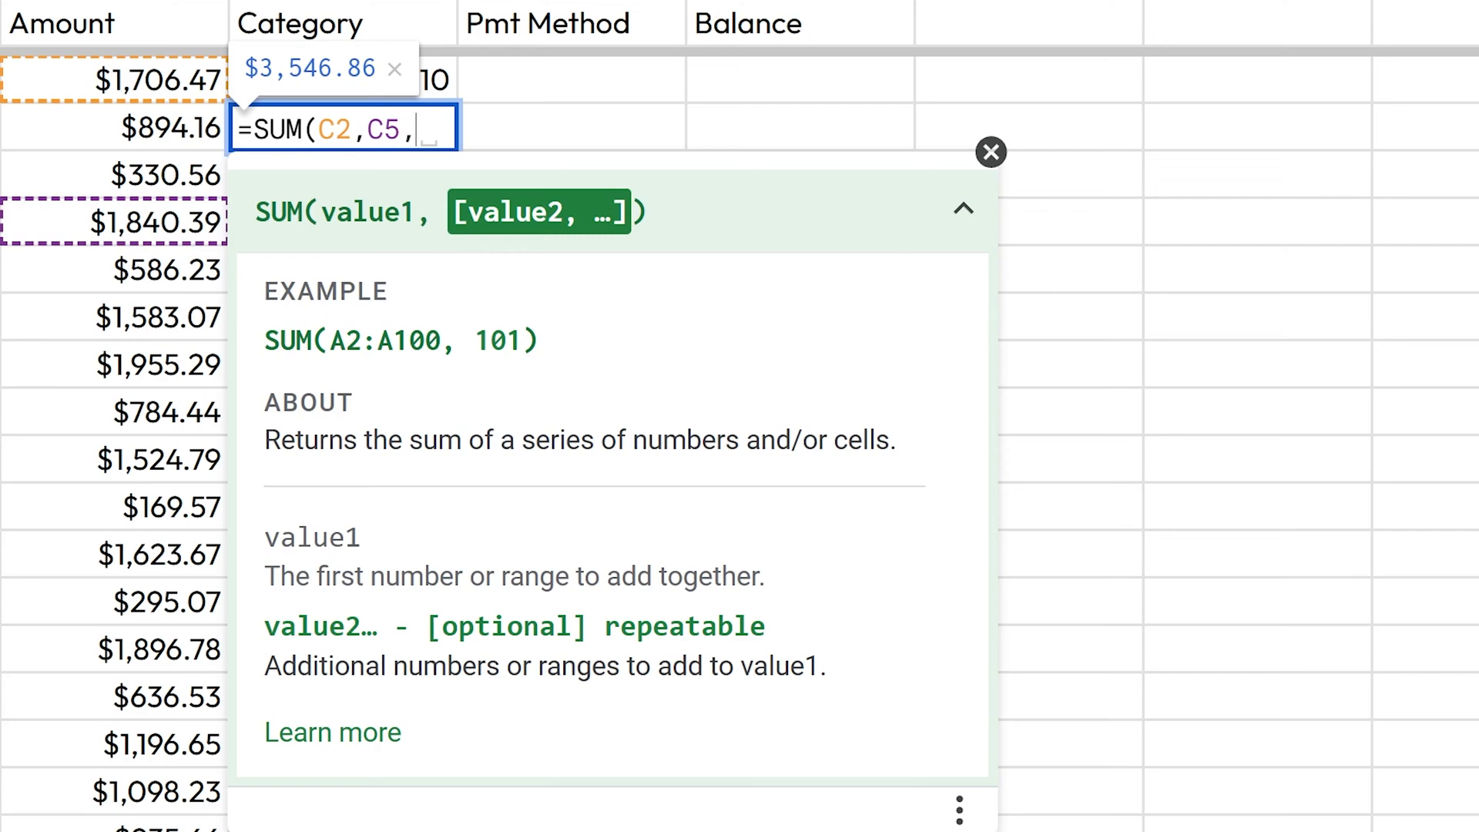
left_click(151, 317)
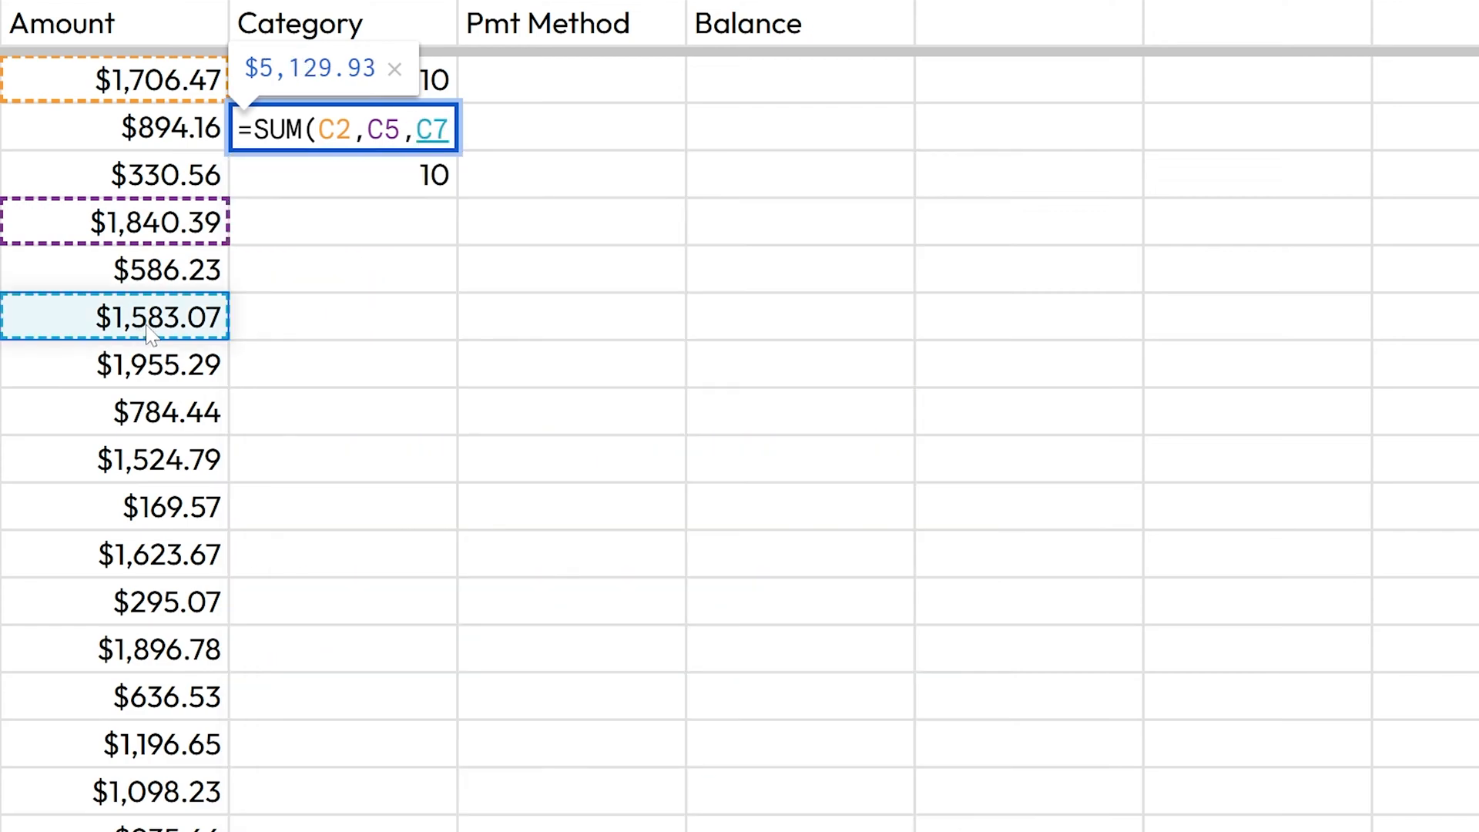
type("C10,C15,")
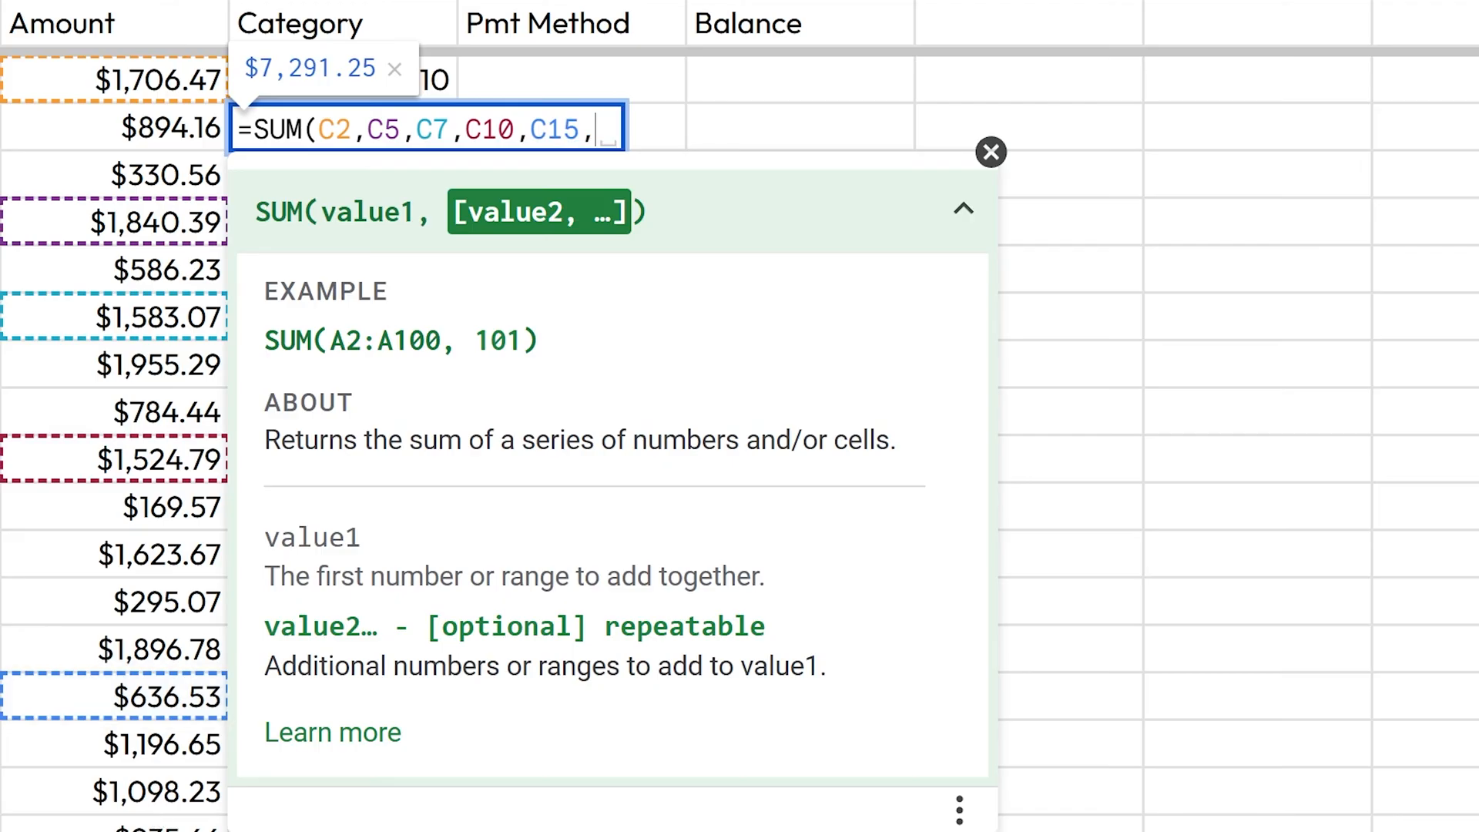
type("C19,C23,C25,")
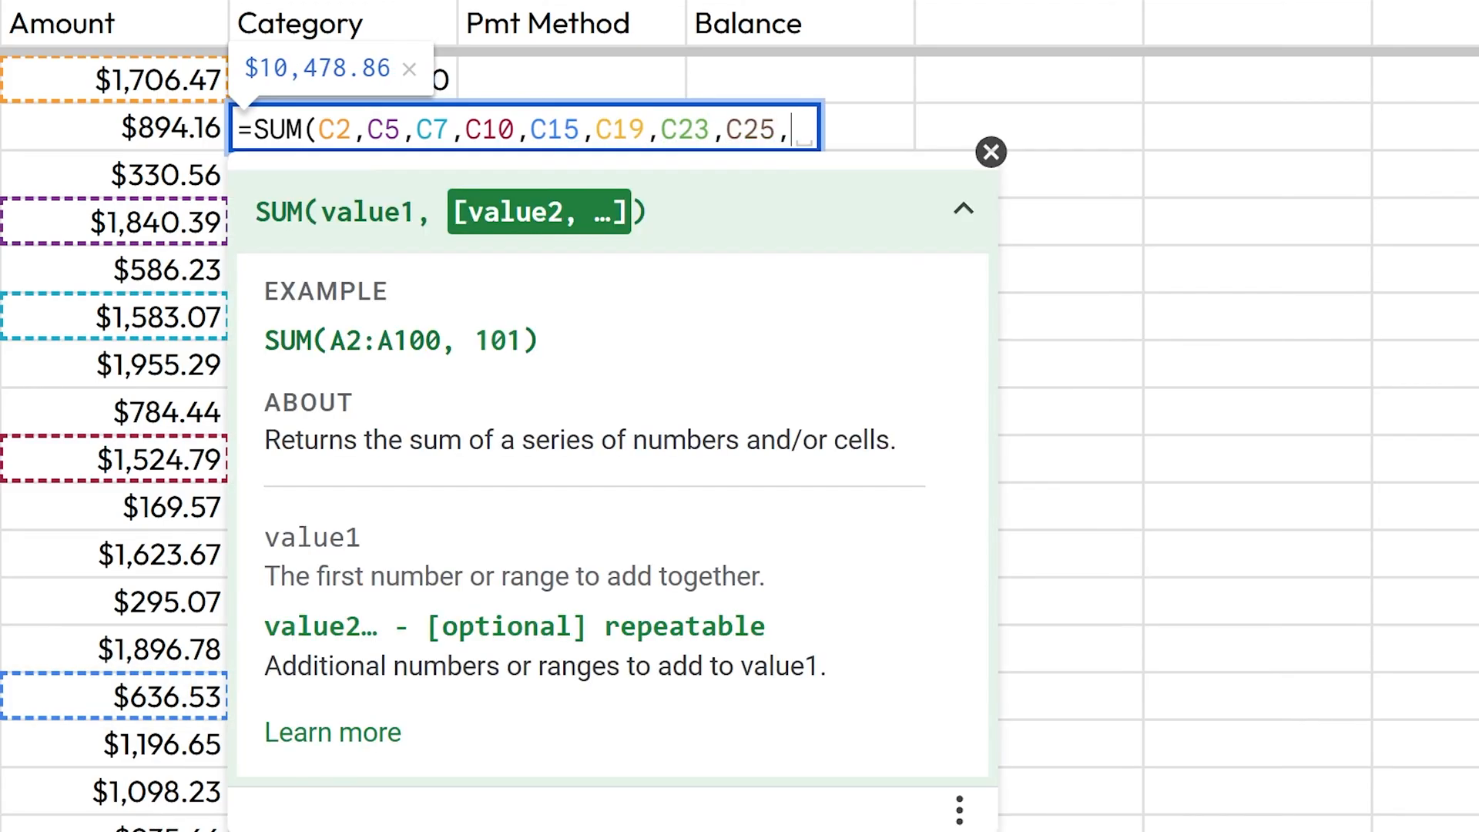
type("C21")
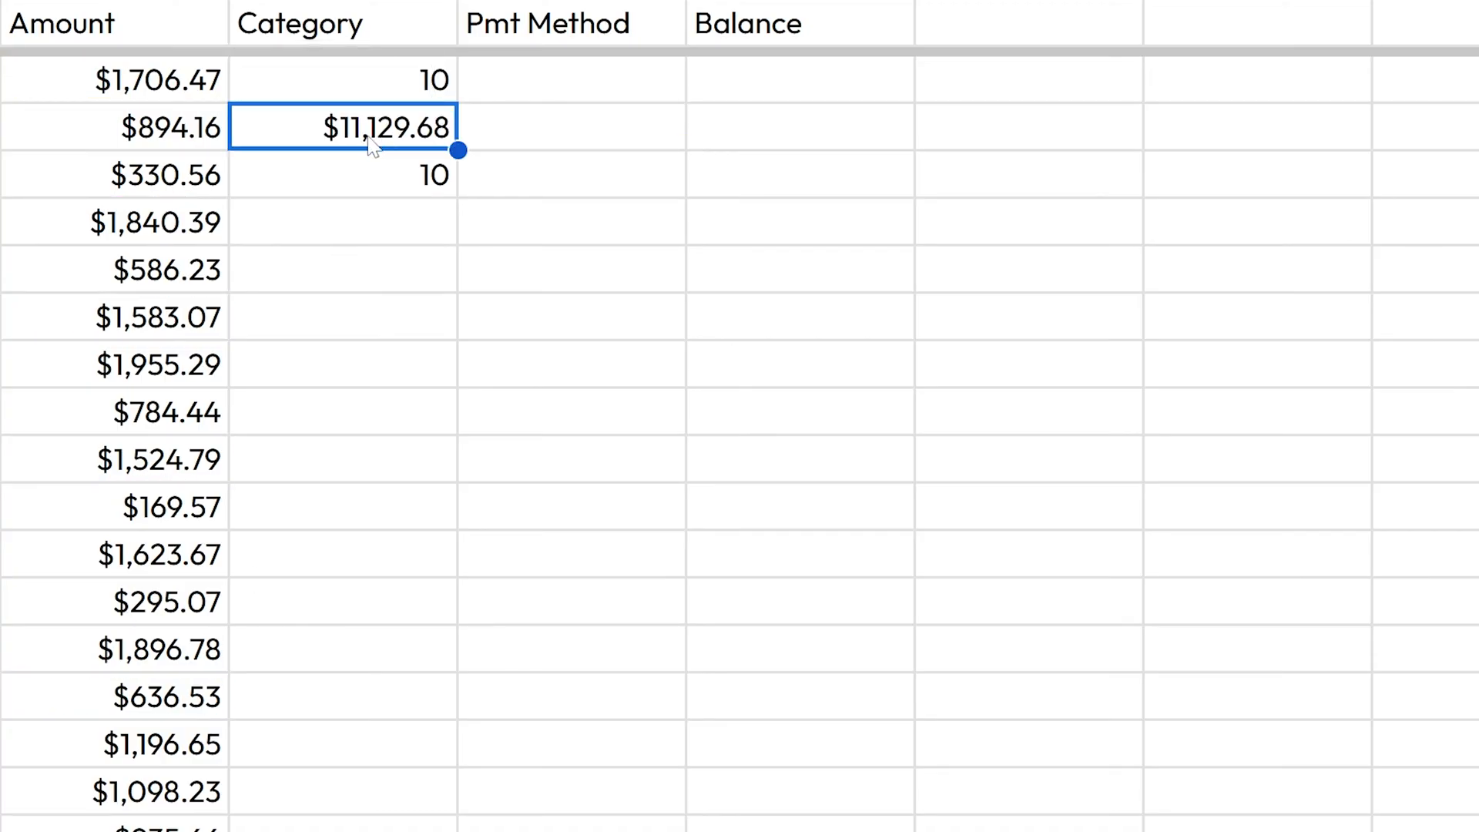
left_click(113, 78)
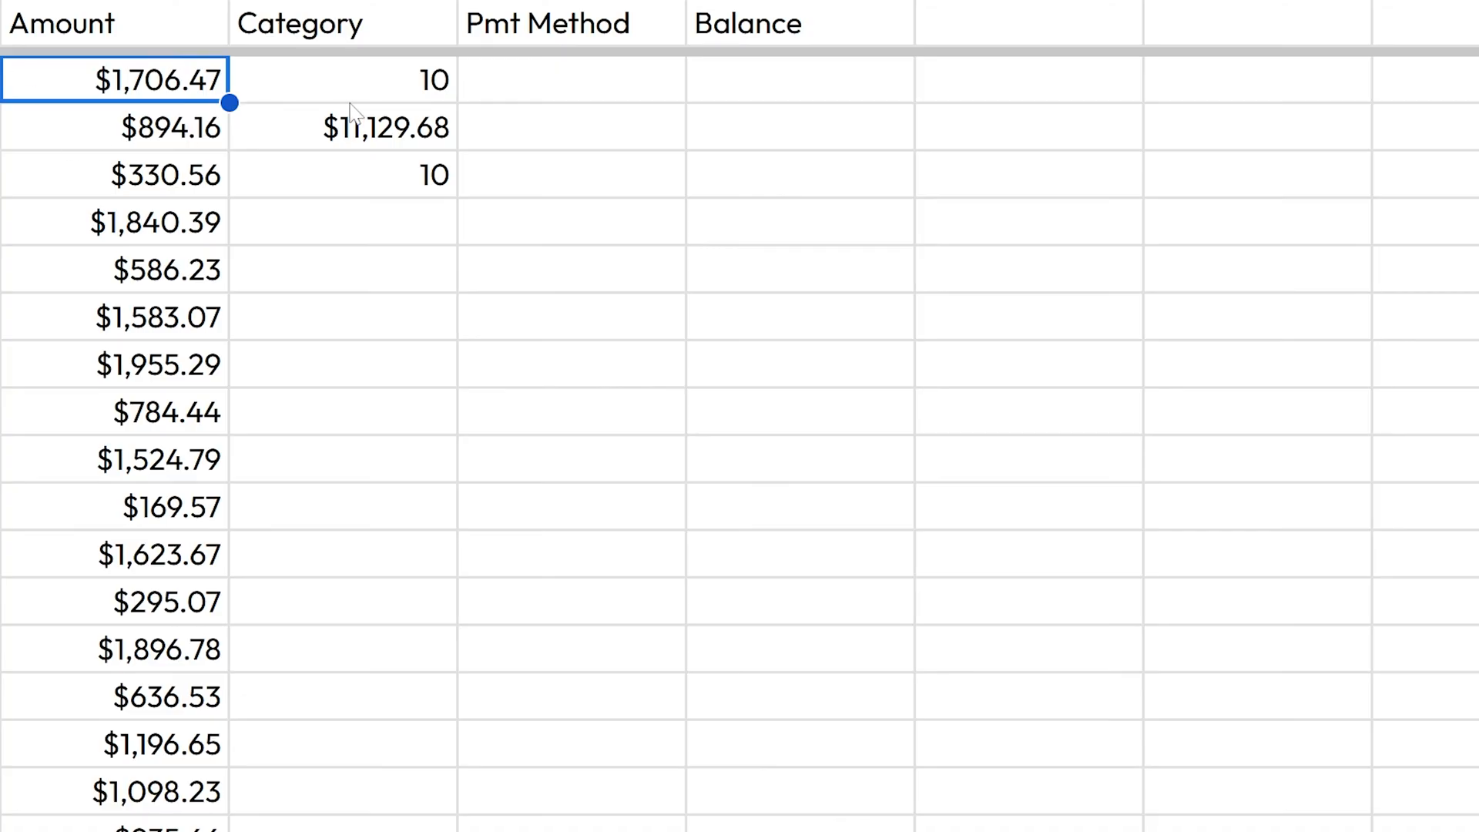
mouse_move(94, 129)
type("=")
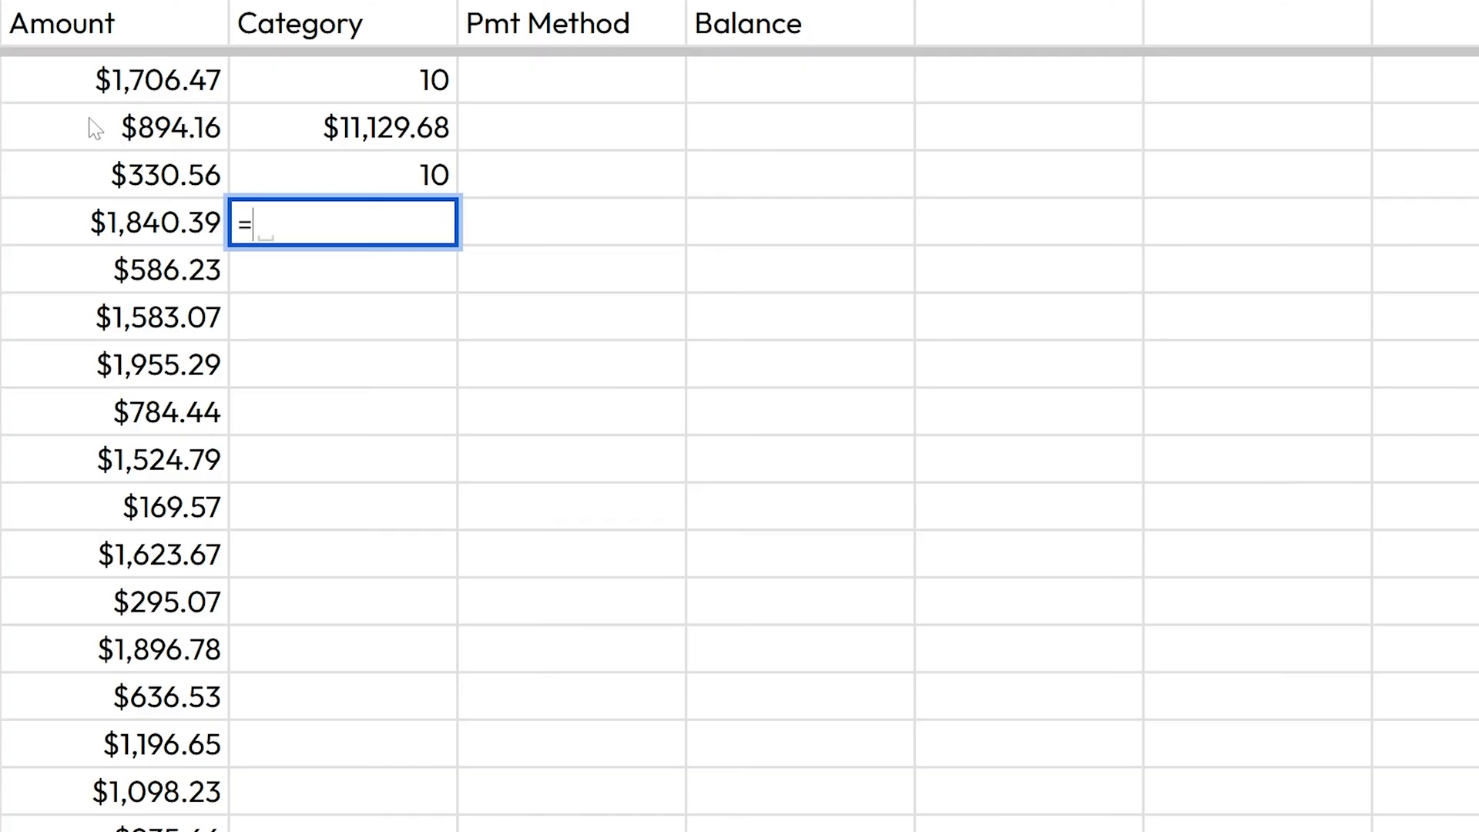
- Enter =AVERAGE(C2:C19) in D5, giving $1,107.91
type("AVERAGE(")
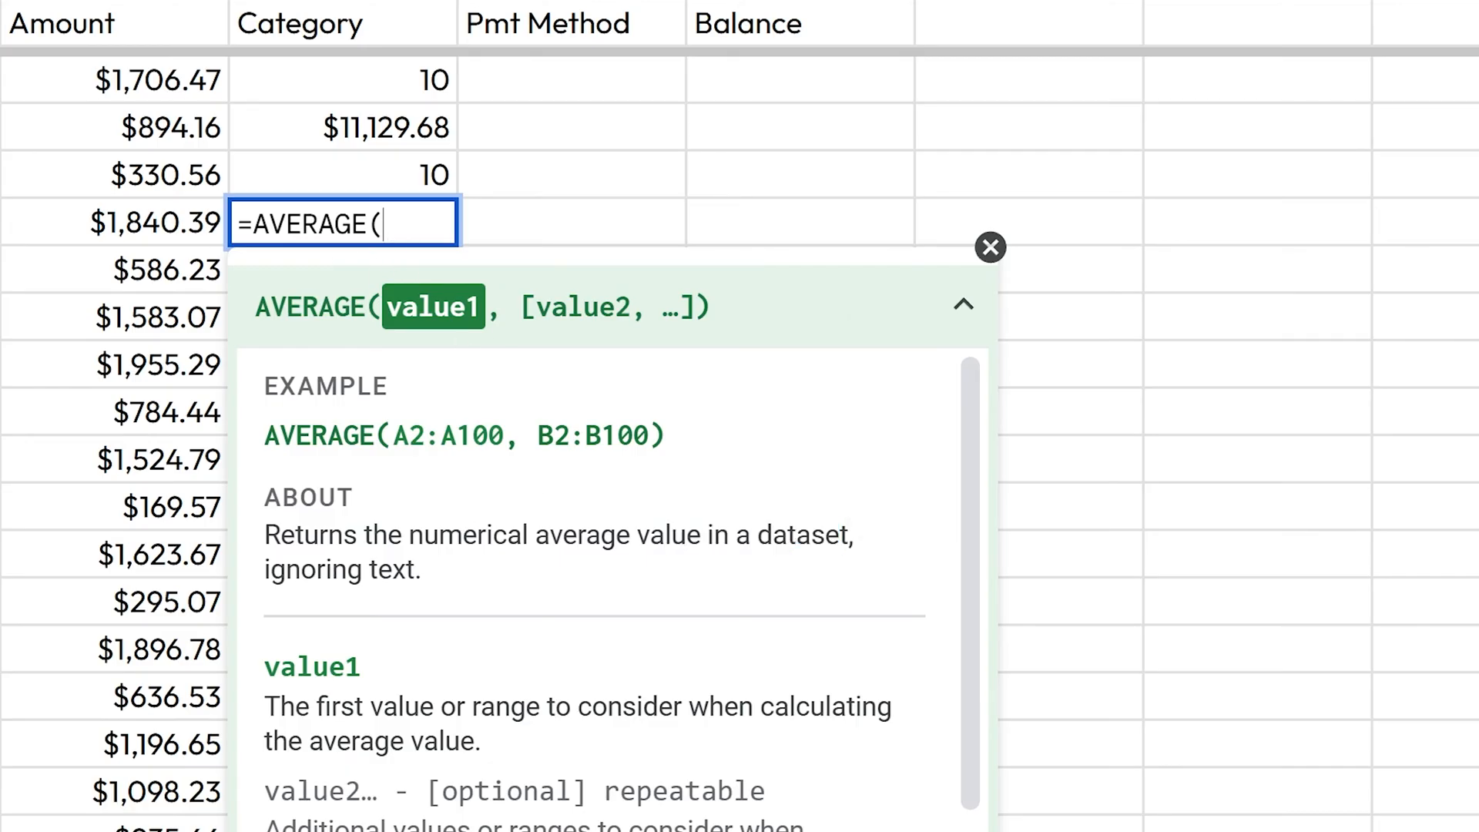
type("C2:C19")
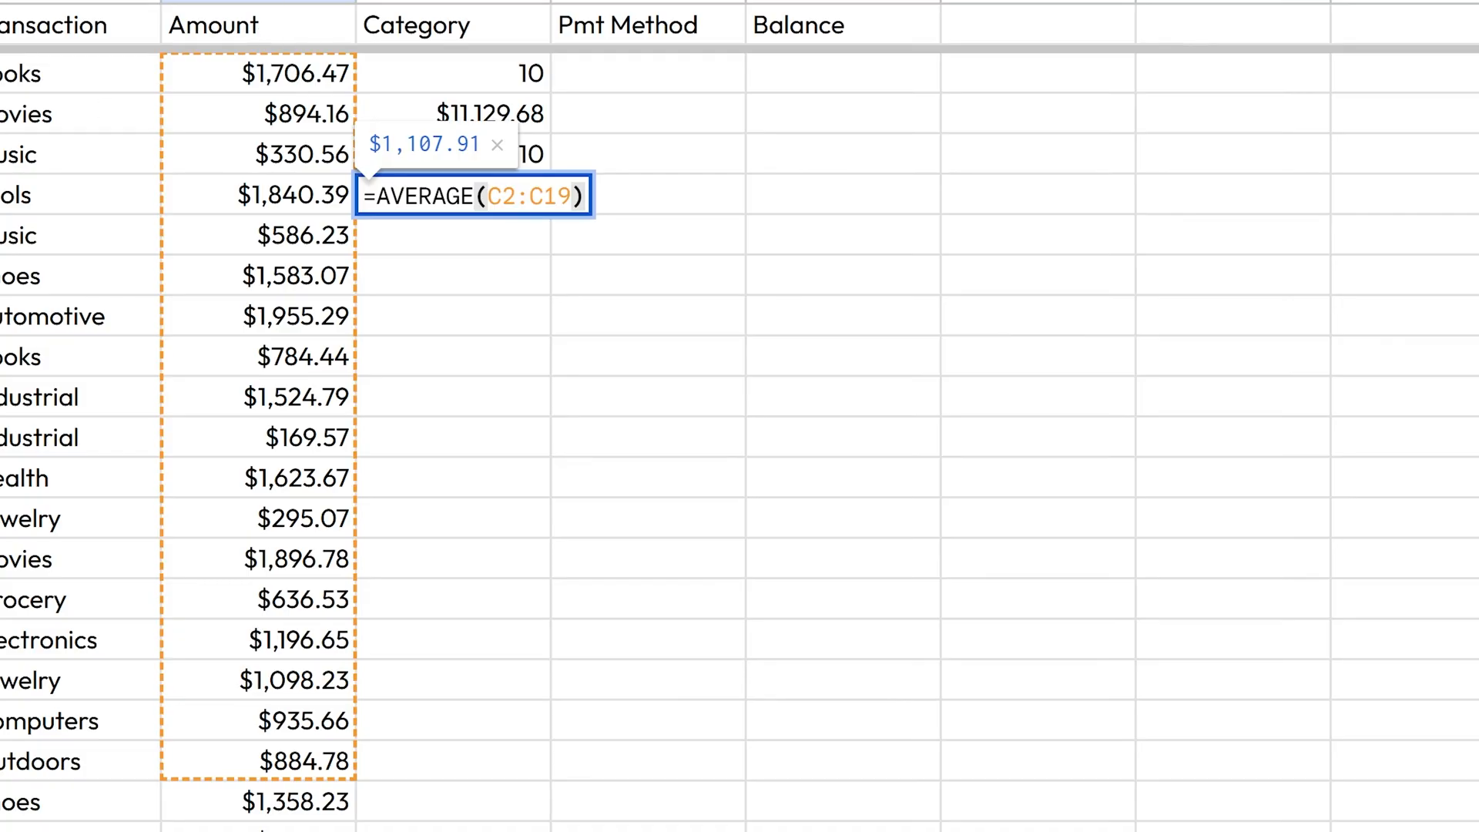
mouse_move(242, 81)
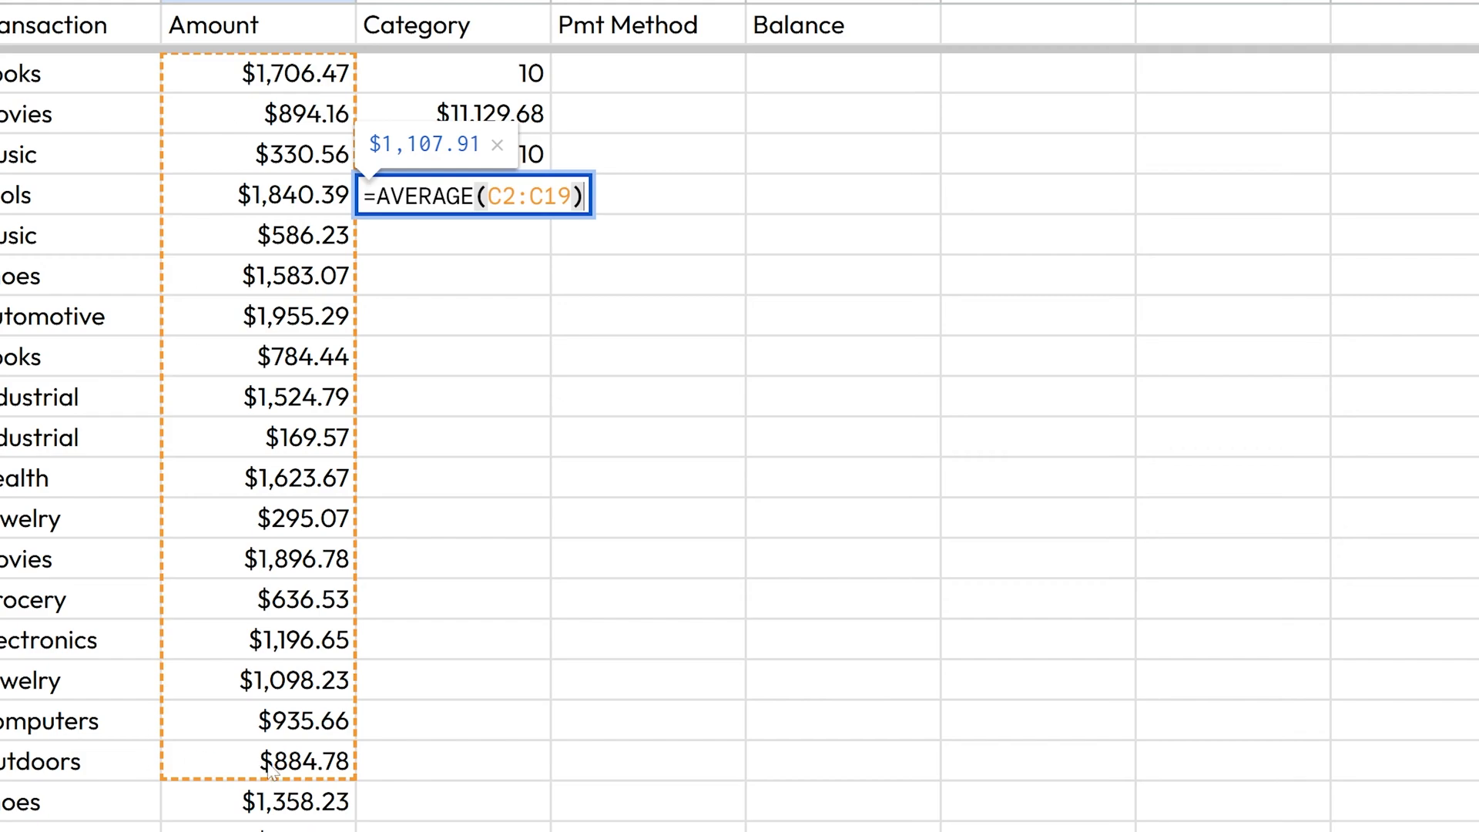
mouse_move(178, 758)
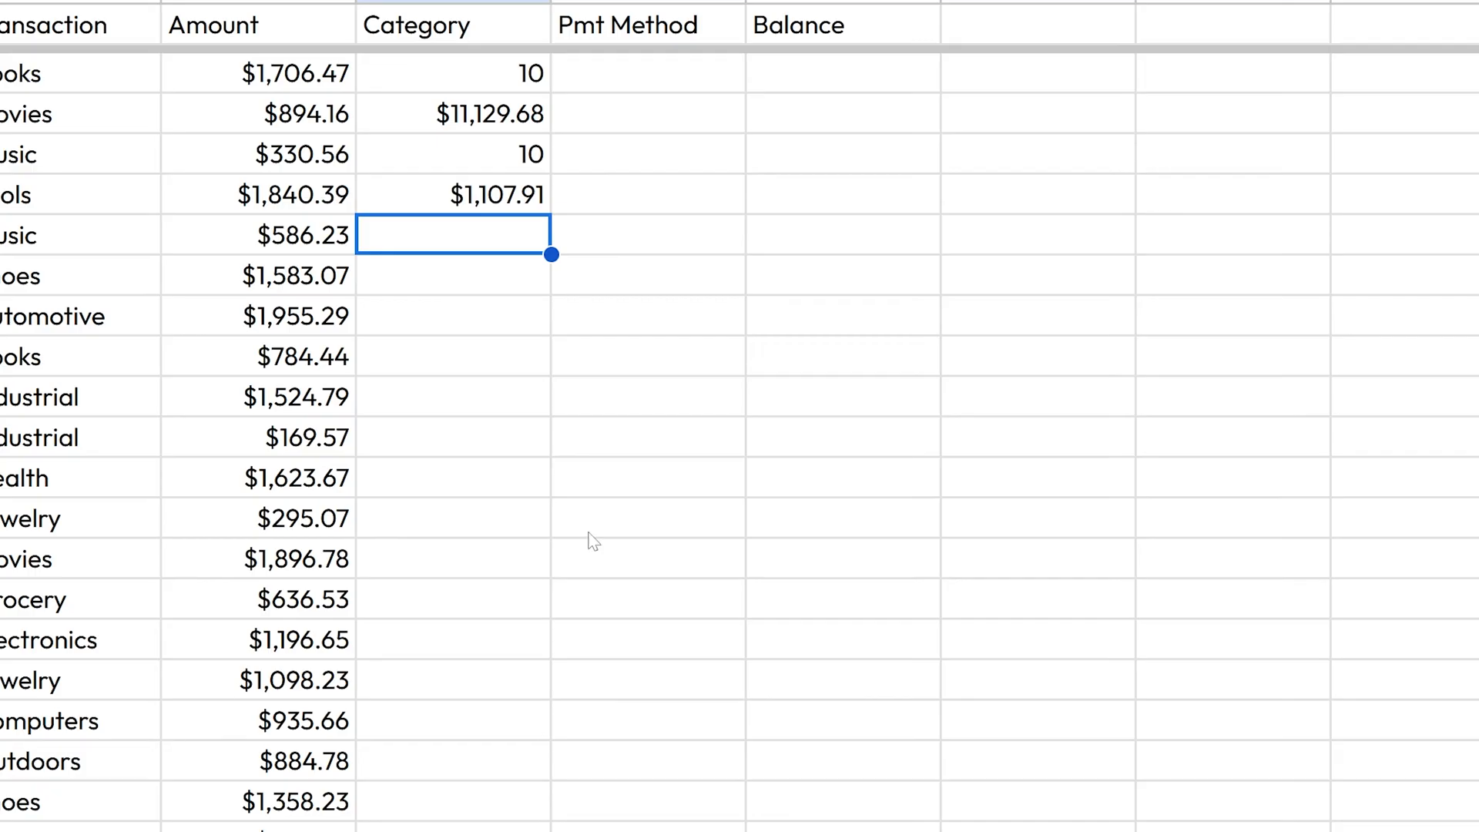
left_click(259, 196)
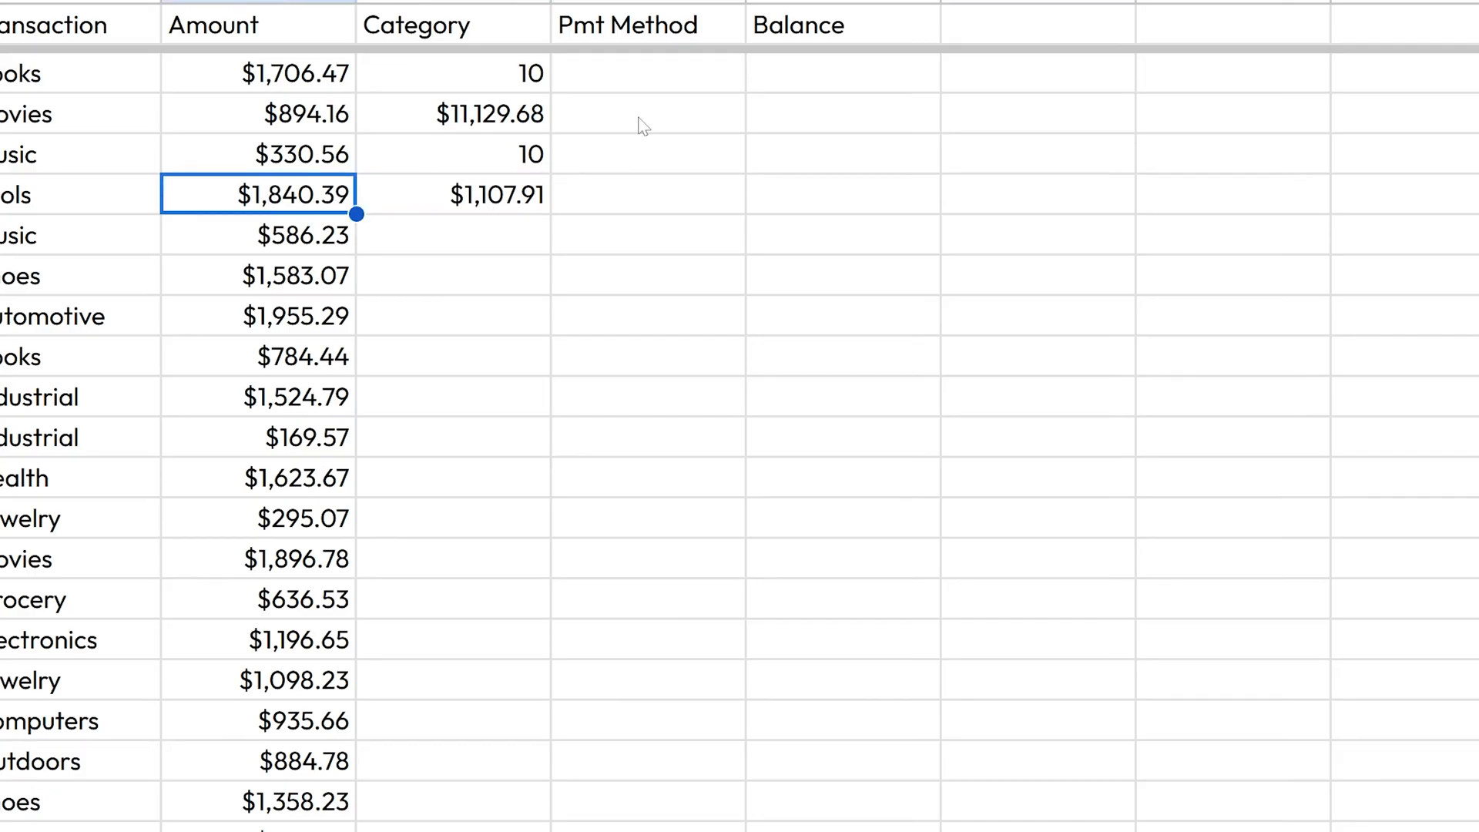
mouse_move(423, 537)
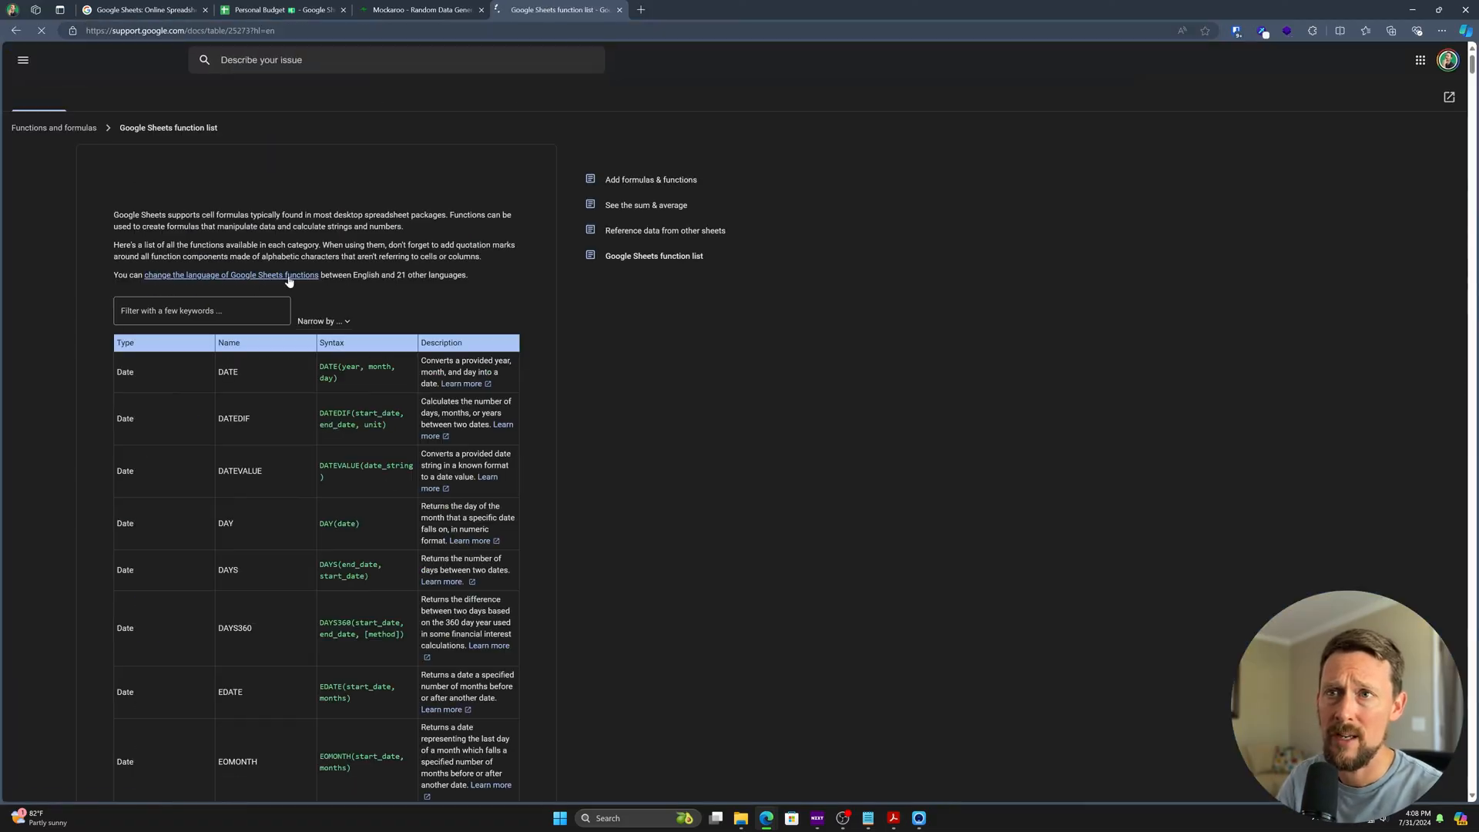
- Search the Sheets function list for 'max' and narrow it to Lookup functions
scroll("down", 3)
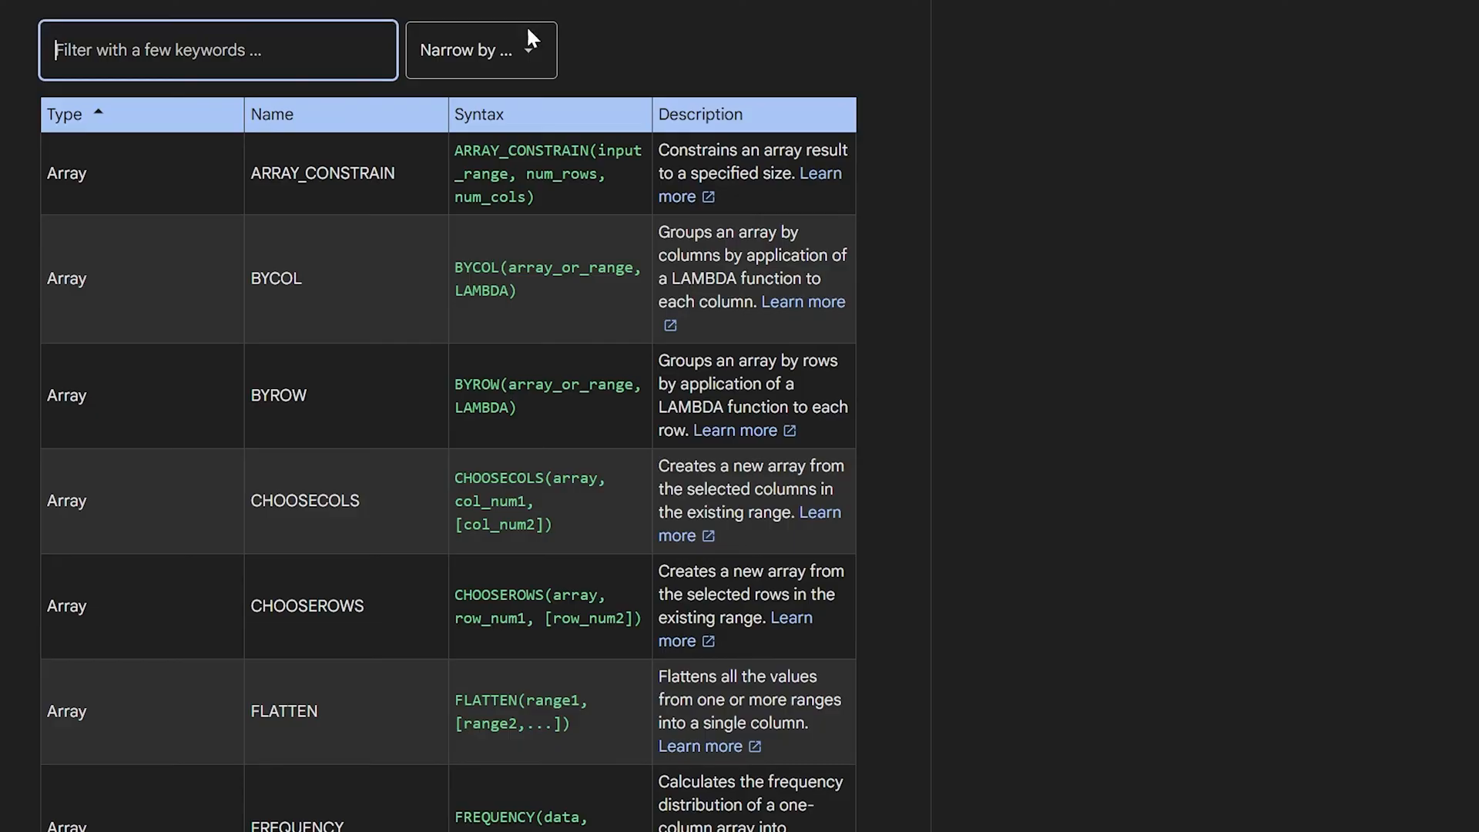
type("m")
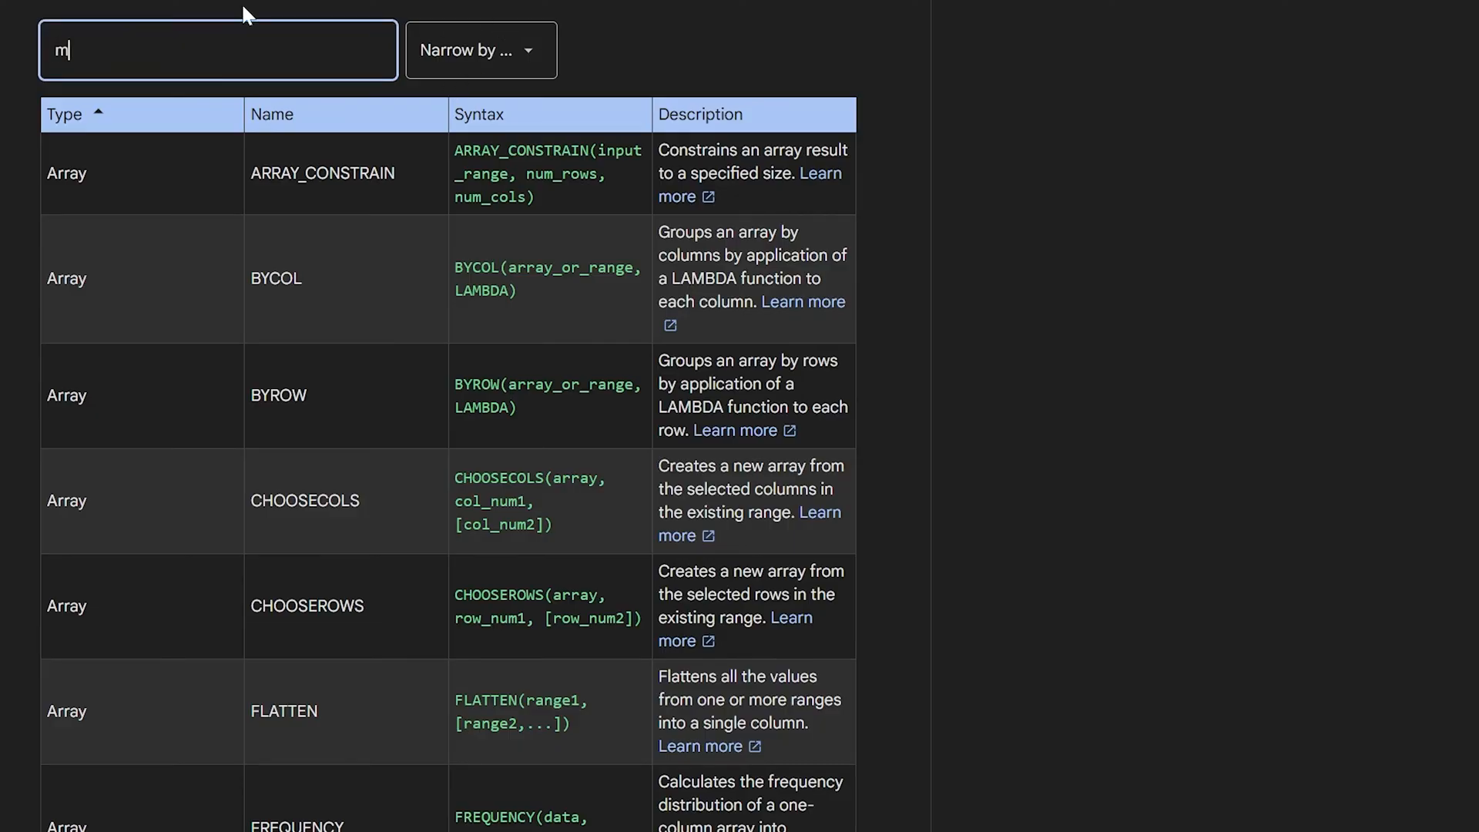
type("ax")
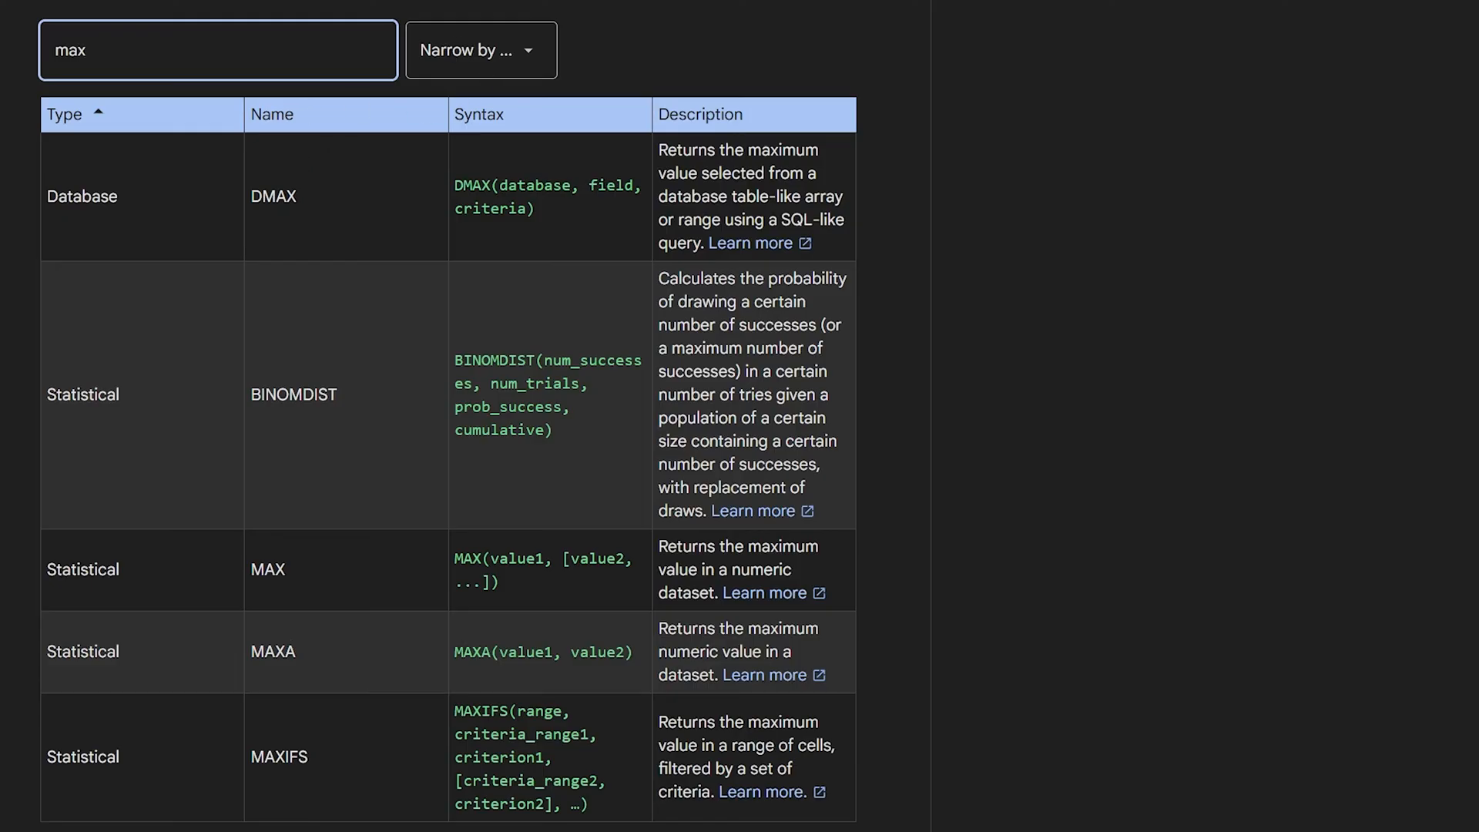
left_click(481, 49)
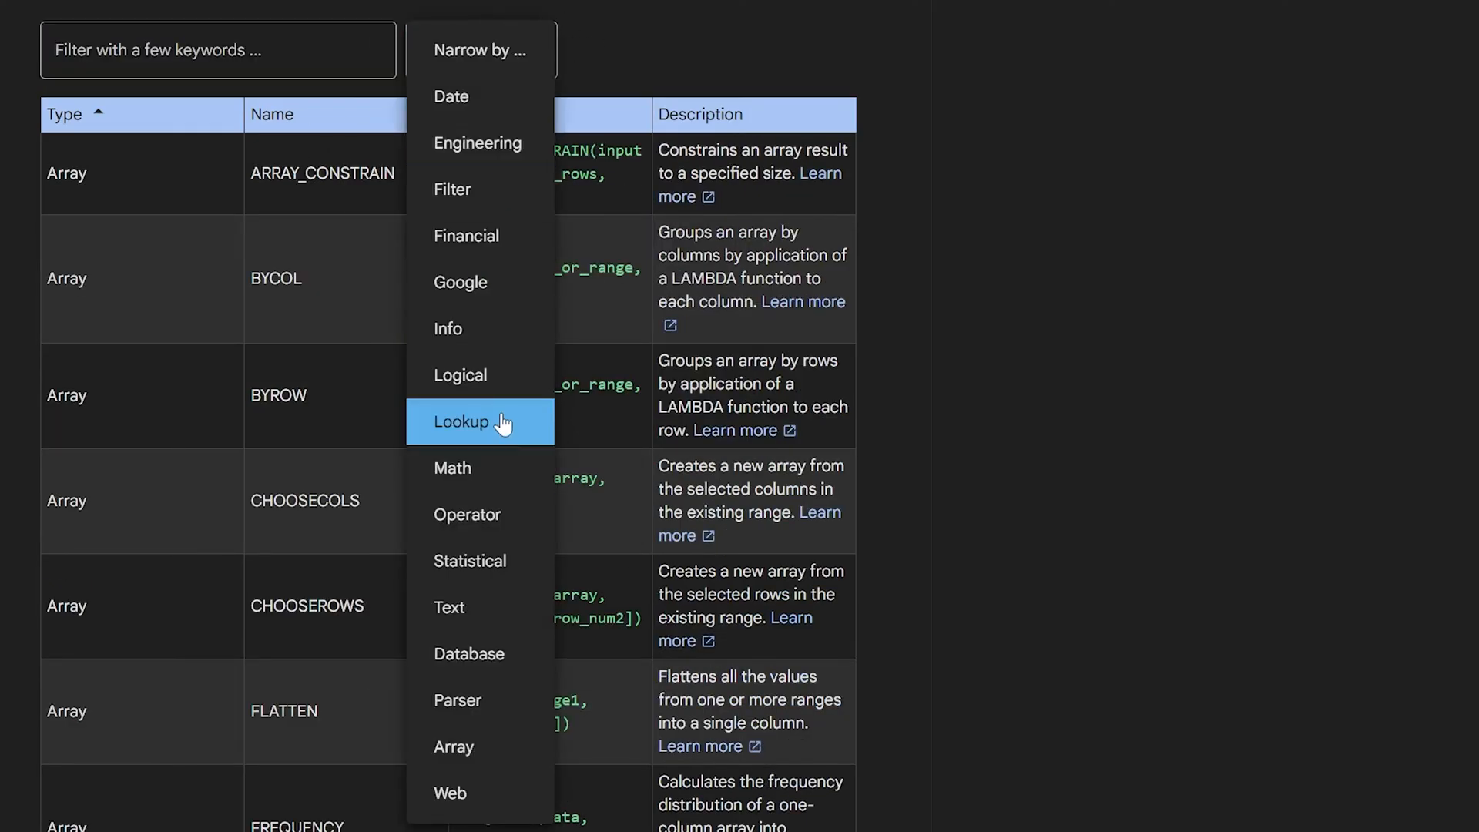
left_click(480, 422)
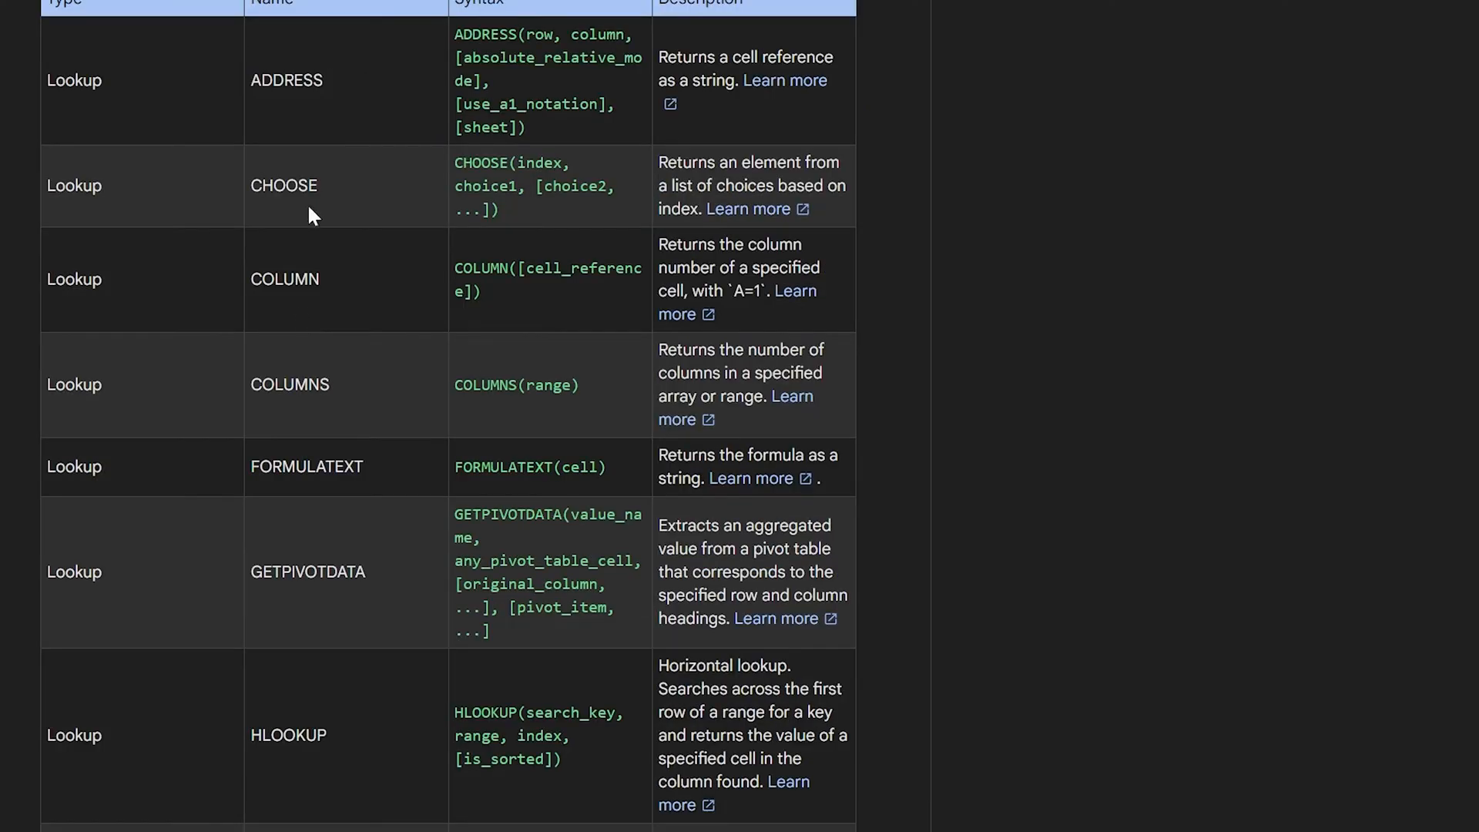
scroll("down", 3)
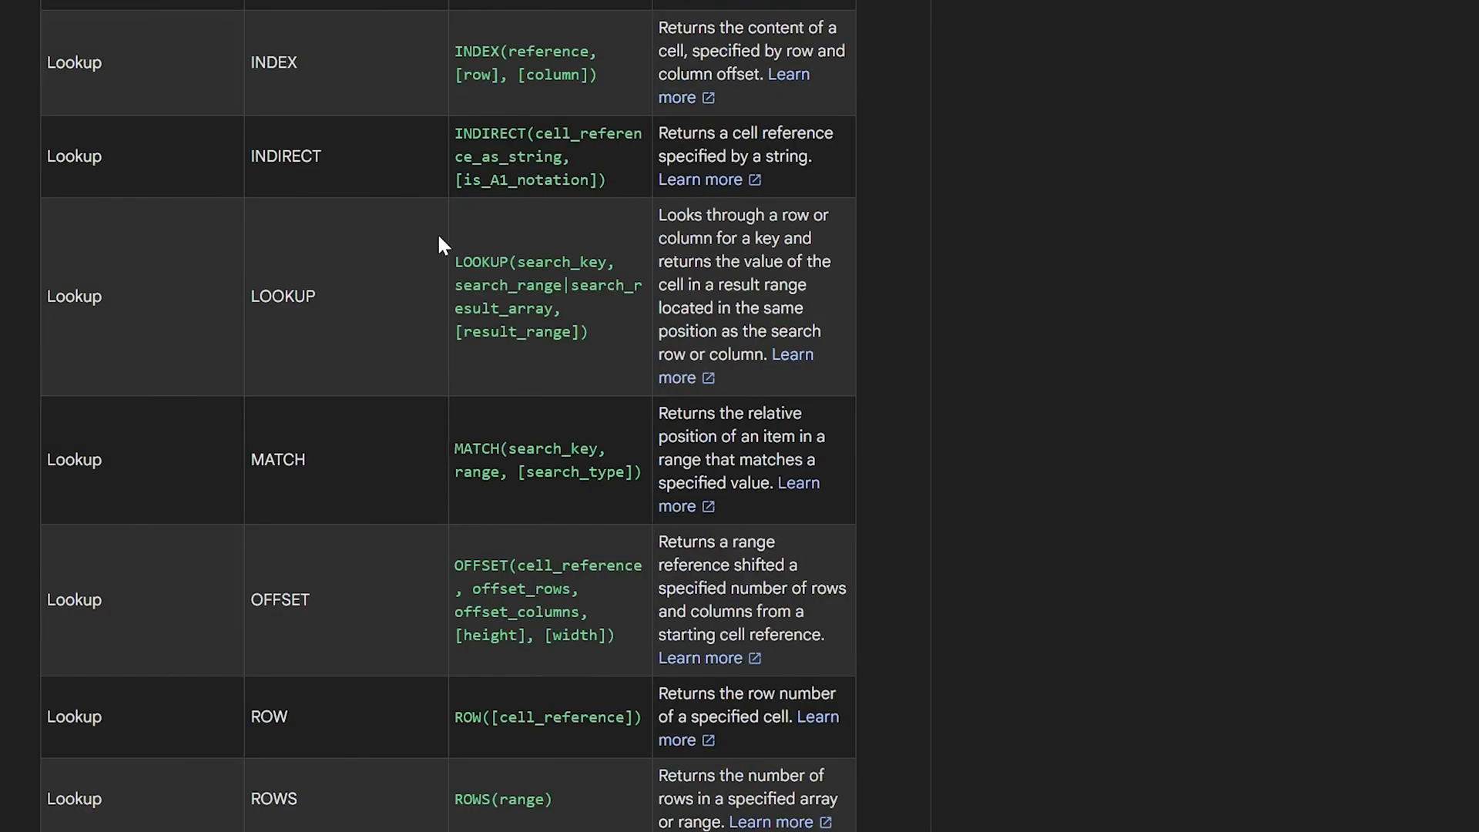
scroll("up", 3)
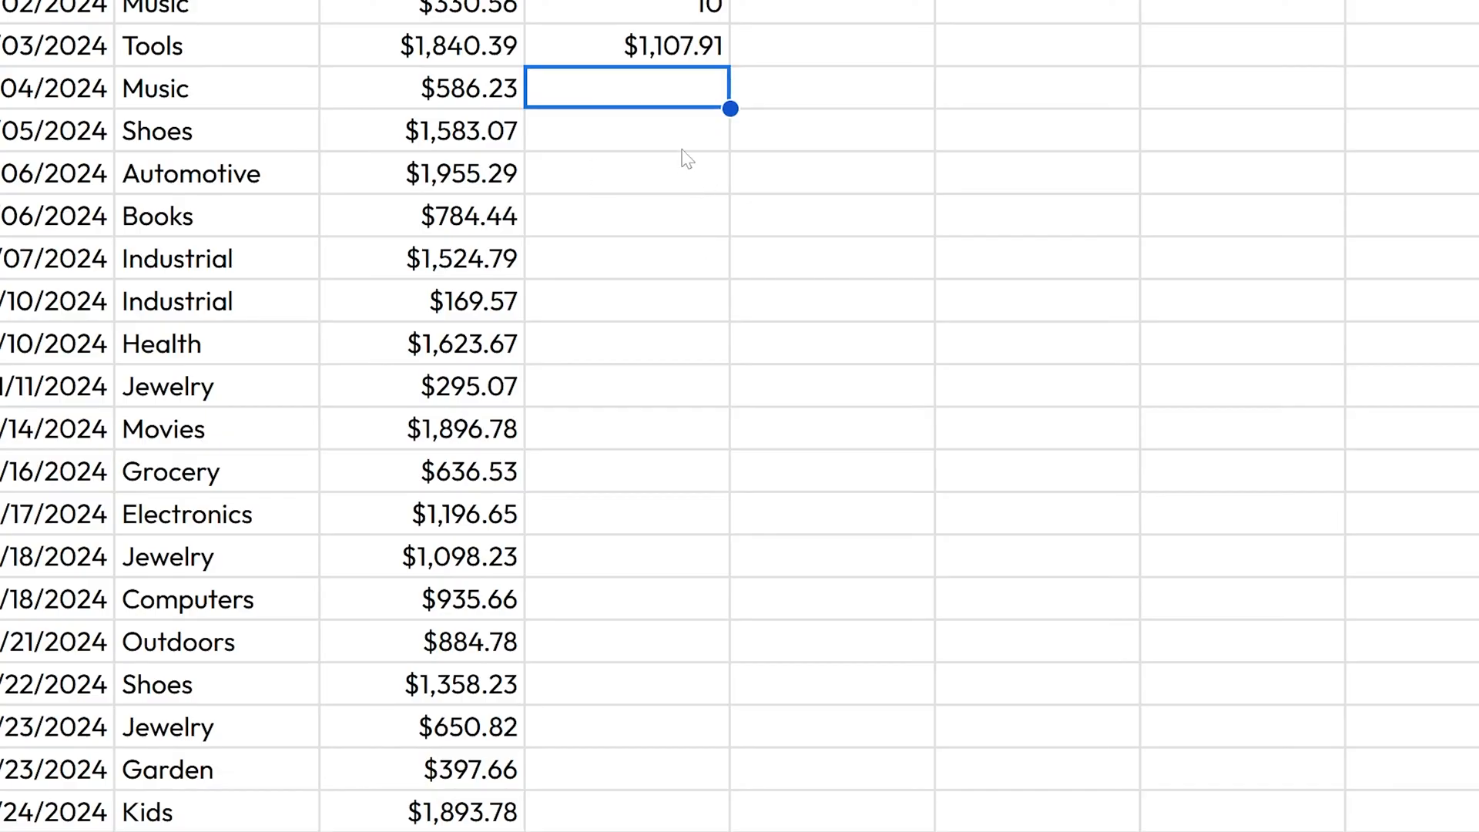
- Enter =COUNT(A2:C11), returning 20 numeric entries
type("=c")
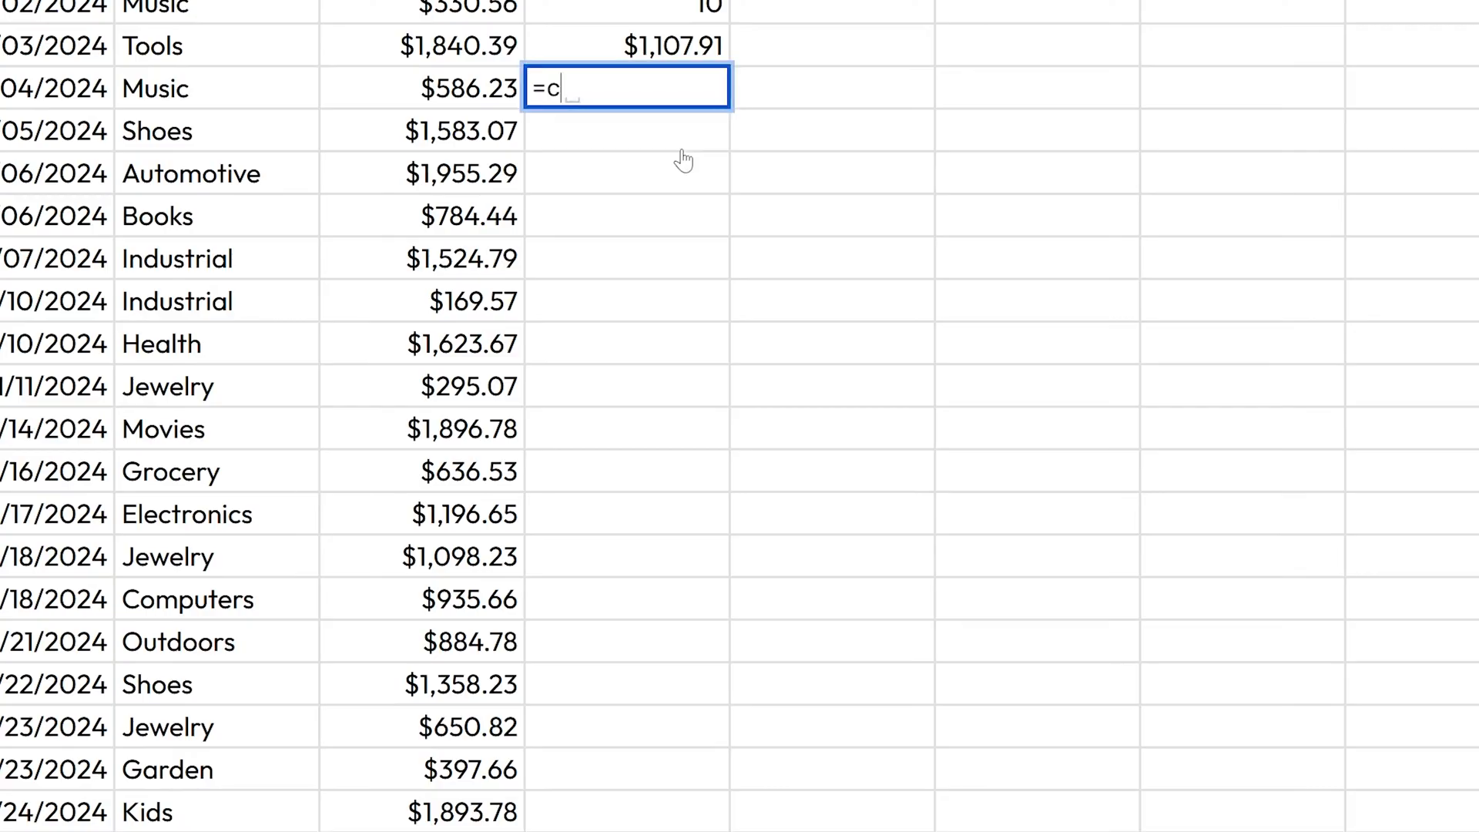
type("ount")
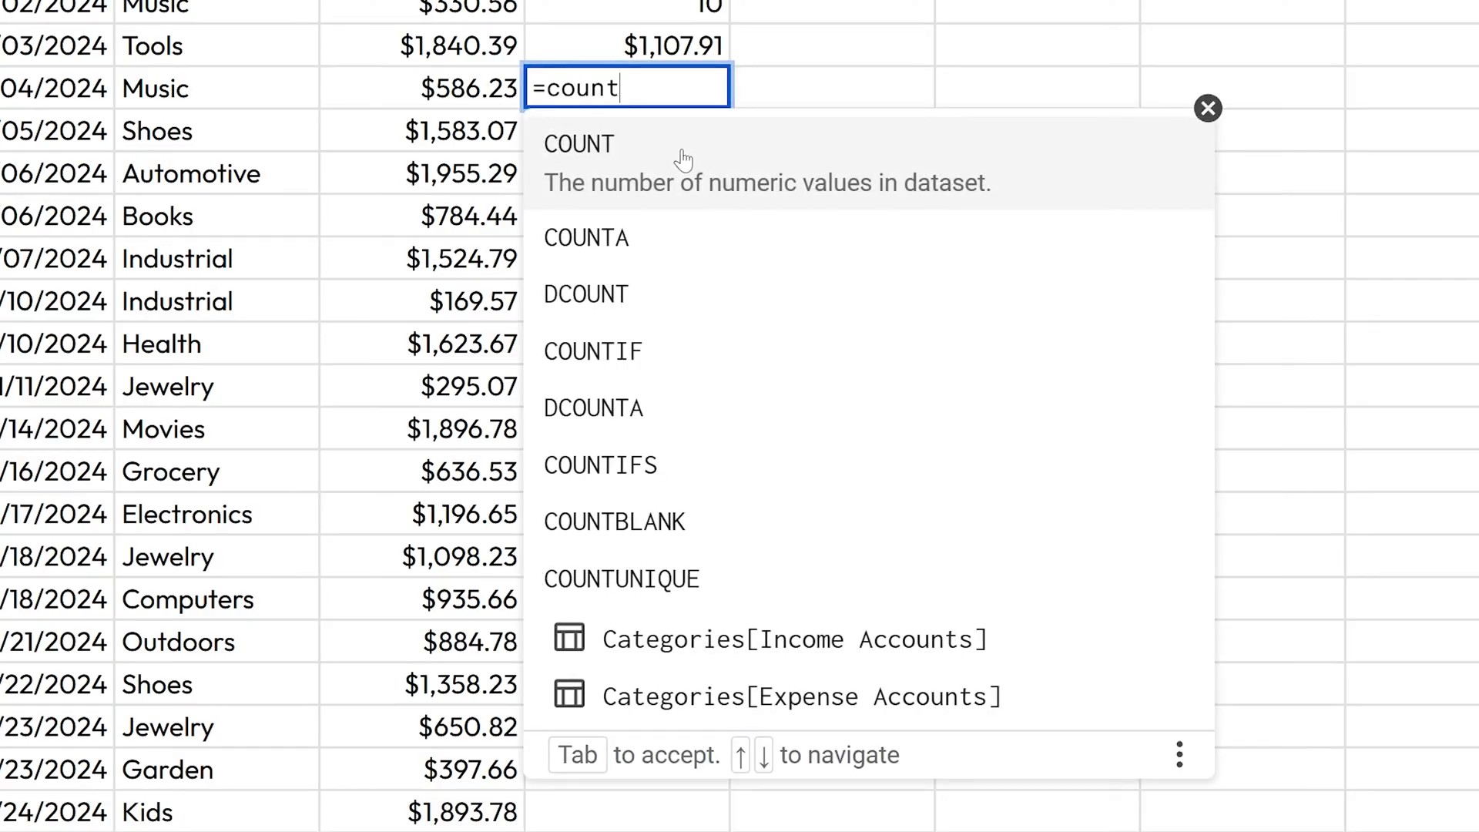
mouse_move(726, 205)
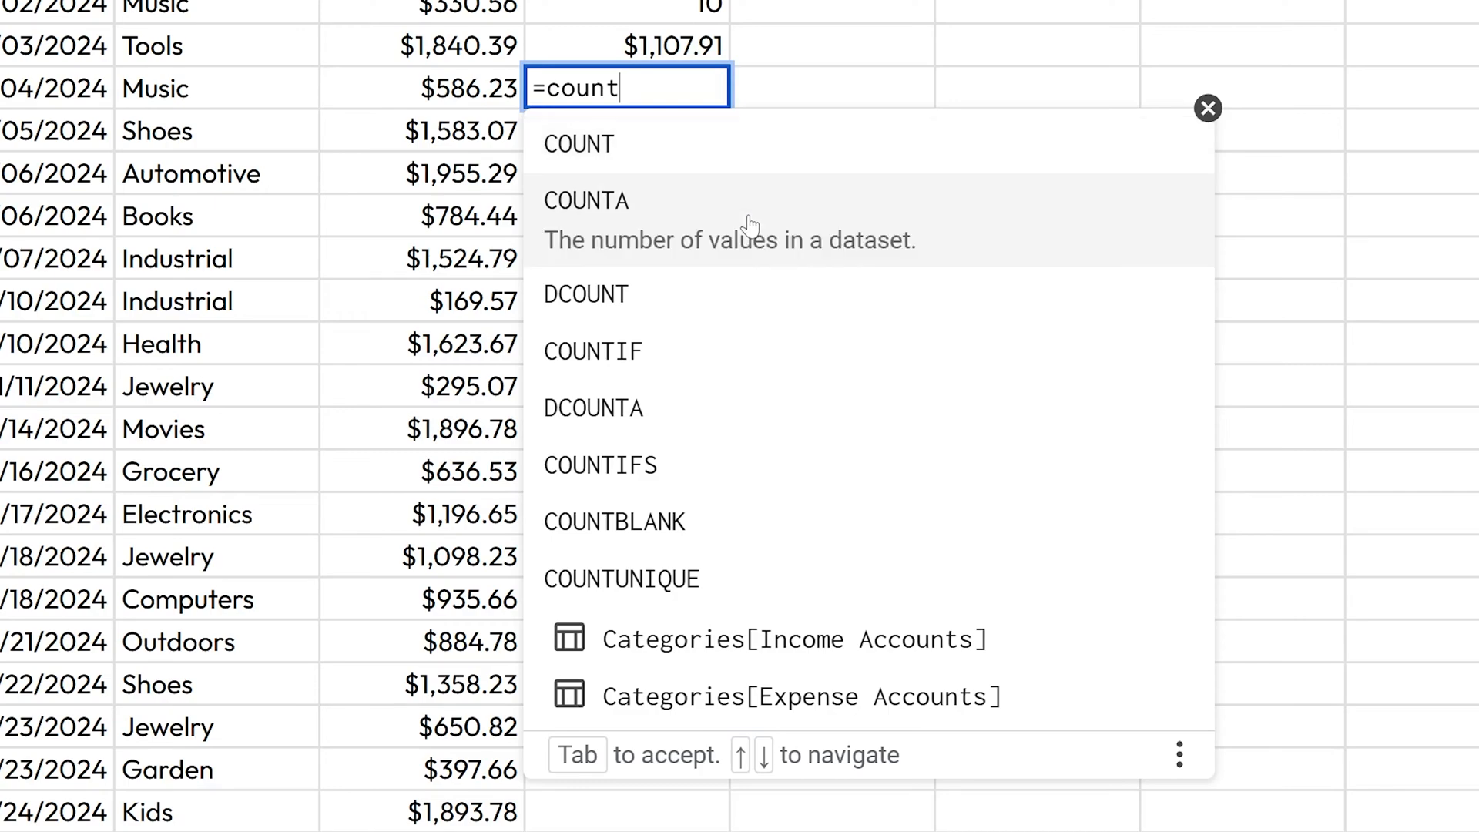
mouse_move(622, 212)
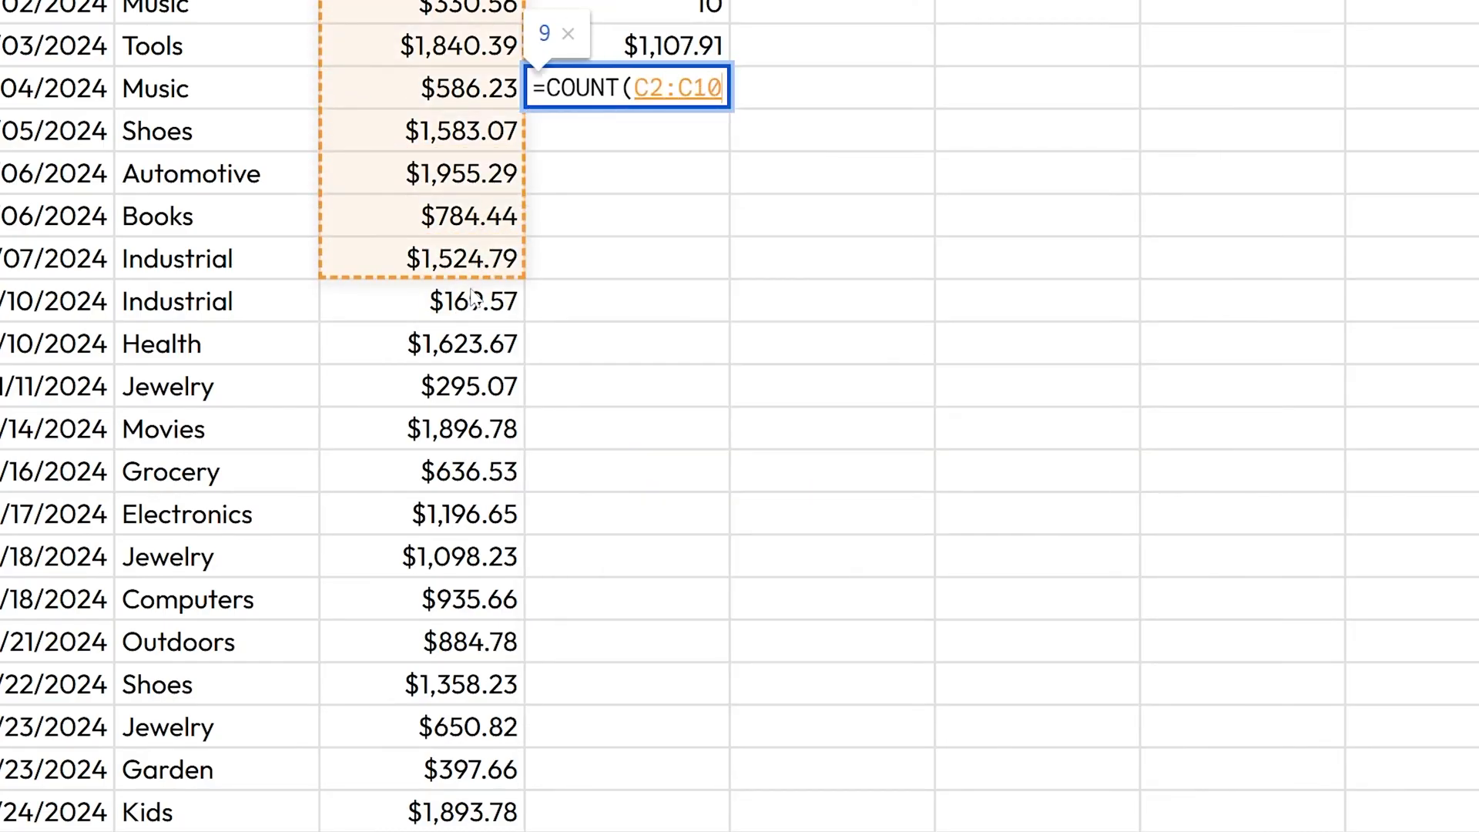
key("Enter")
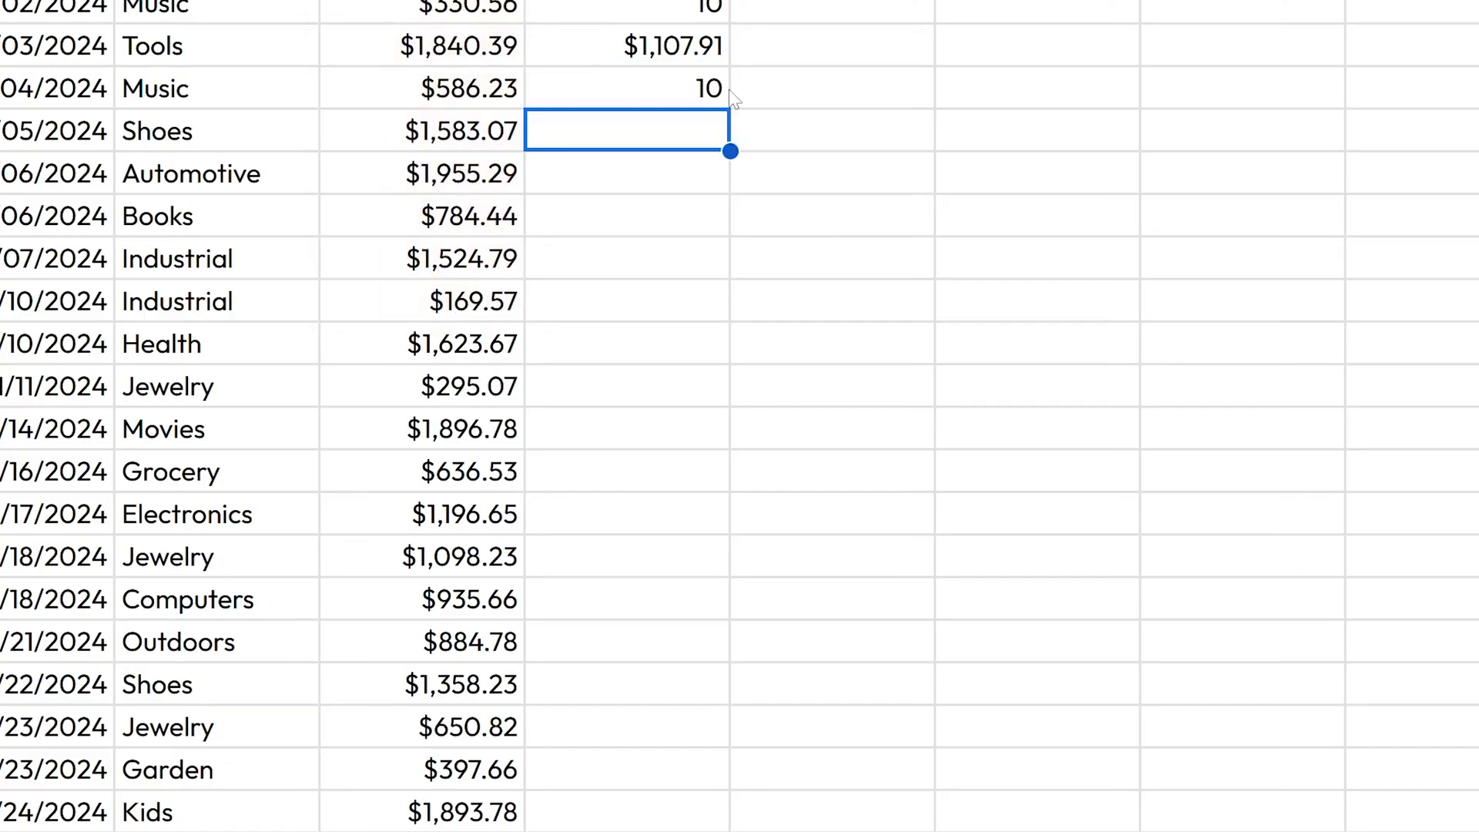
- Enter =COUNTA(A2:C11) below it, returning 30 total entries
type("=coun")
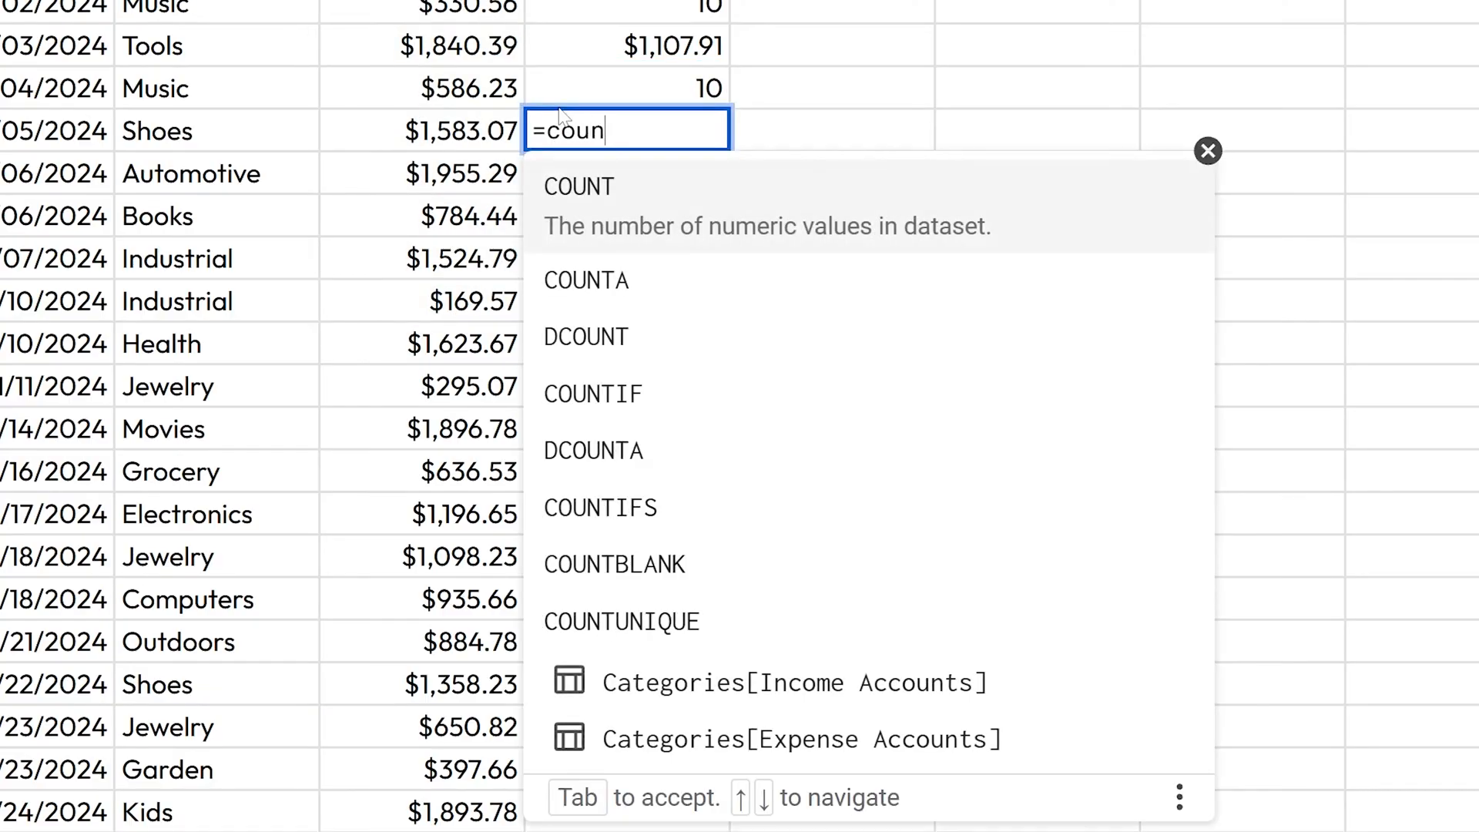
left_click(585, 281)
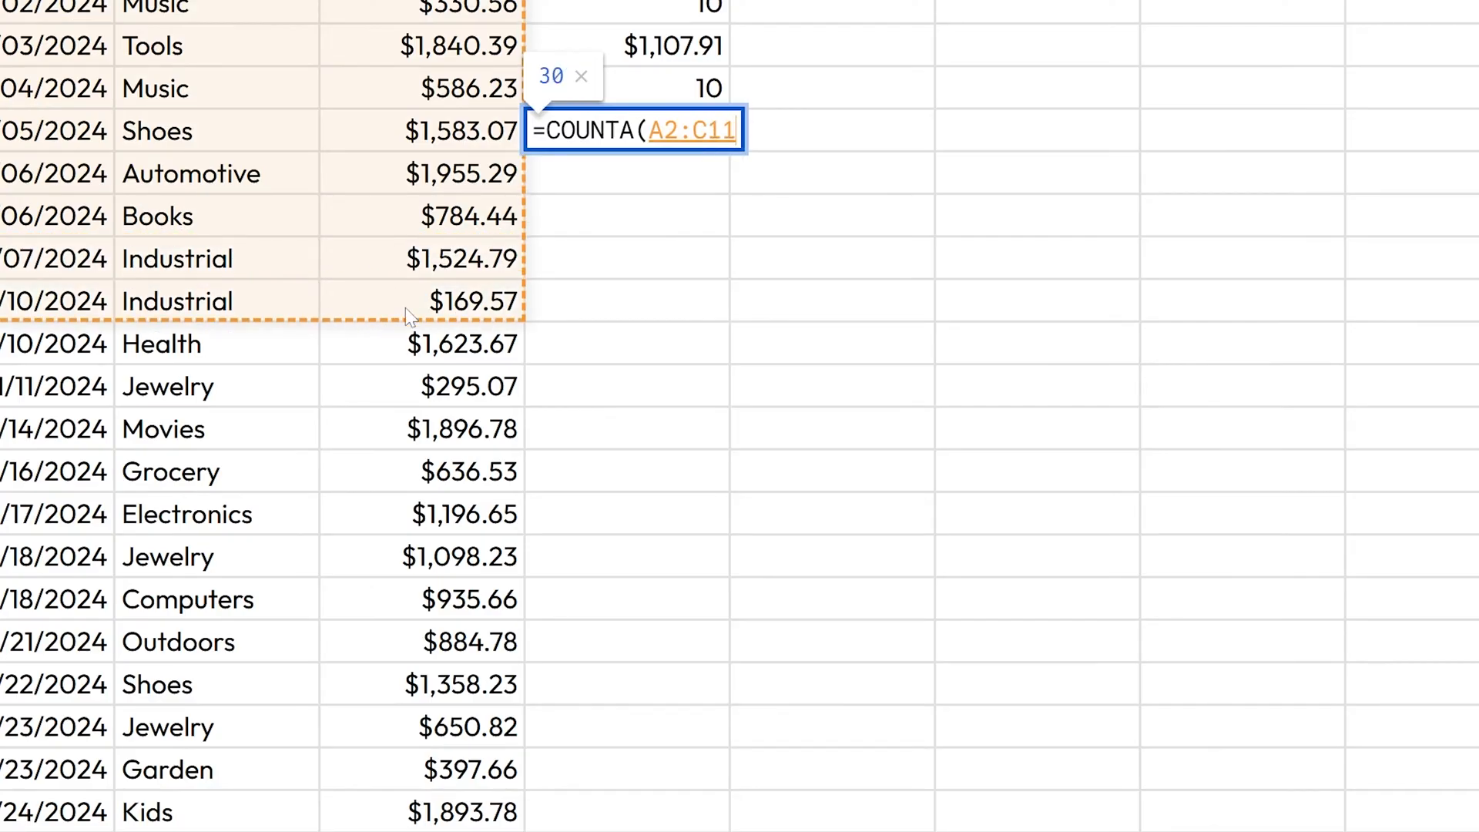
key("Enter")
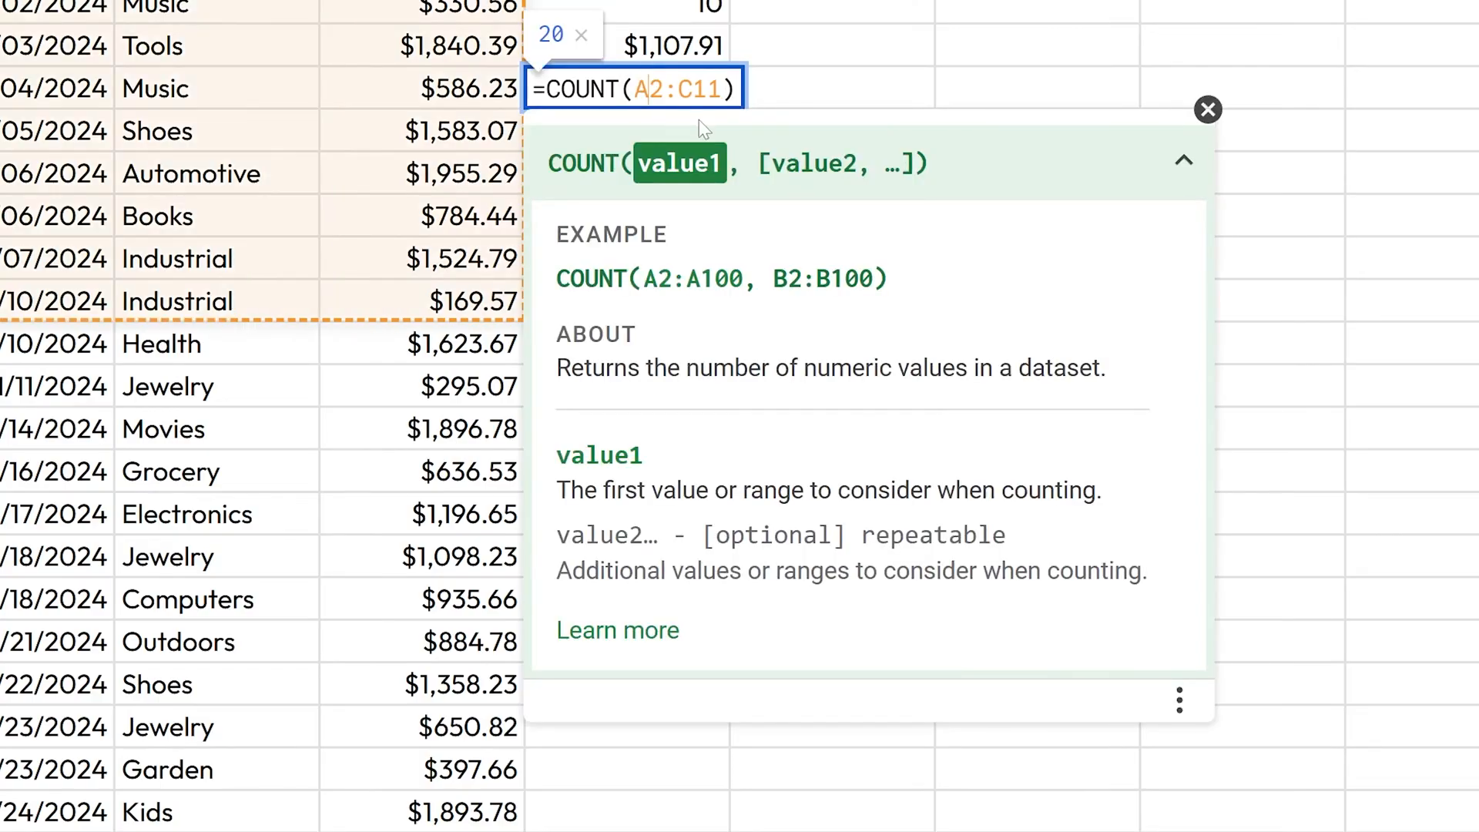
mouse_move(755, 123)
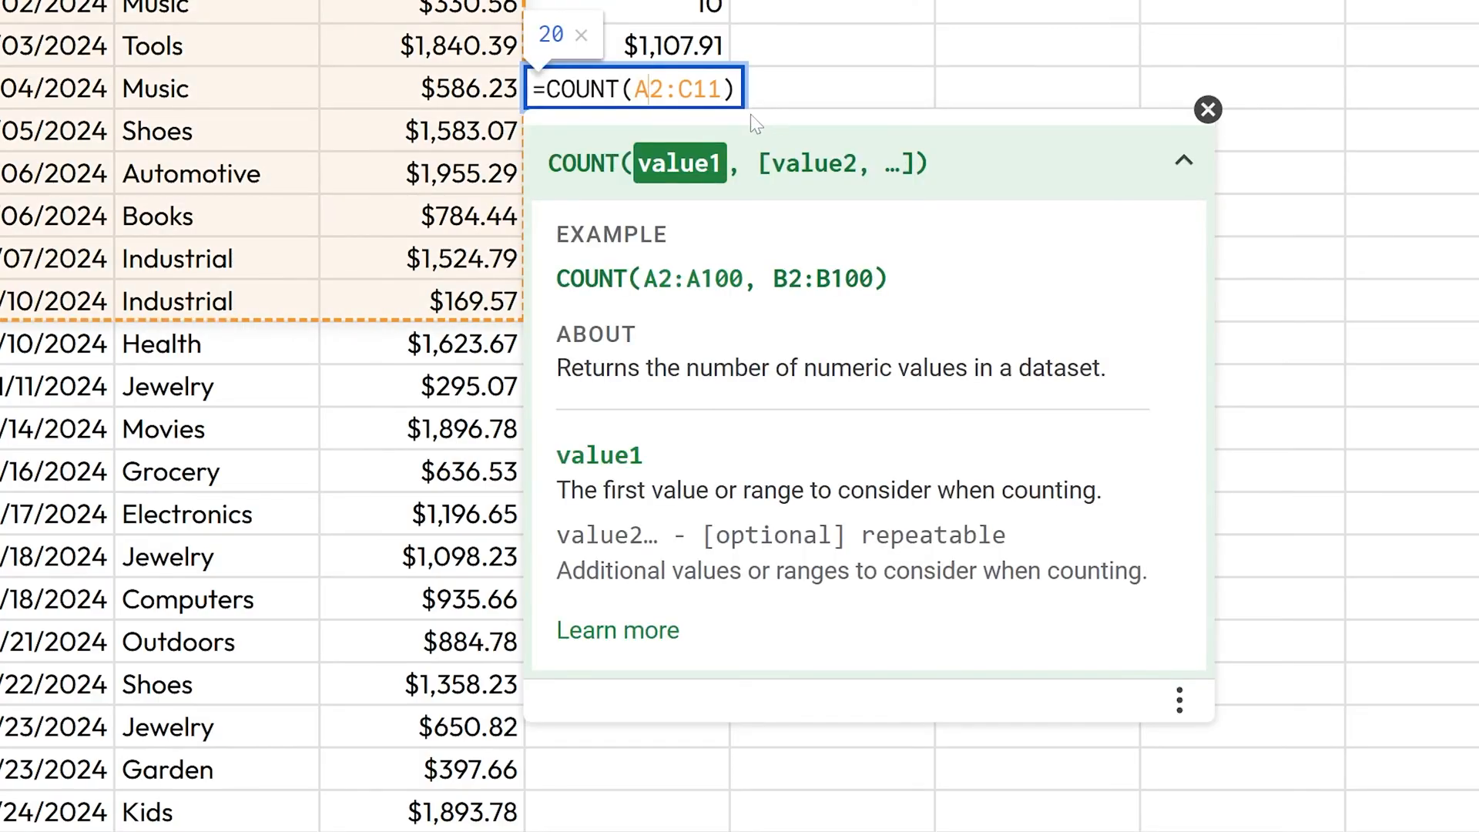
key("Enter")
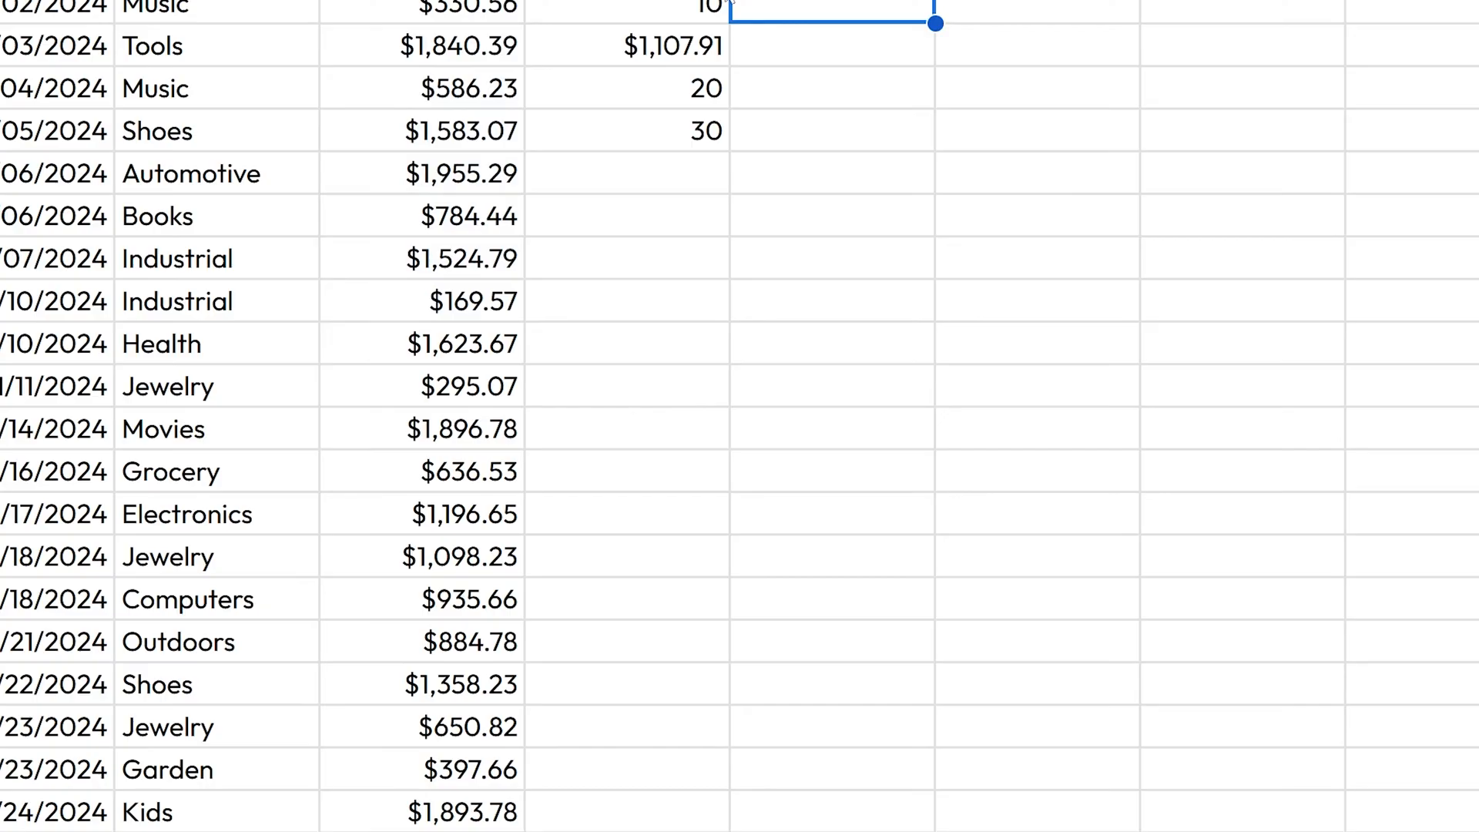
left_click_drag(932, 23, 730, 151)
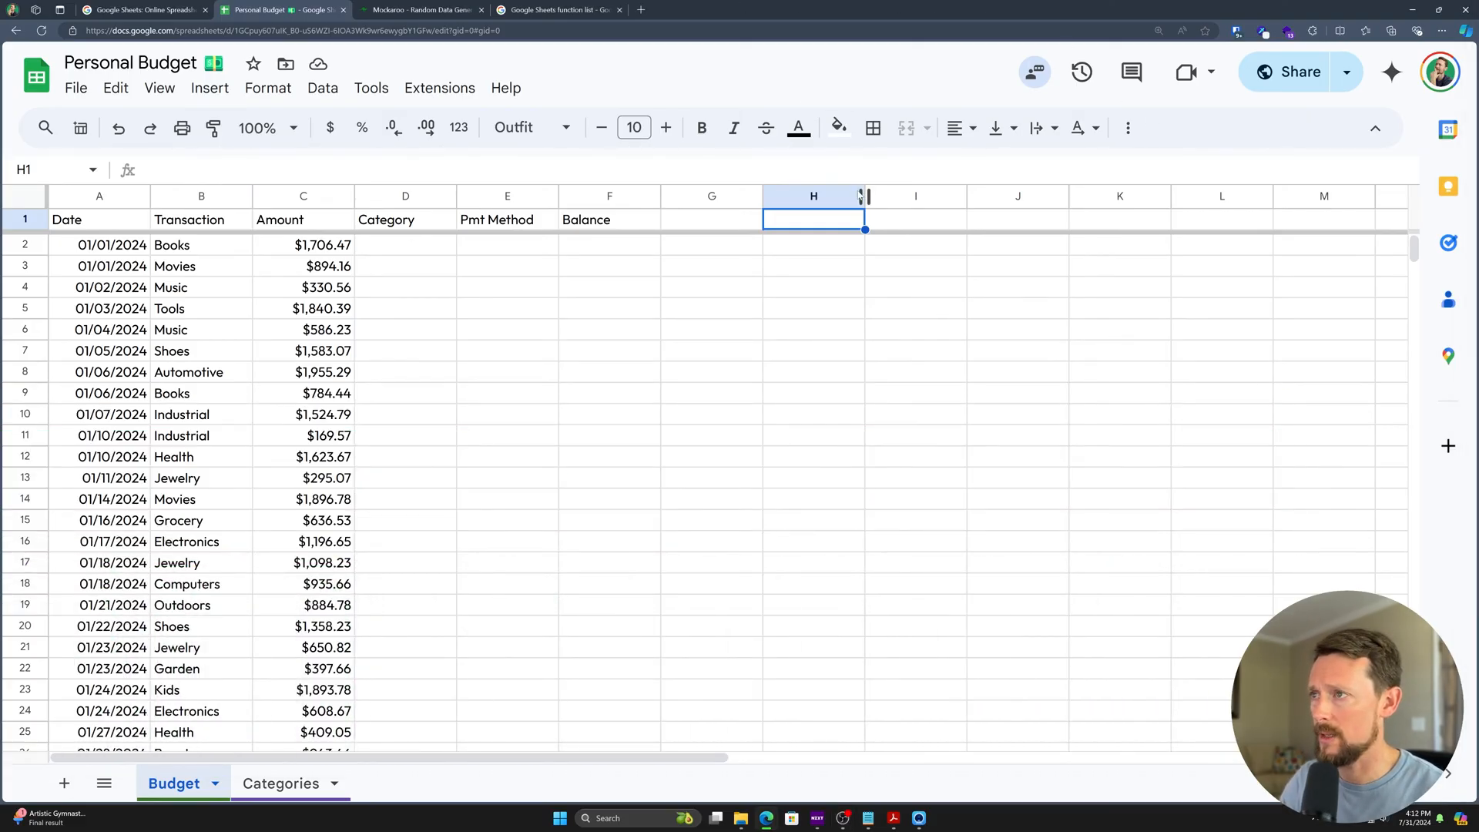
- Put a 20000 starting amount in H1 beside the Balance header
type("20000")
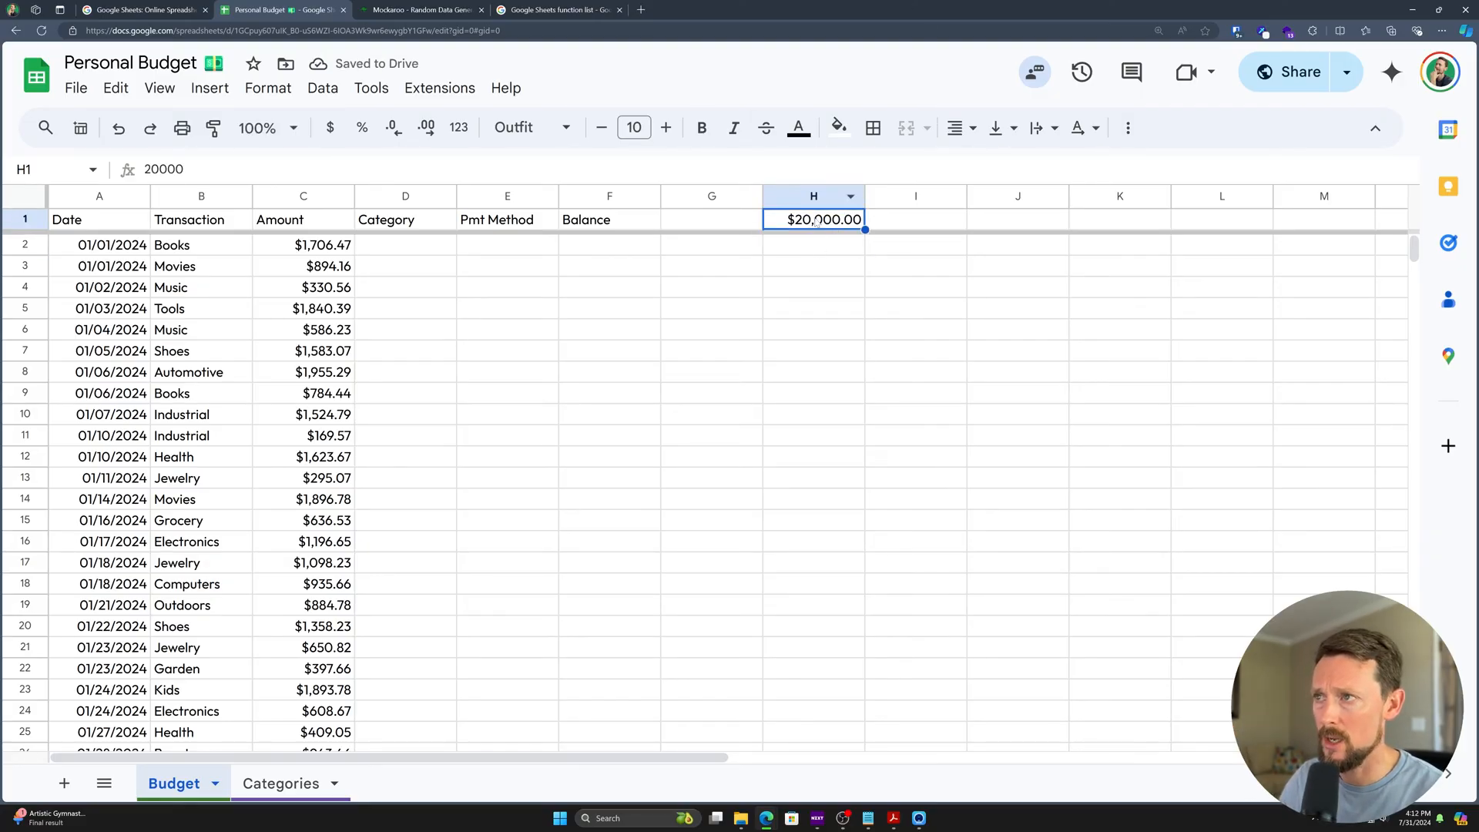
left_click(610, 245)
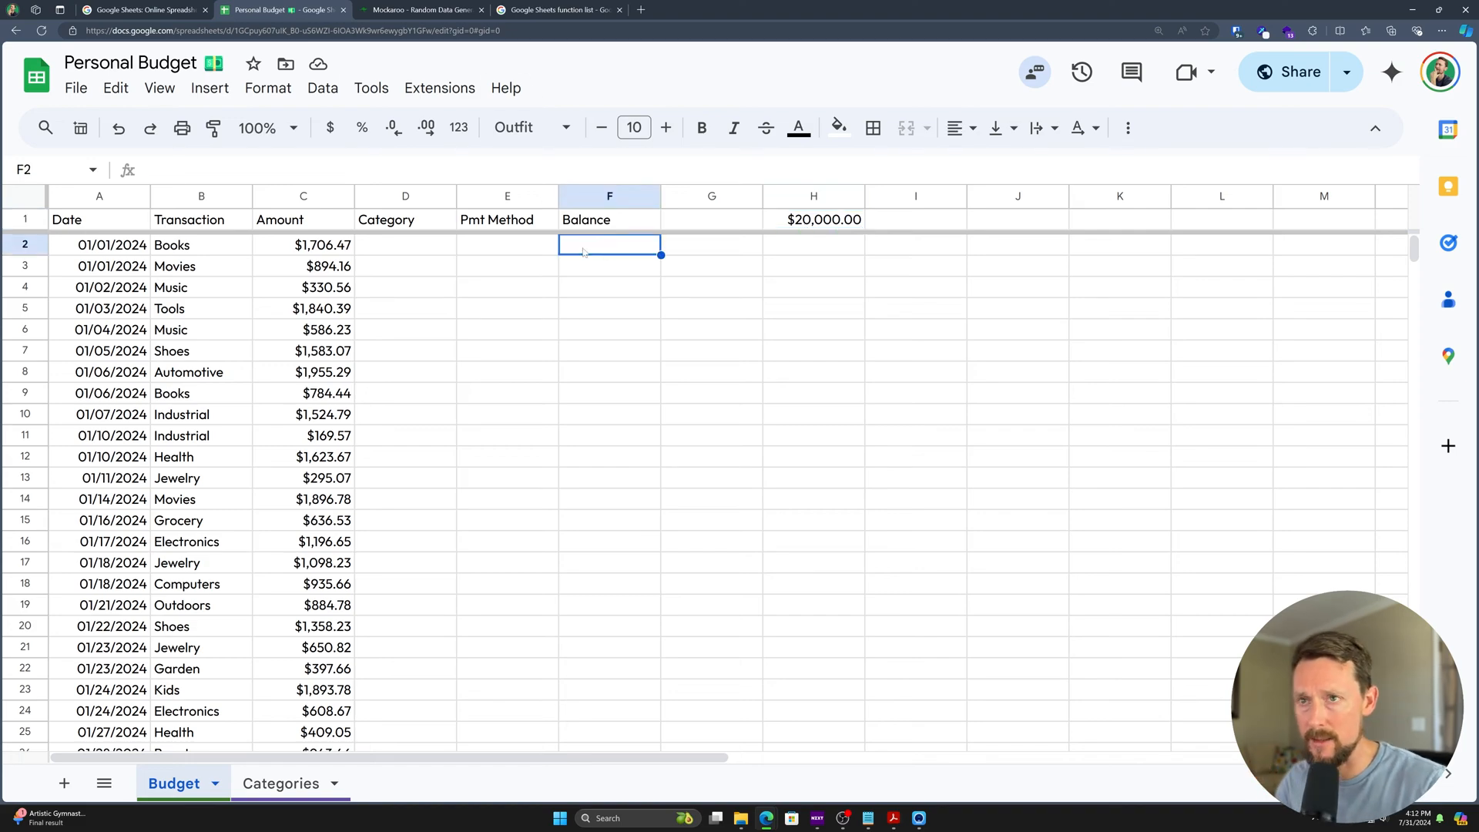
- Enter =H1-C2 in F2 and start =F2-C3 in F3 for the first two balances
type("=")
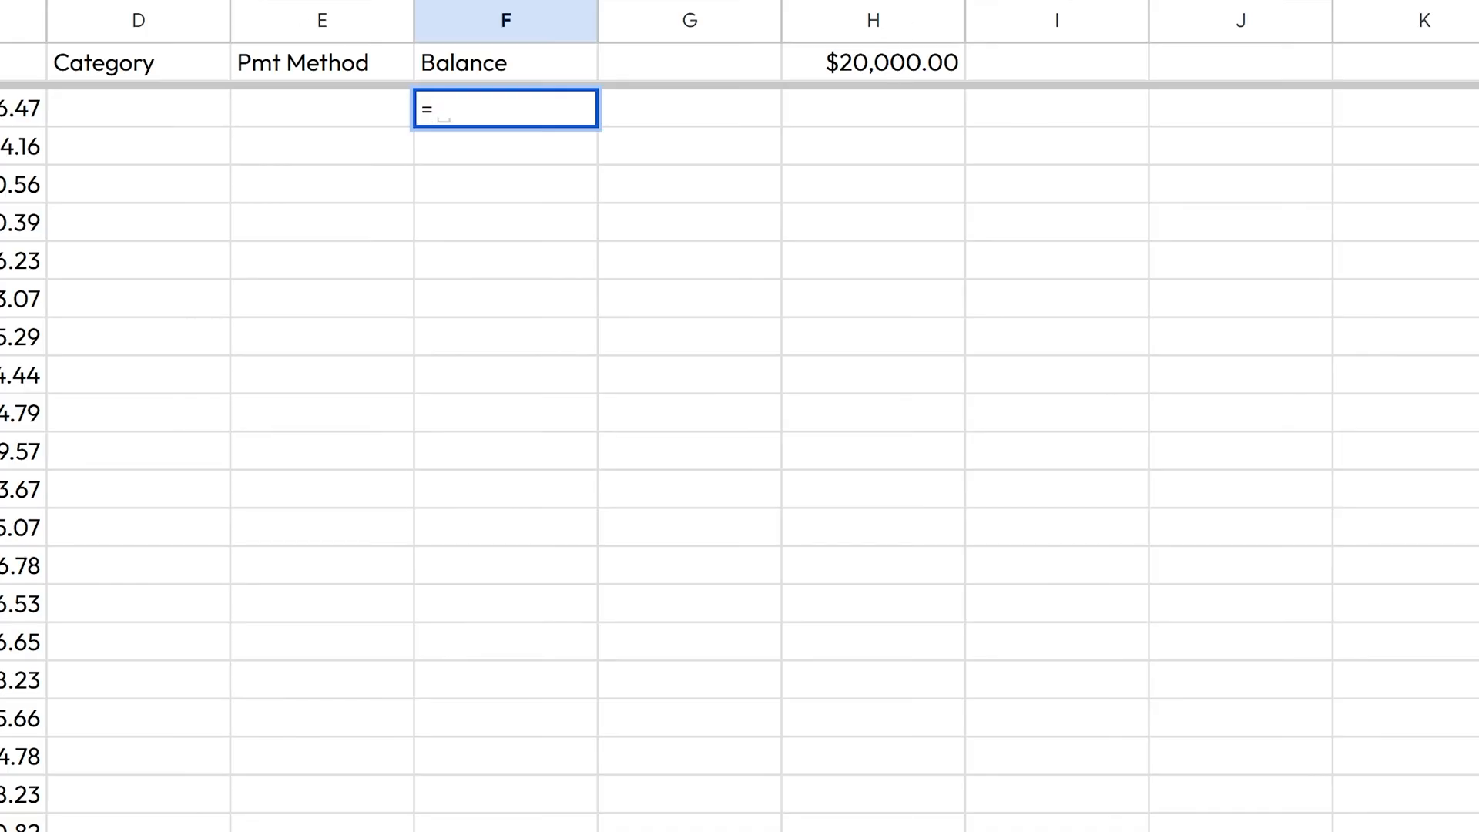
left_click(872, 61)
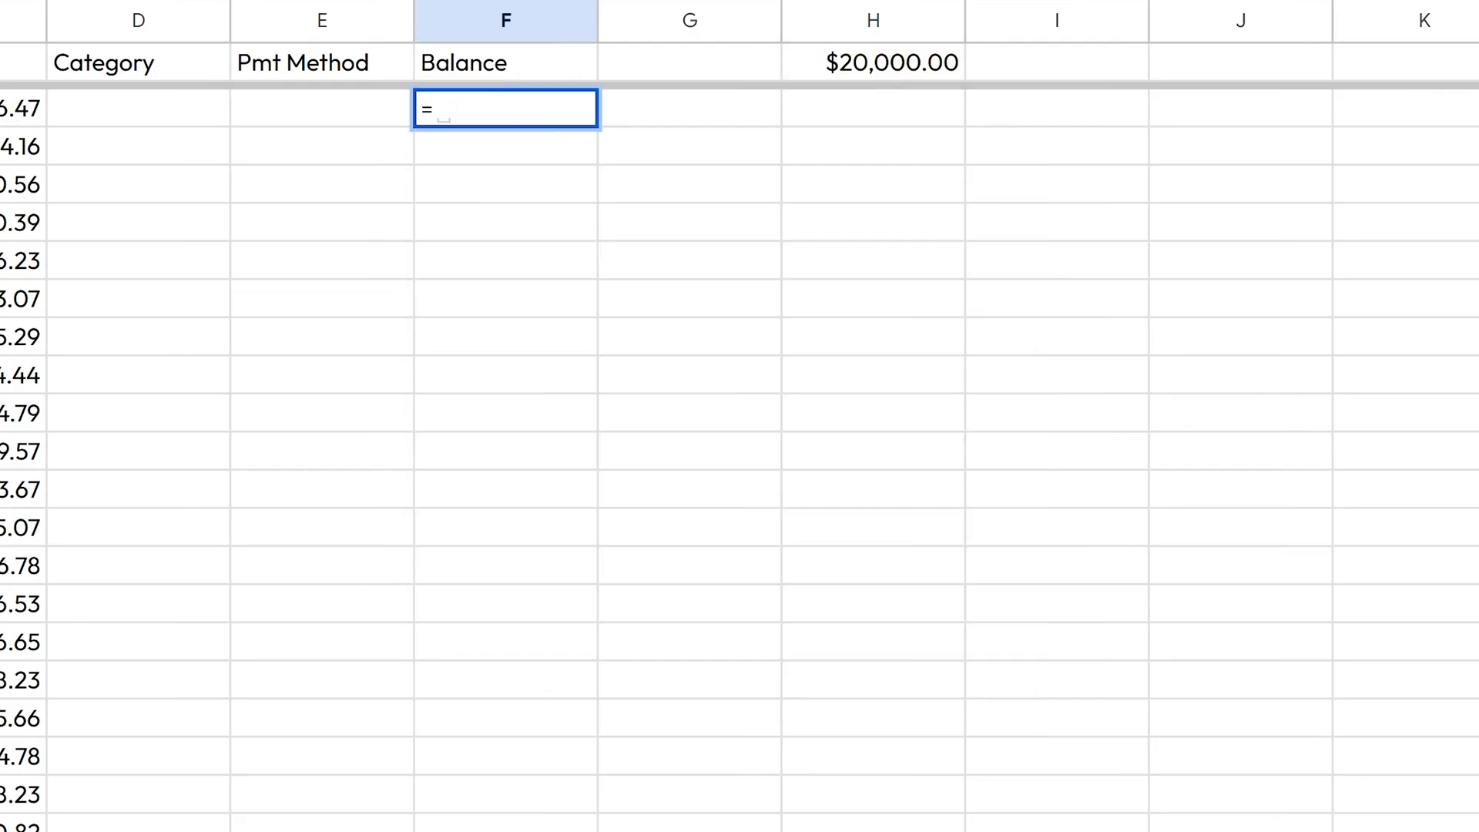
left_click(872, 62)
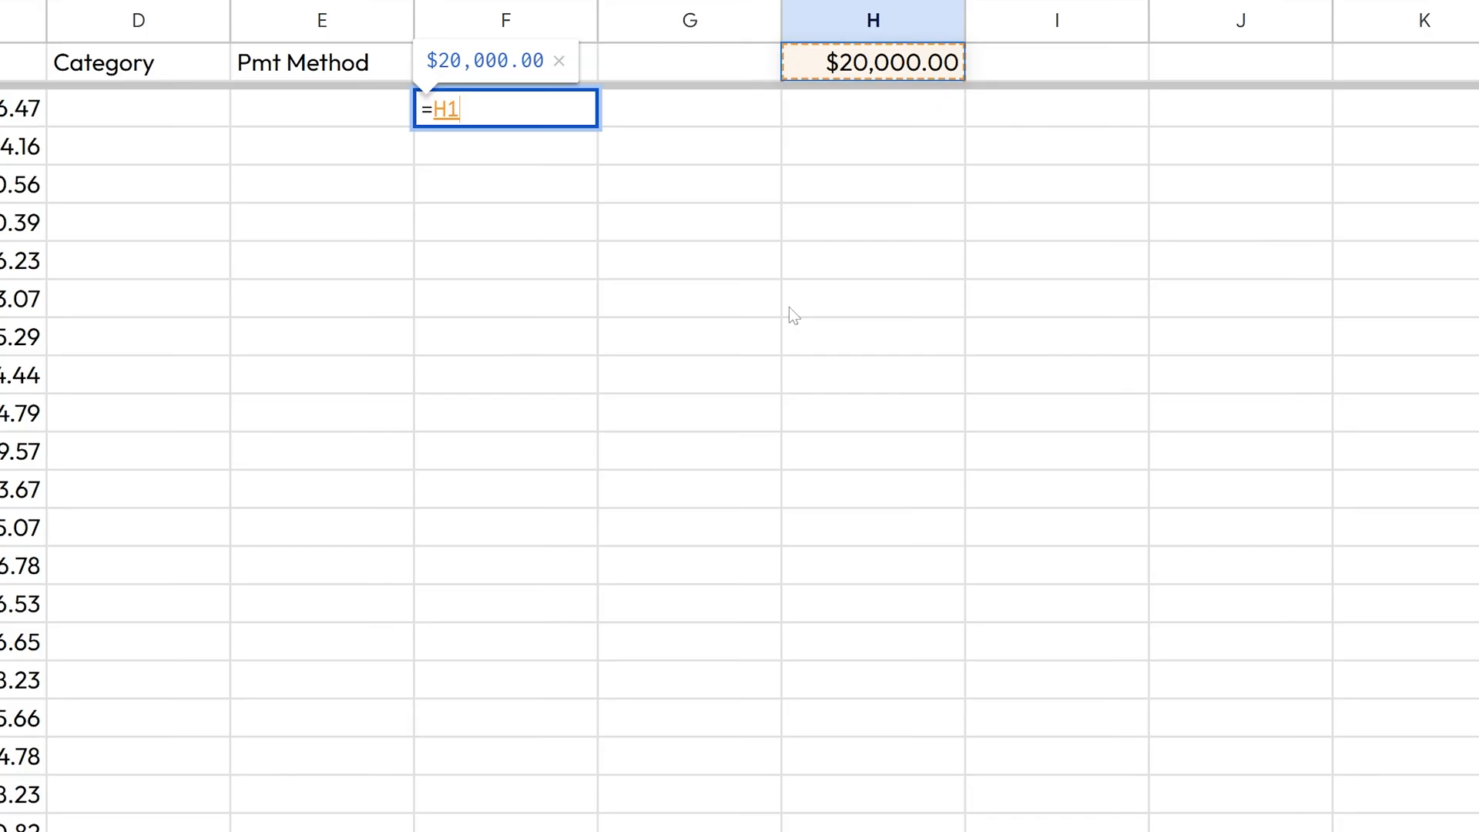
type("-")
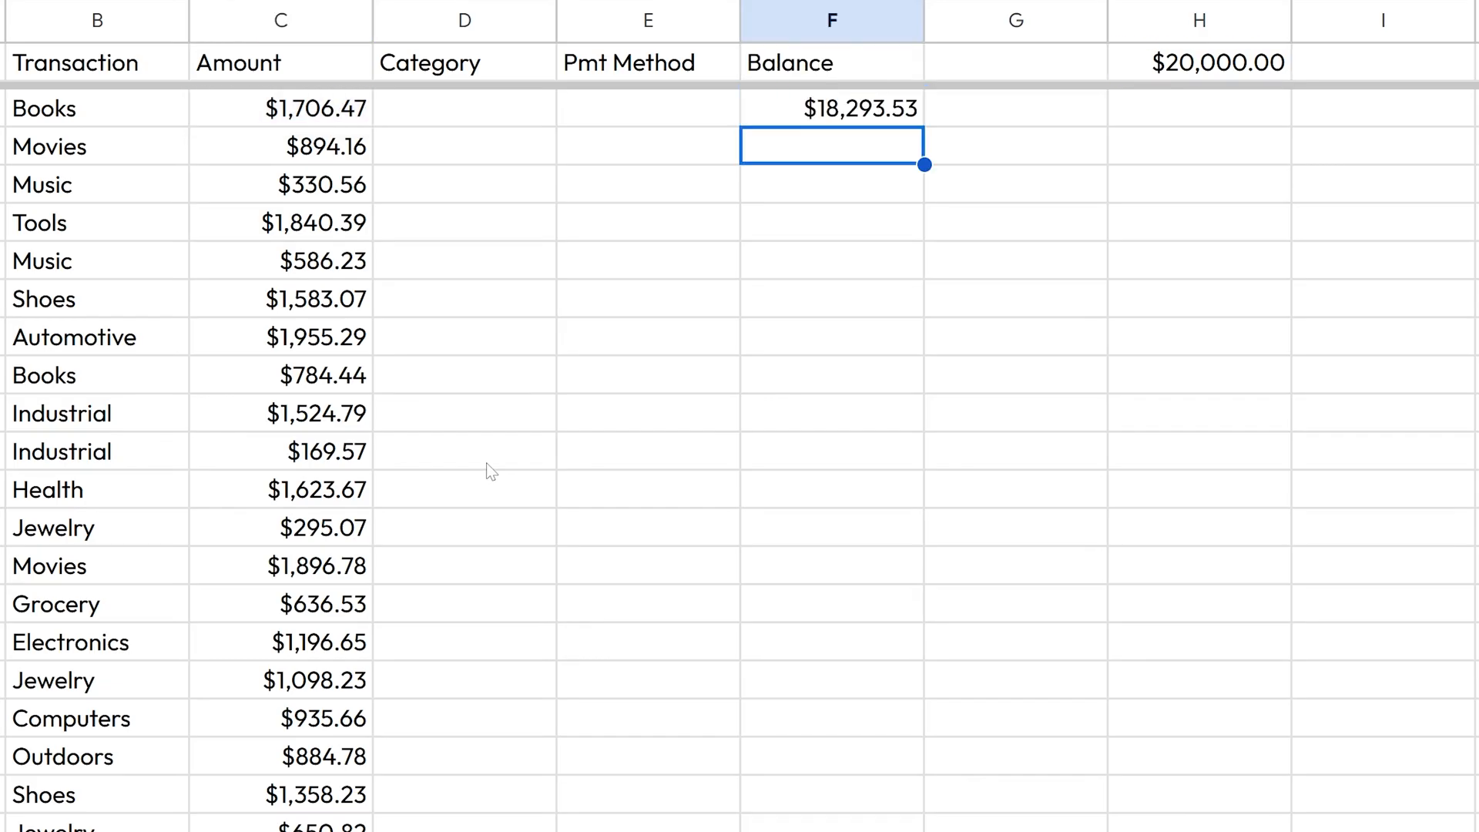
left_click(280, 108)
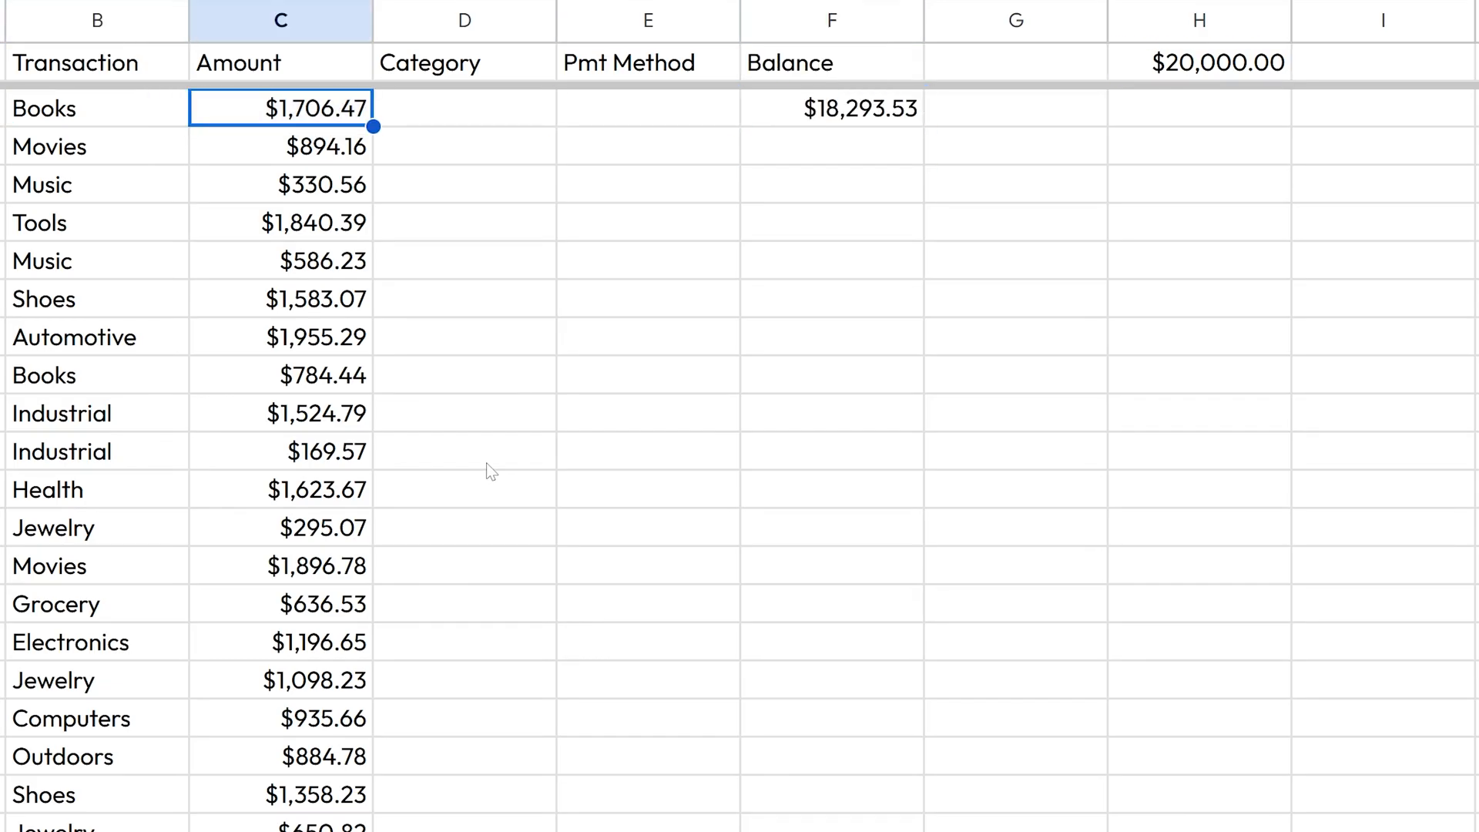
left_click(97, 108)
type("=F2")
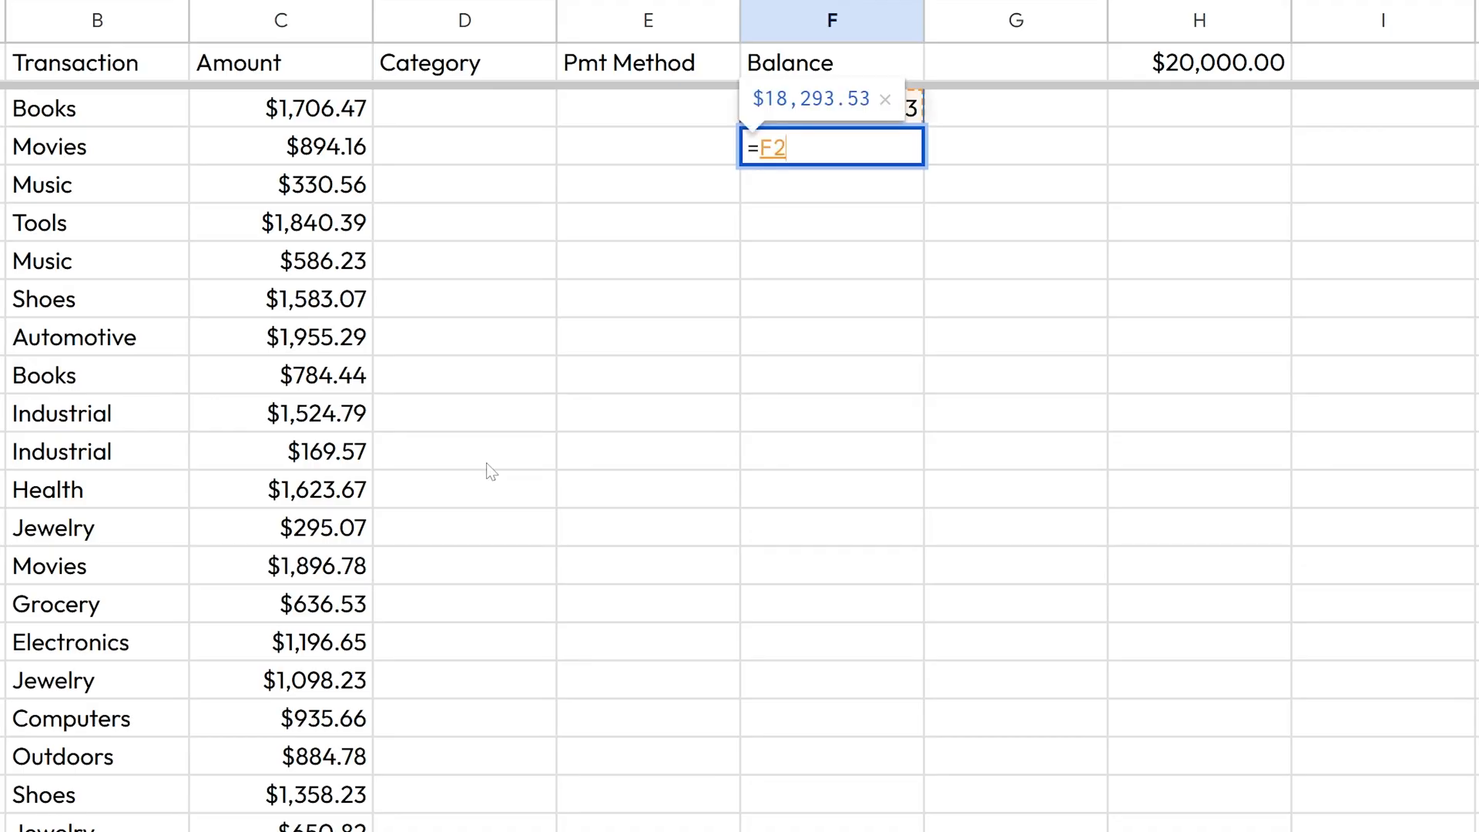
left_click(464, 147)
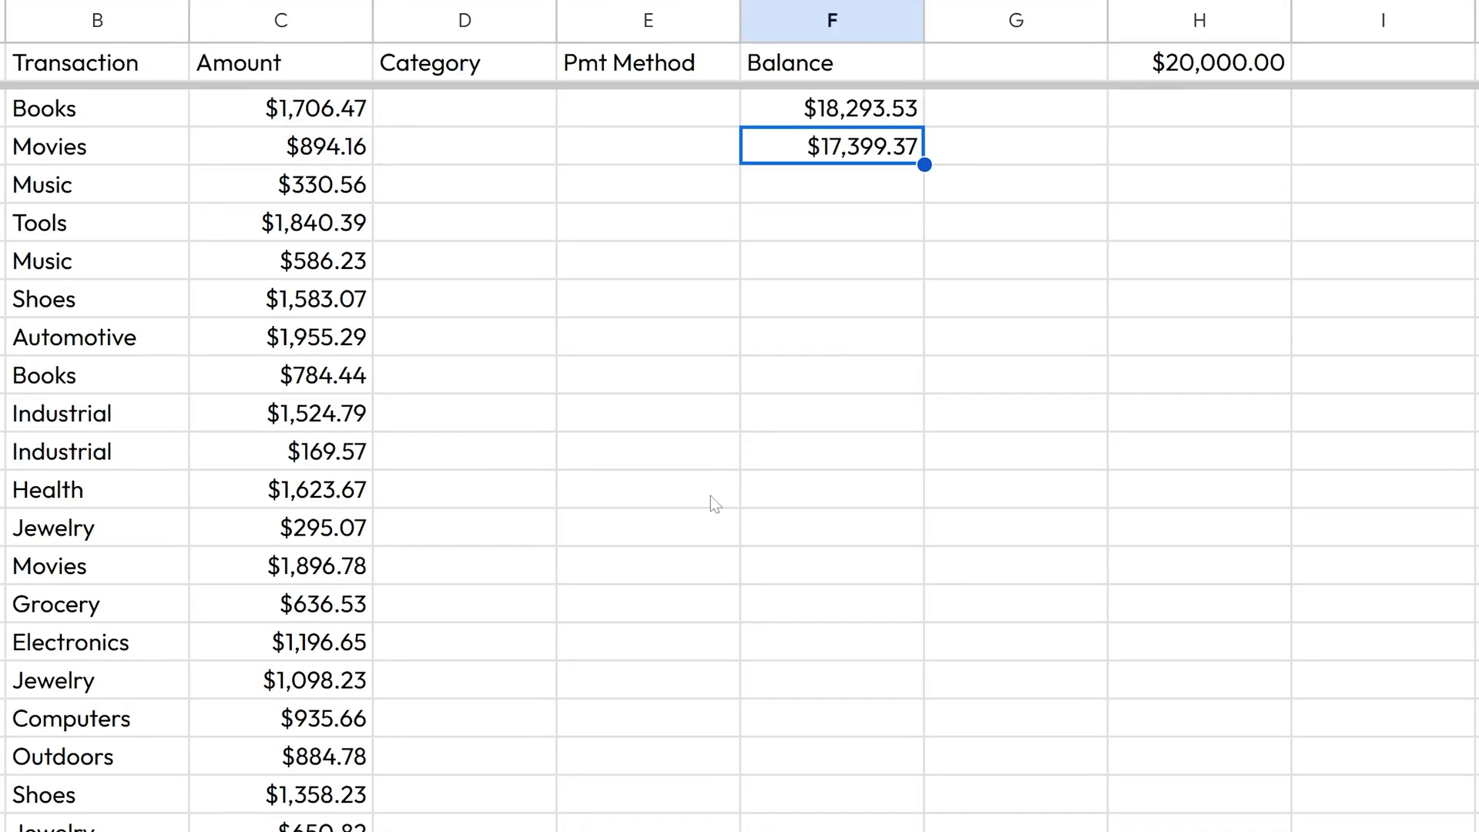
- Fill the running Balance formula down through the Automotive row, ending at $11,103.83
scroll("down", 3)
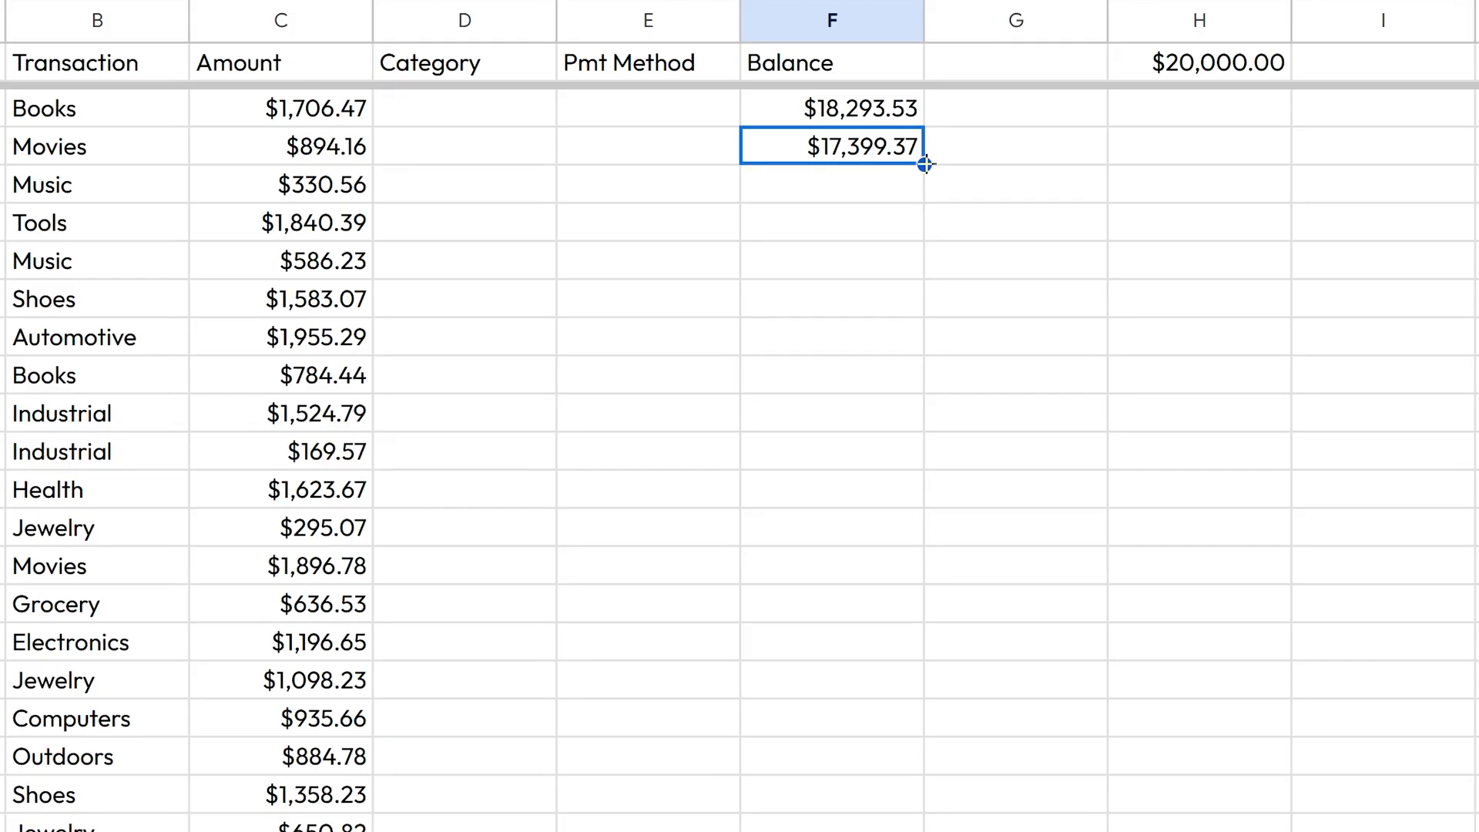
left_click_drag(923, 165, 913, 322)
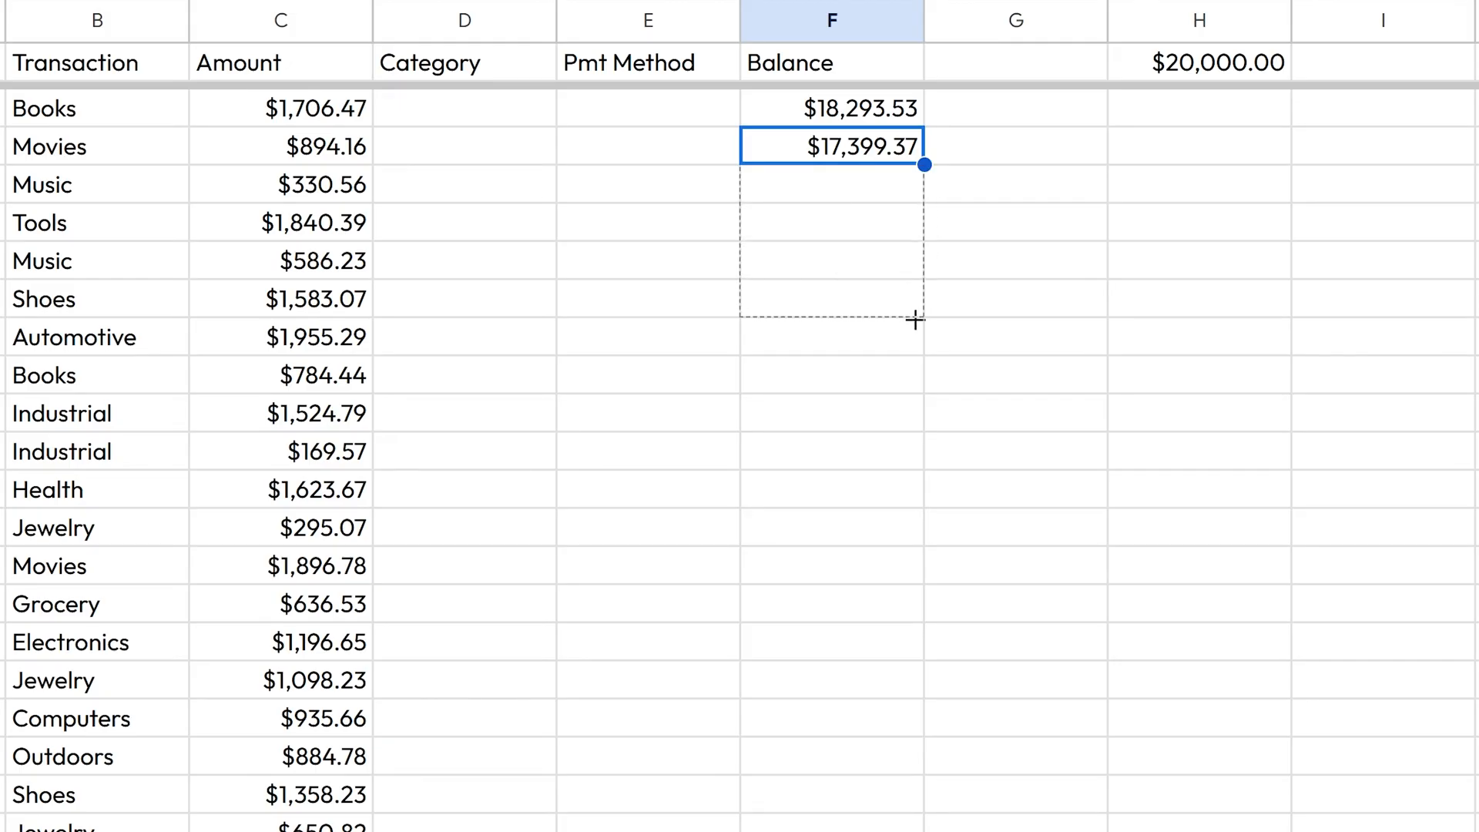
left_click_drag(925, 165, 924, 354)
type("=F7-C8")
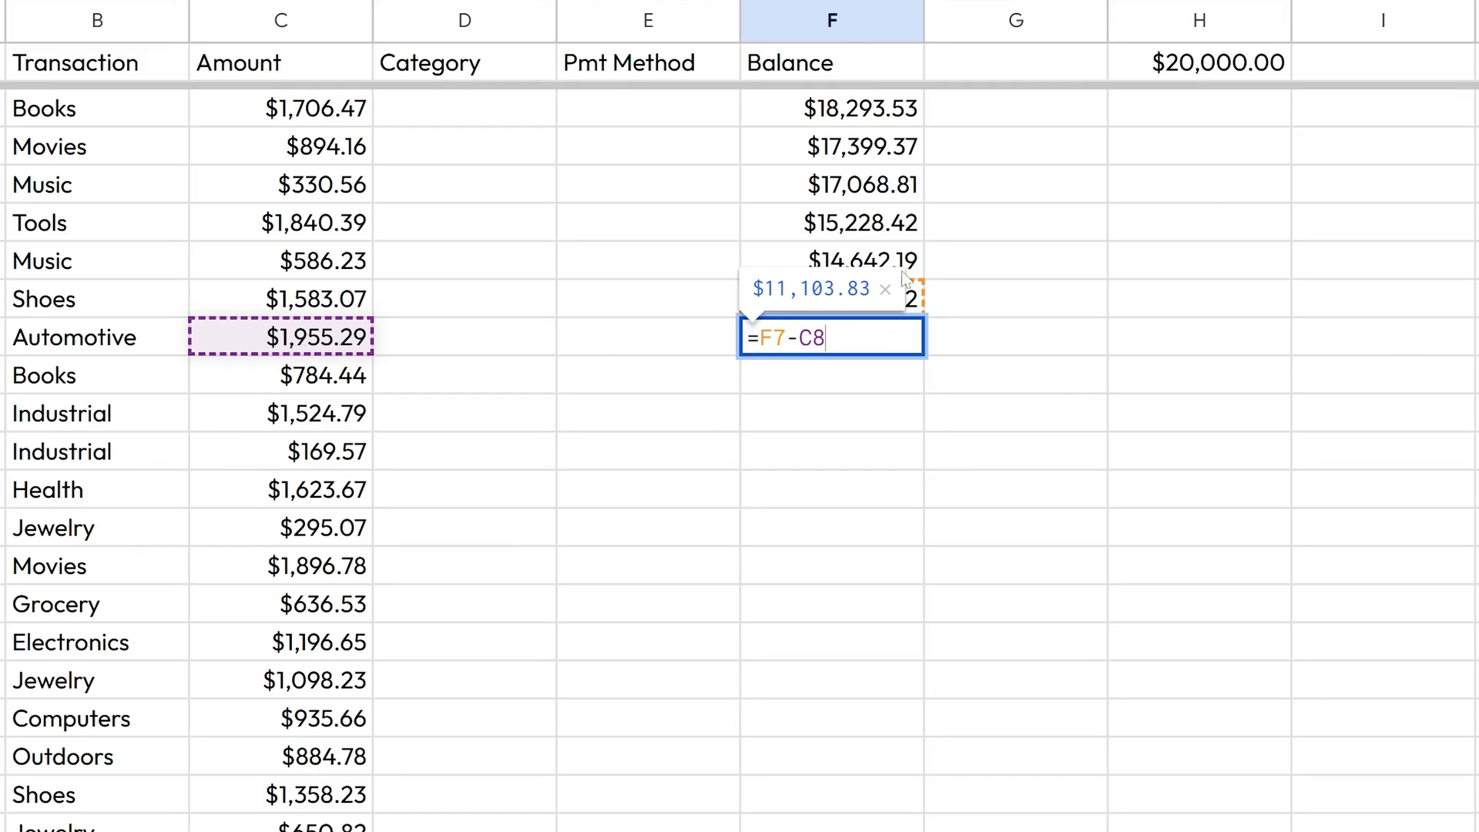
key("Enter")
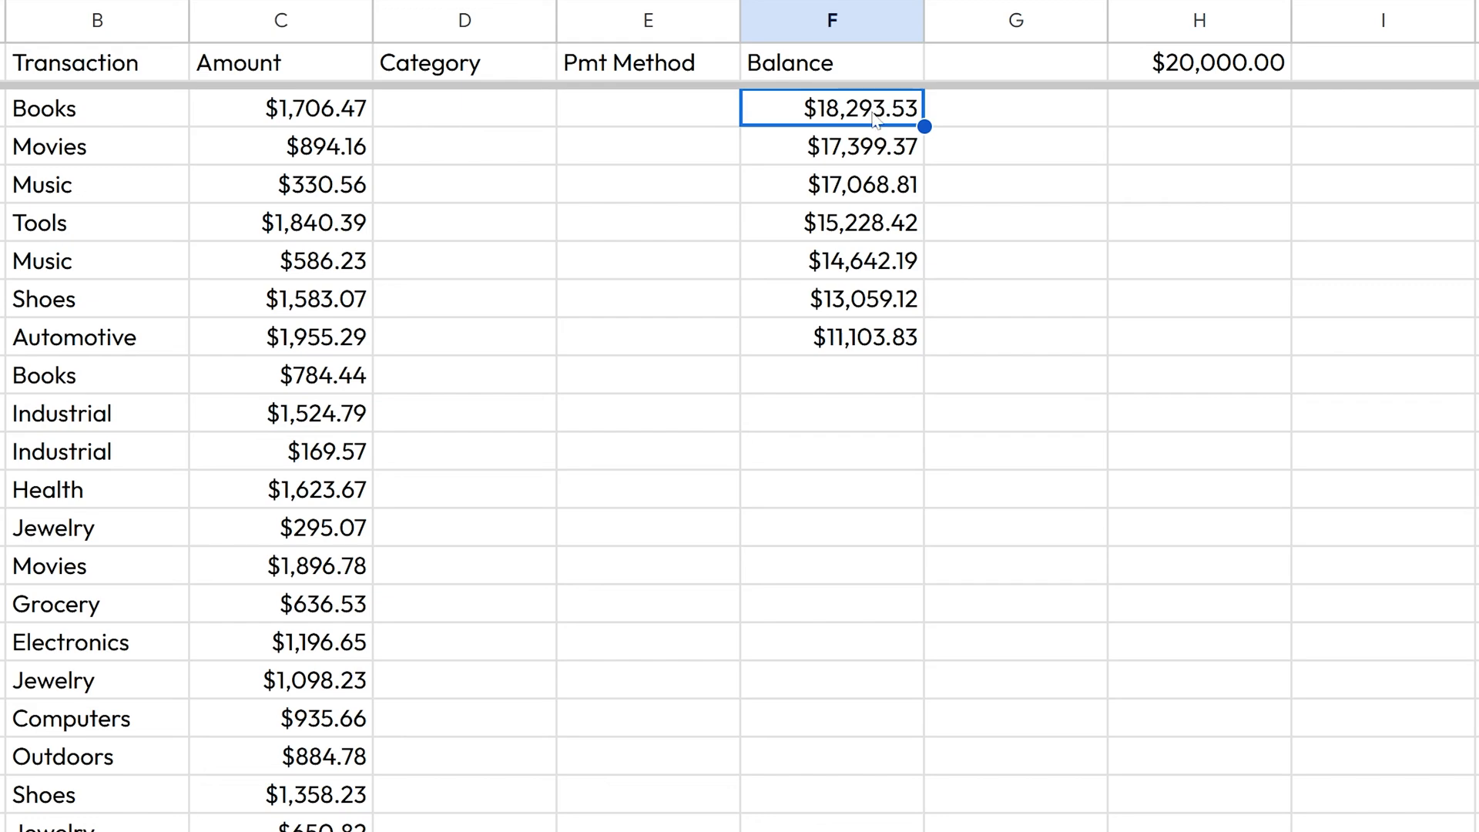
type("=F2-C3")
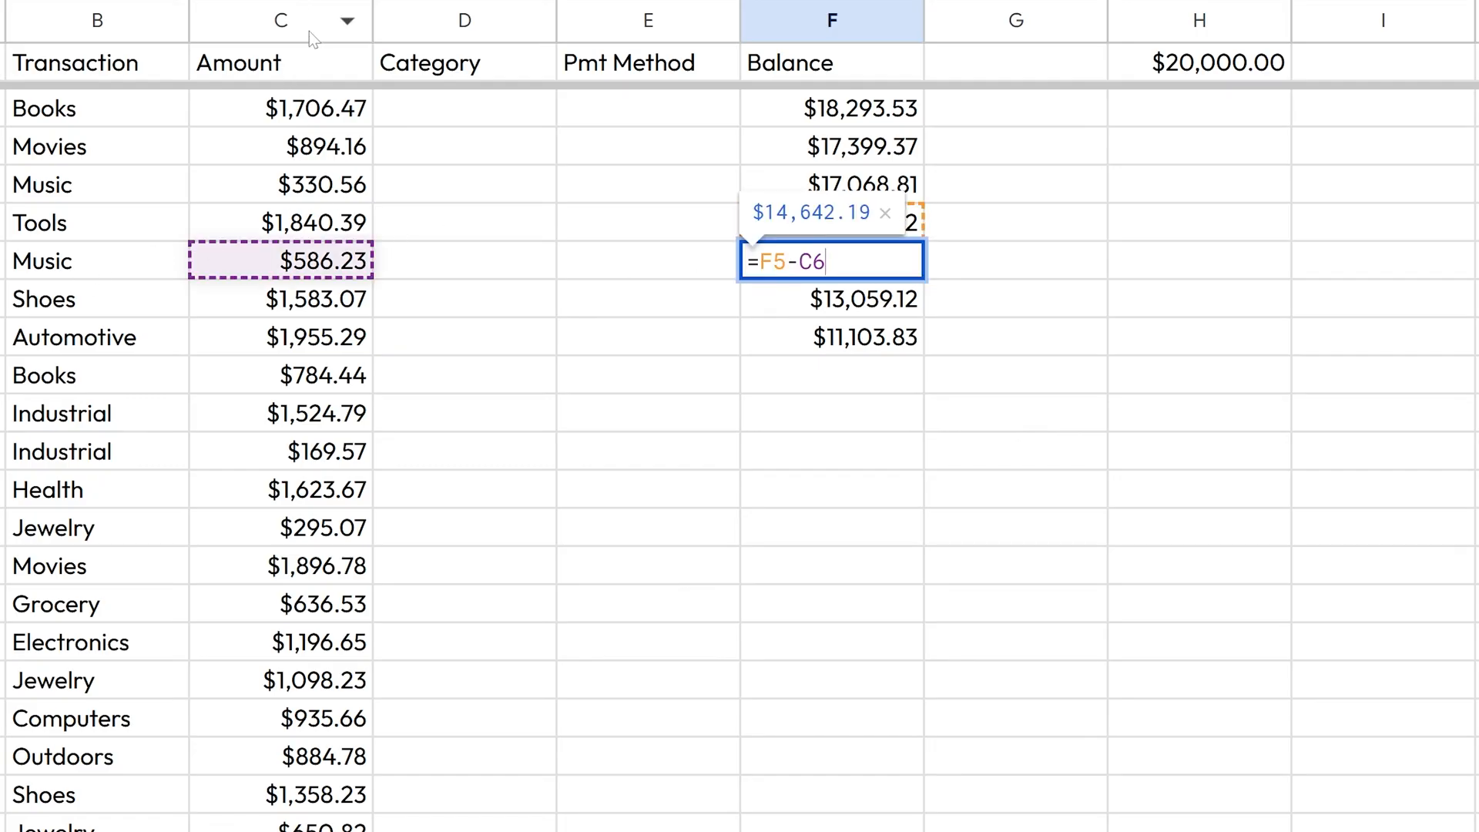
key("Enter")
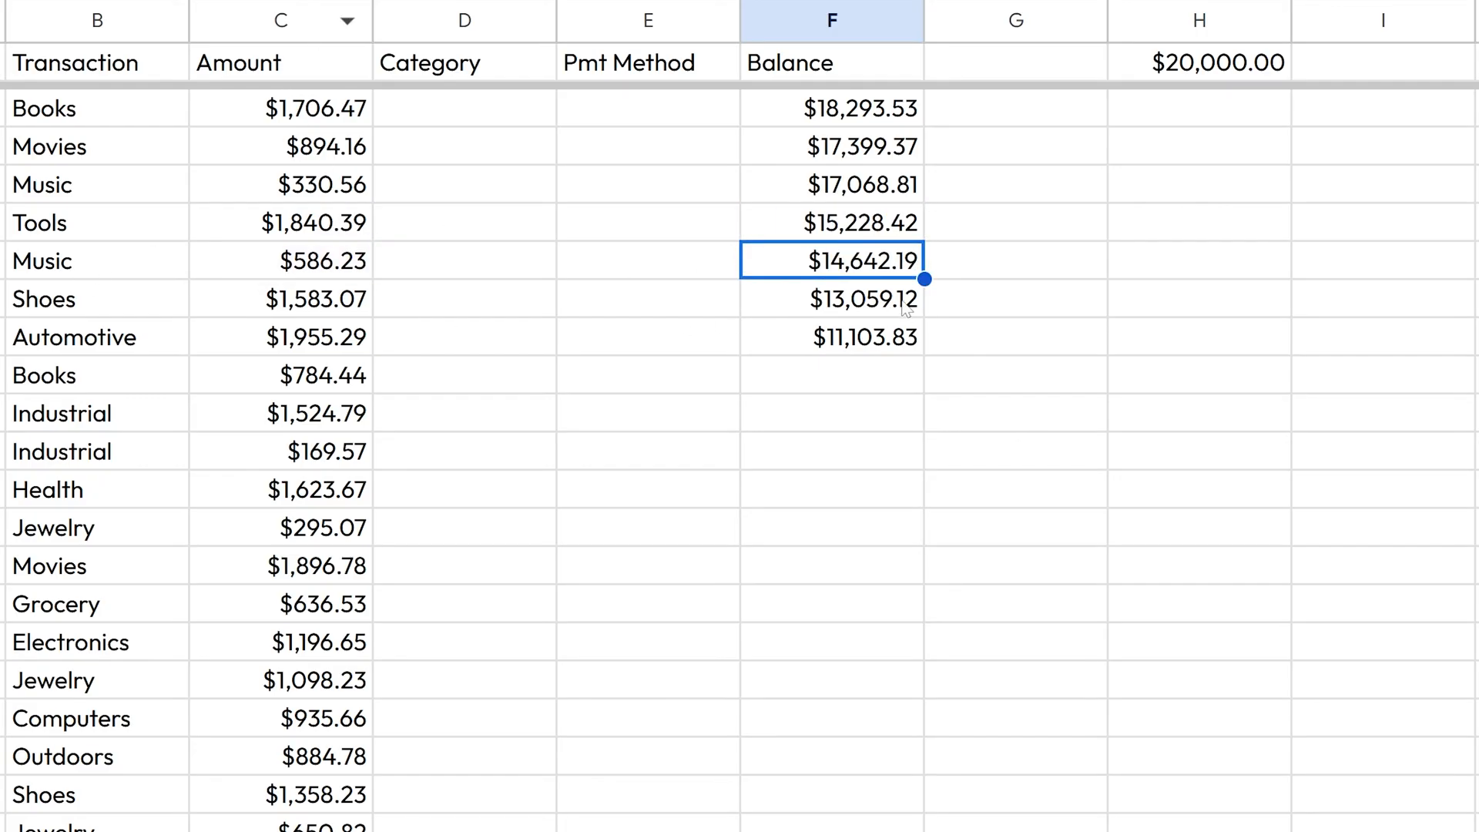
left_click(830, 337)
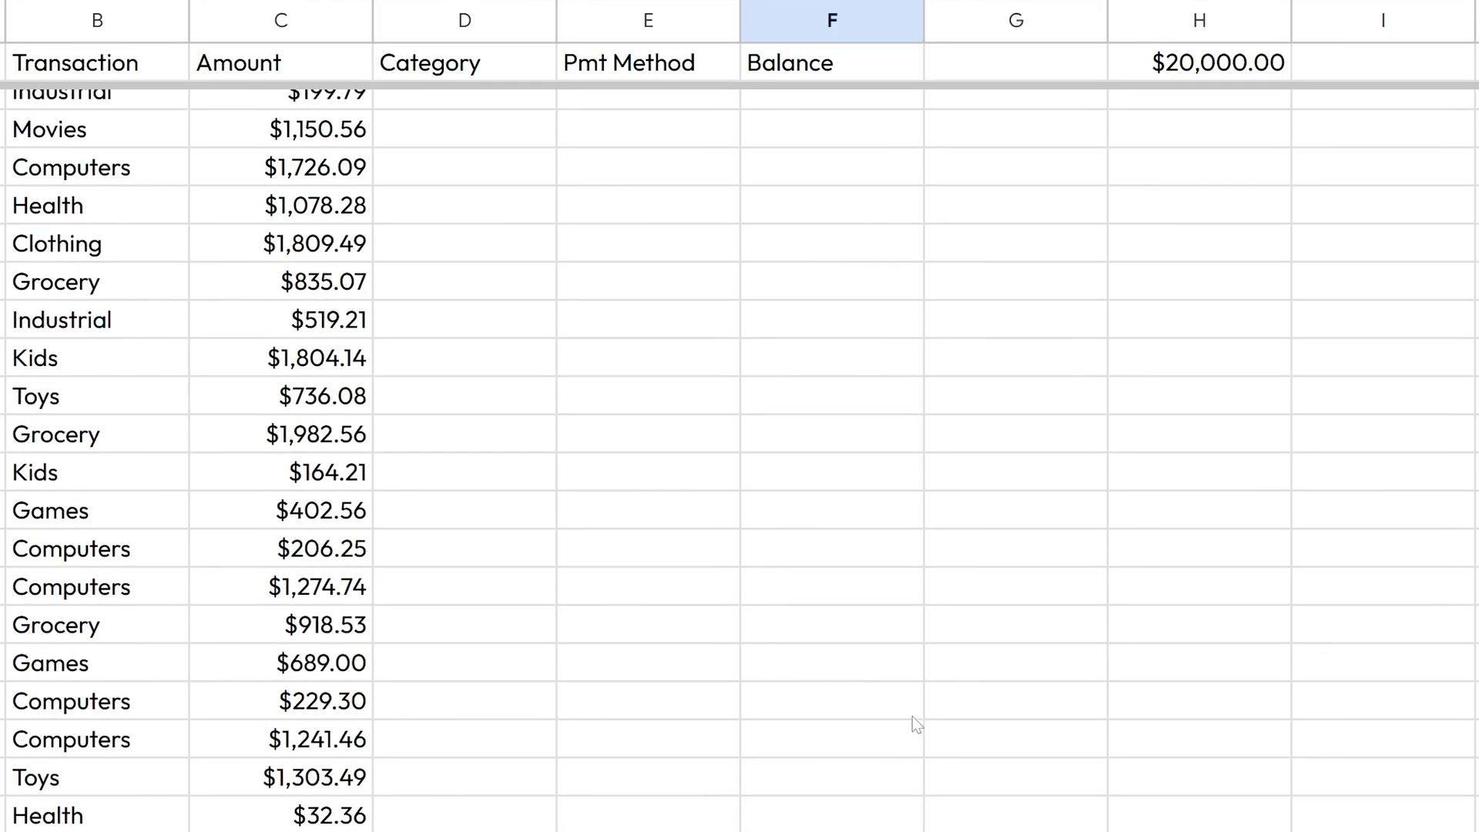
- Fill the Balance formula down to row 101 with Ctrl+D, ending at -$78,360.26
scroll("down", 3)
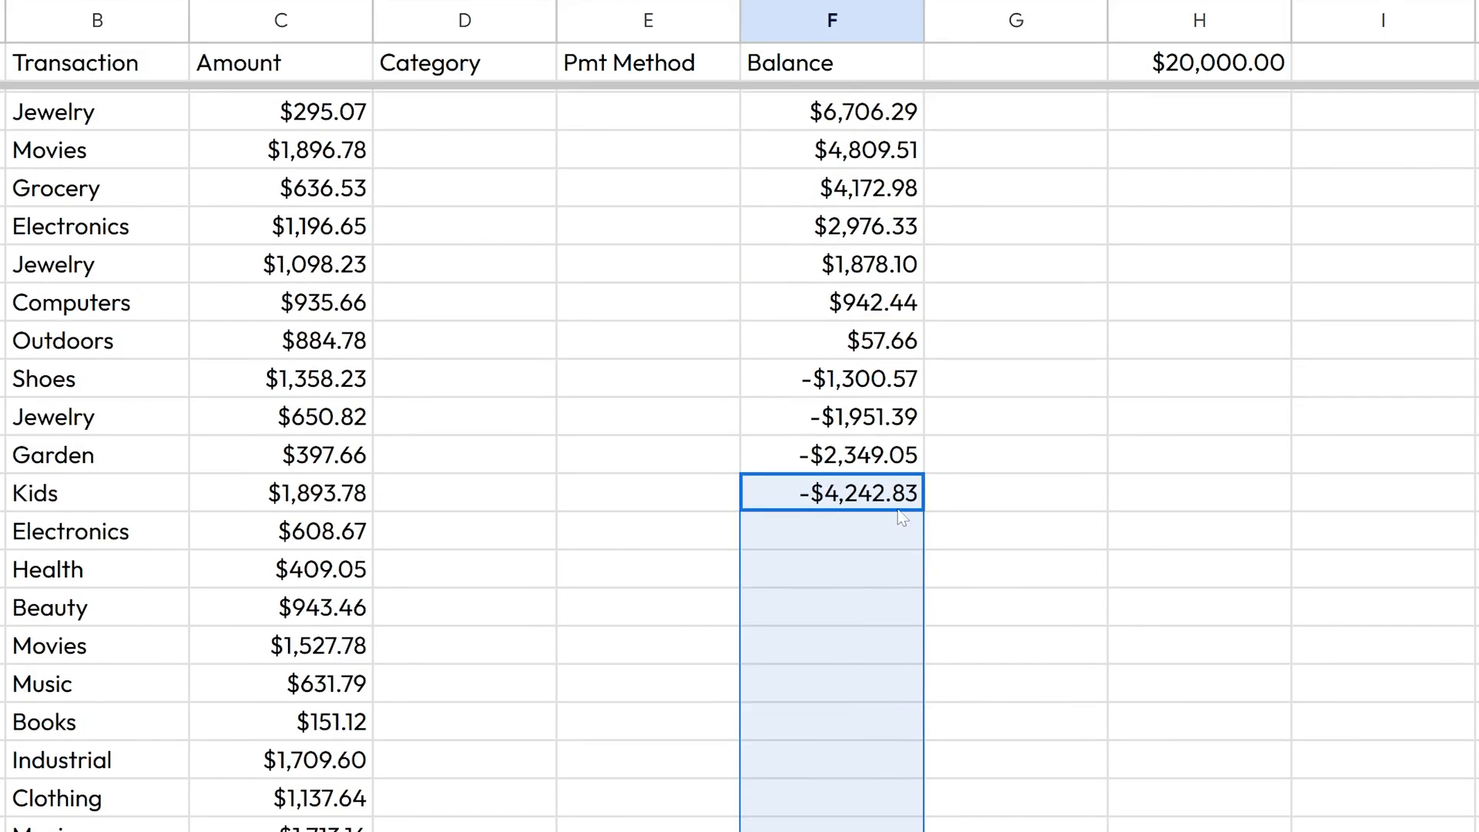
key("ctrl+d")
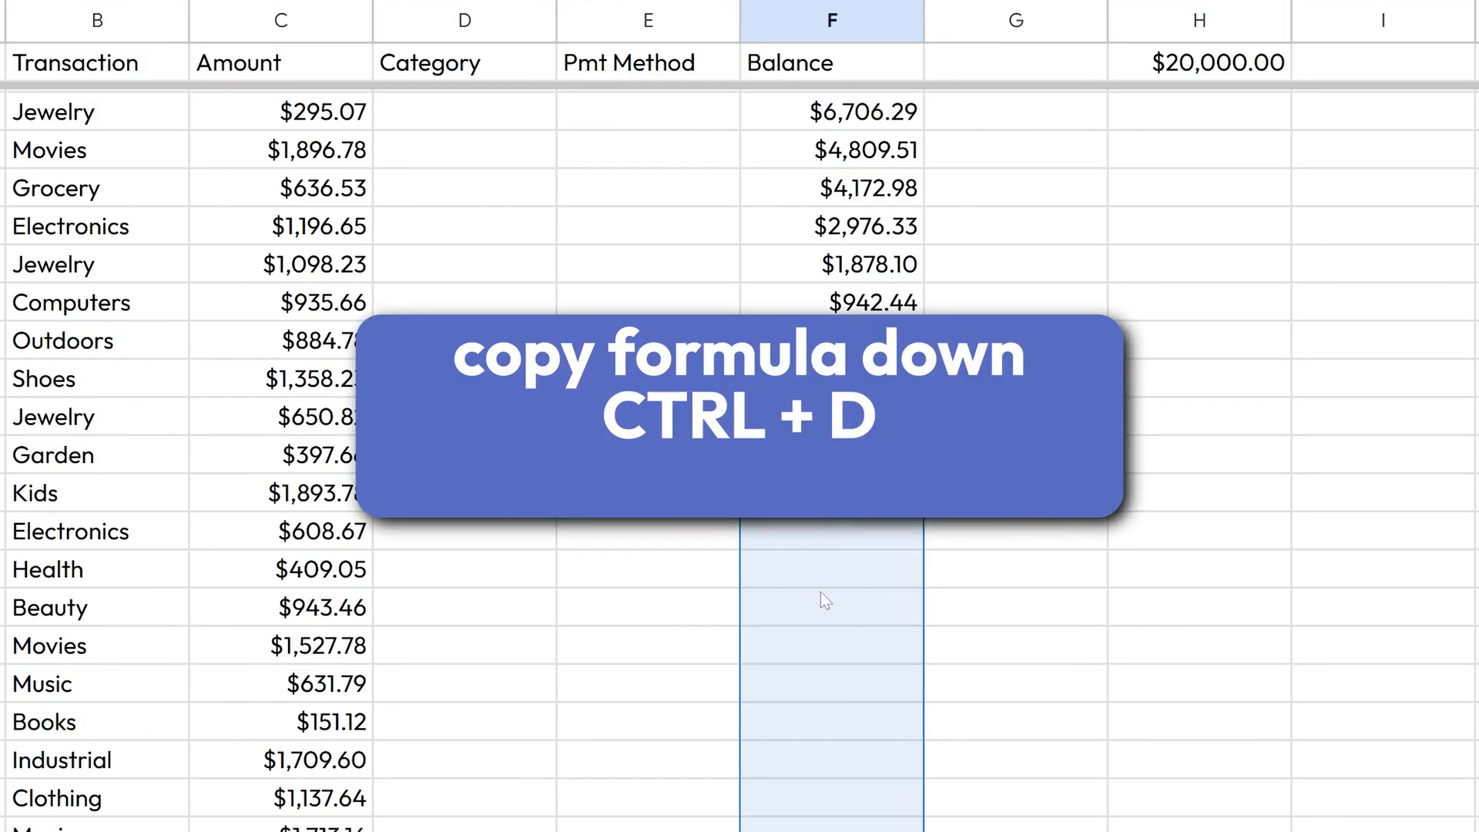
key("ctrl+d")
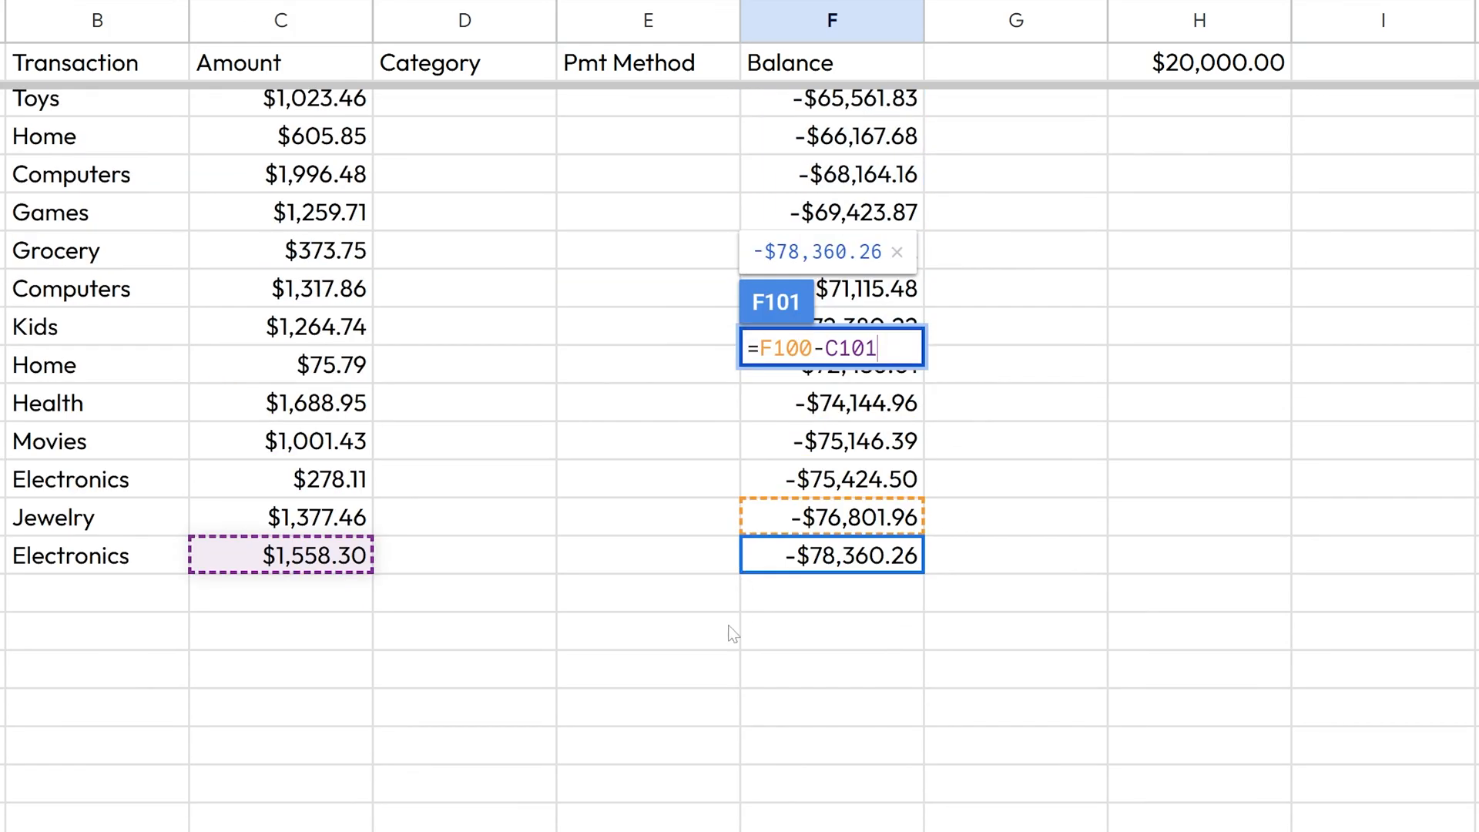
mouse_move(801, 411)
type("Big Spender")
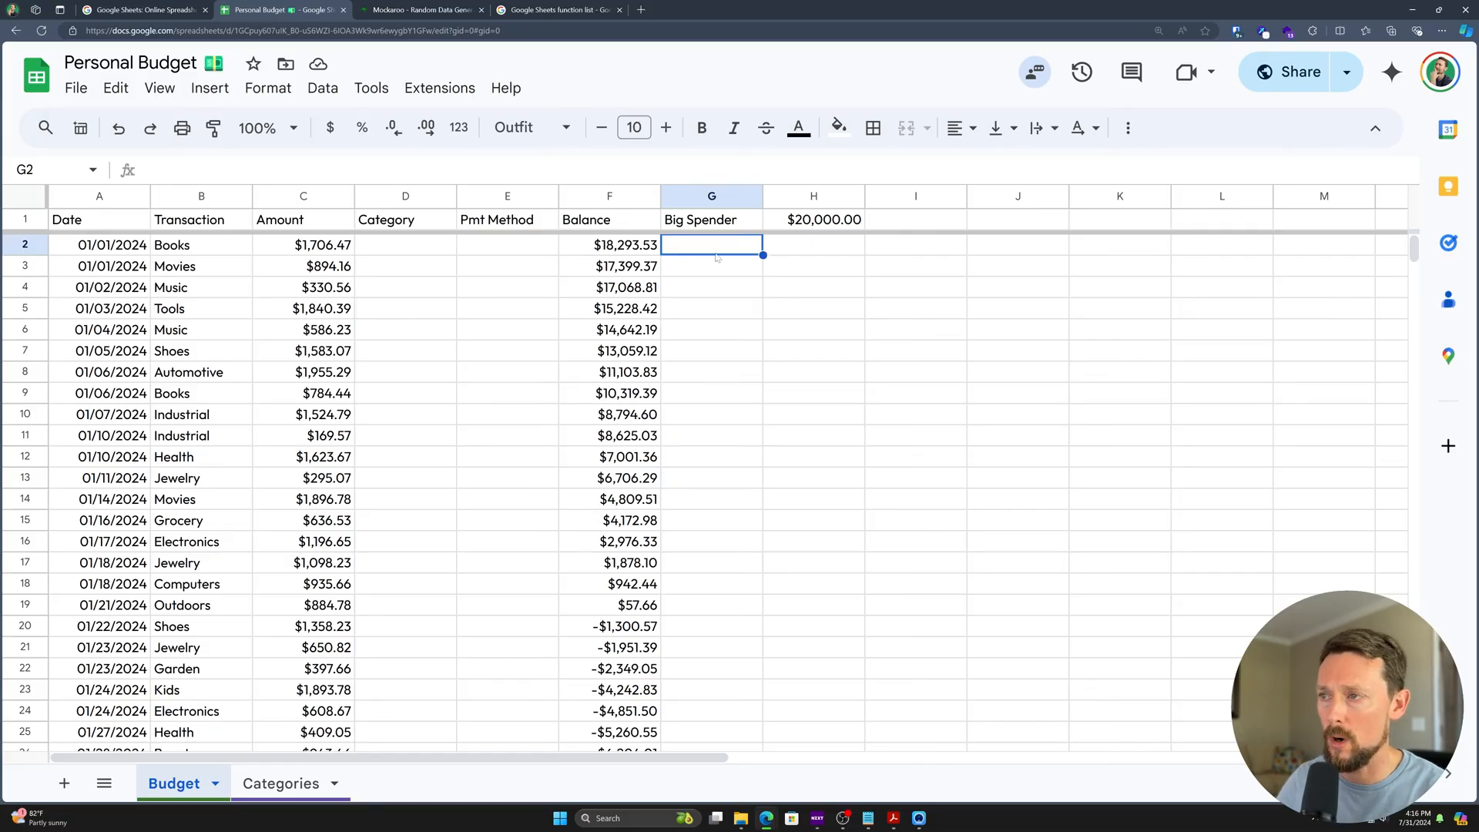
- Start an IF formula in the first Big Spender cell, G2
type("=")
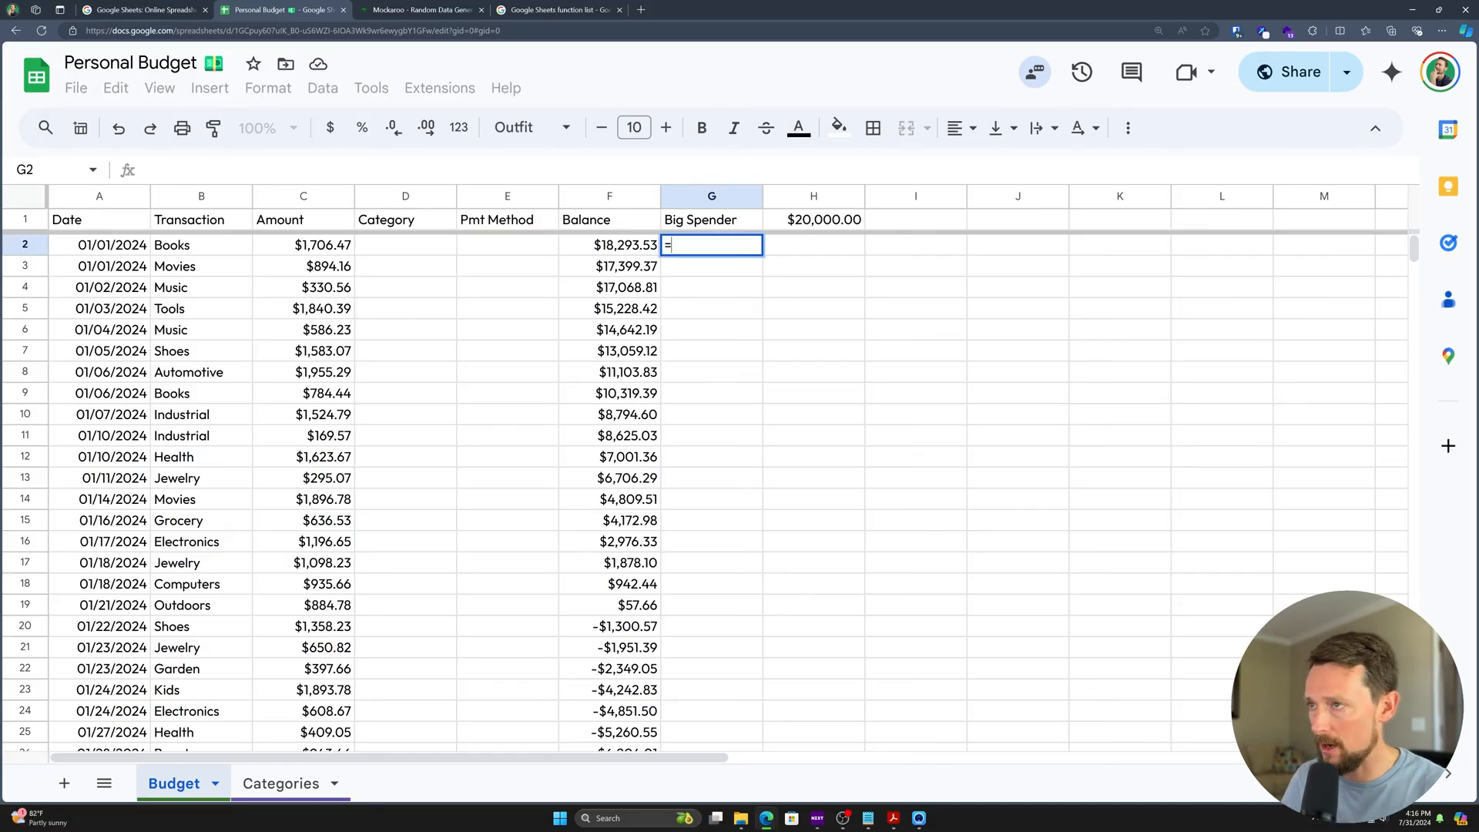
type("if")
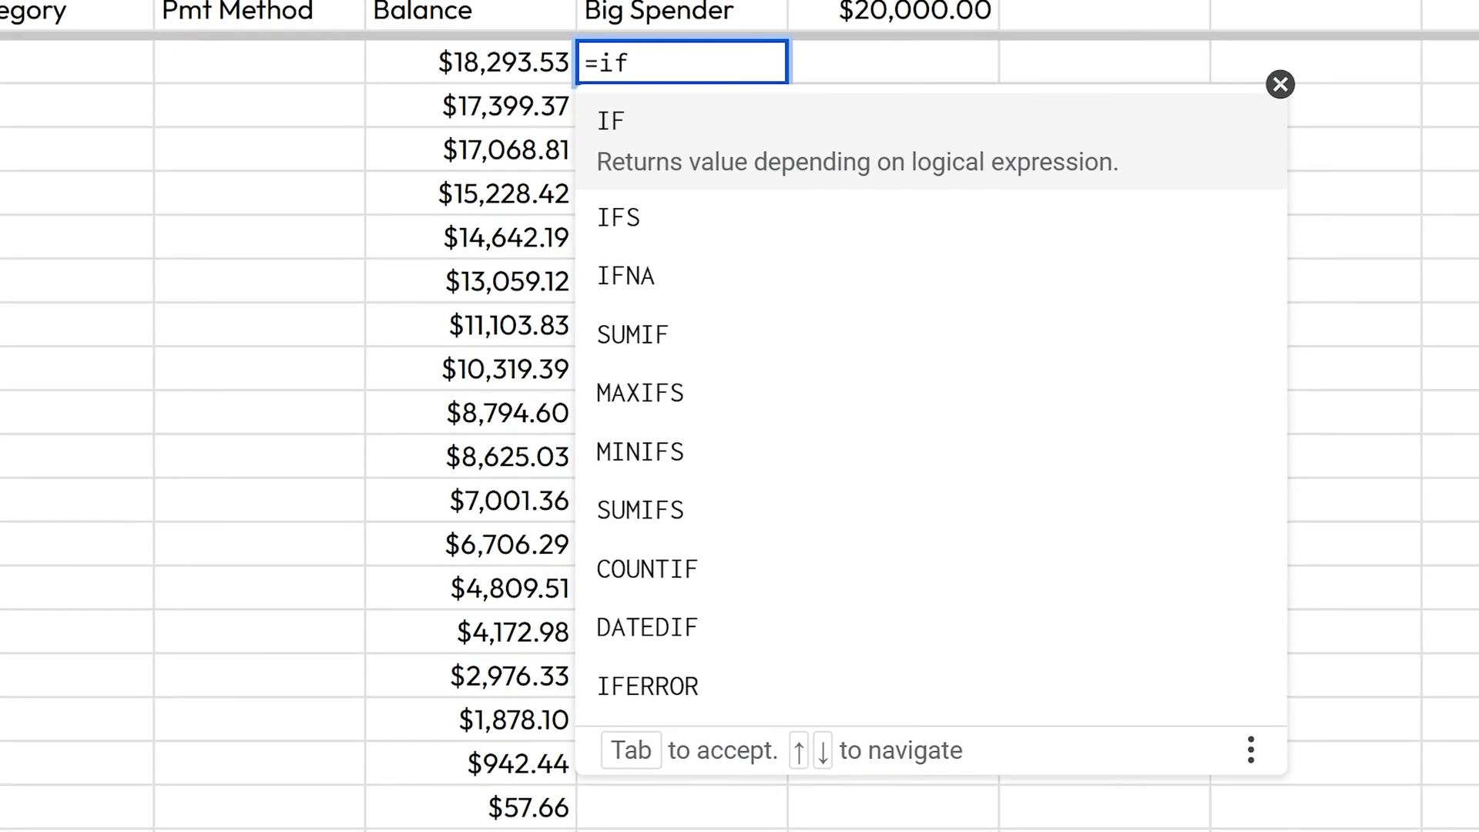
key("Tab")
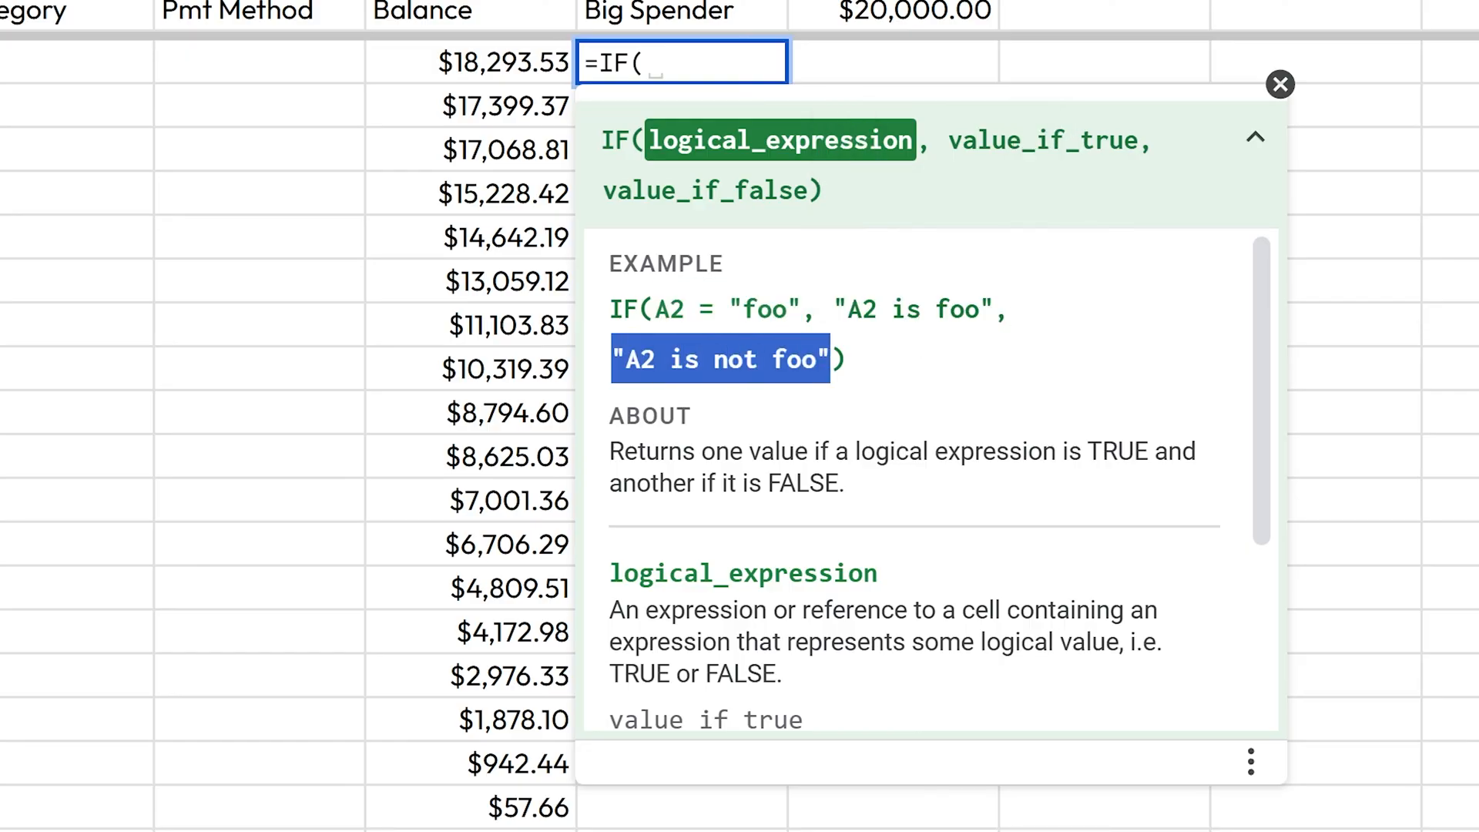
mouse_move(876, 221)
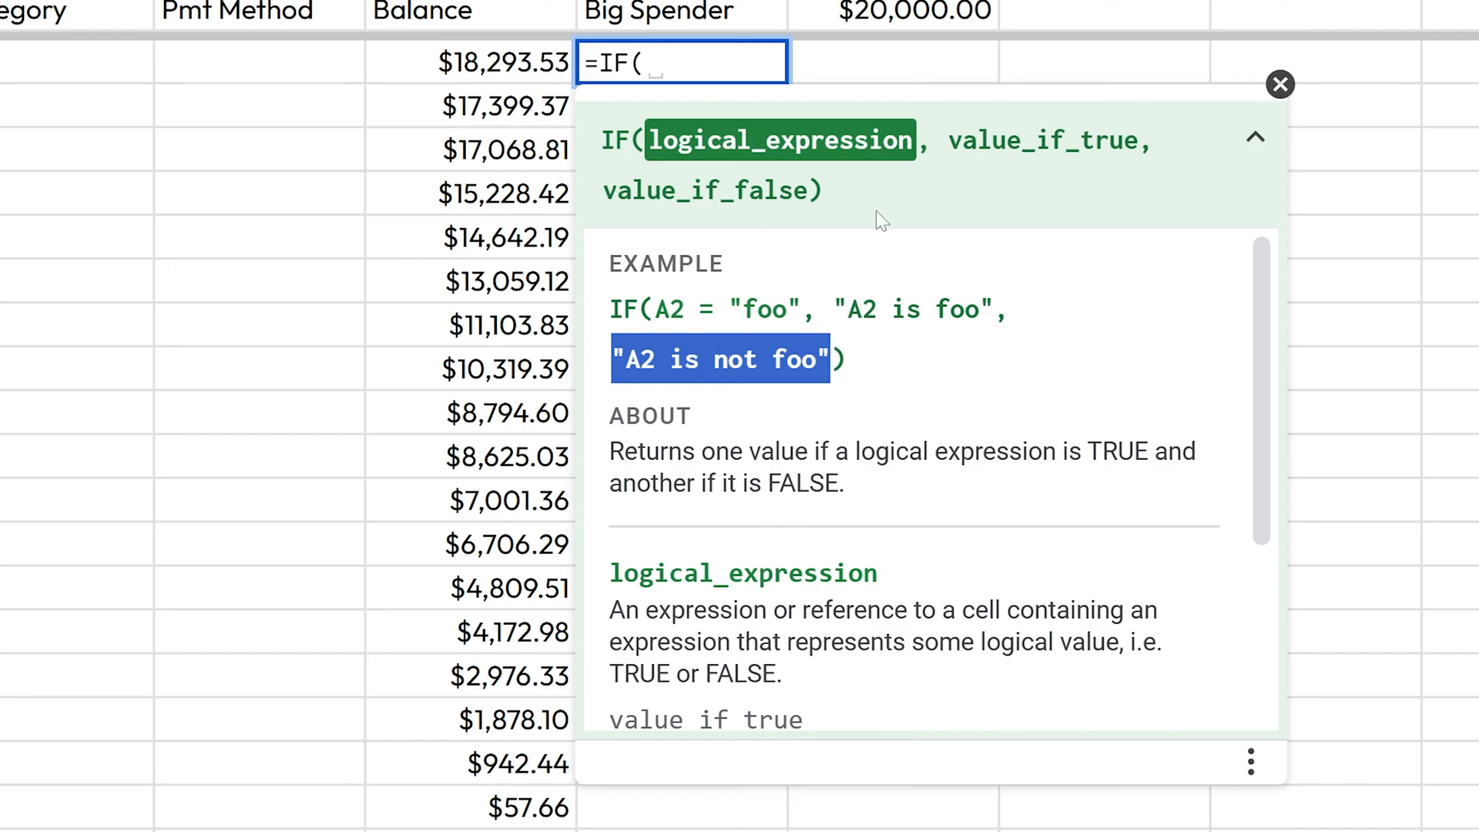
mouse_move(987, 171)
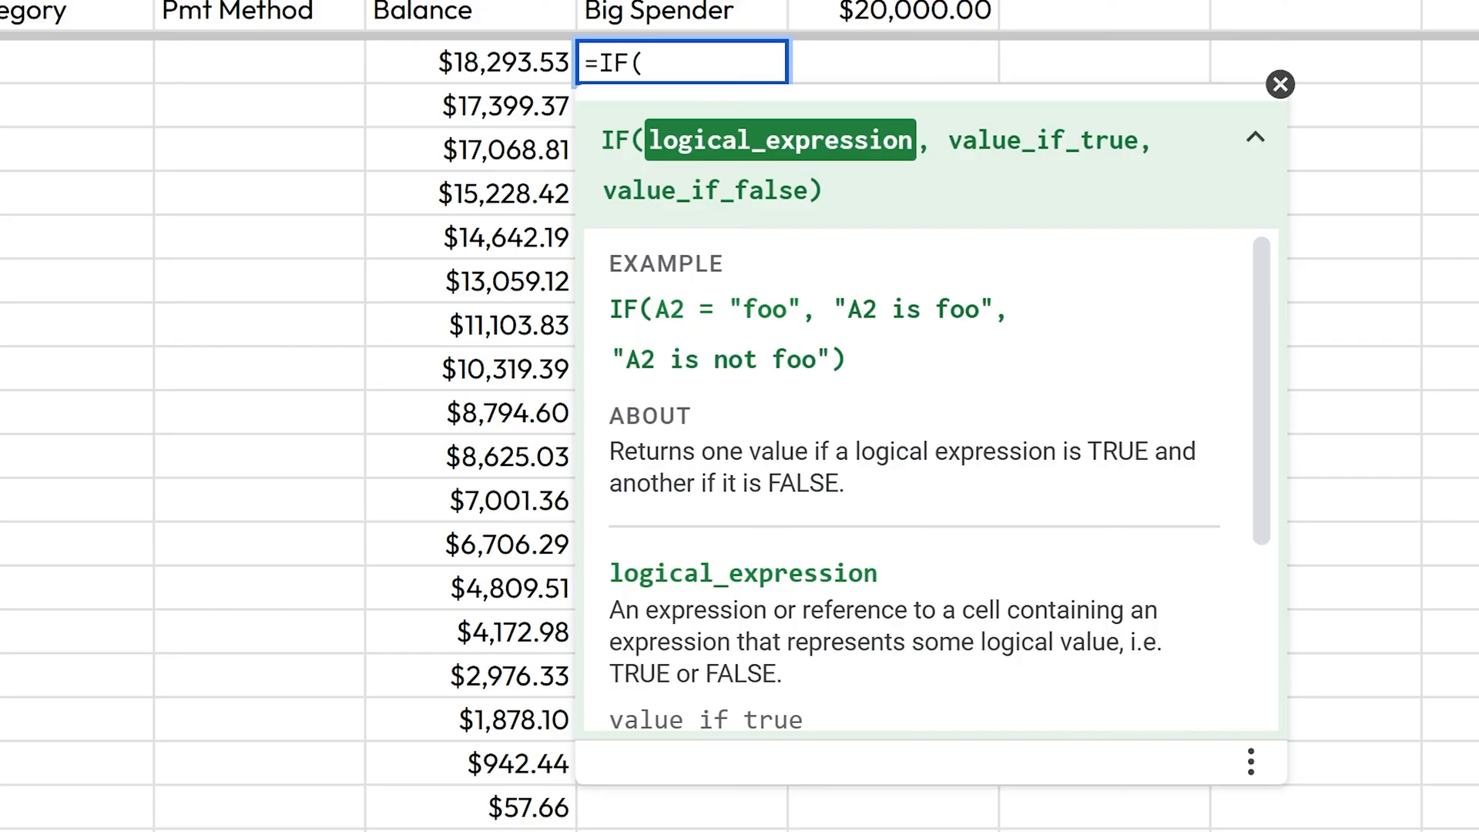
- Complete =IF(C2>1000,"Big Spender","Not Much") in G2
left_click(106, 62)
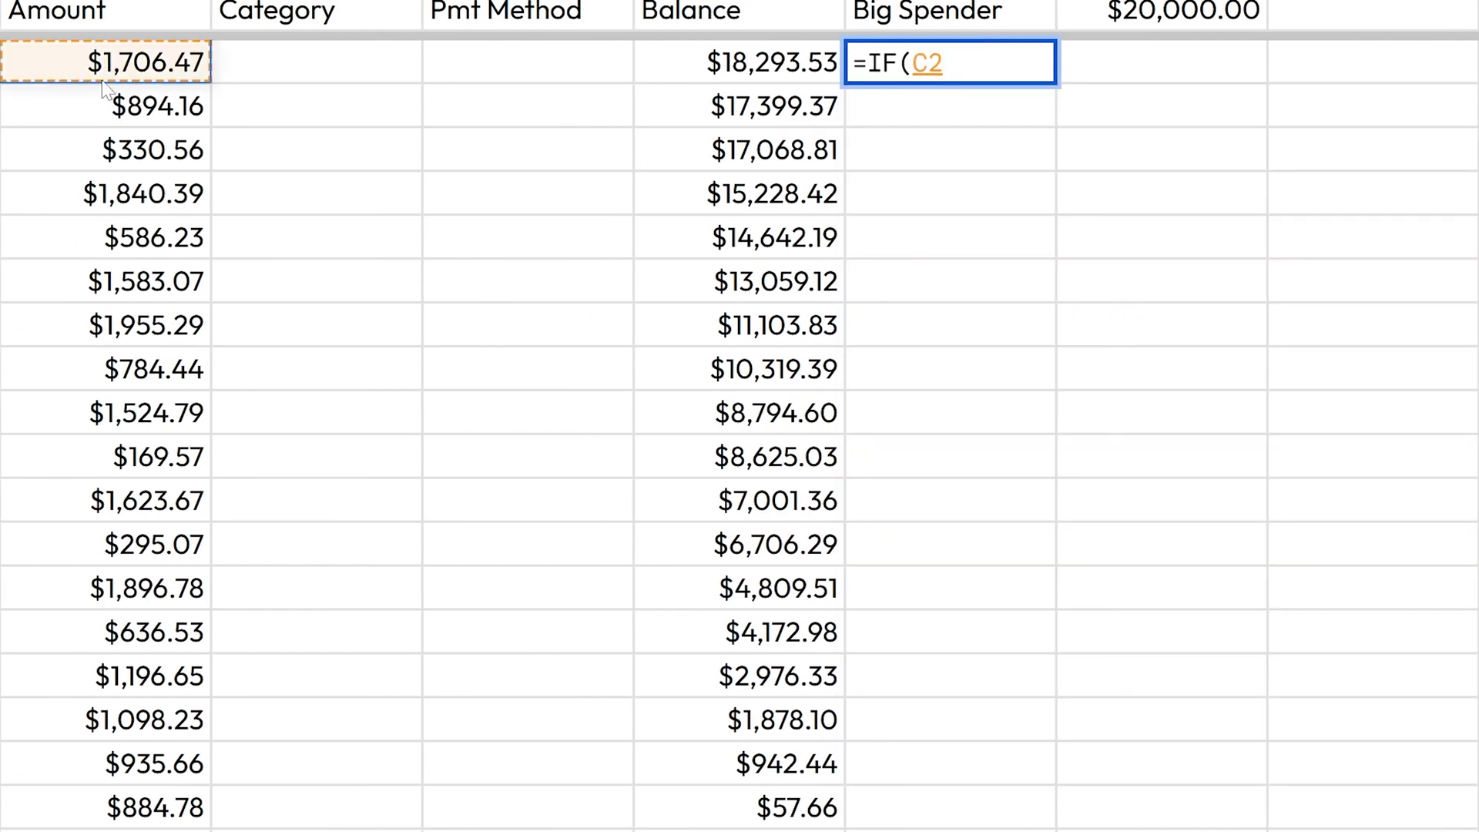
type(">")
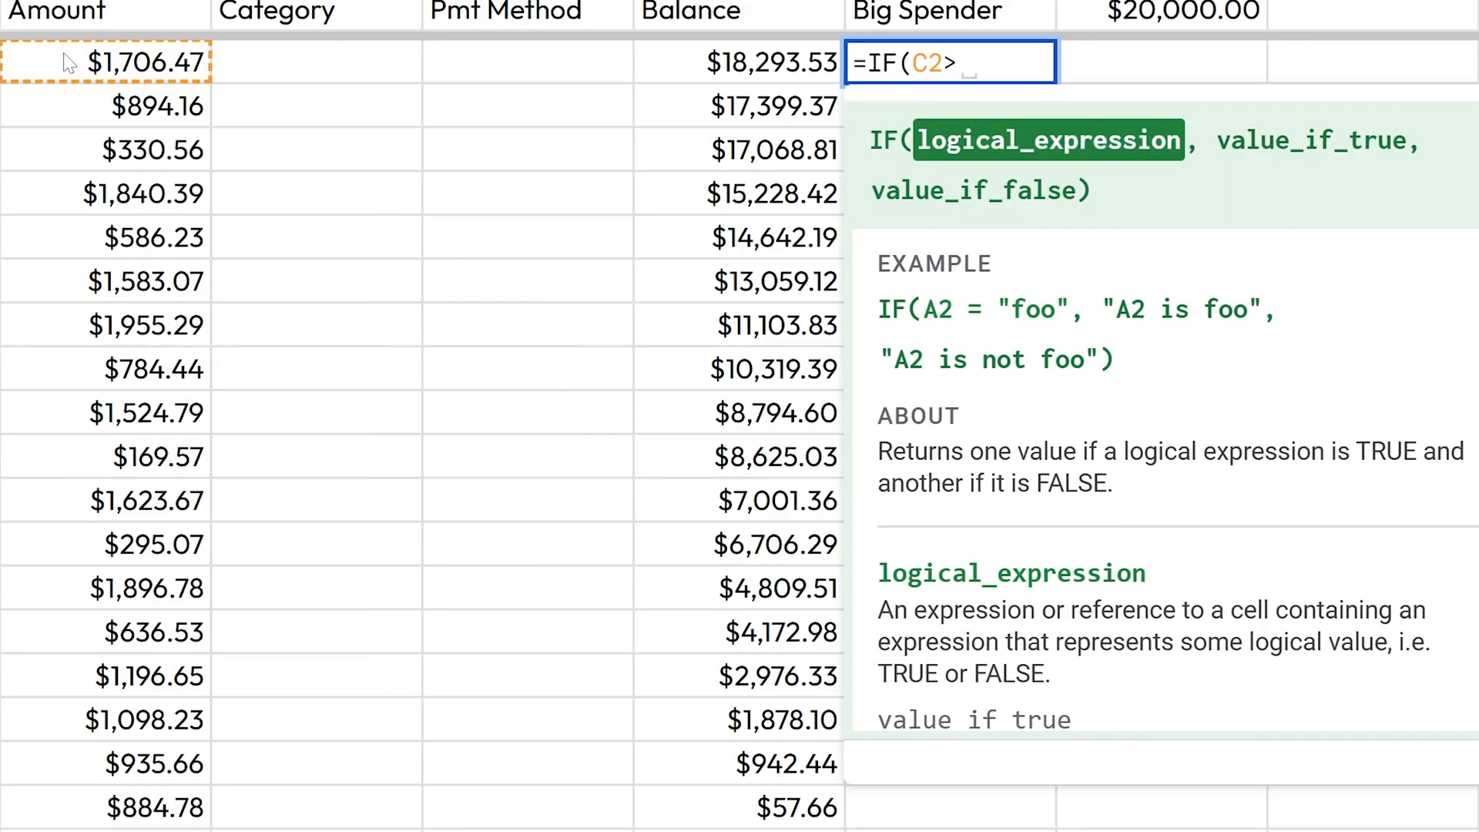
type("1000,")
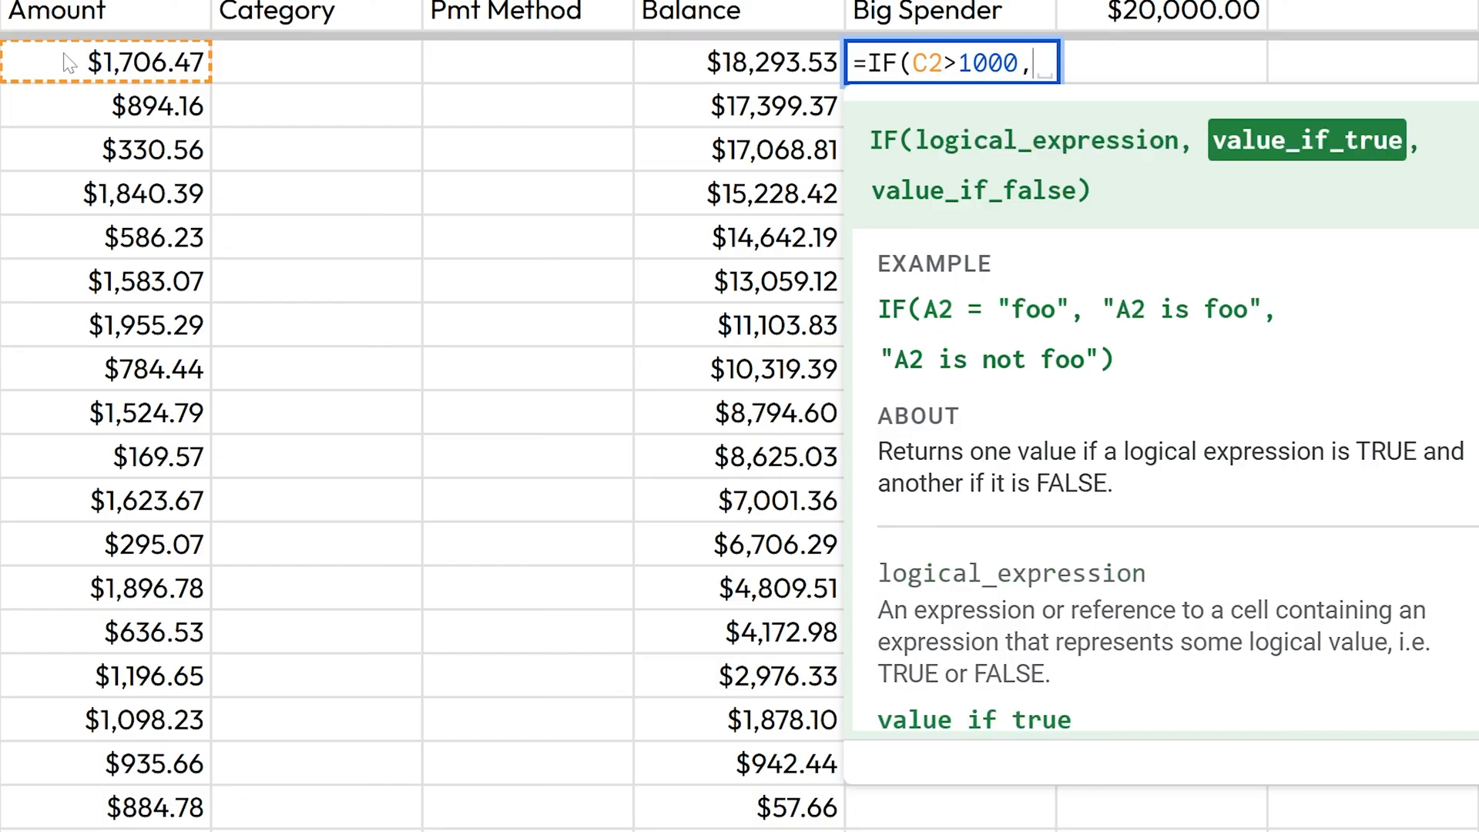
type("\"Big Sp")
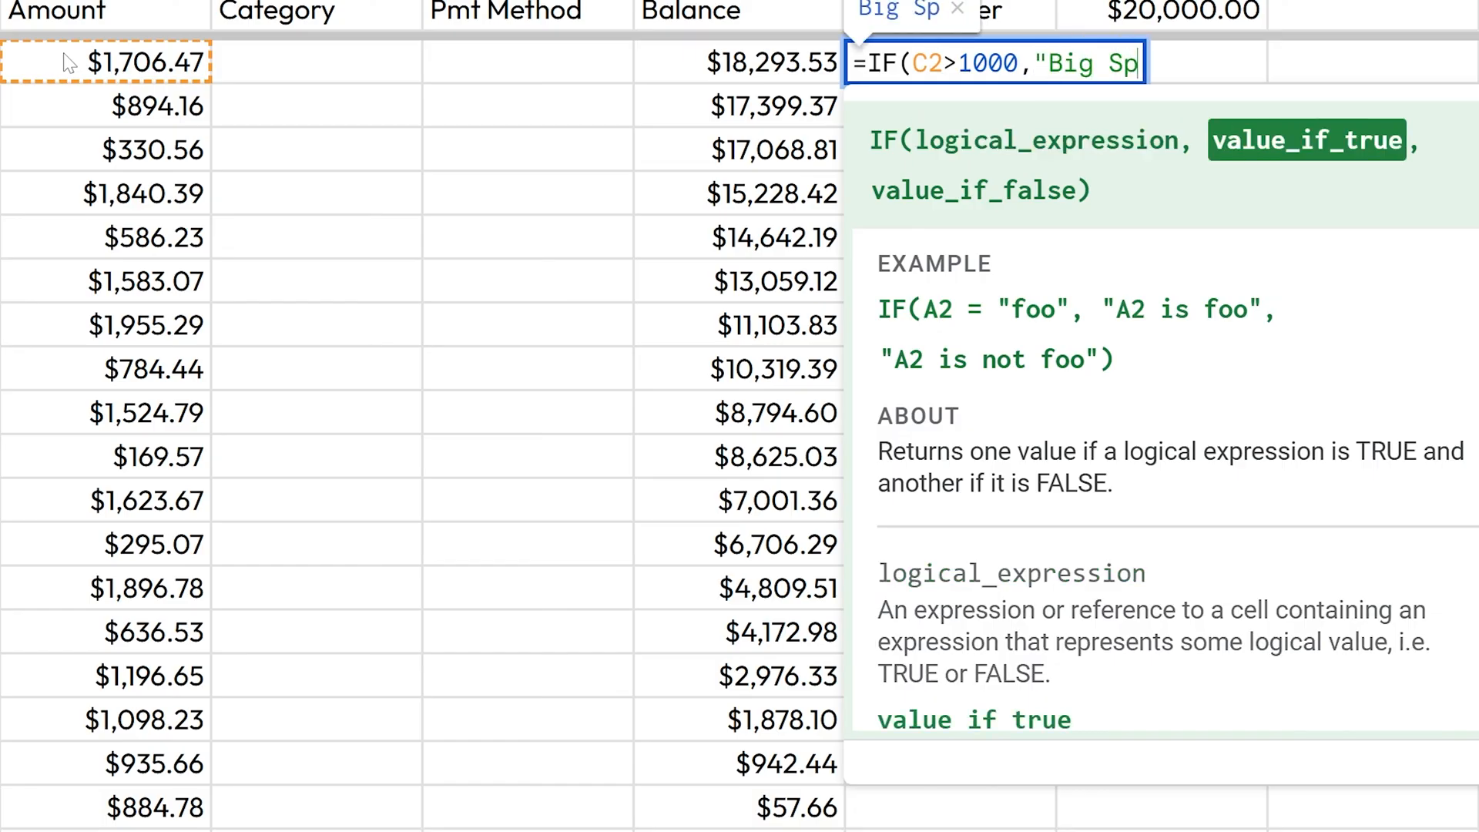
type("ender")
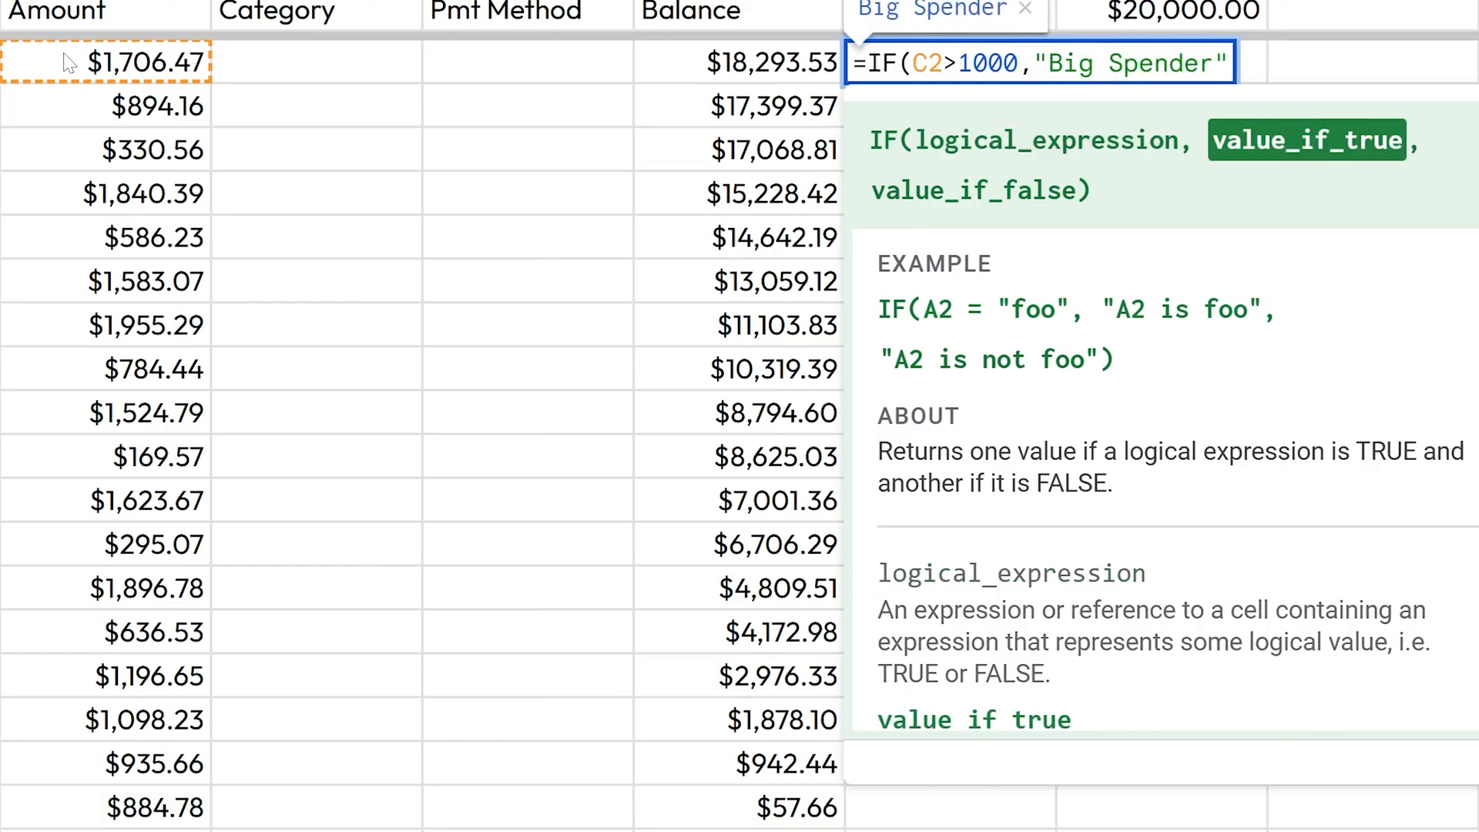
type(",")
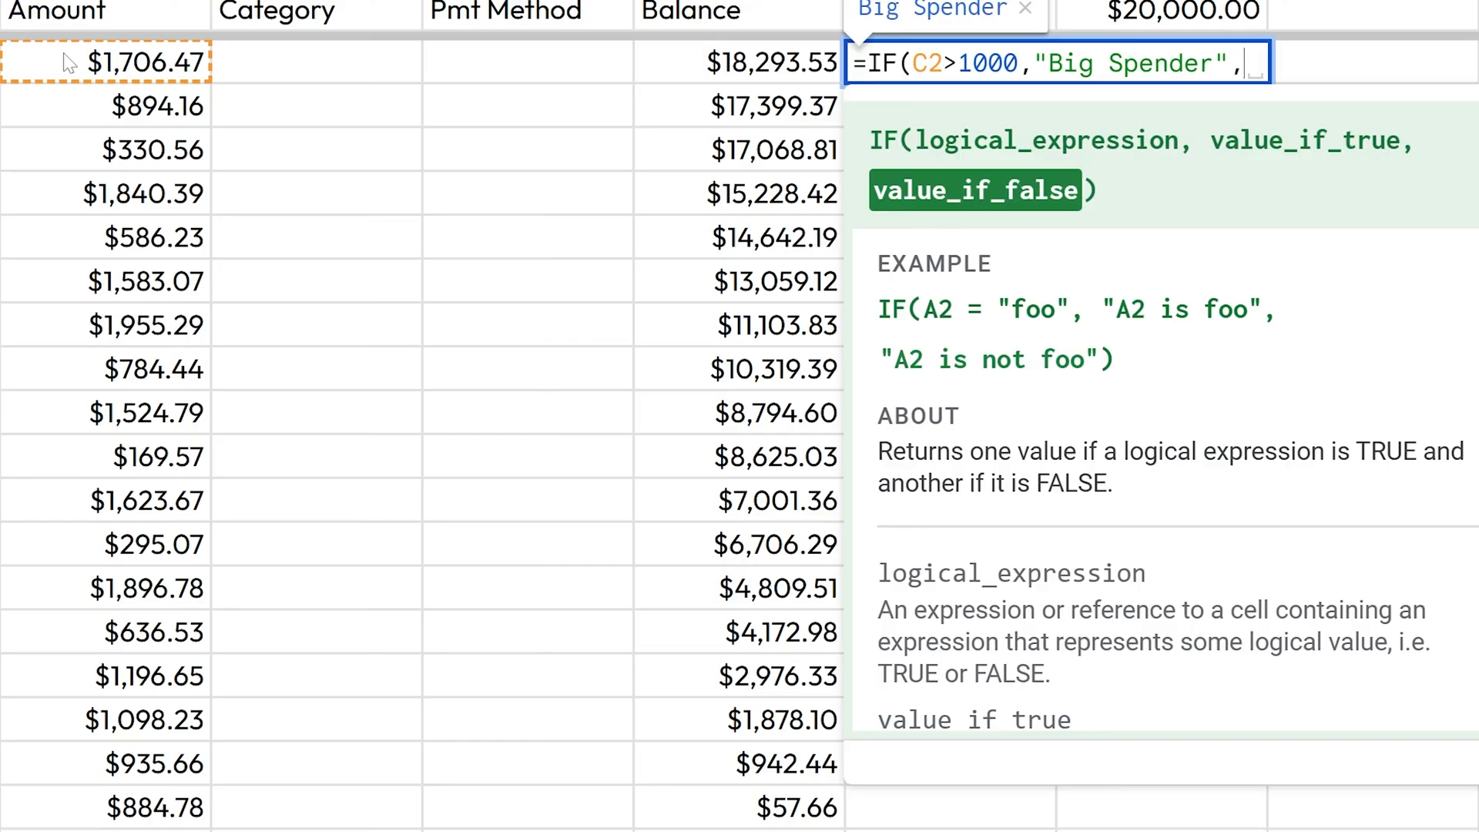
type("\"Not Much\")")
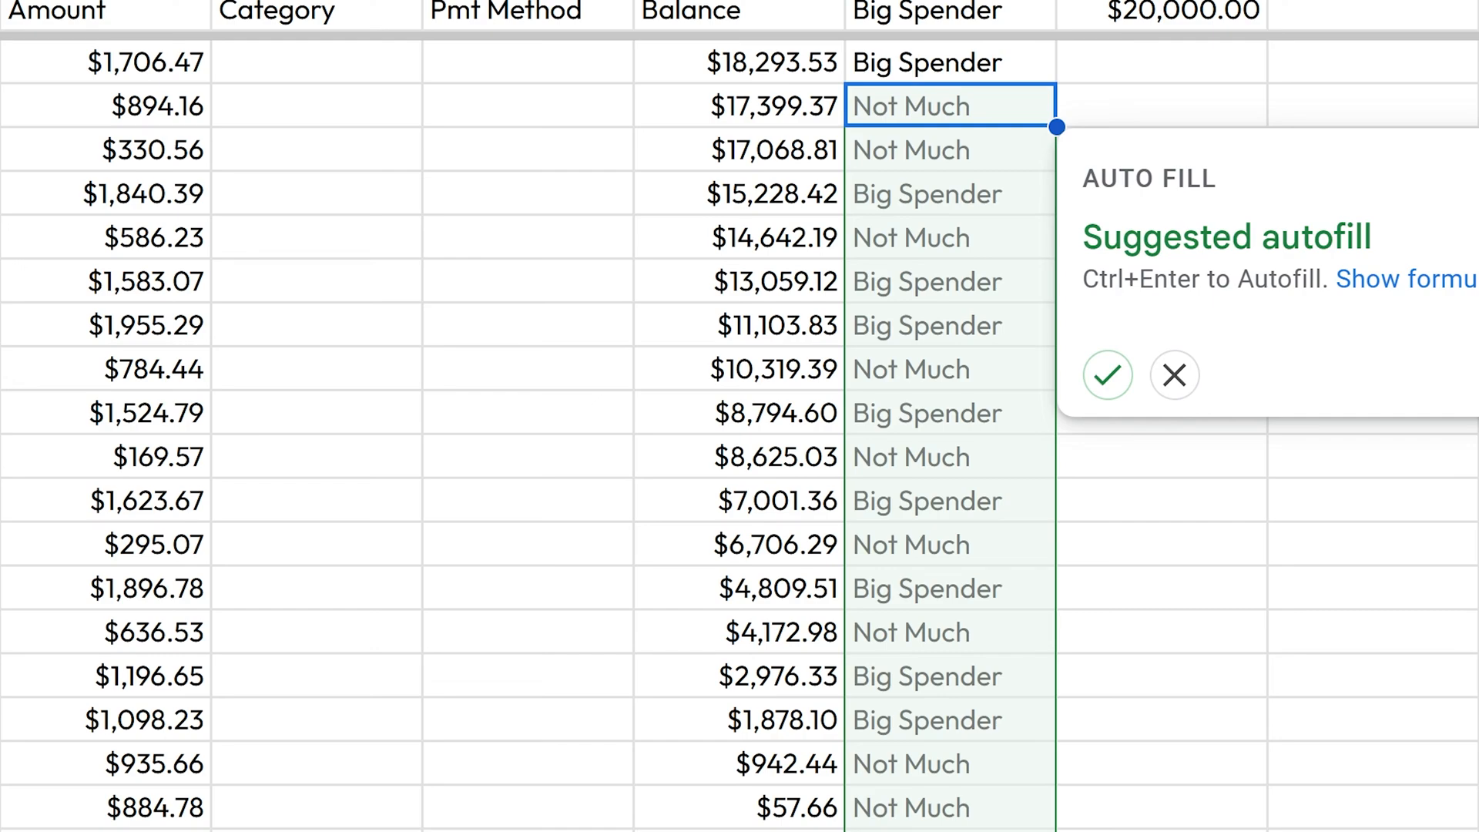
mouse_move(667, 490)
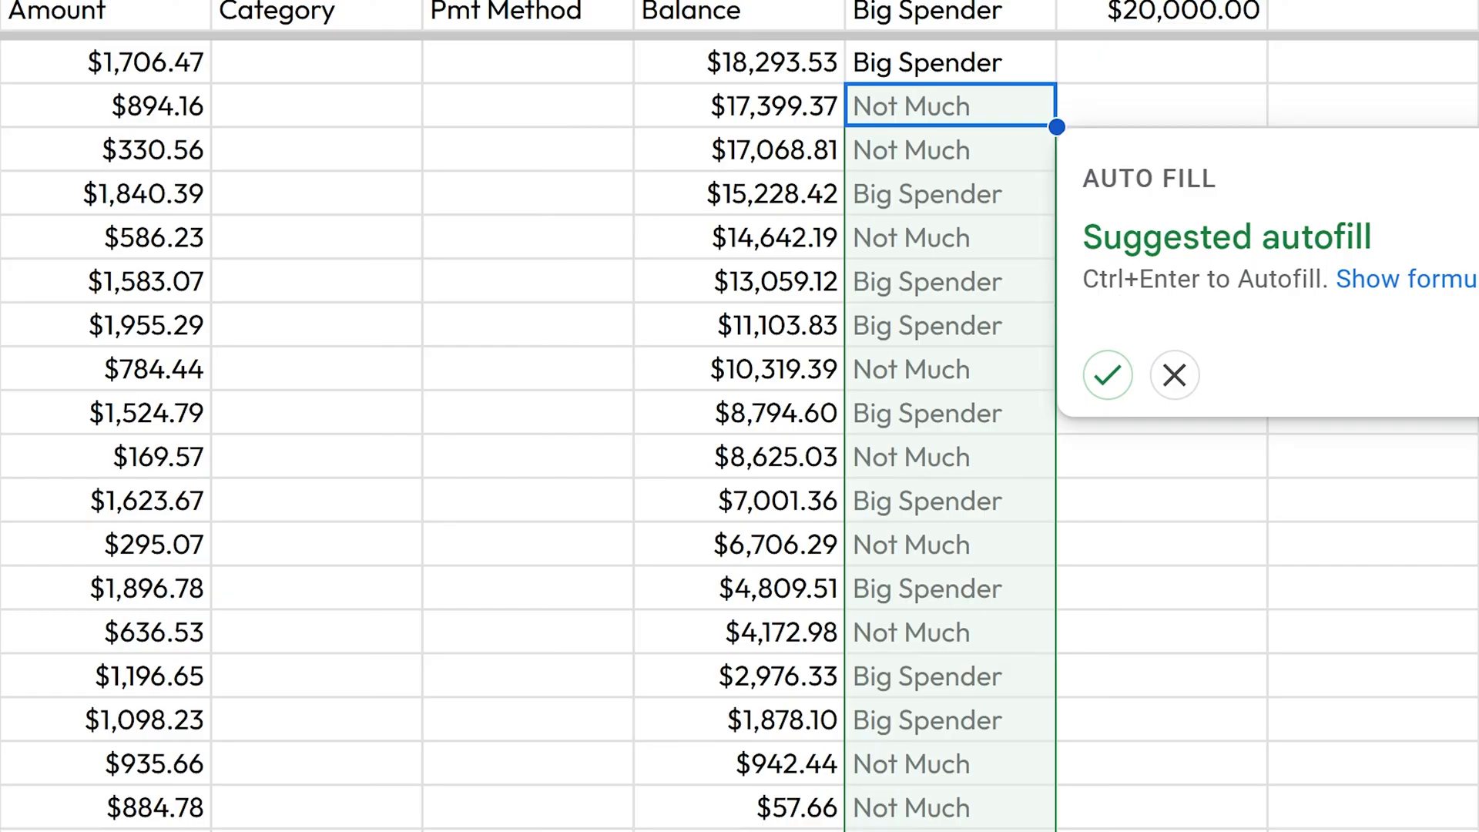
mouse_move(1071, 159)
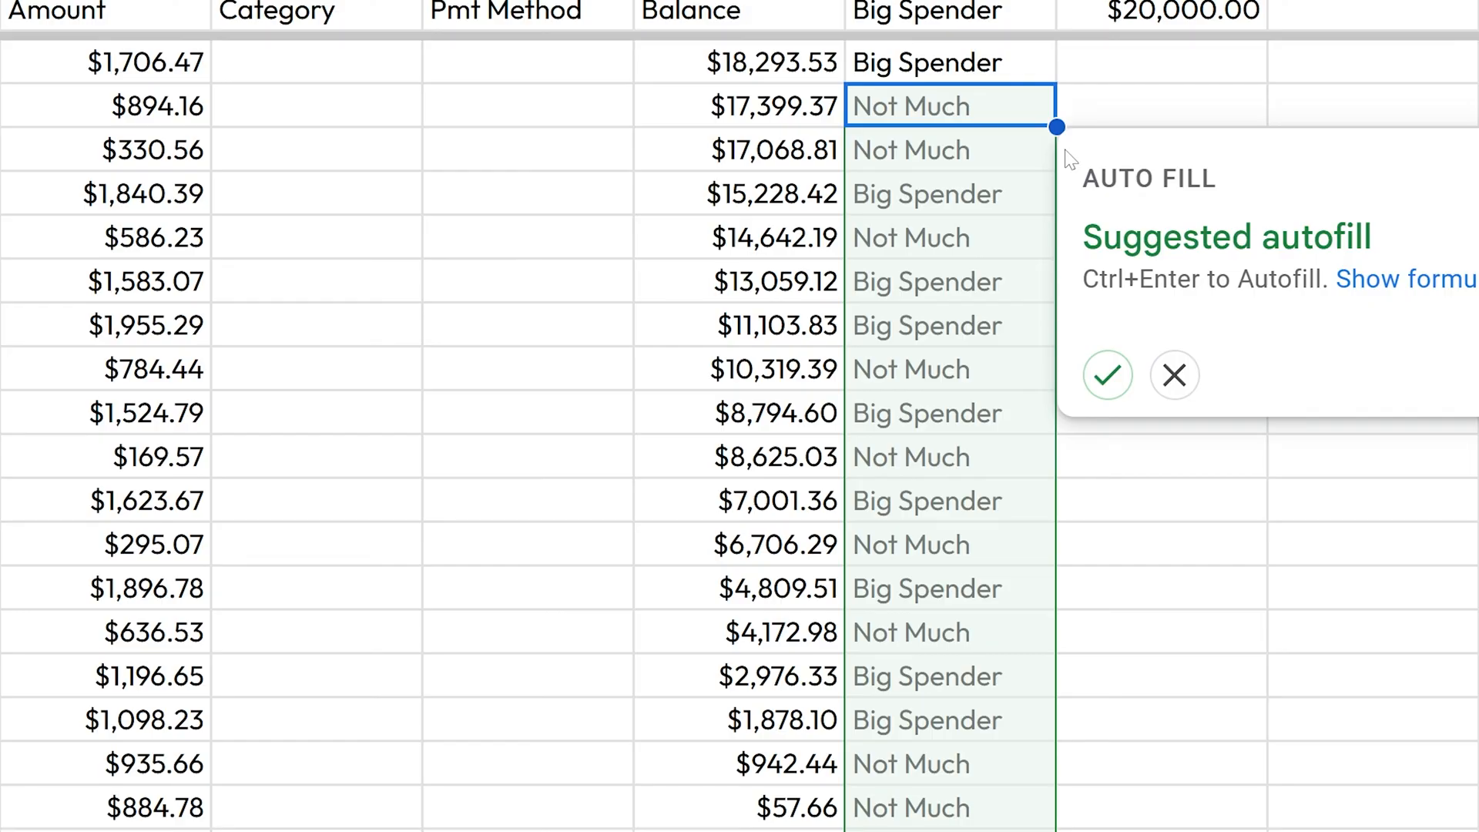
- Accept the suggested autofill so every row gets its Big Spender label
left_click(1108, 374)
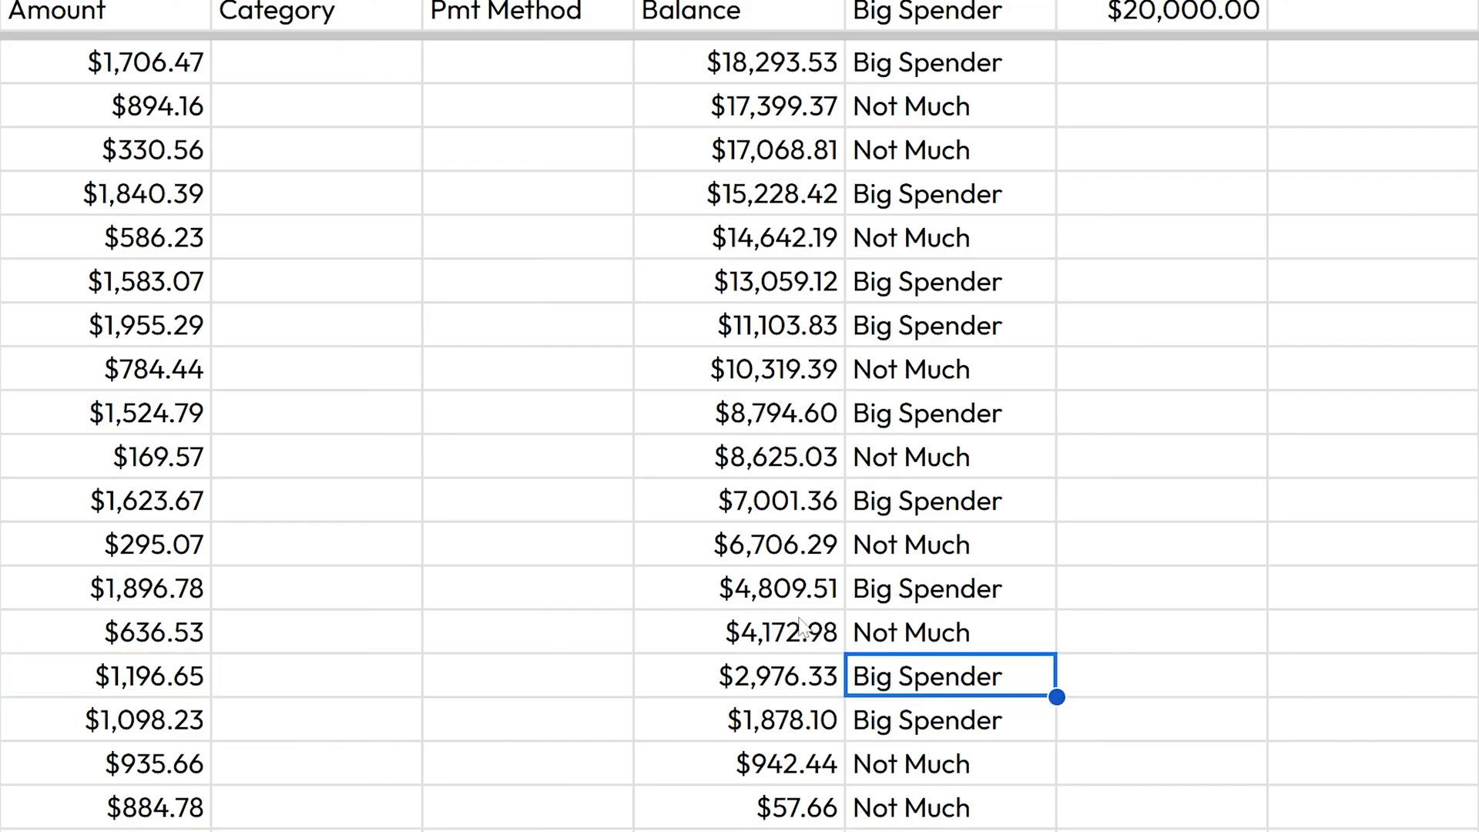
left_click(947, 62)
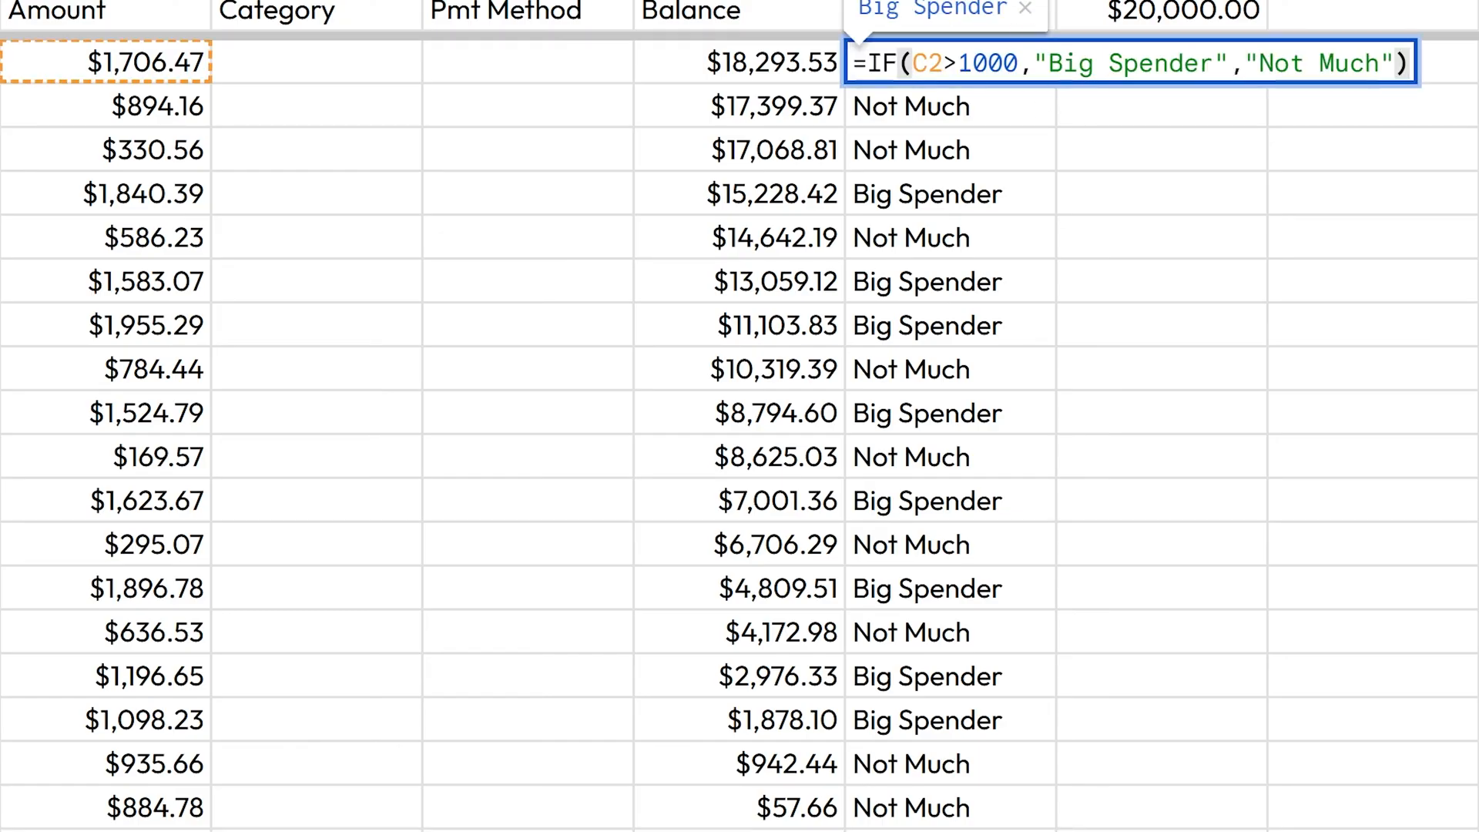
mouse_move(1000, 165)
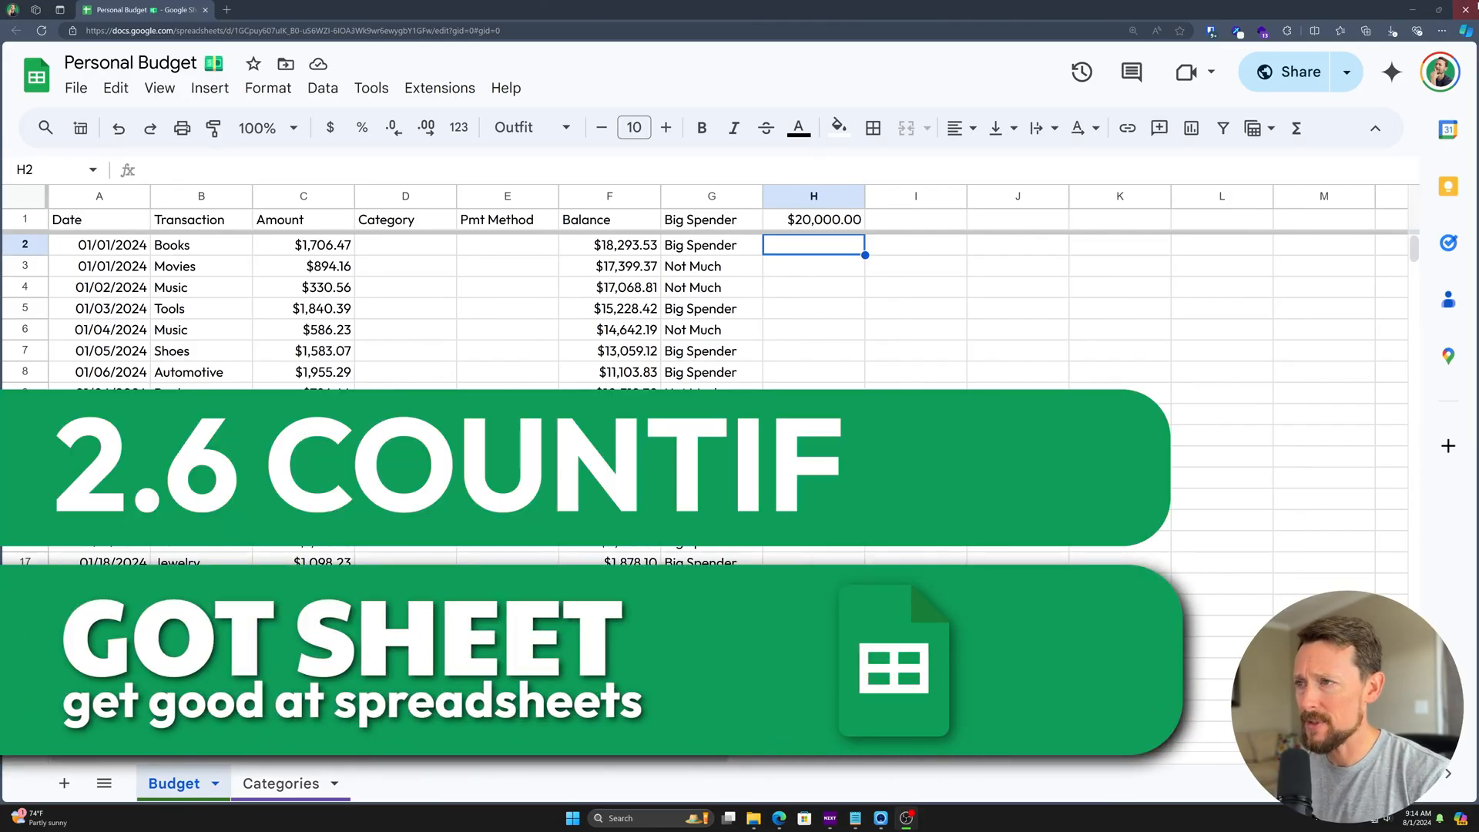
- Start an =if formula in H2 and browse the IF, SUMIF and COUNTIF suggestions
type("=if")
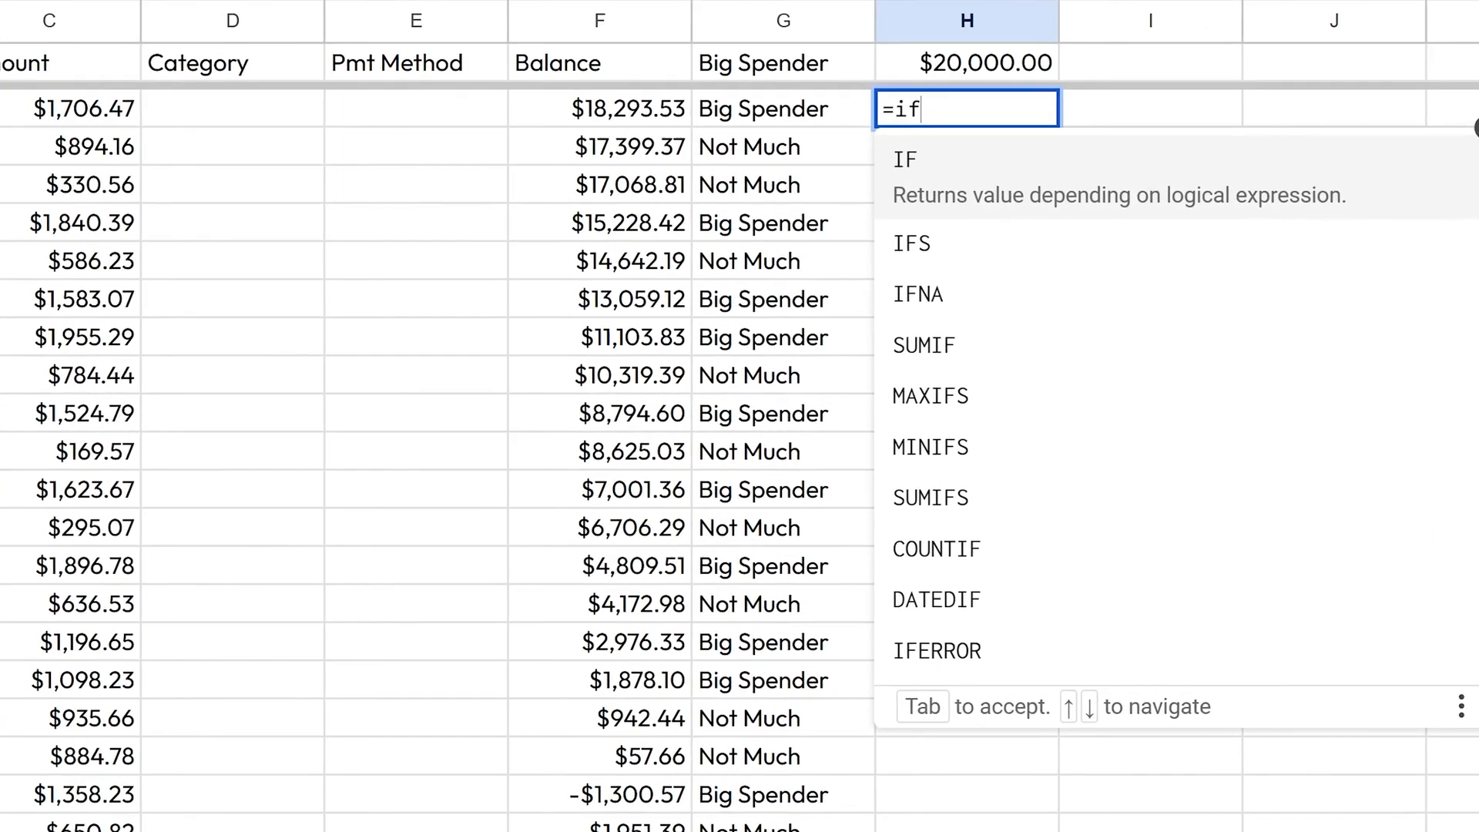
key("down")
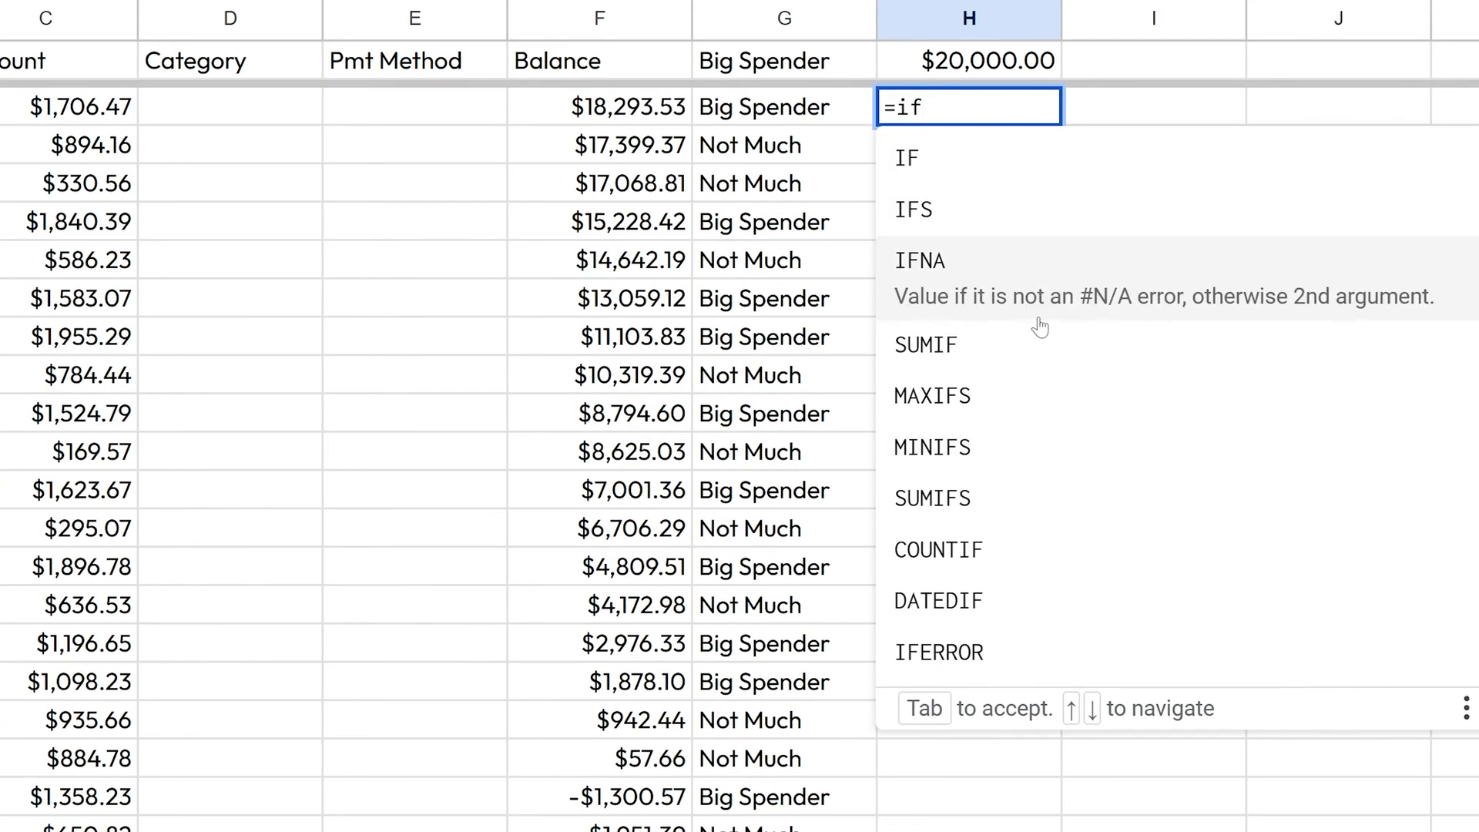
mouse_move(1060, 475)
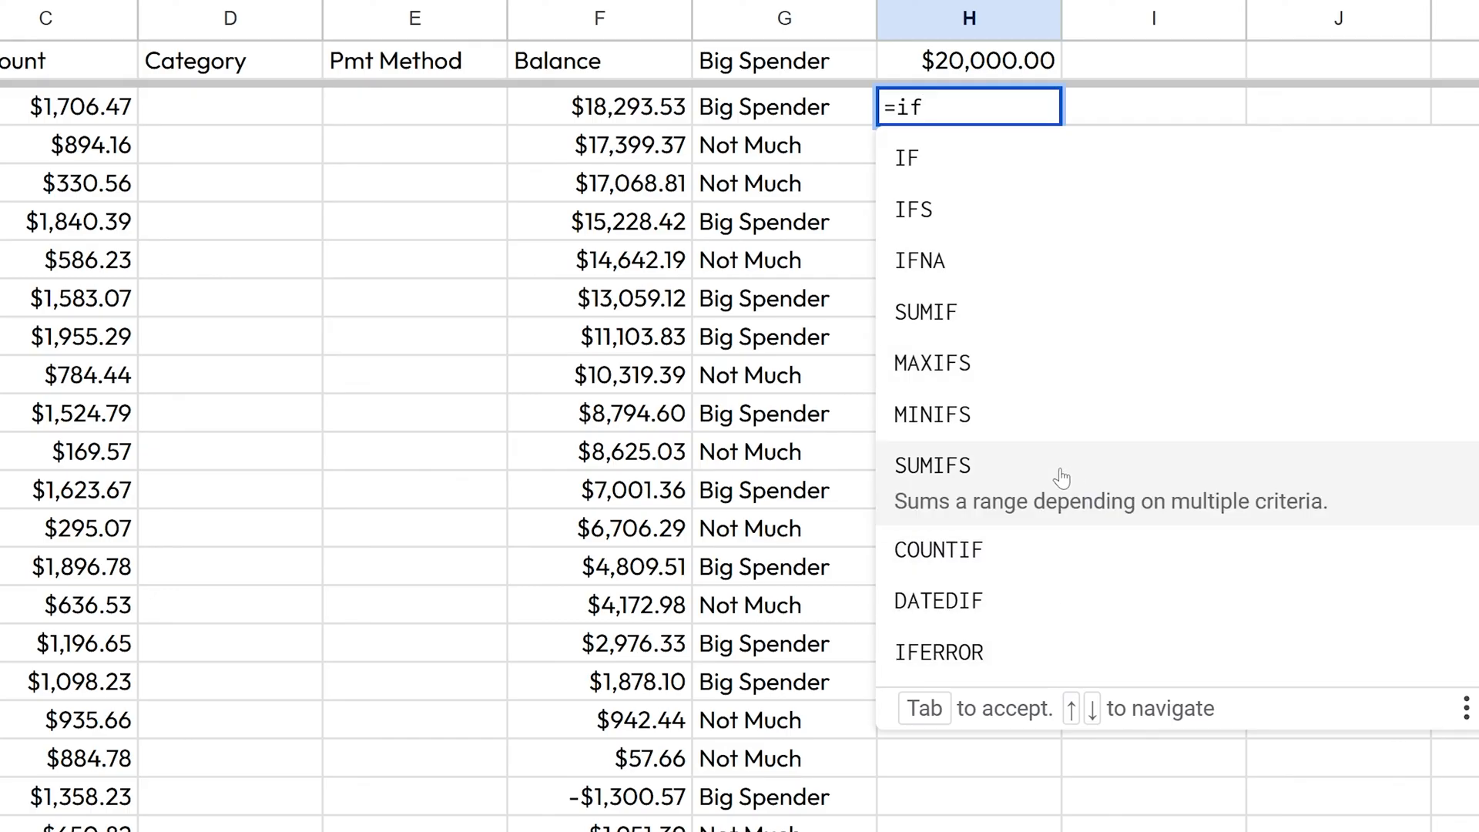
mouse_move(1192, 500)
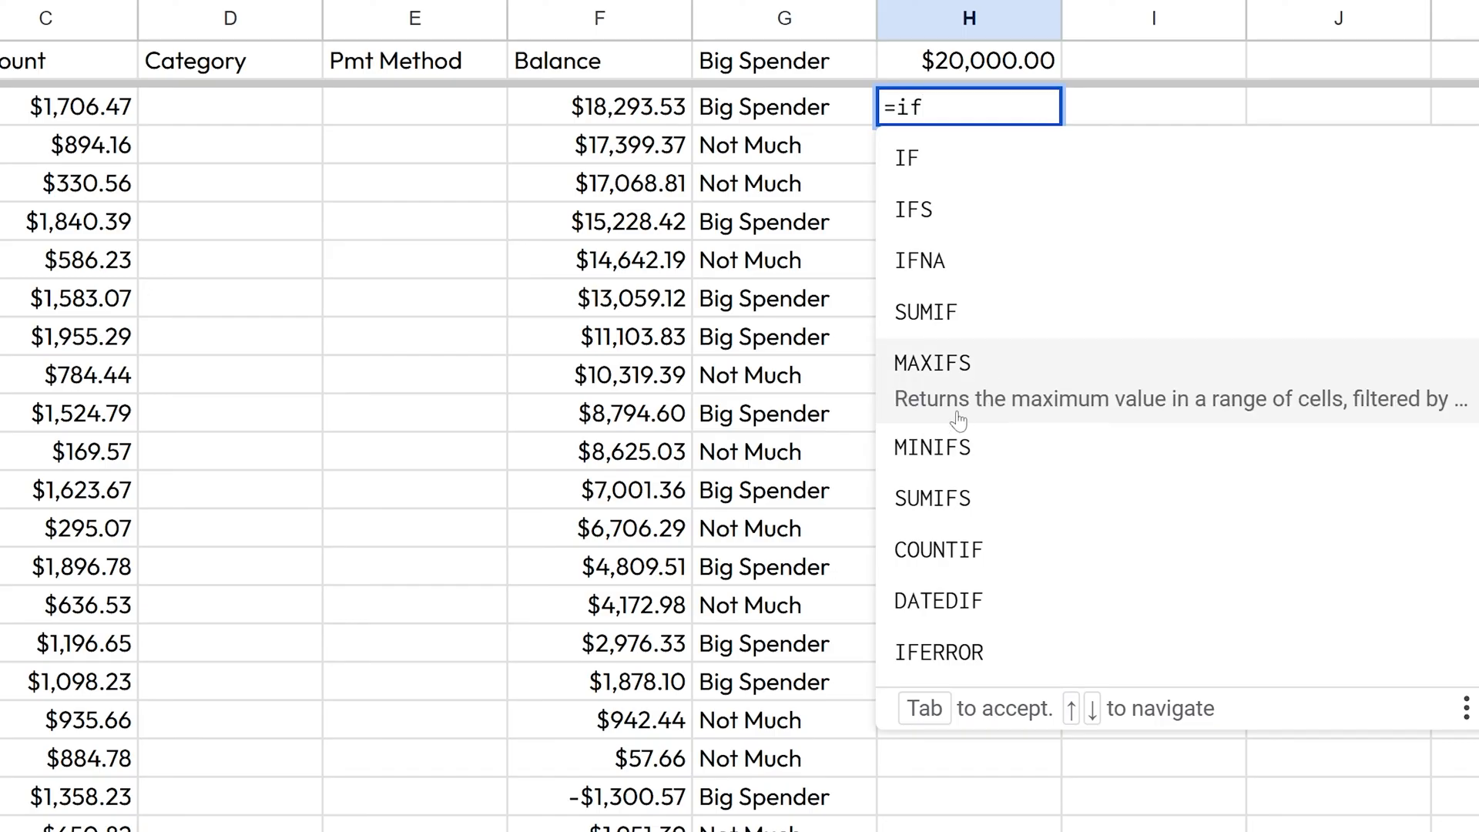
mouse_move(932, 465)
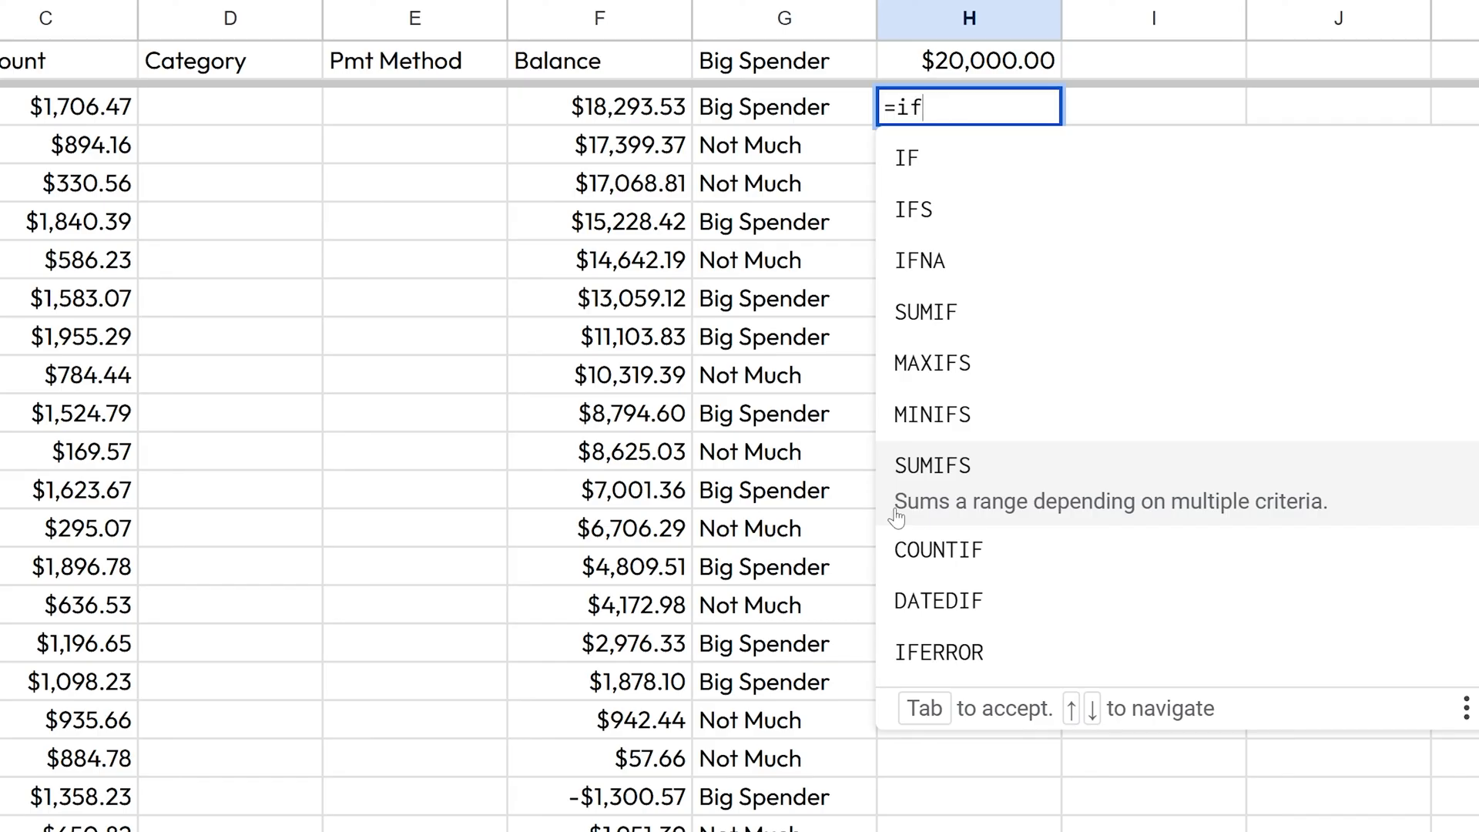
mouse_move(995, 282)
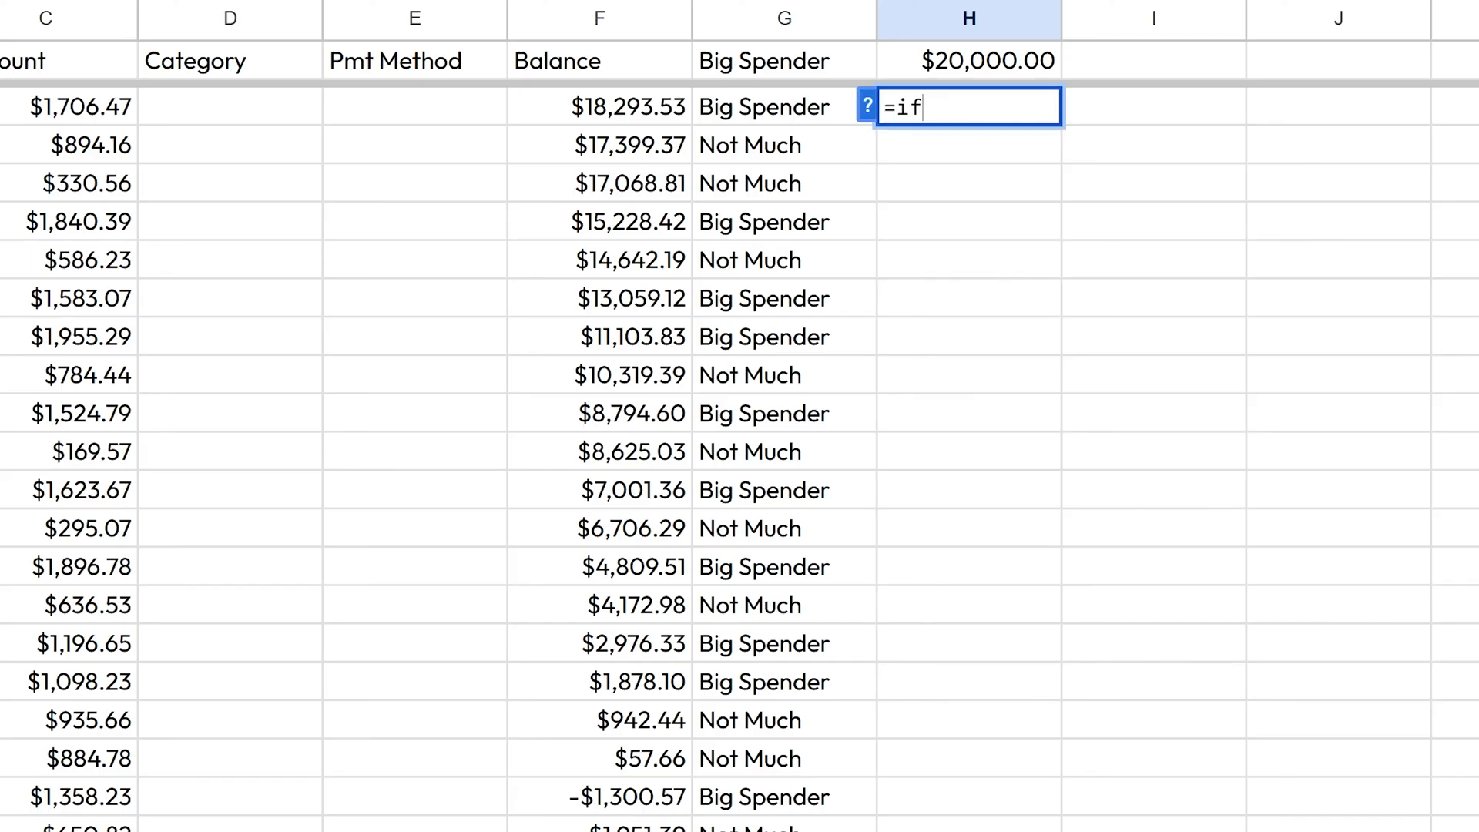
mouse_move(861, 107)
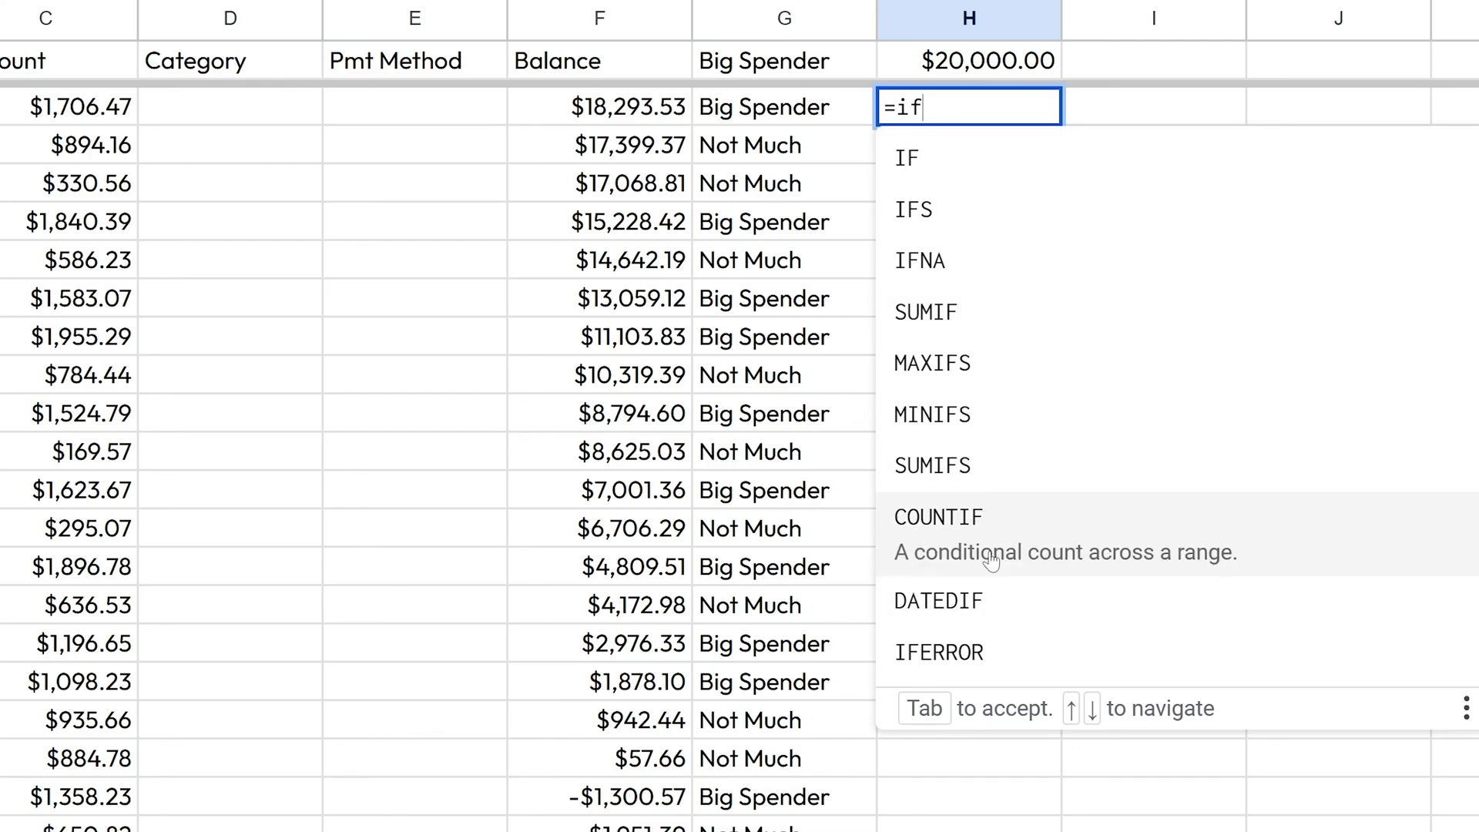
- Build a COUNTIF formula over the range C2:C, entered first with only the range
left_click(939, 518)
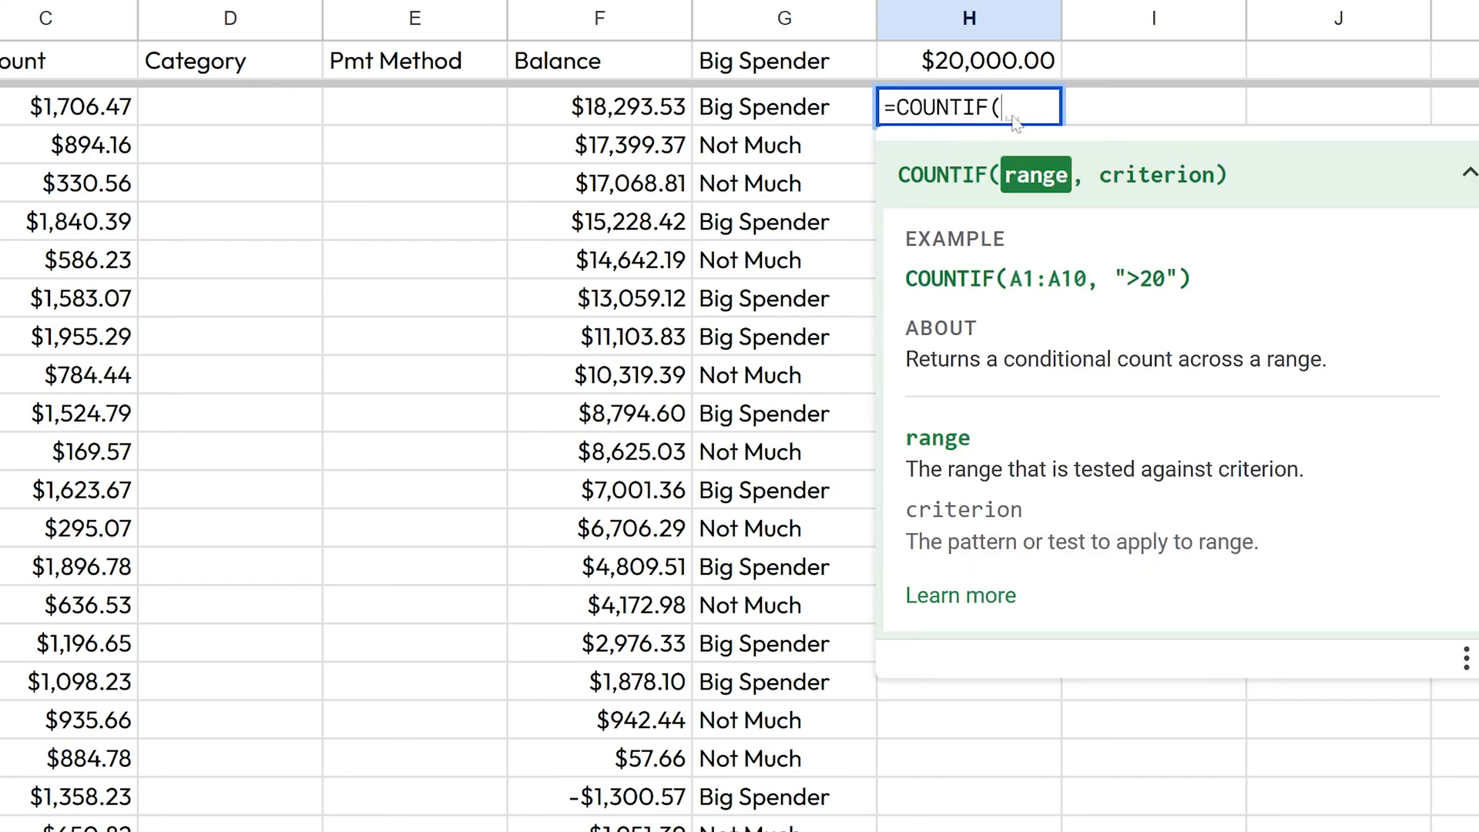
type("C2")
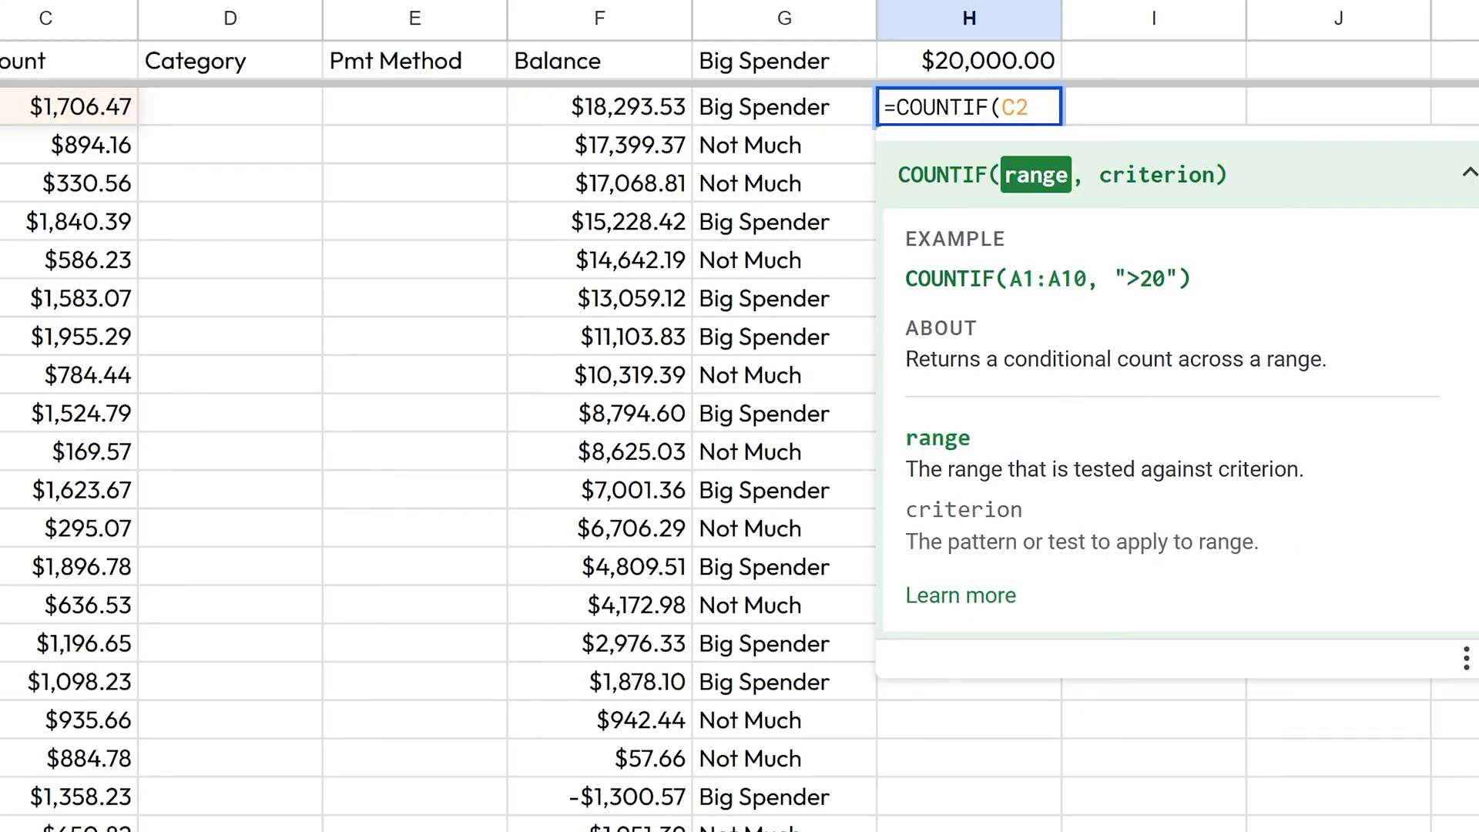
type(":")
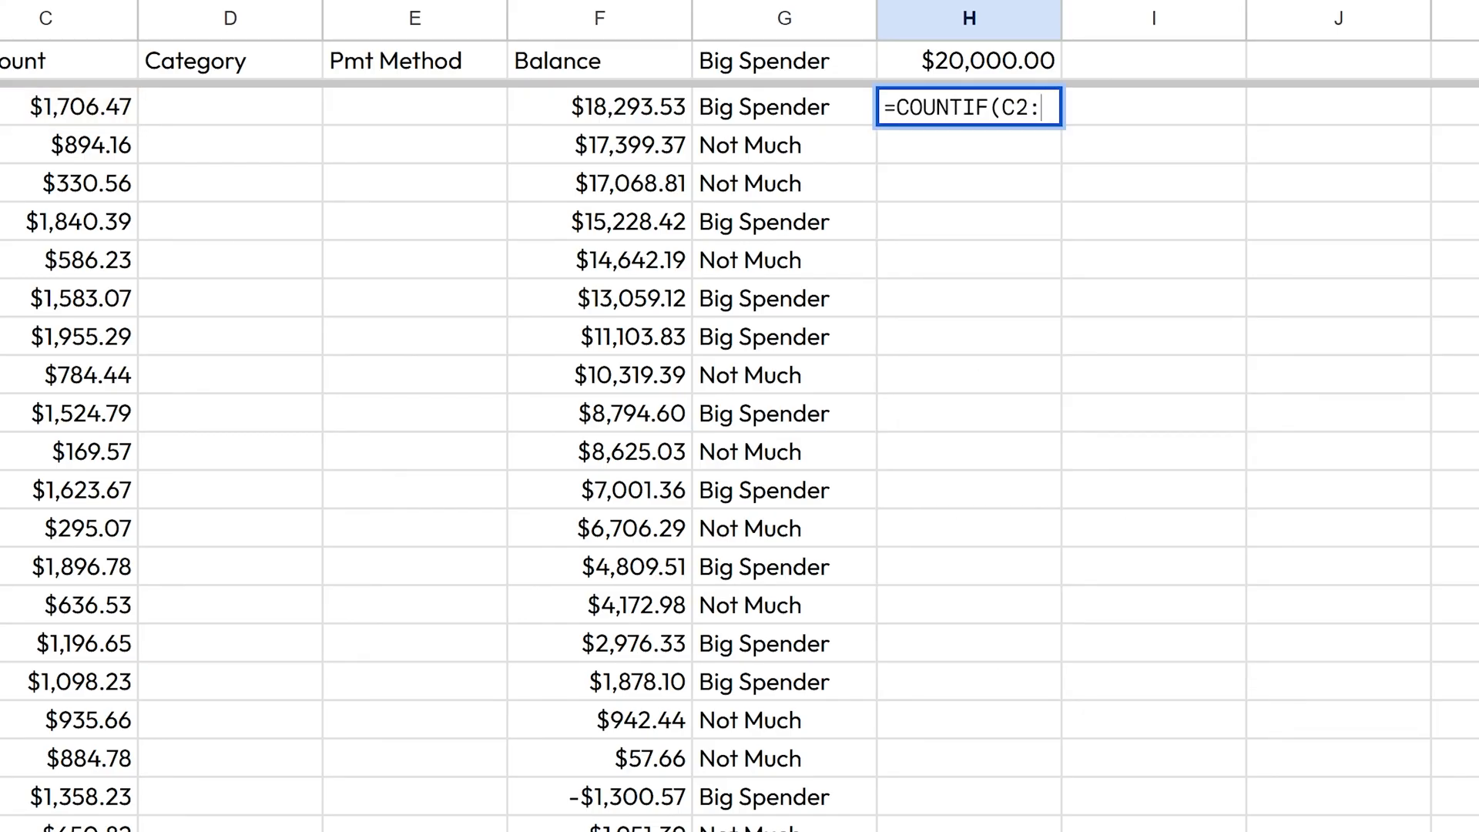
type("C)")
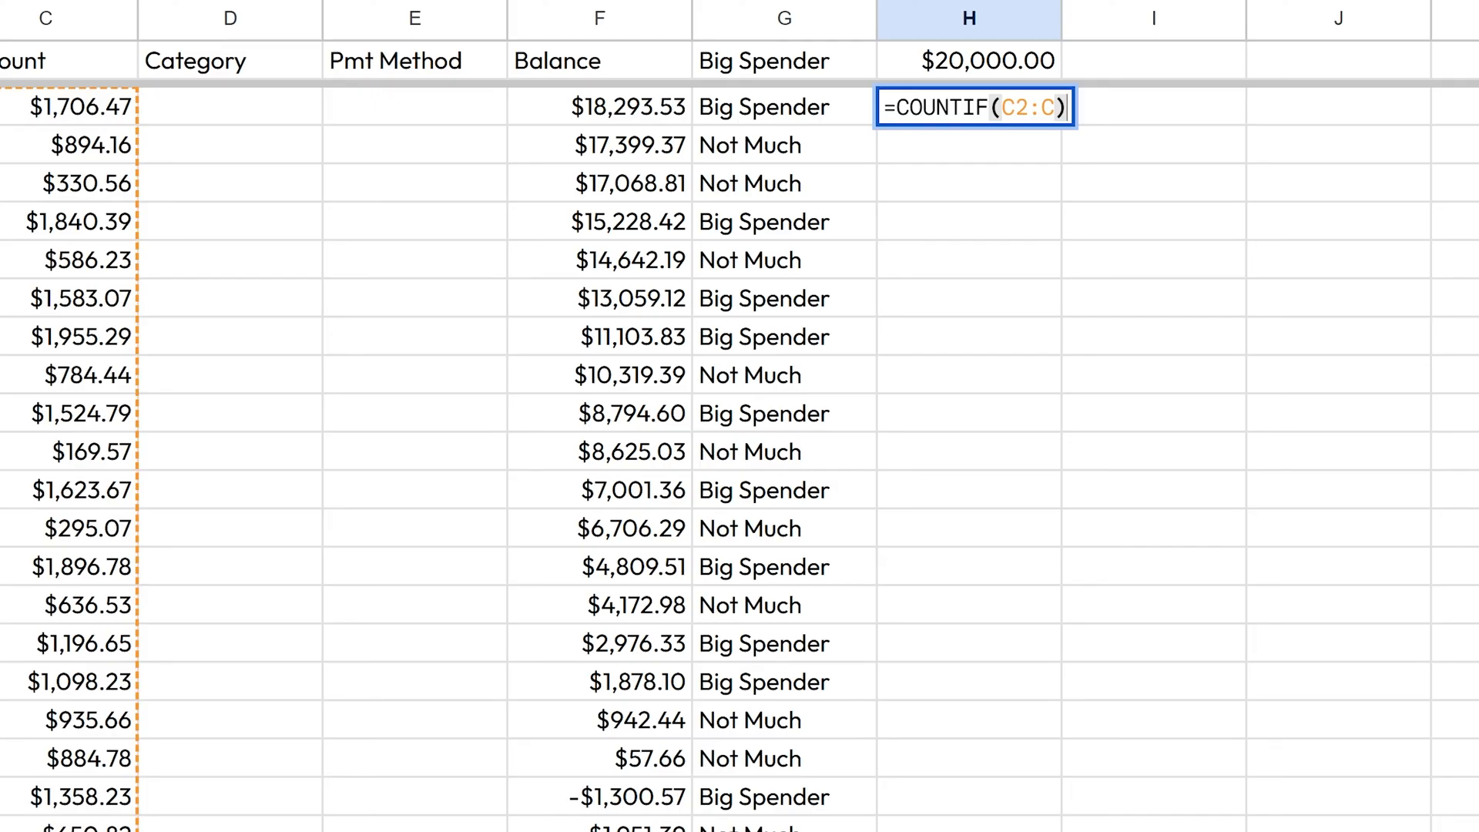
key("Enter")
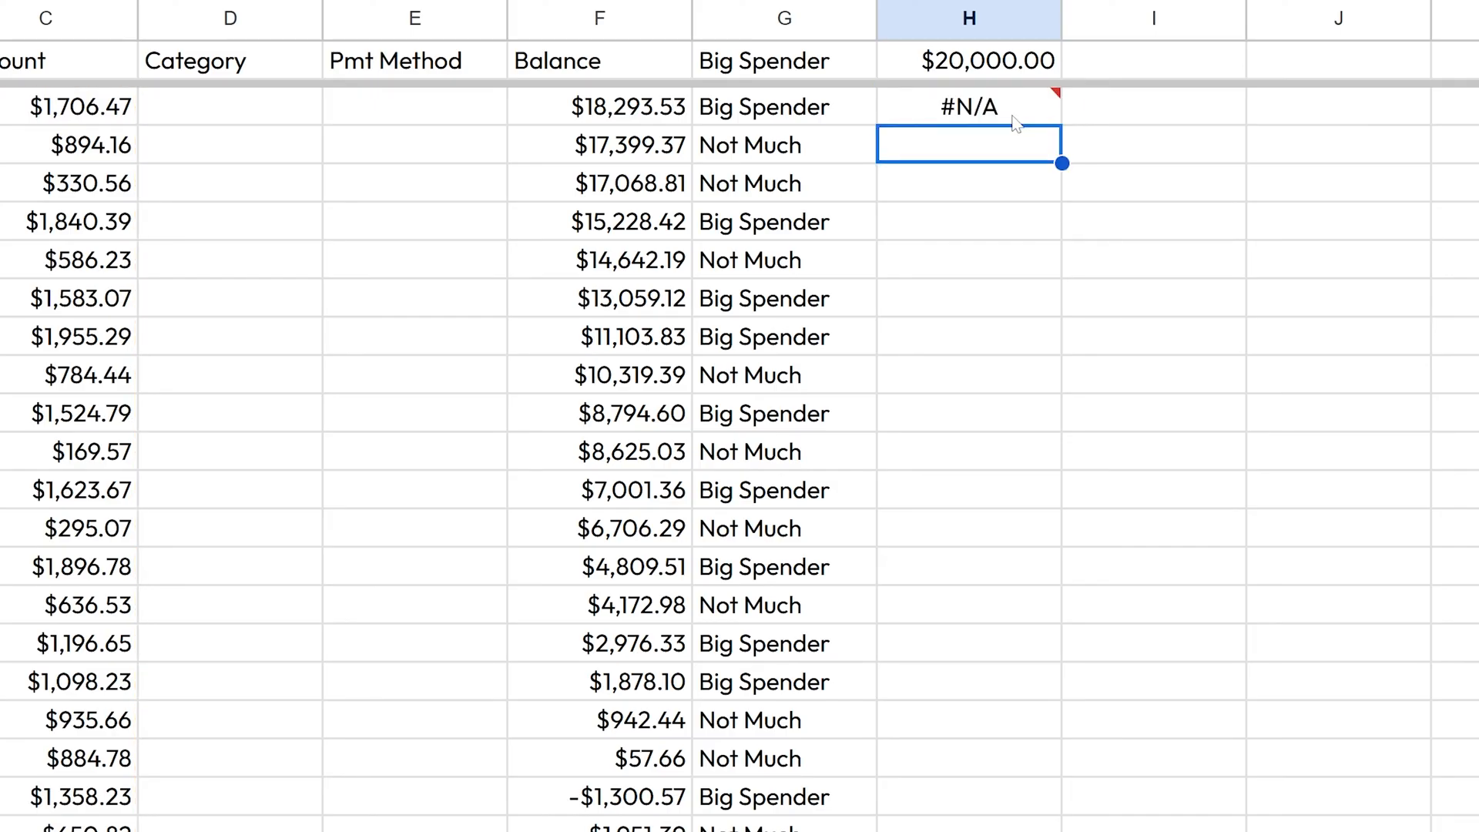
- Complete H2 as =COUNTIF(C2:C,">500") so it counts 76 amounts above 500
type("=COUNTIF(C2:C")
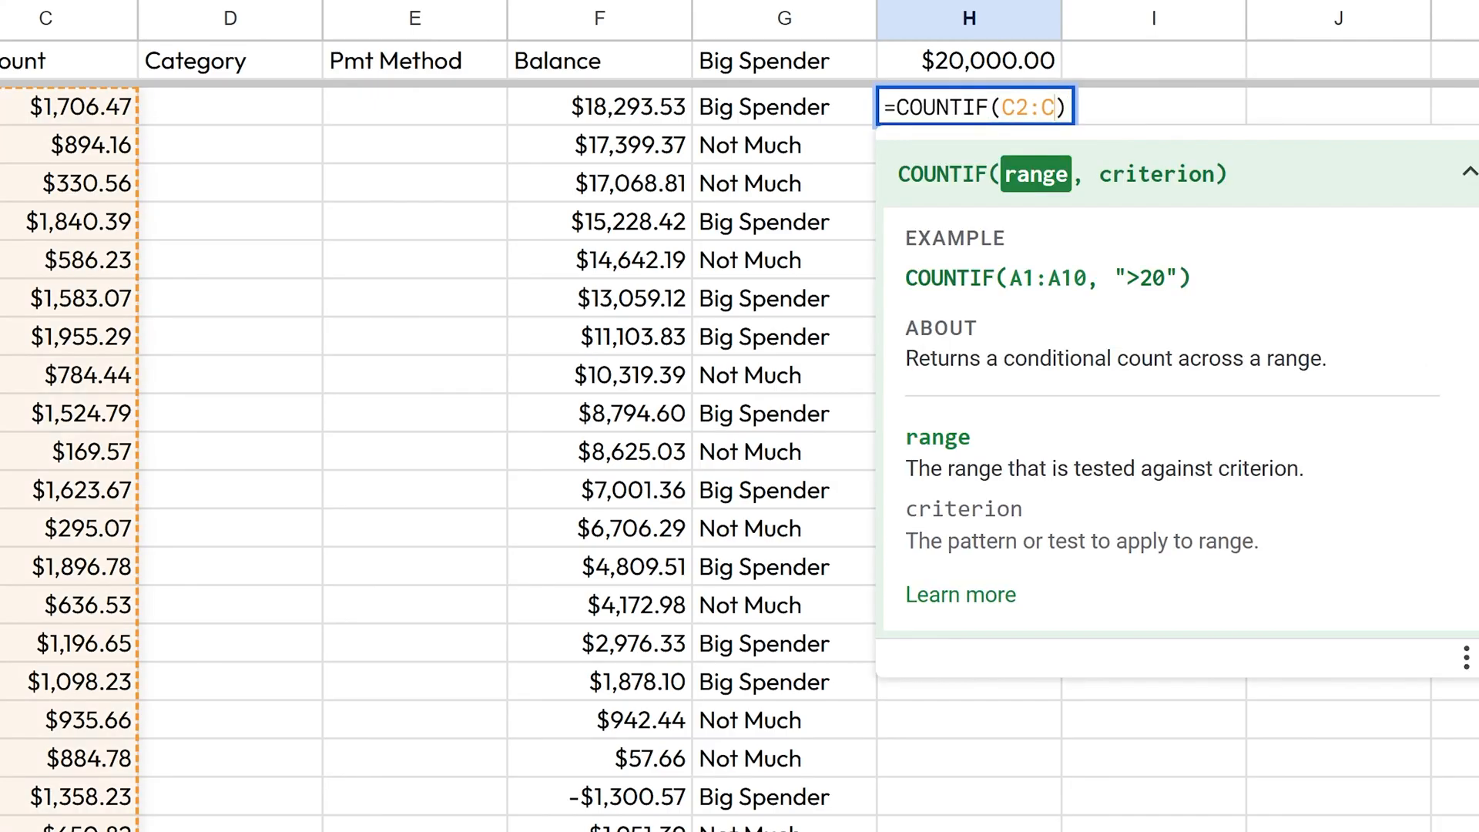
type(",")
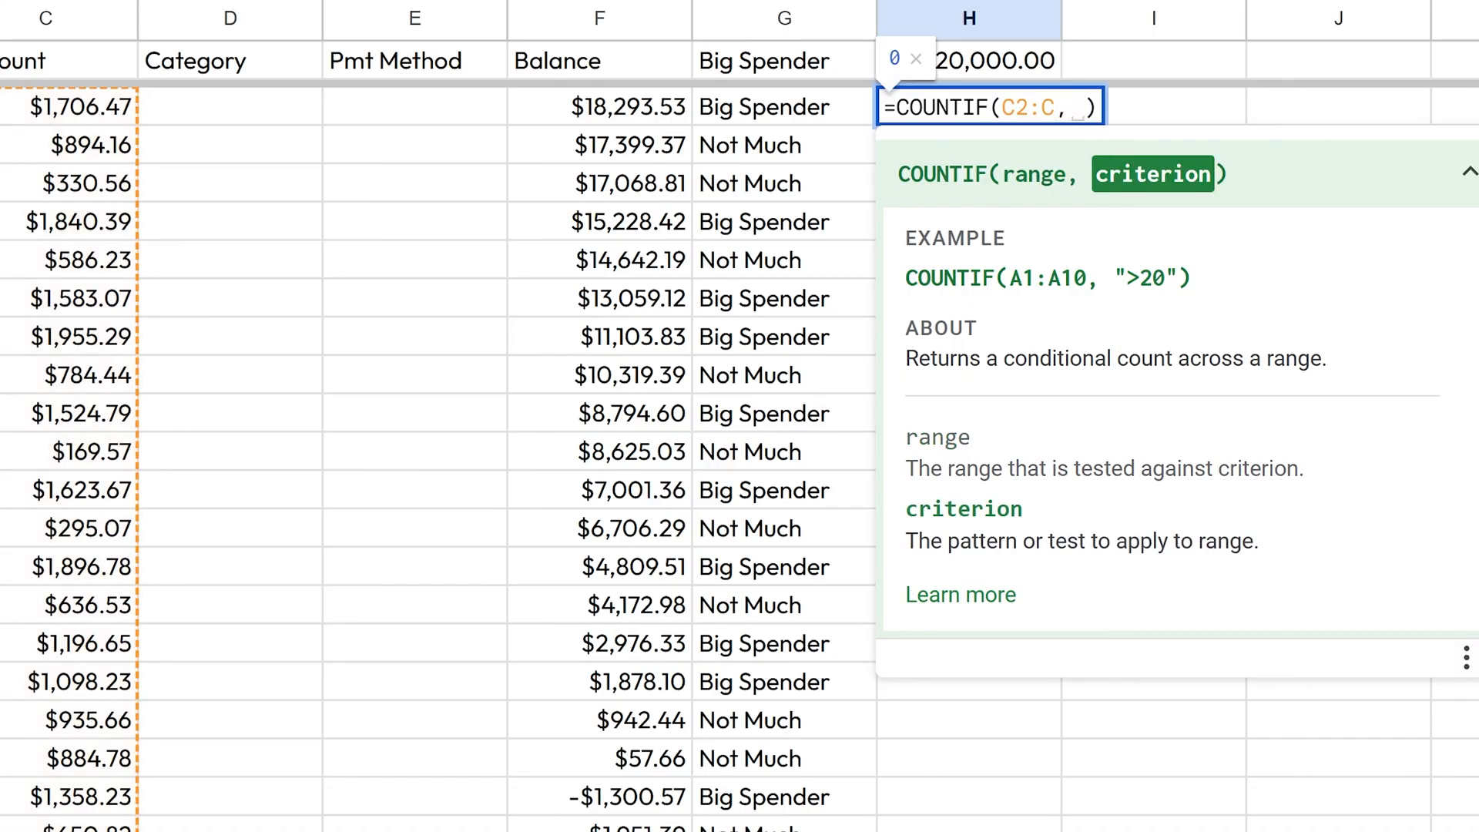
type("\"")
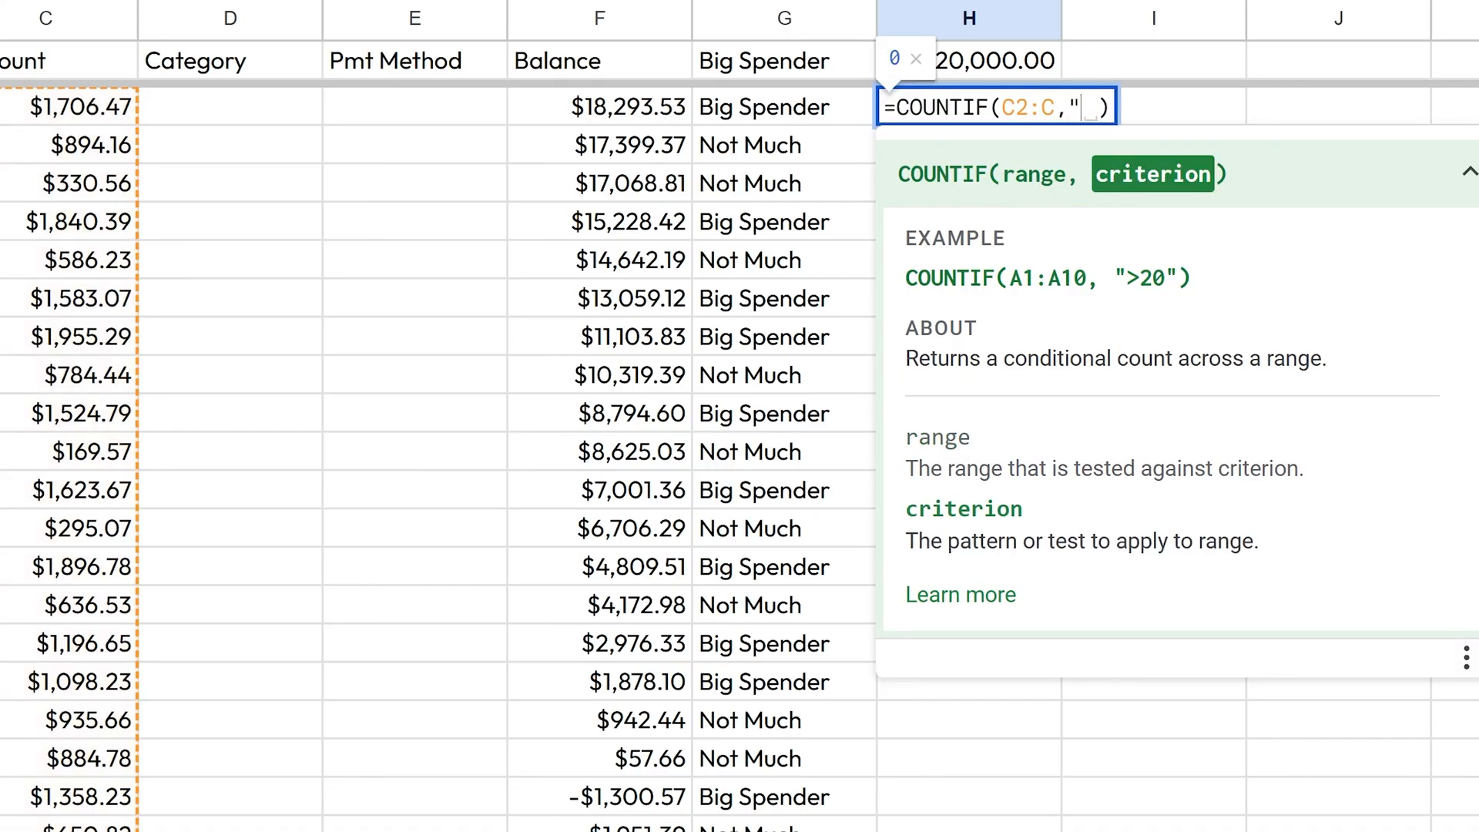
type(">500")
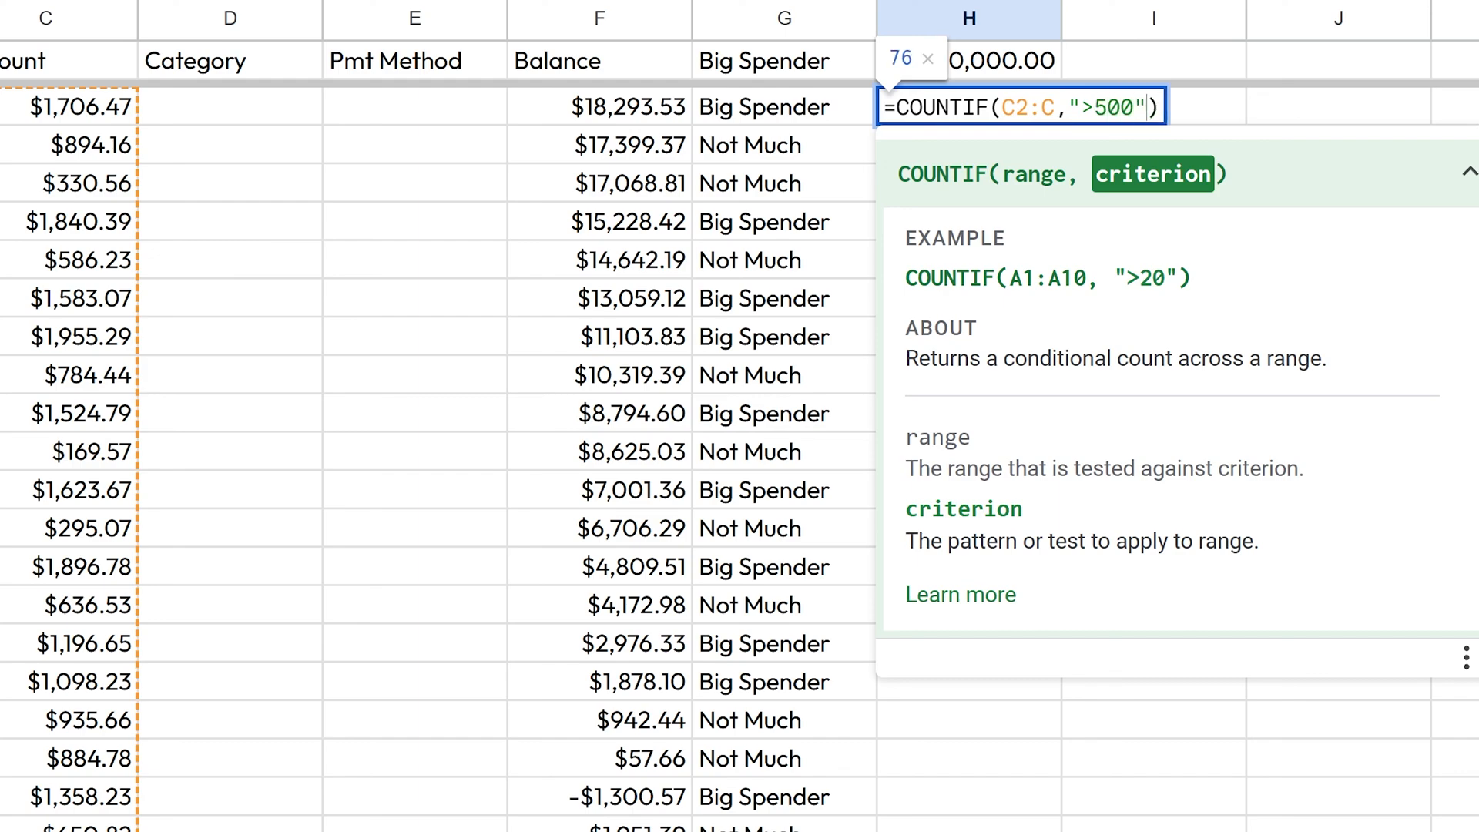
mouse_move(1153, 106)
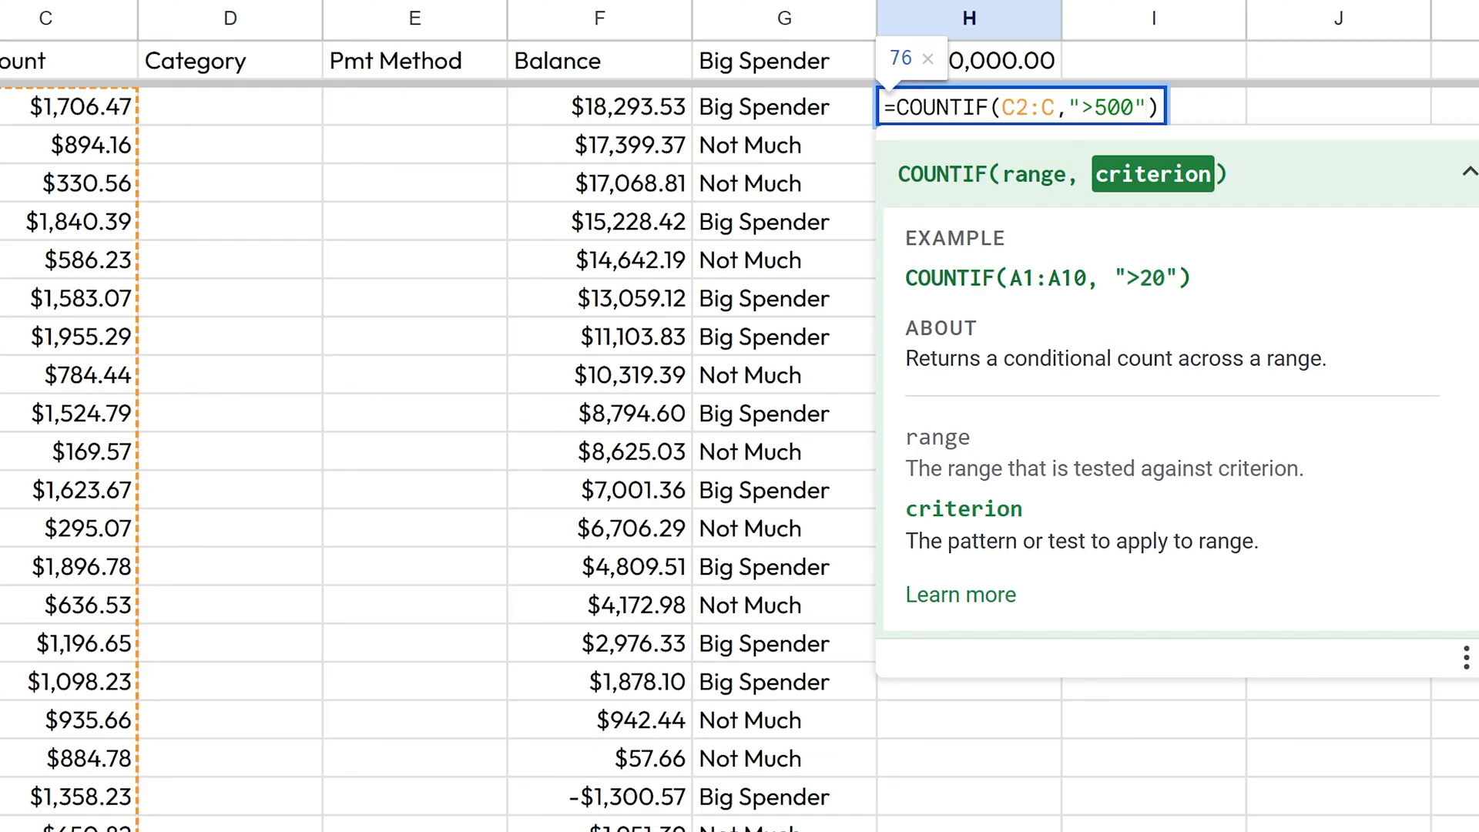
key("enter")
type("500")
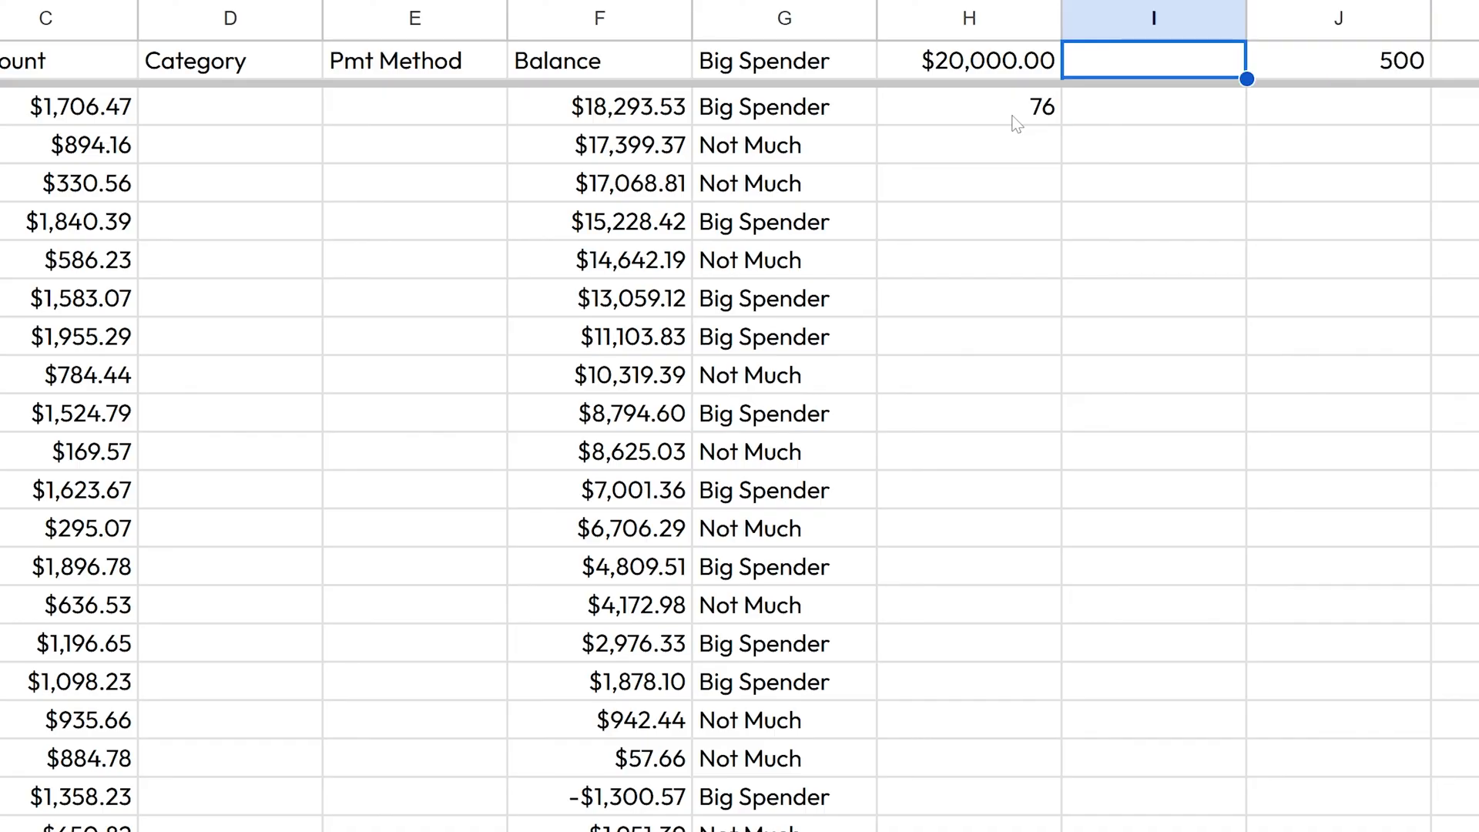
- Label I1 'amount to search' beside a $500 threshold in J1 and widen column I to fit
type("amount to searc")
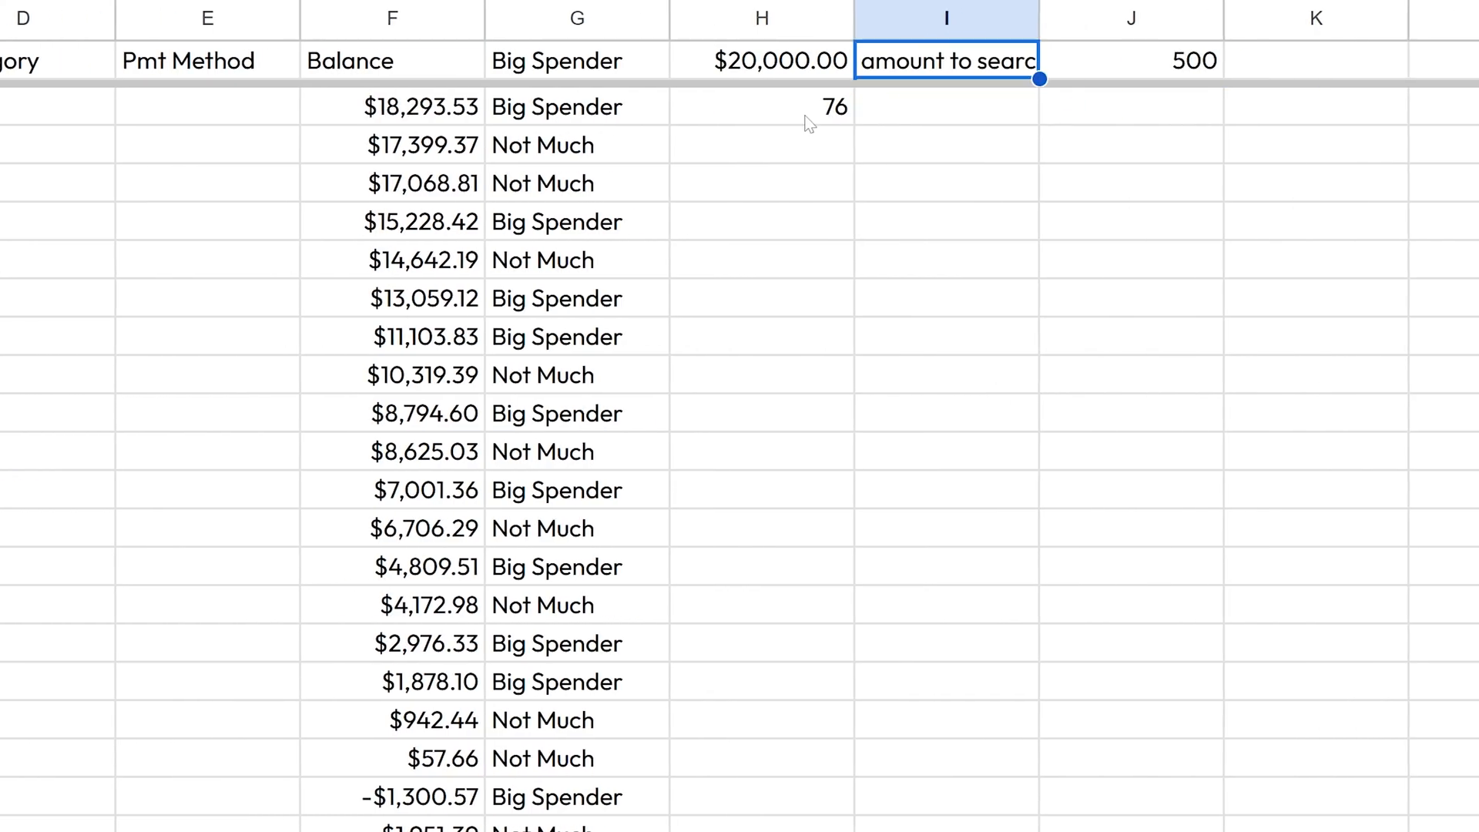
mouse_move(1040, 17)
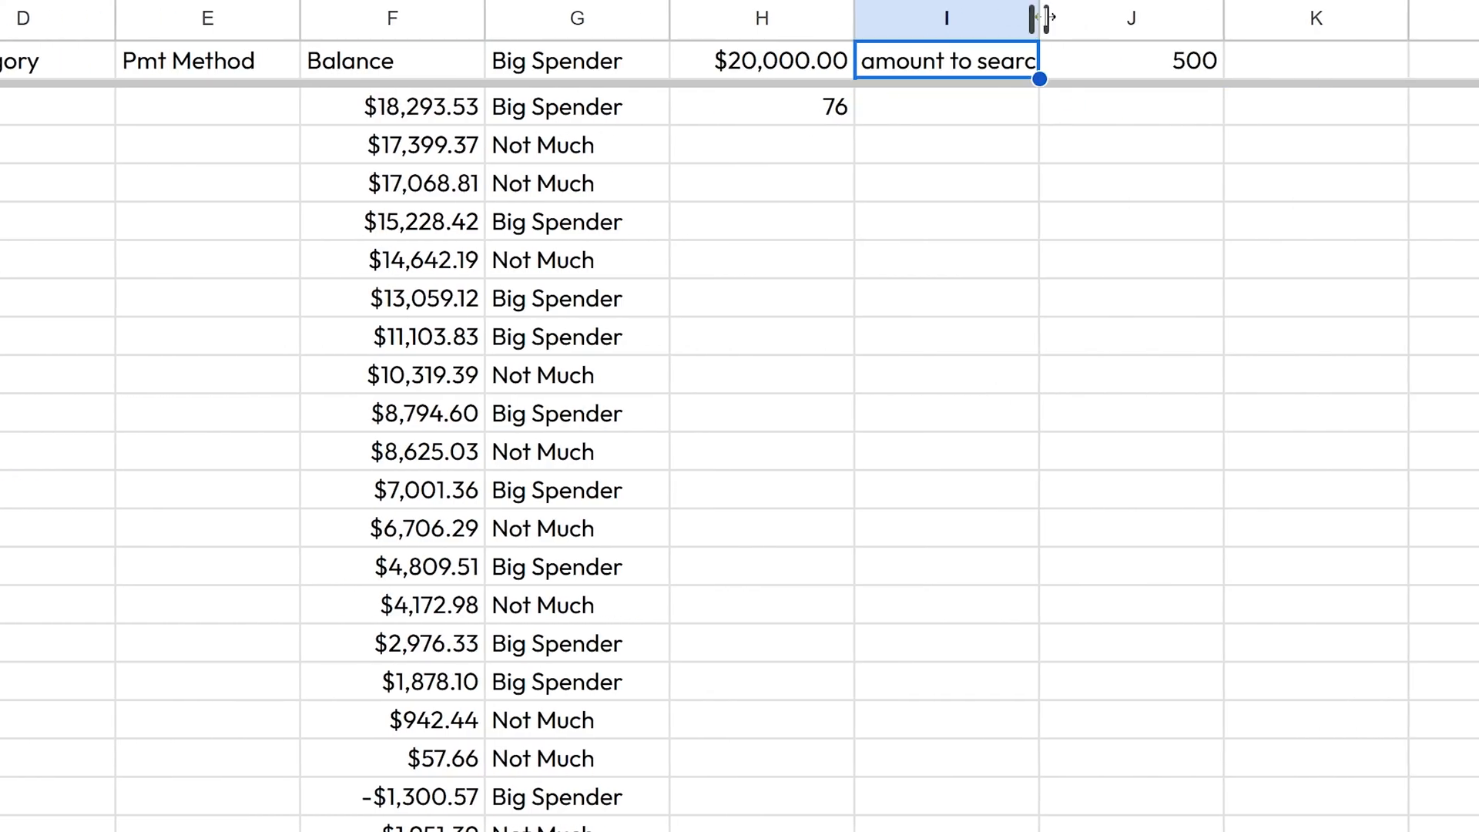
left_click(1188, 60)
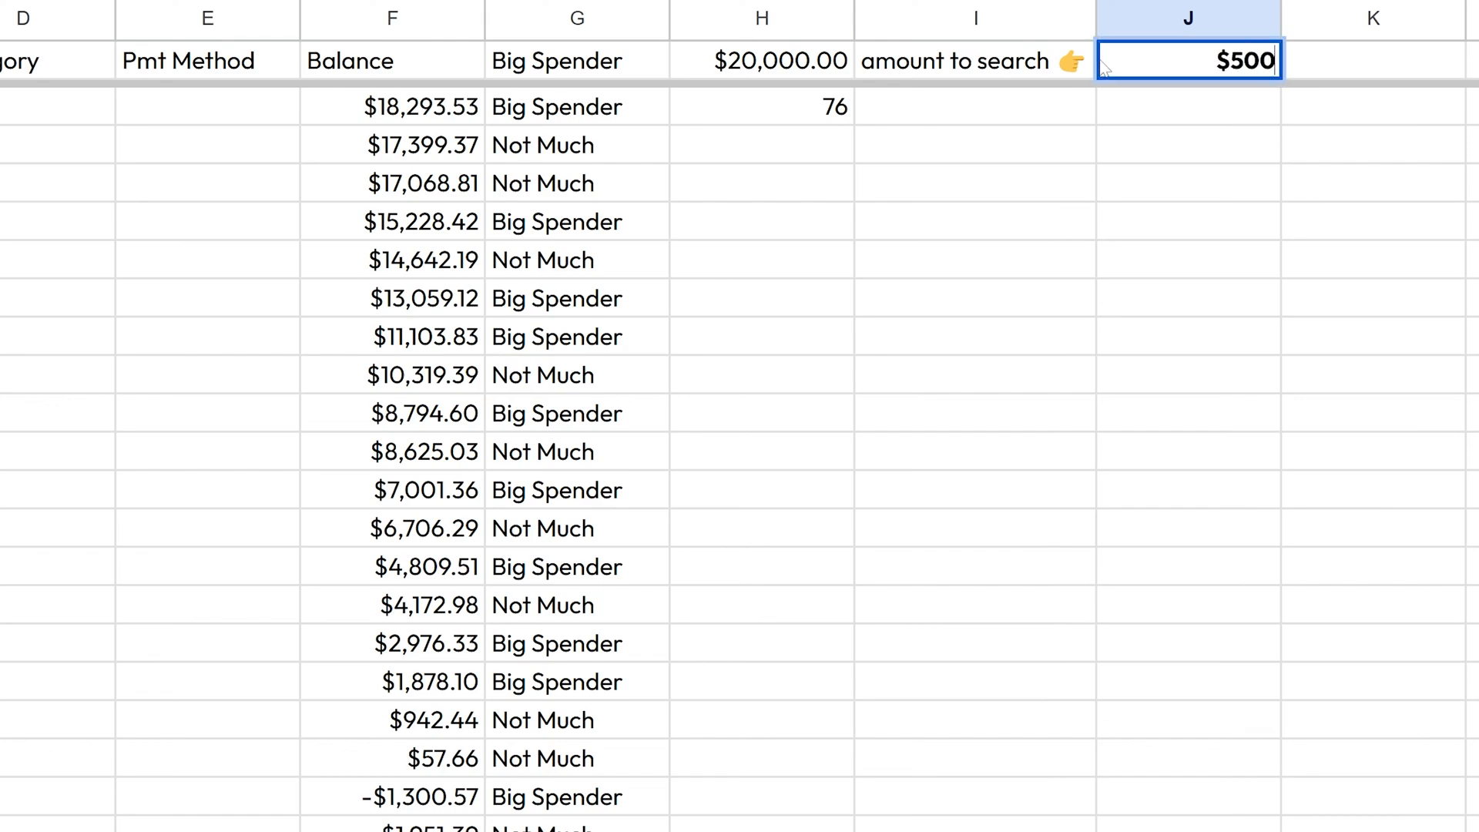
left_click(1188, 106)
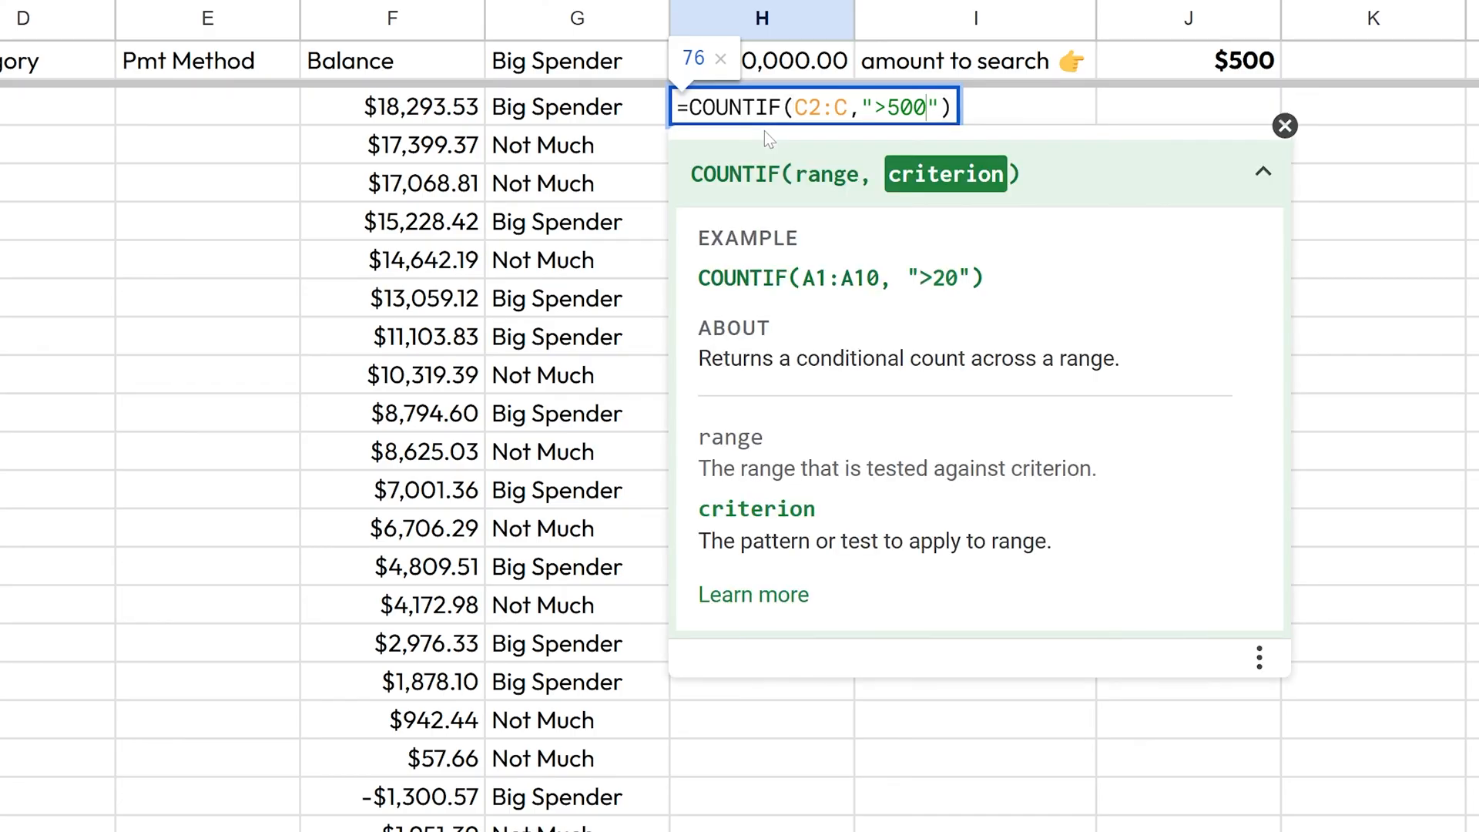
- Replace the fixed 500 in H2's criterion with ">"&J1, still counting 76
key("Backspace")
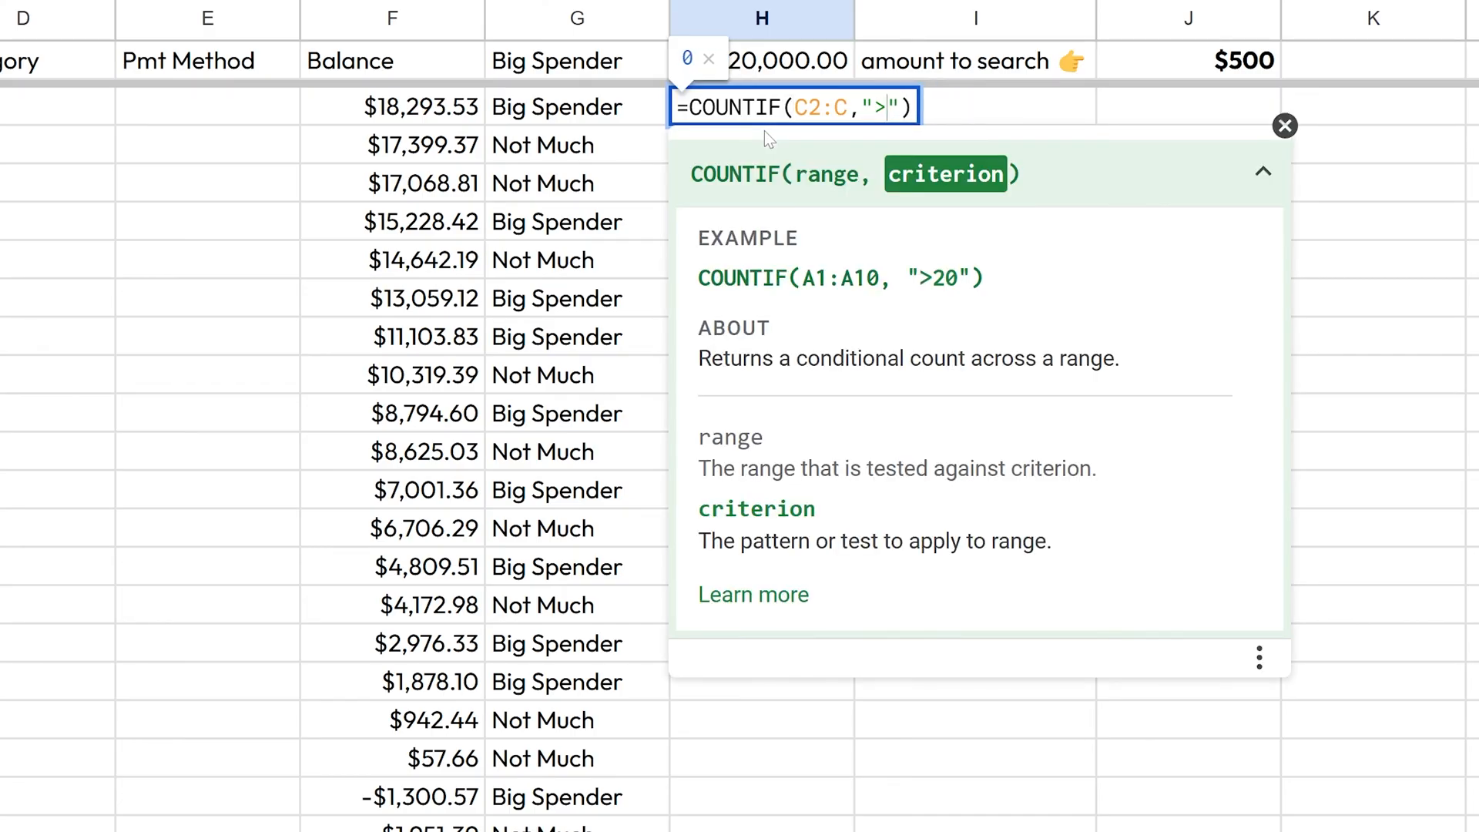
type("J1")
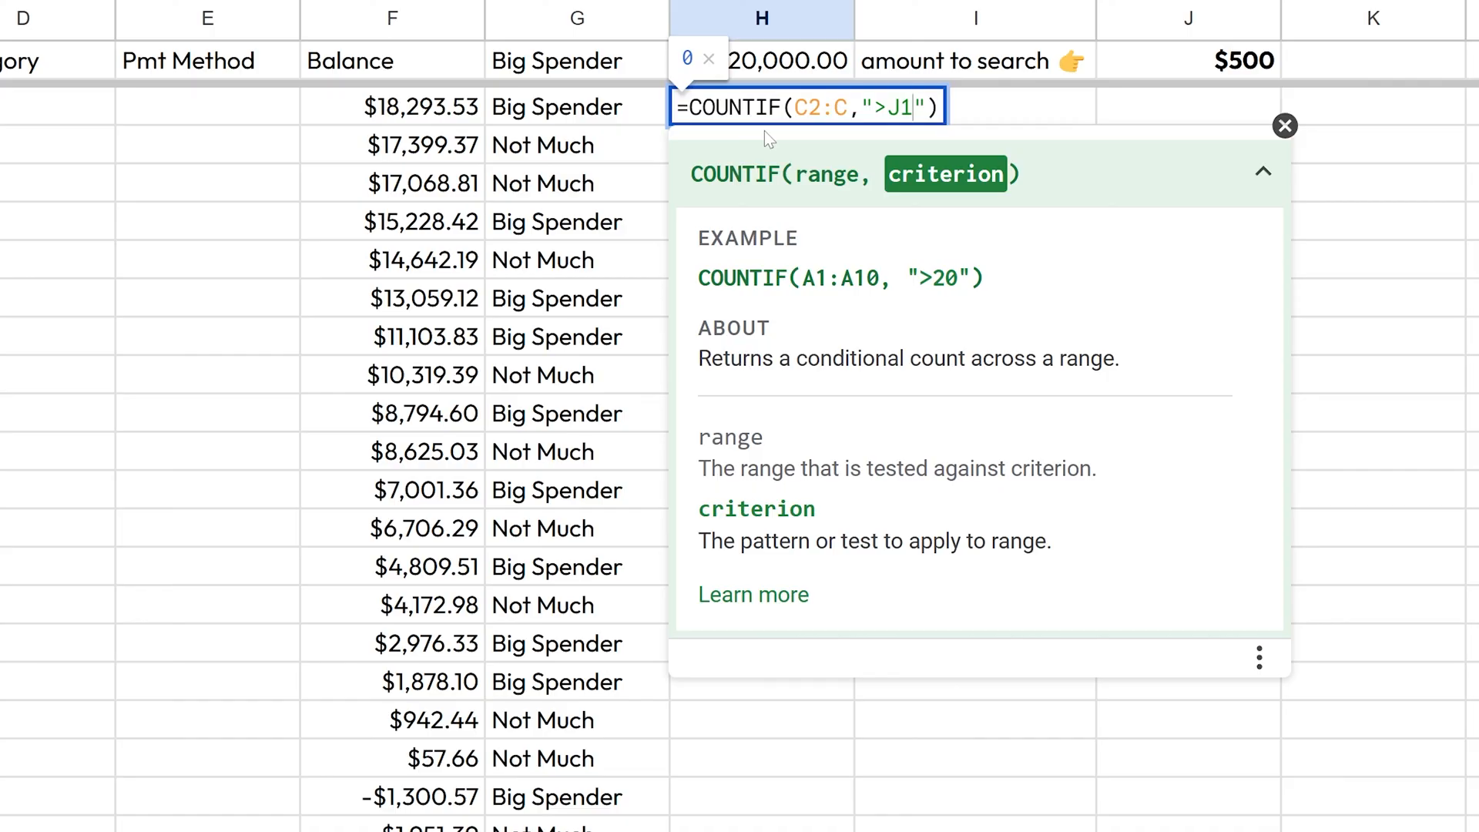
key("Enter")
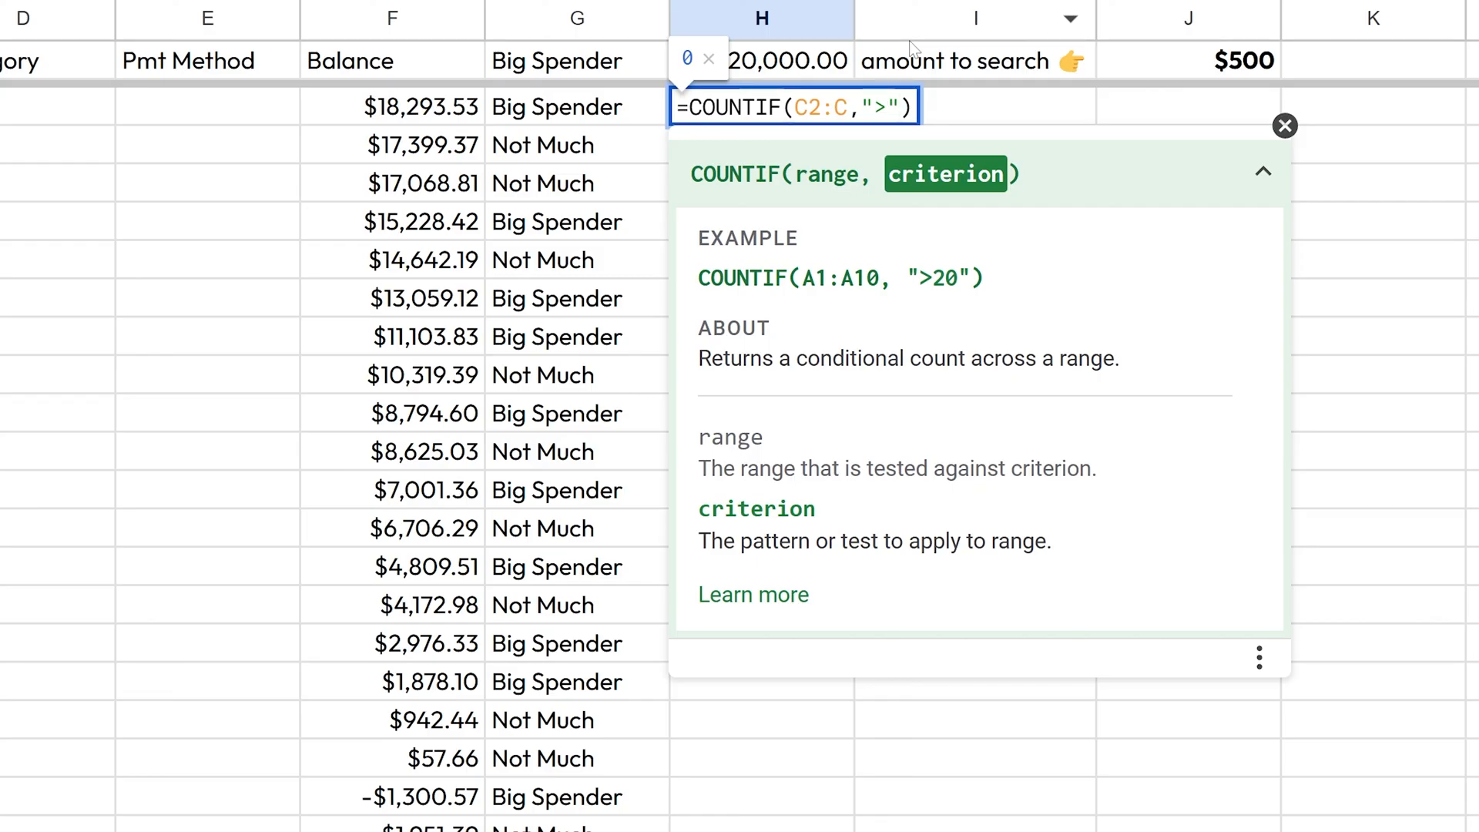
type("&")
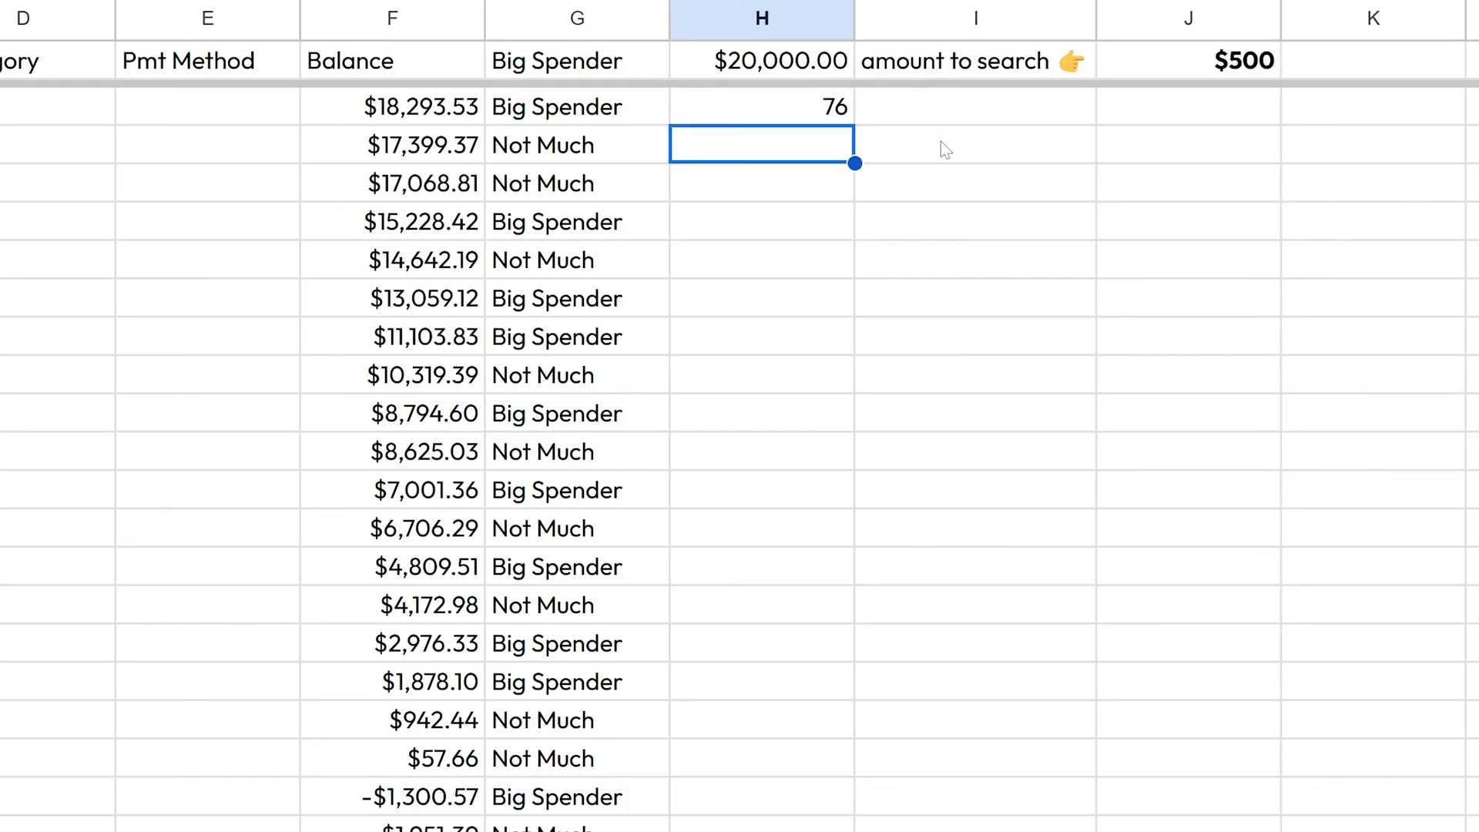
- Change the threshold in J1 to 1200 so the count drops to 39
left_click(975, 61)
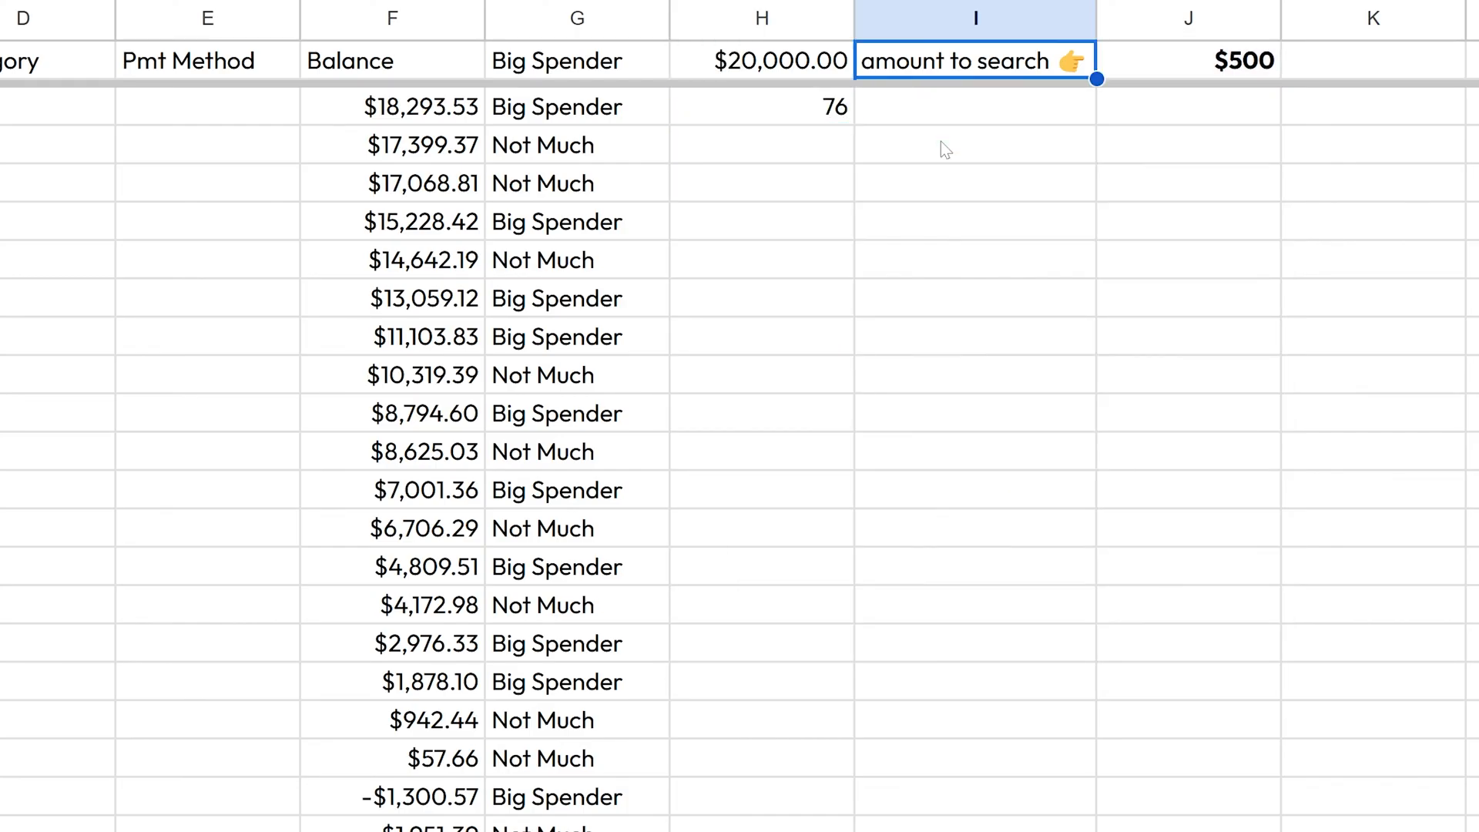
left_click(1188, 60)
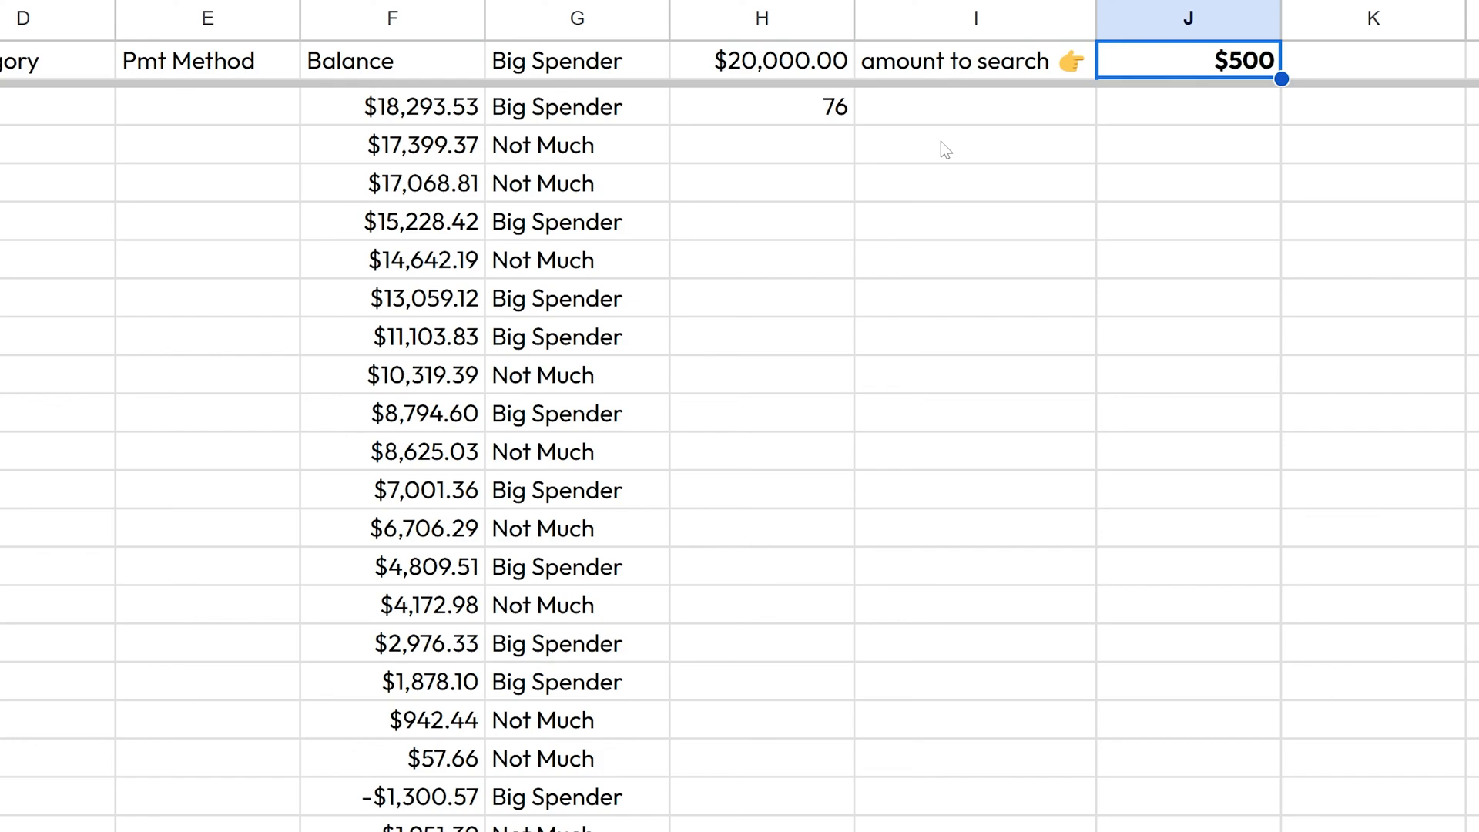
type("1200")
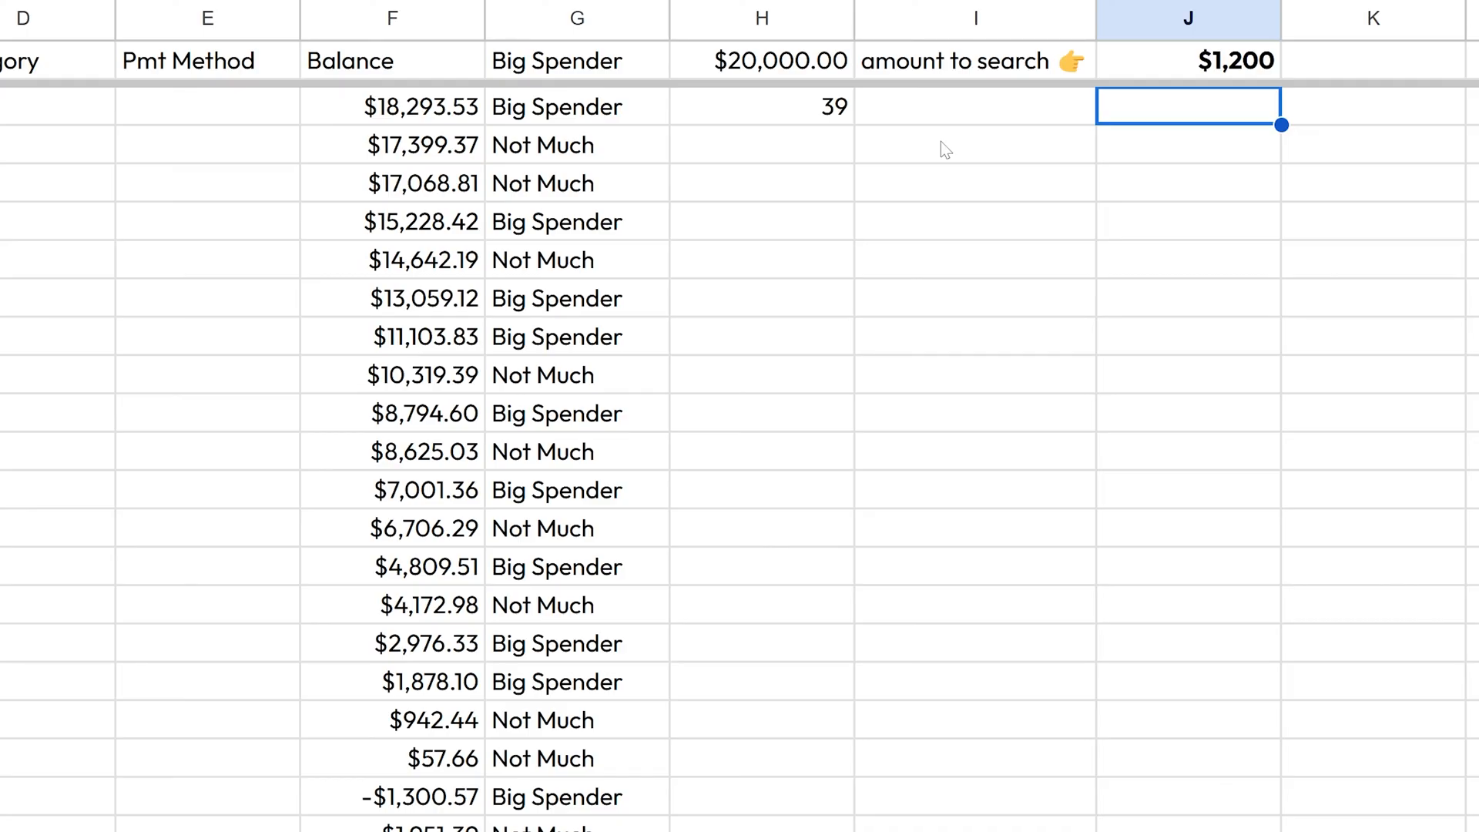
- Check the COUNTIF formula in H2 reads the J1 threshold and leave it unchanged
left_click(976, 106)
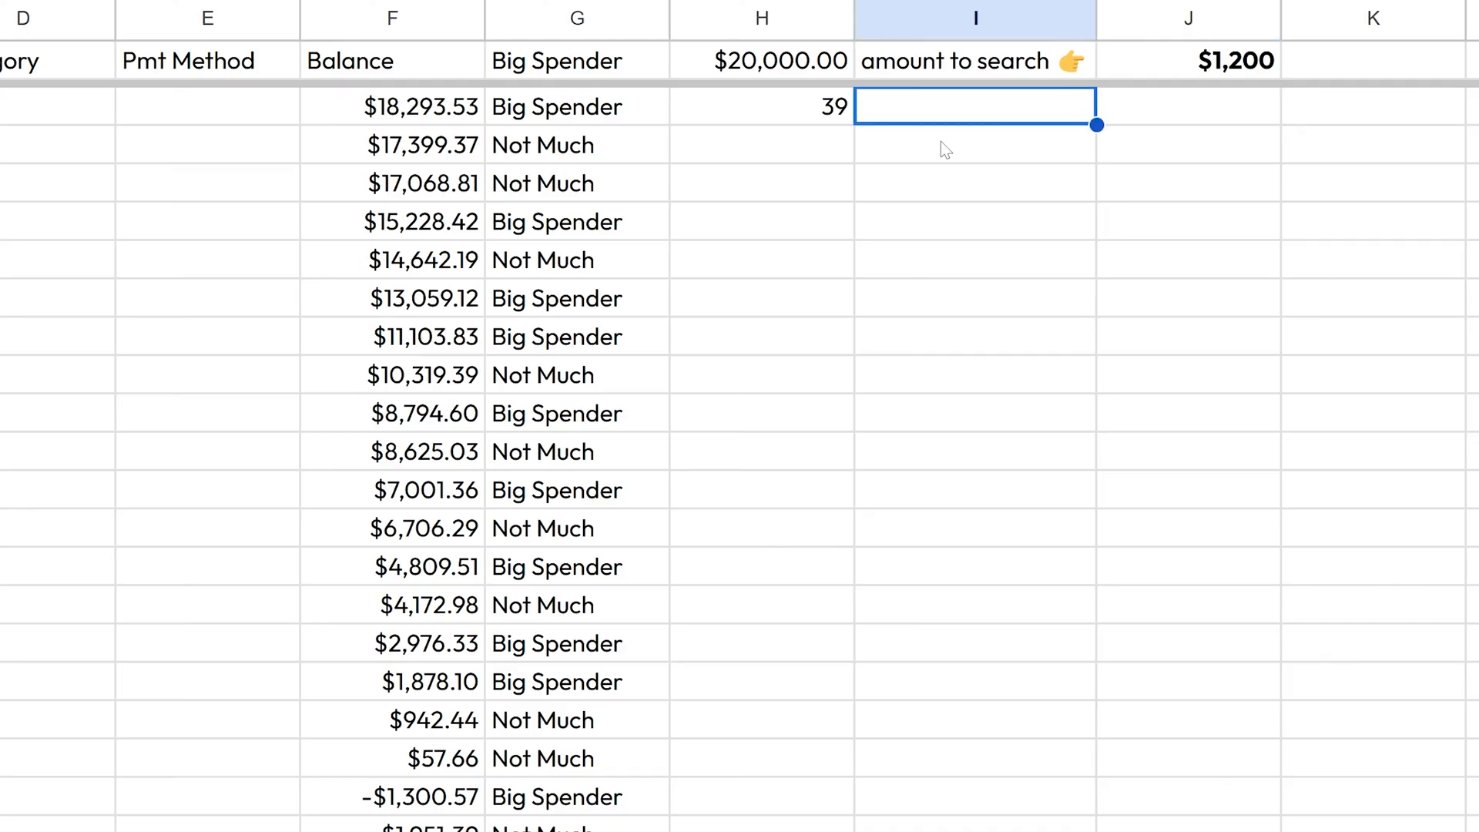
left_click(761, 107)
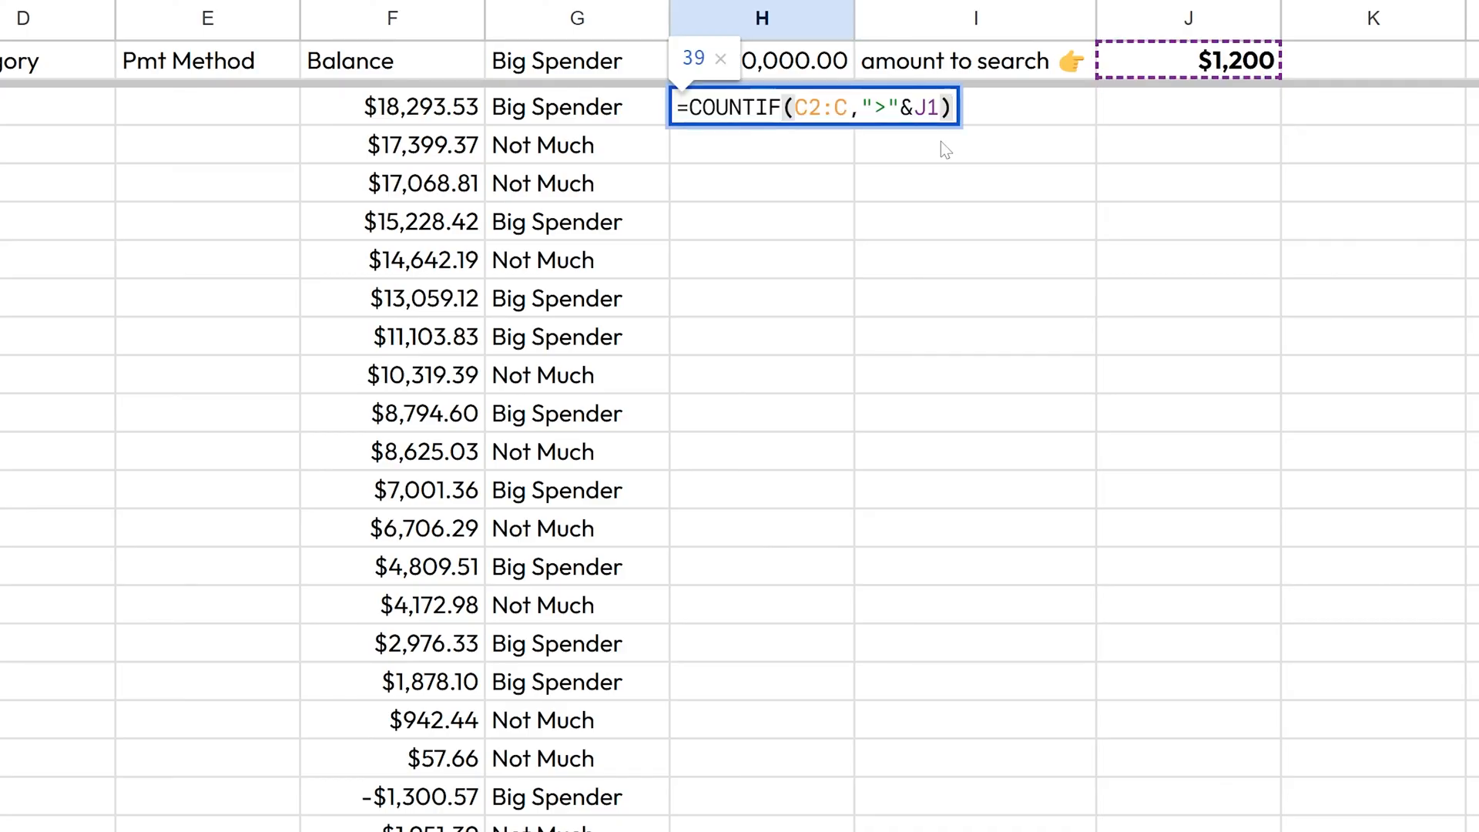
key("Enter")
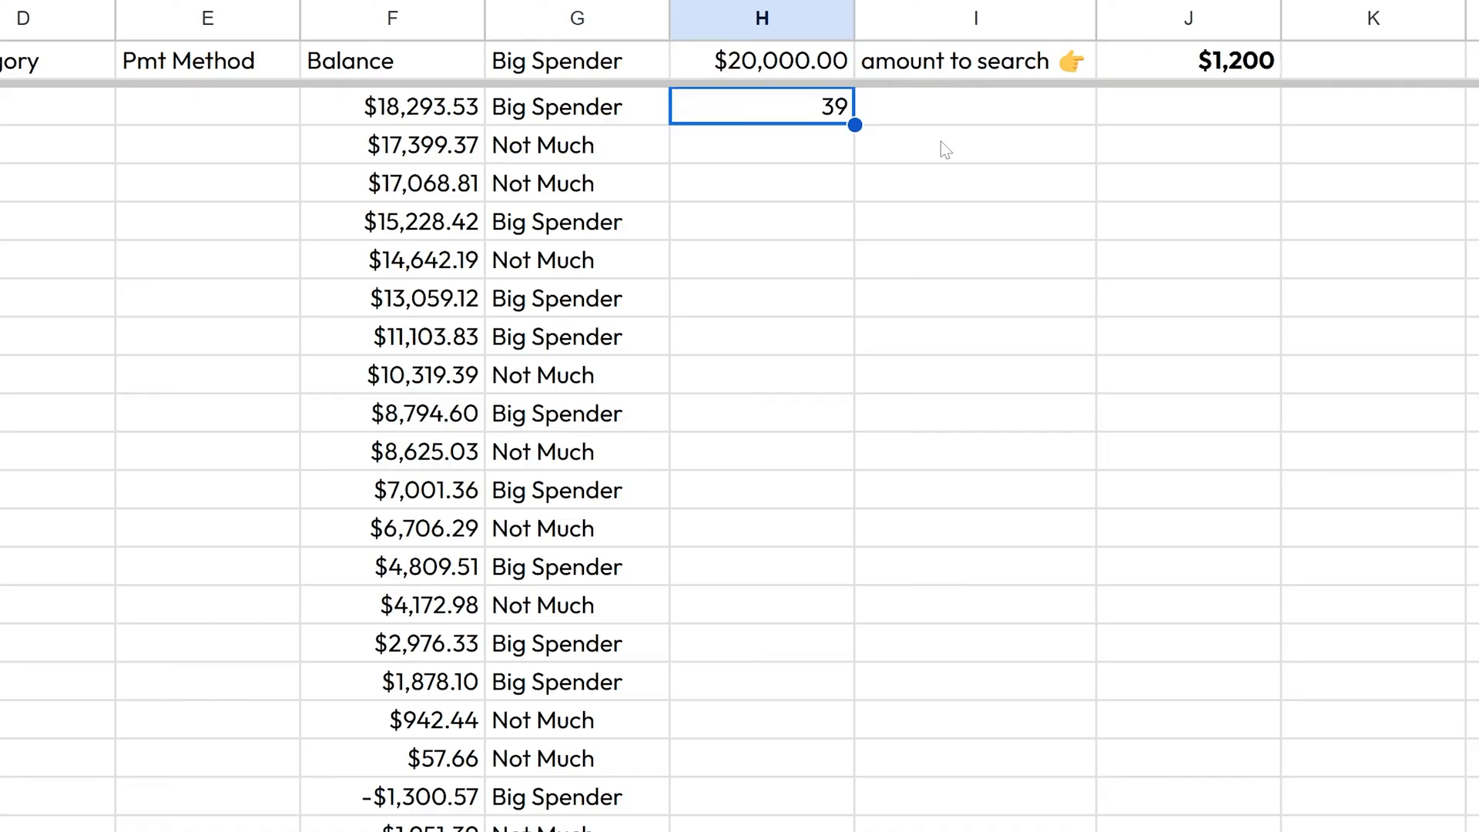